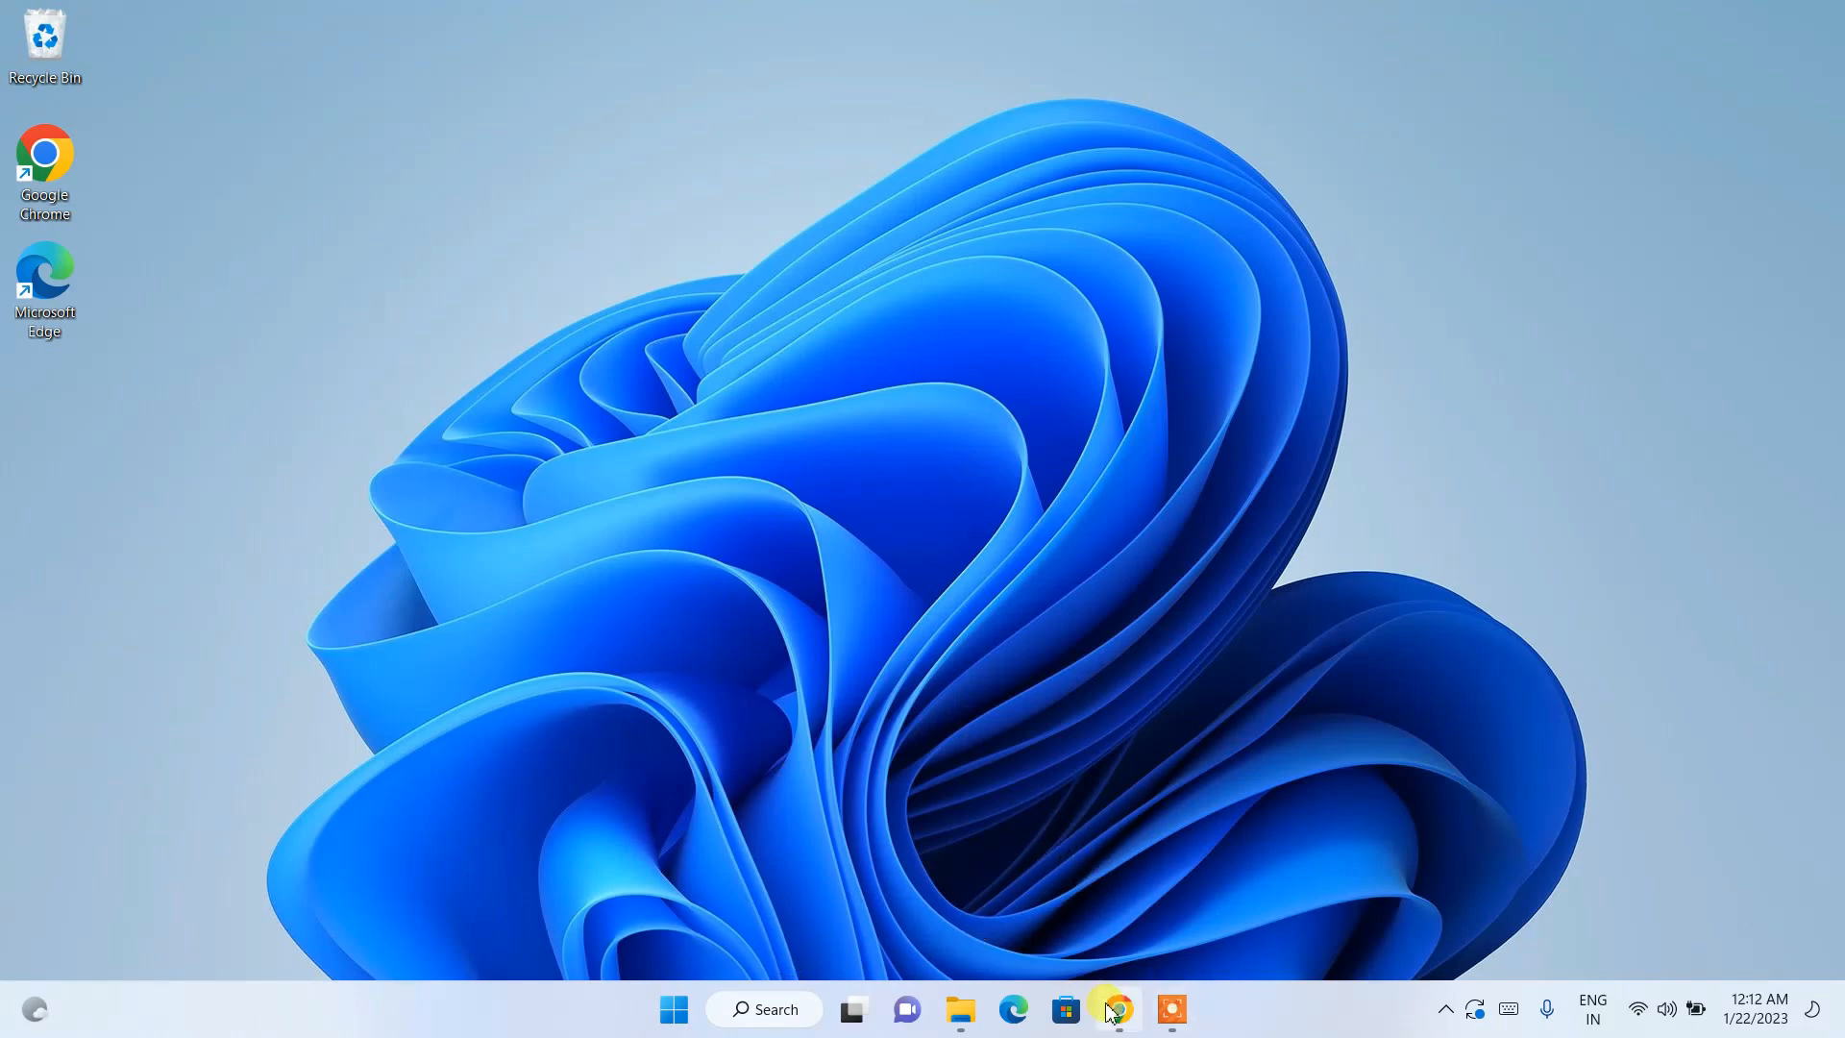
Search Google for 'postman download' and open the official Download Postman page.
left_click(1111, 1008)
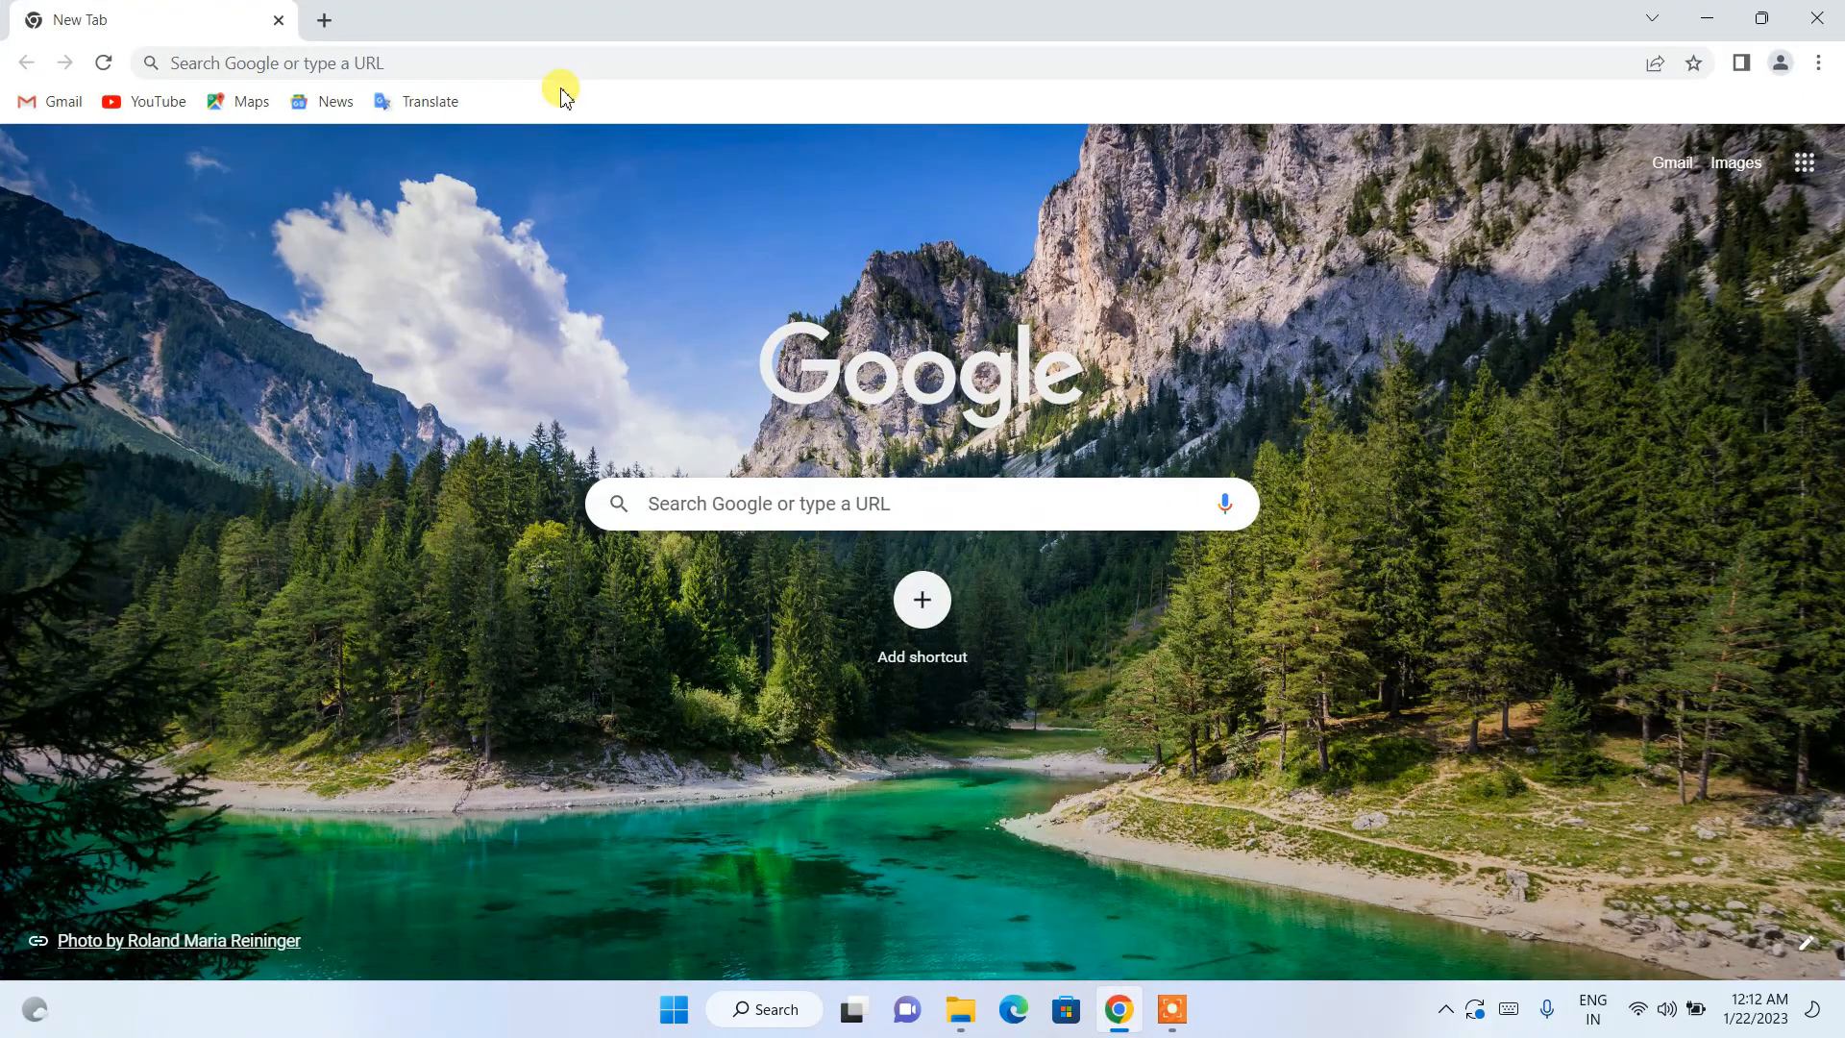
left_click(352, 63)
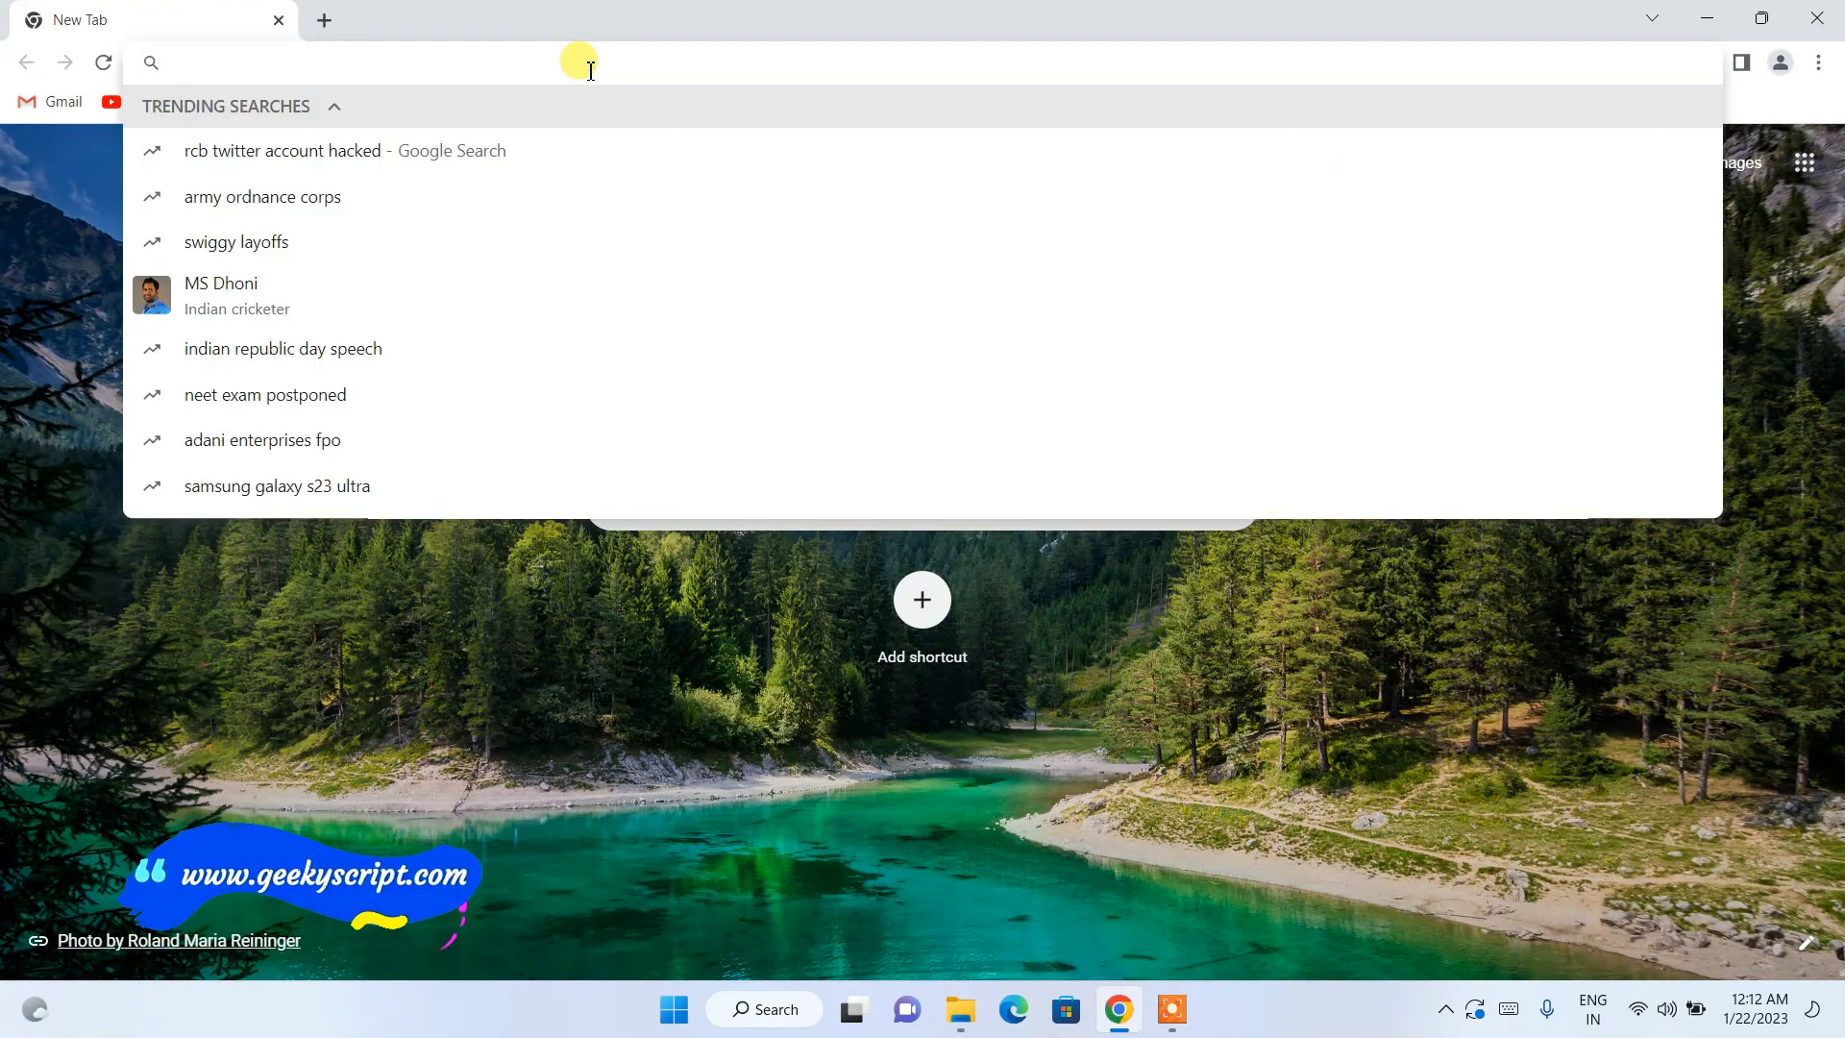
type("postman")
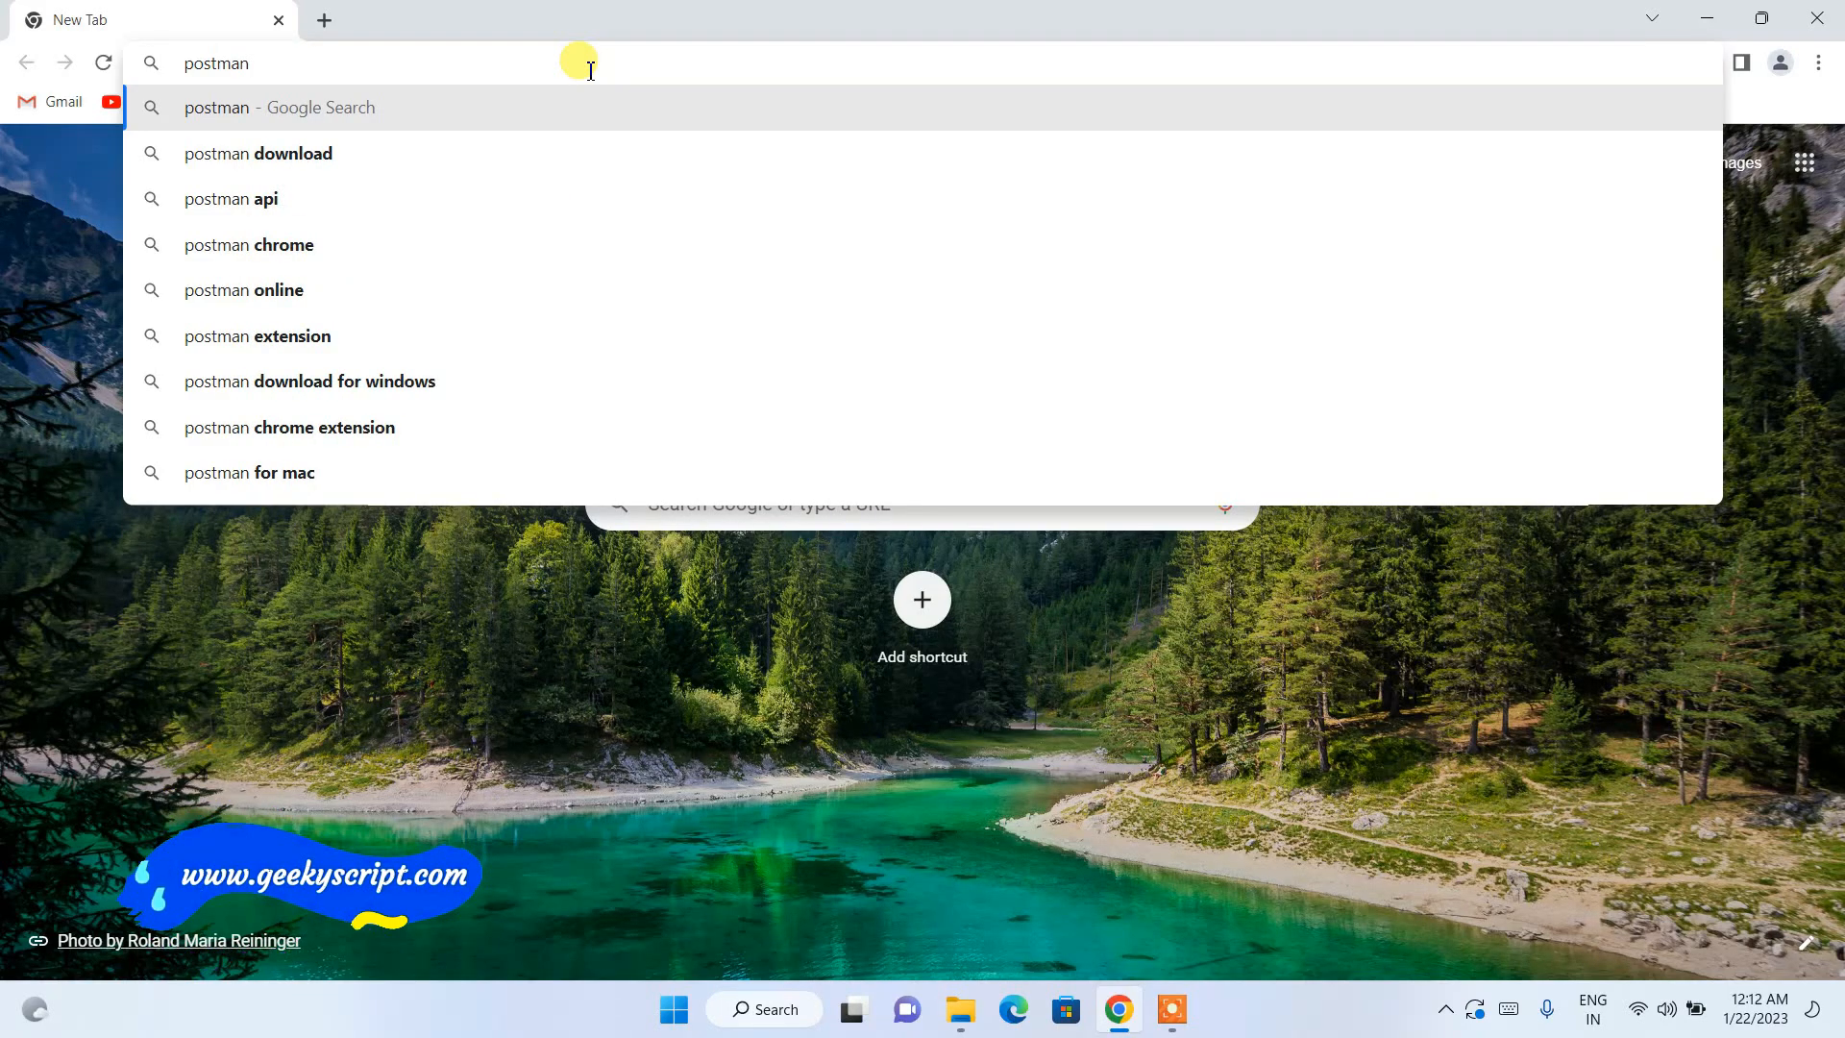
left_click(259, 153)
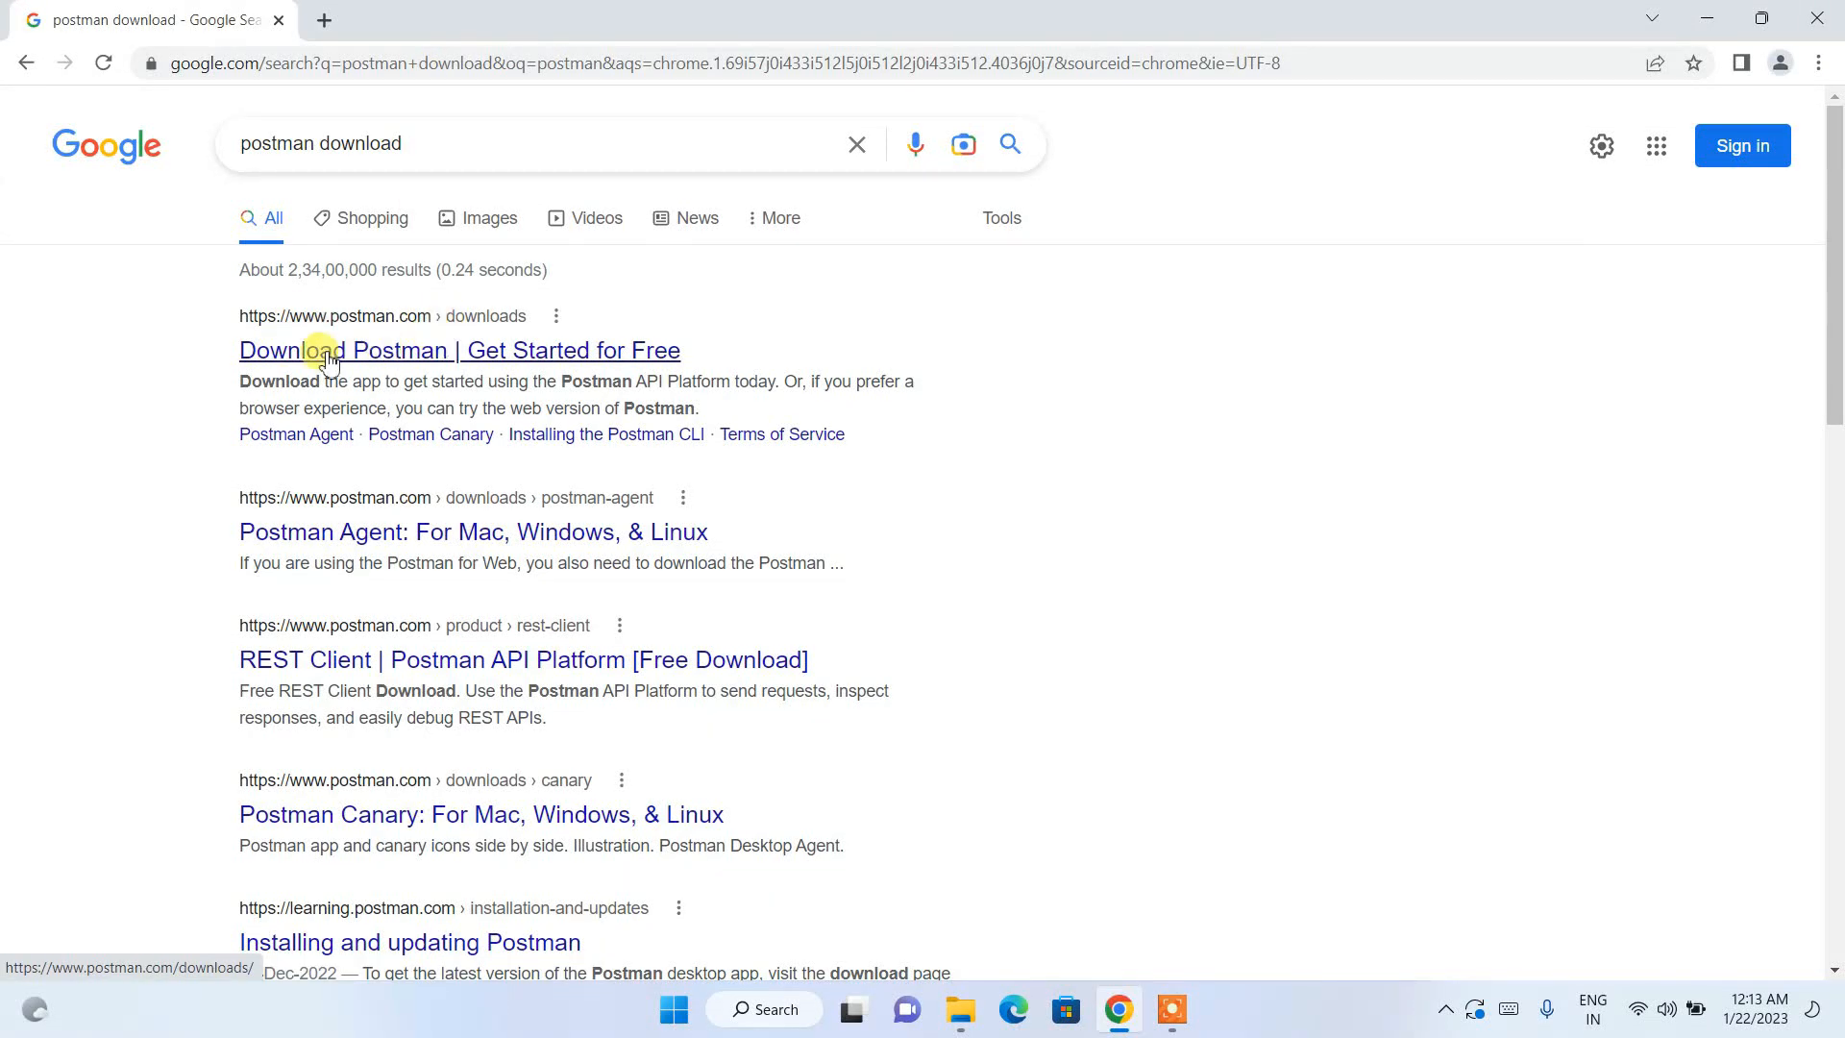
left_click(459, 349)
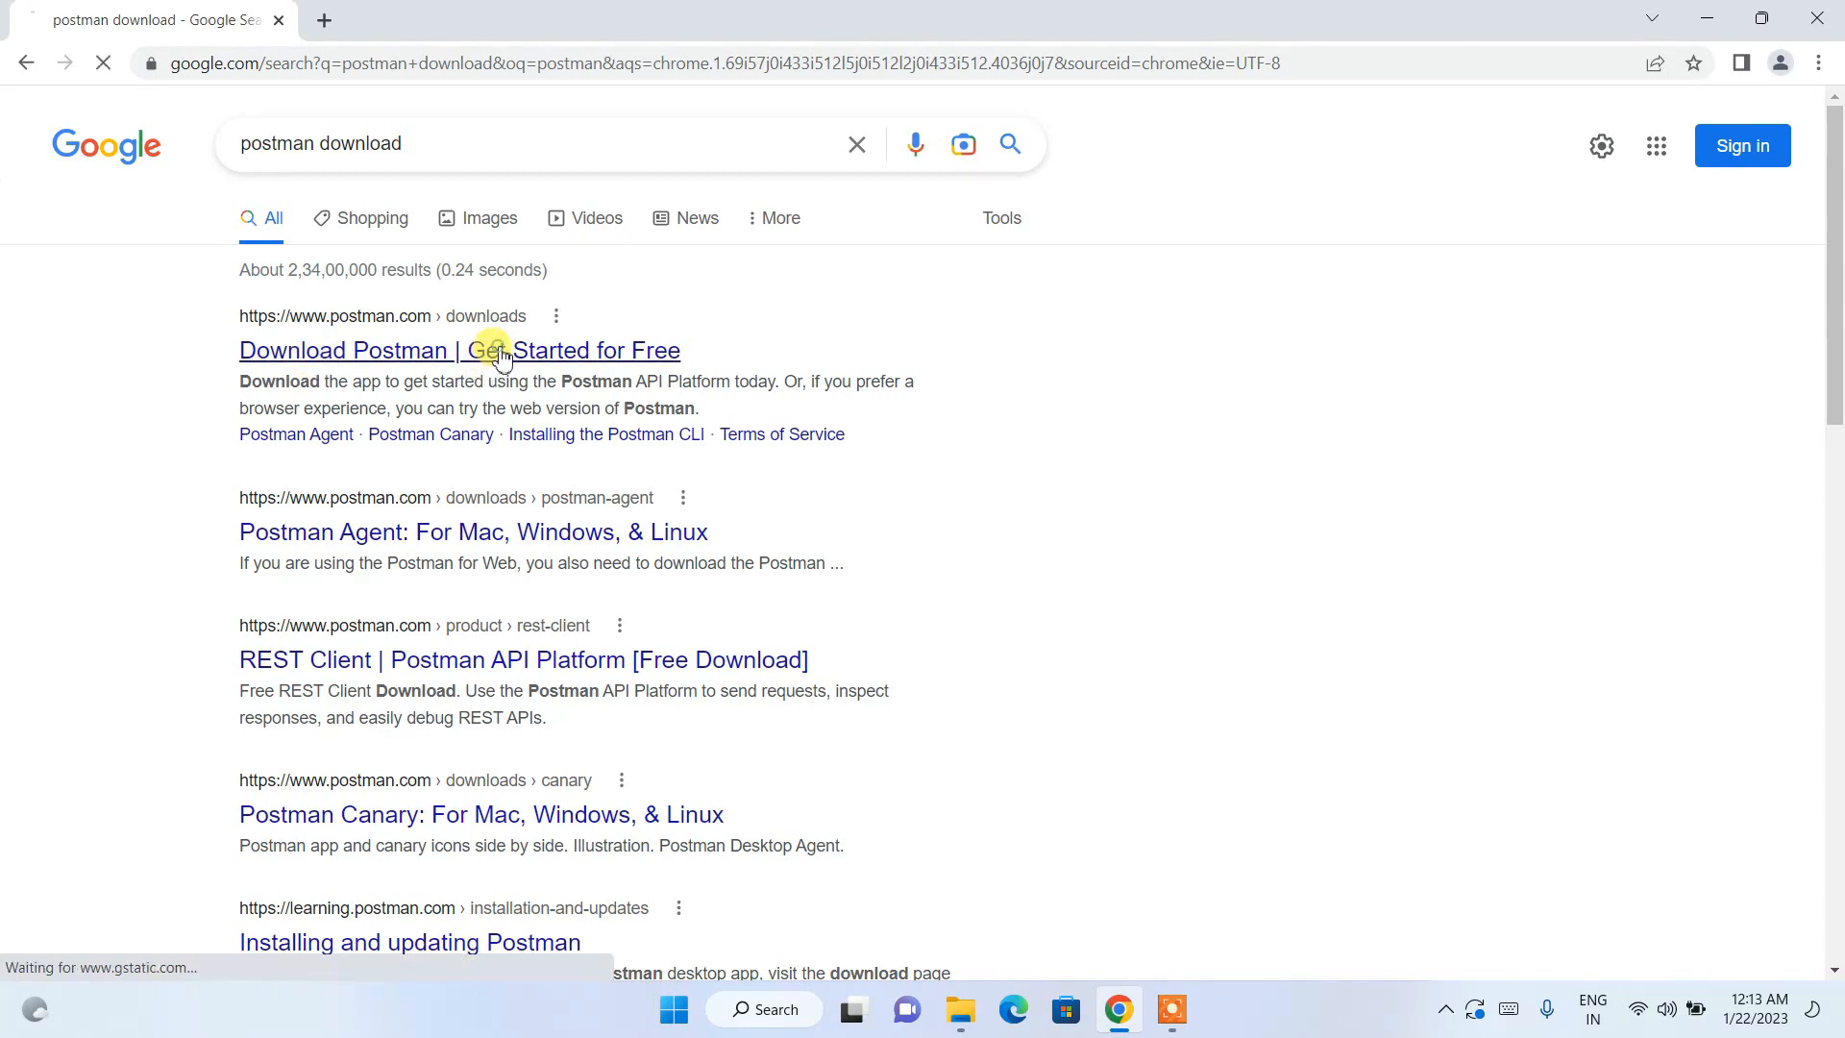
left_click(459, 350)
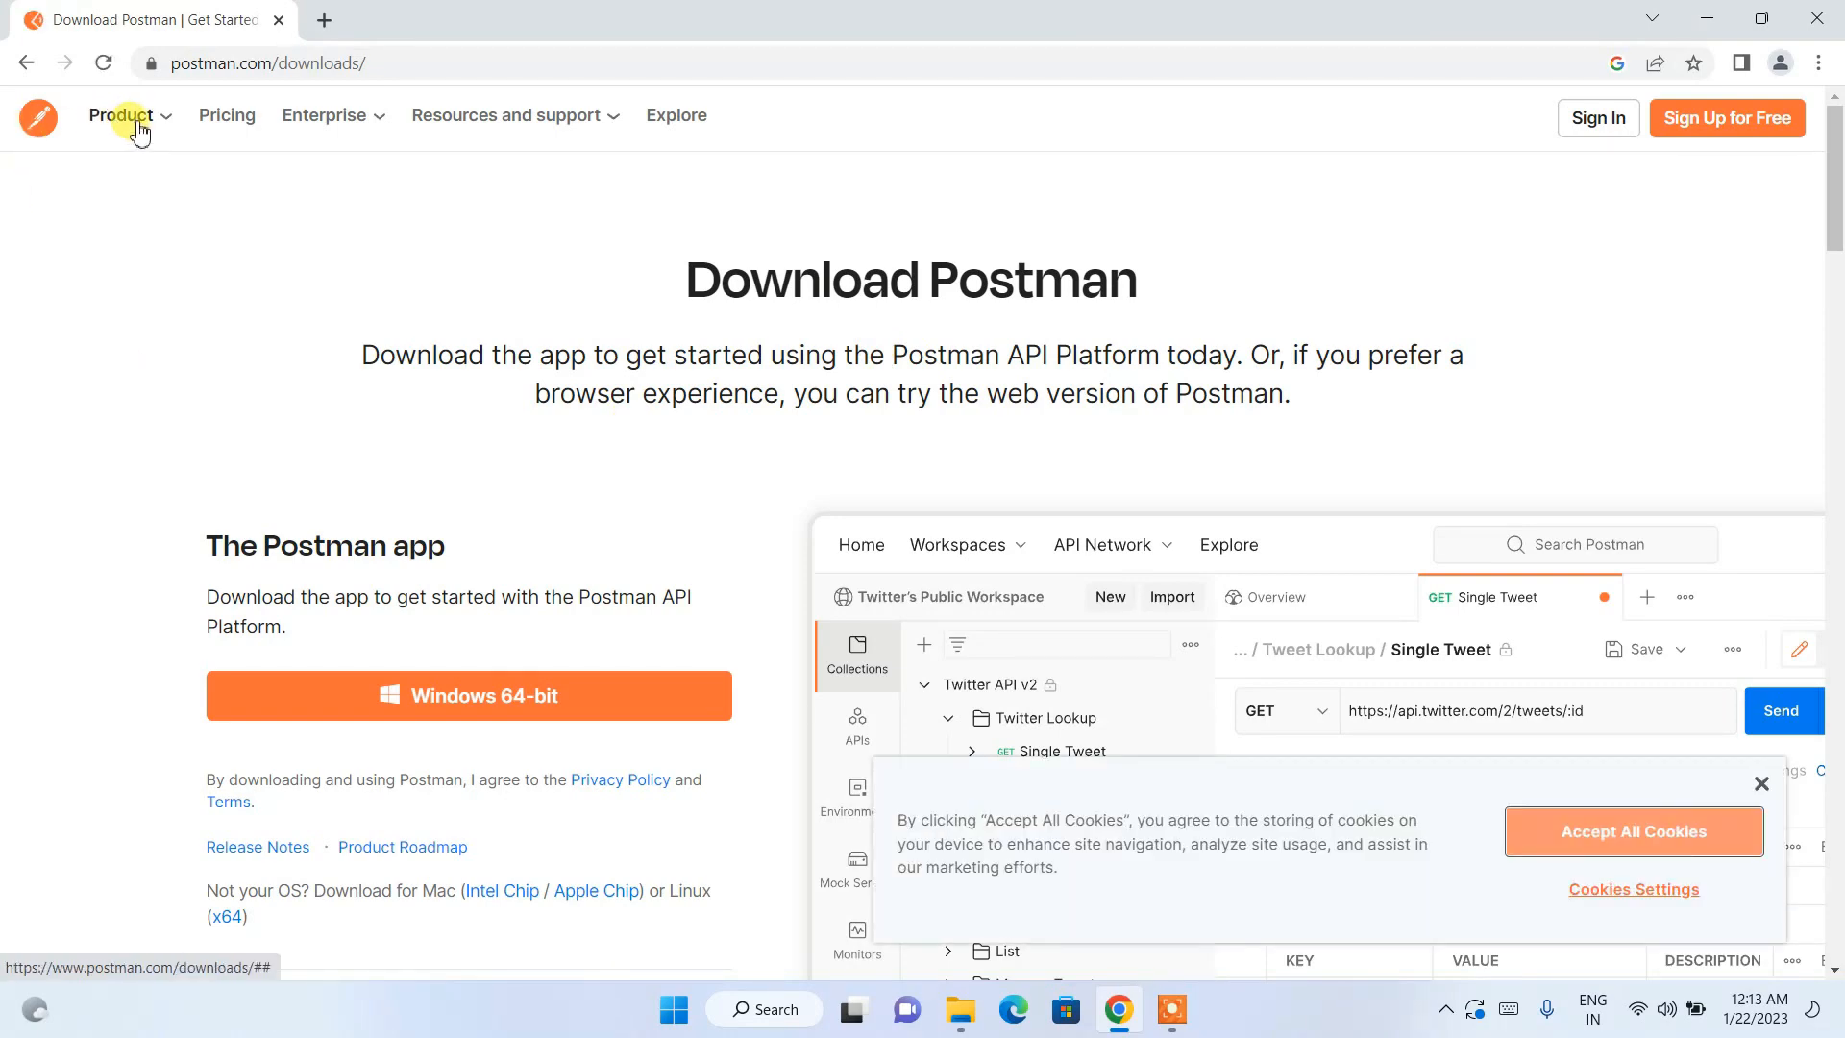
Start the Windows 64-bit Postman installer download, then cancel it and minimize the browser.
scroll("down", 3)
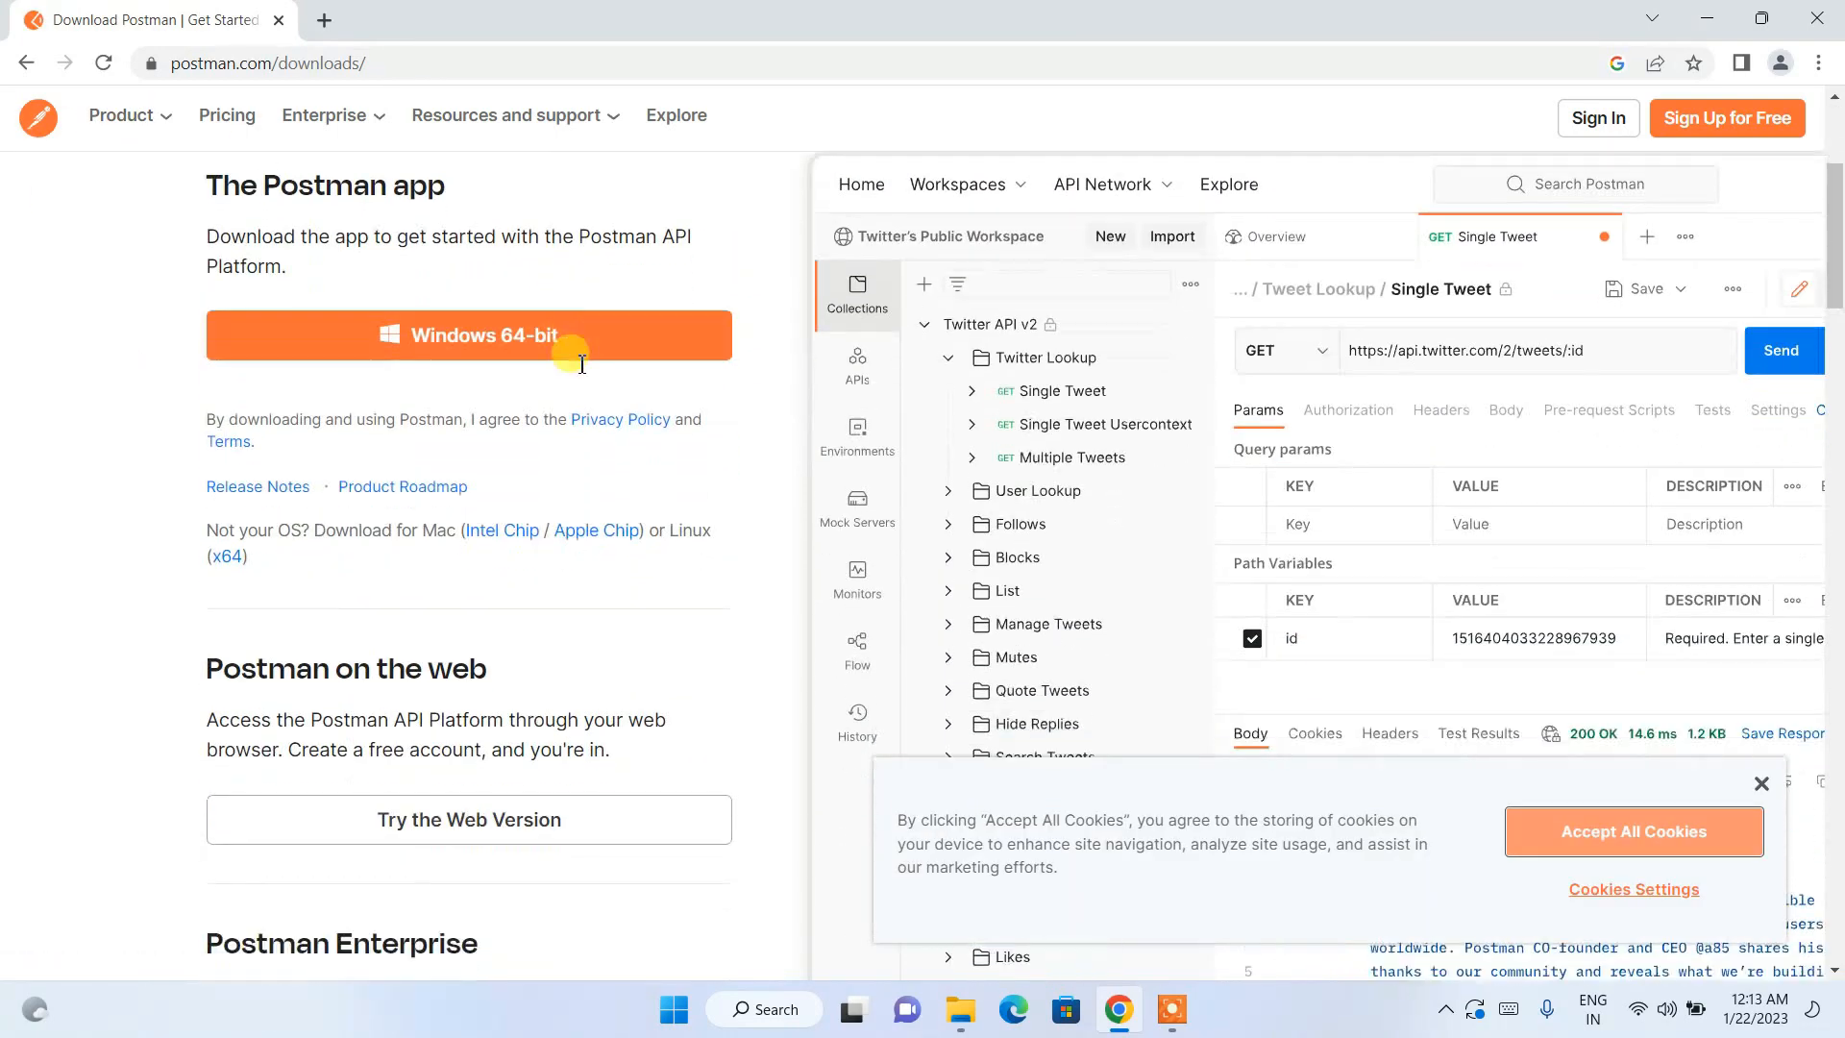
mouse_move(565, 365)
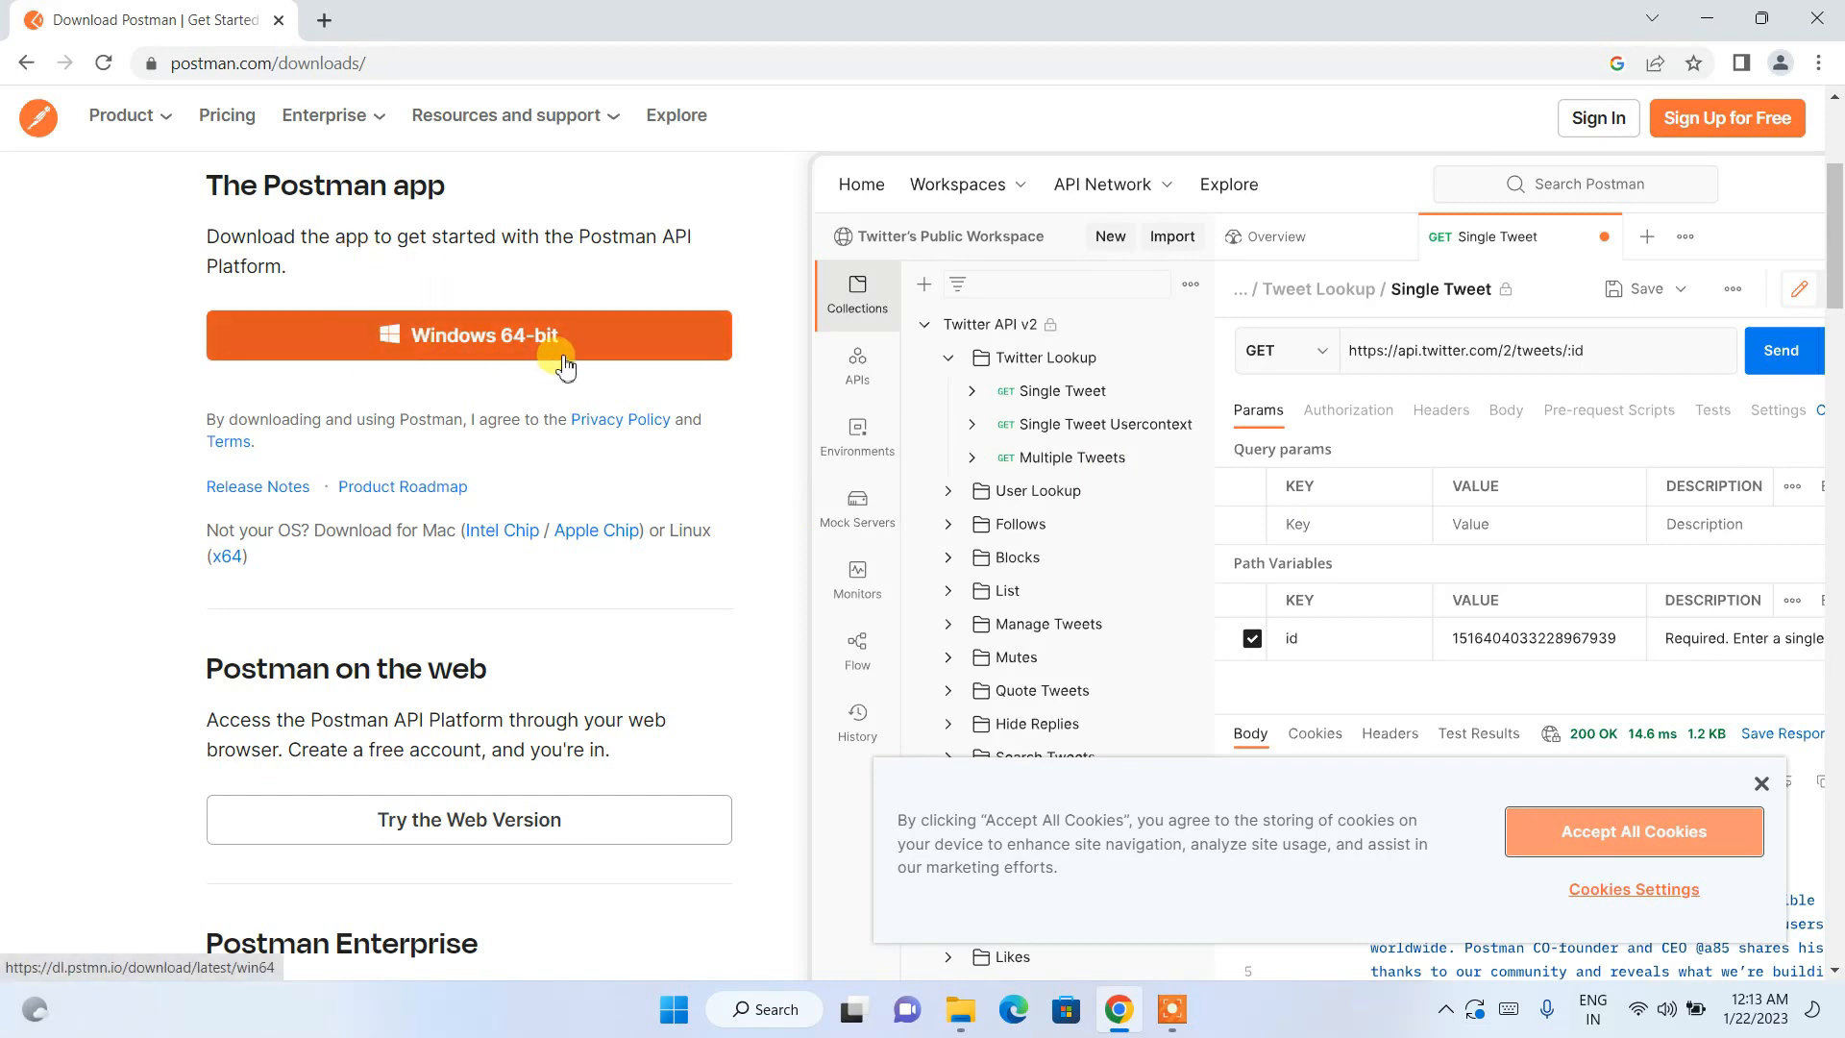
mouse_move(462, 272)
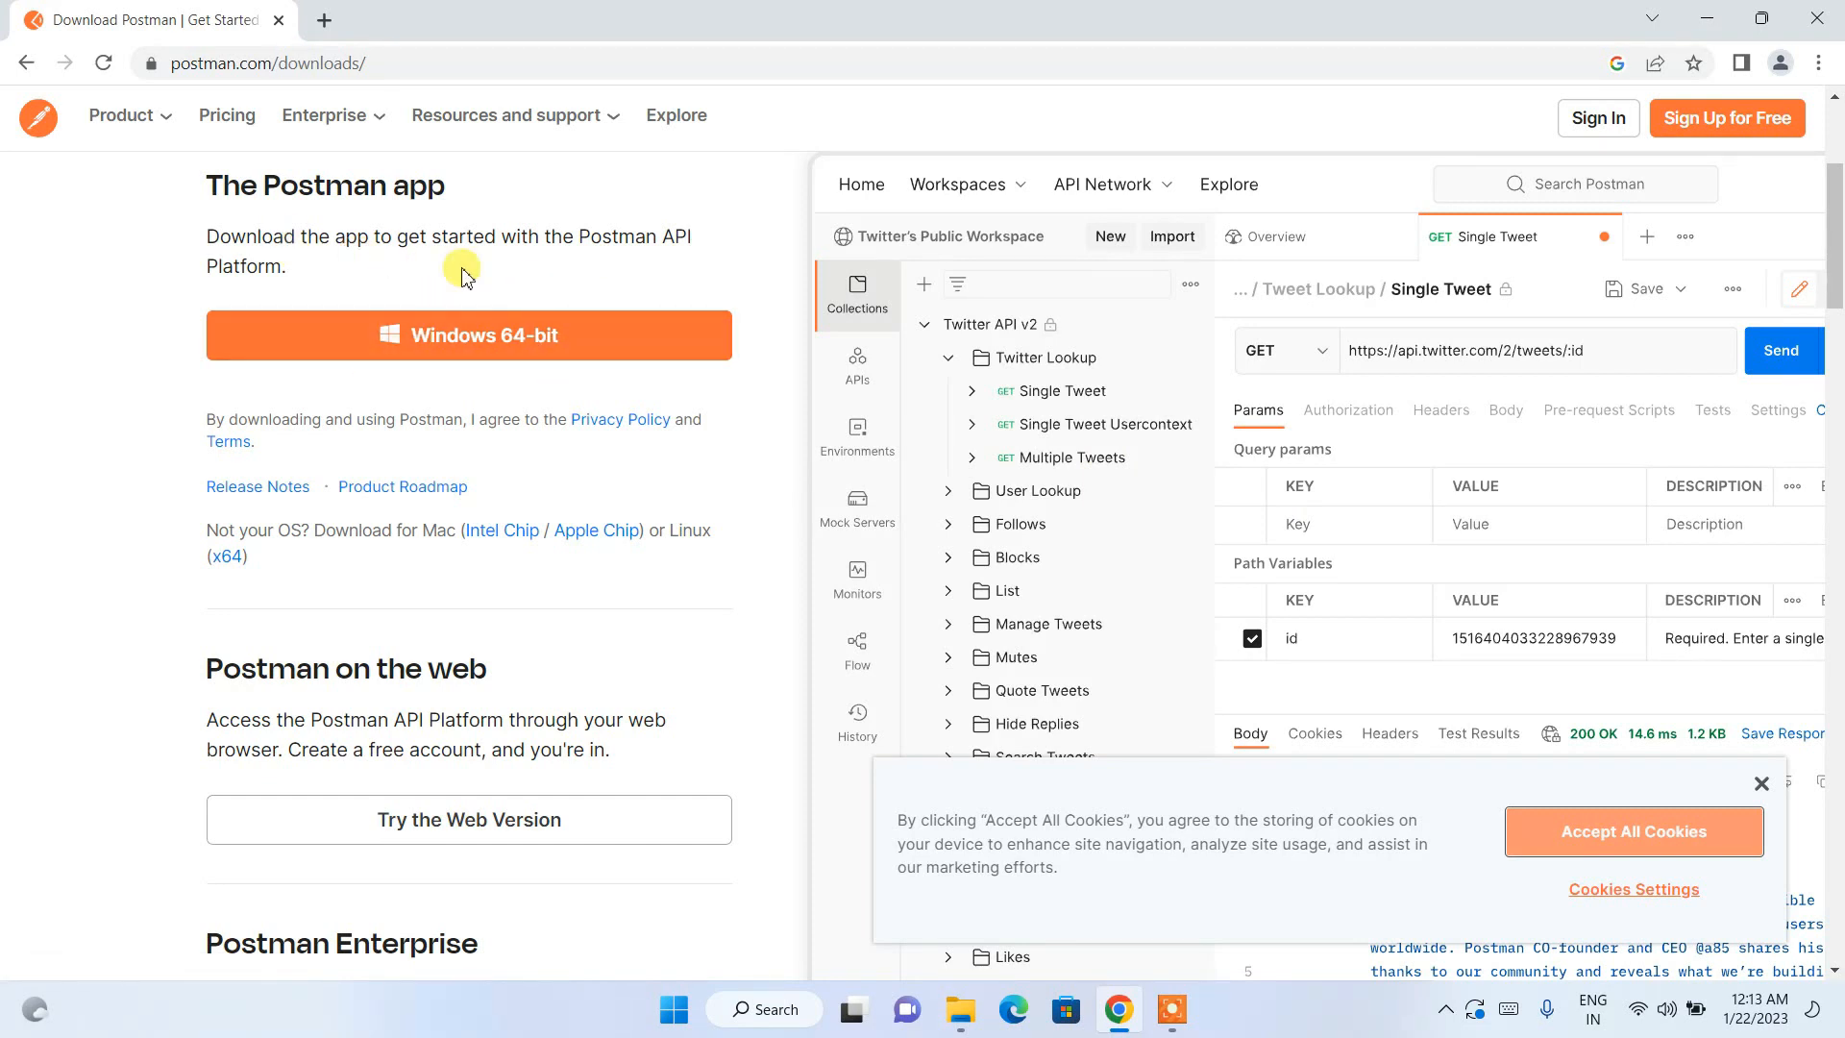
mouse_move(545, 292)
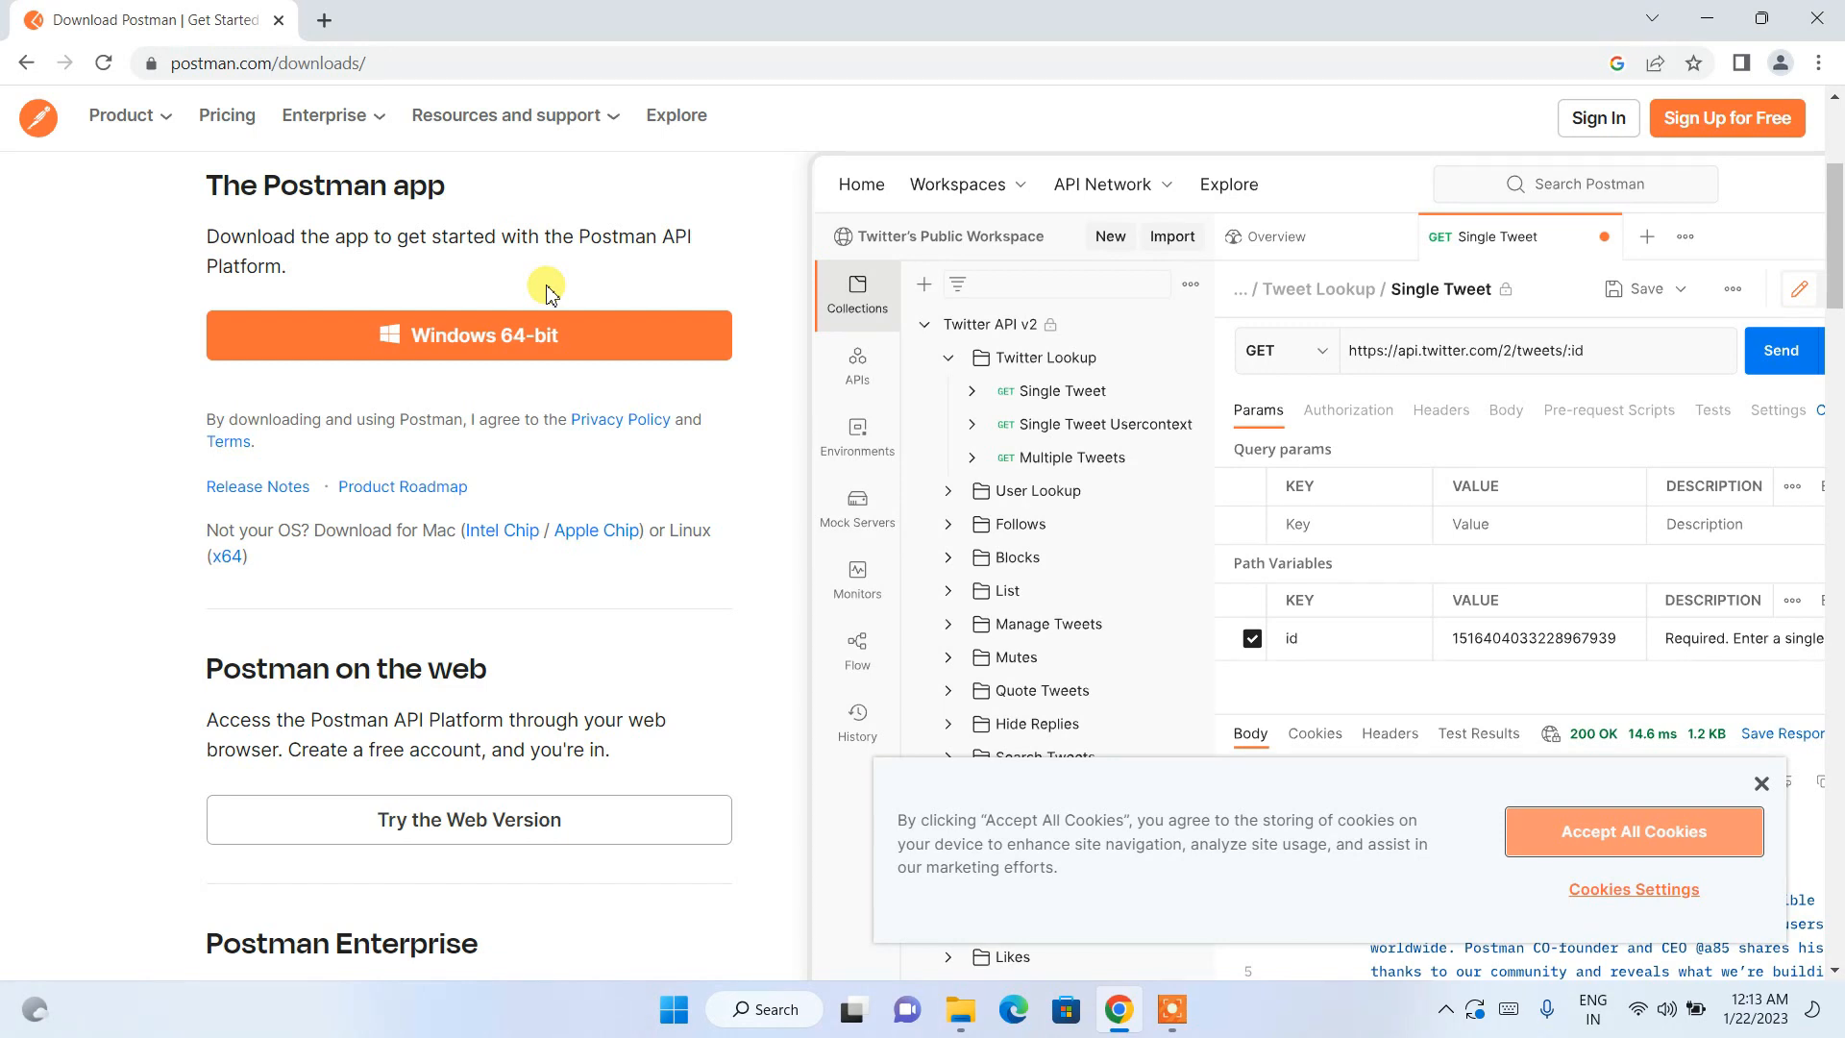
mouse_move(452, 567)
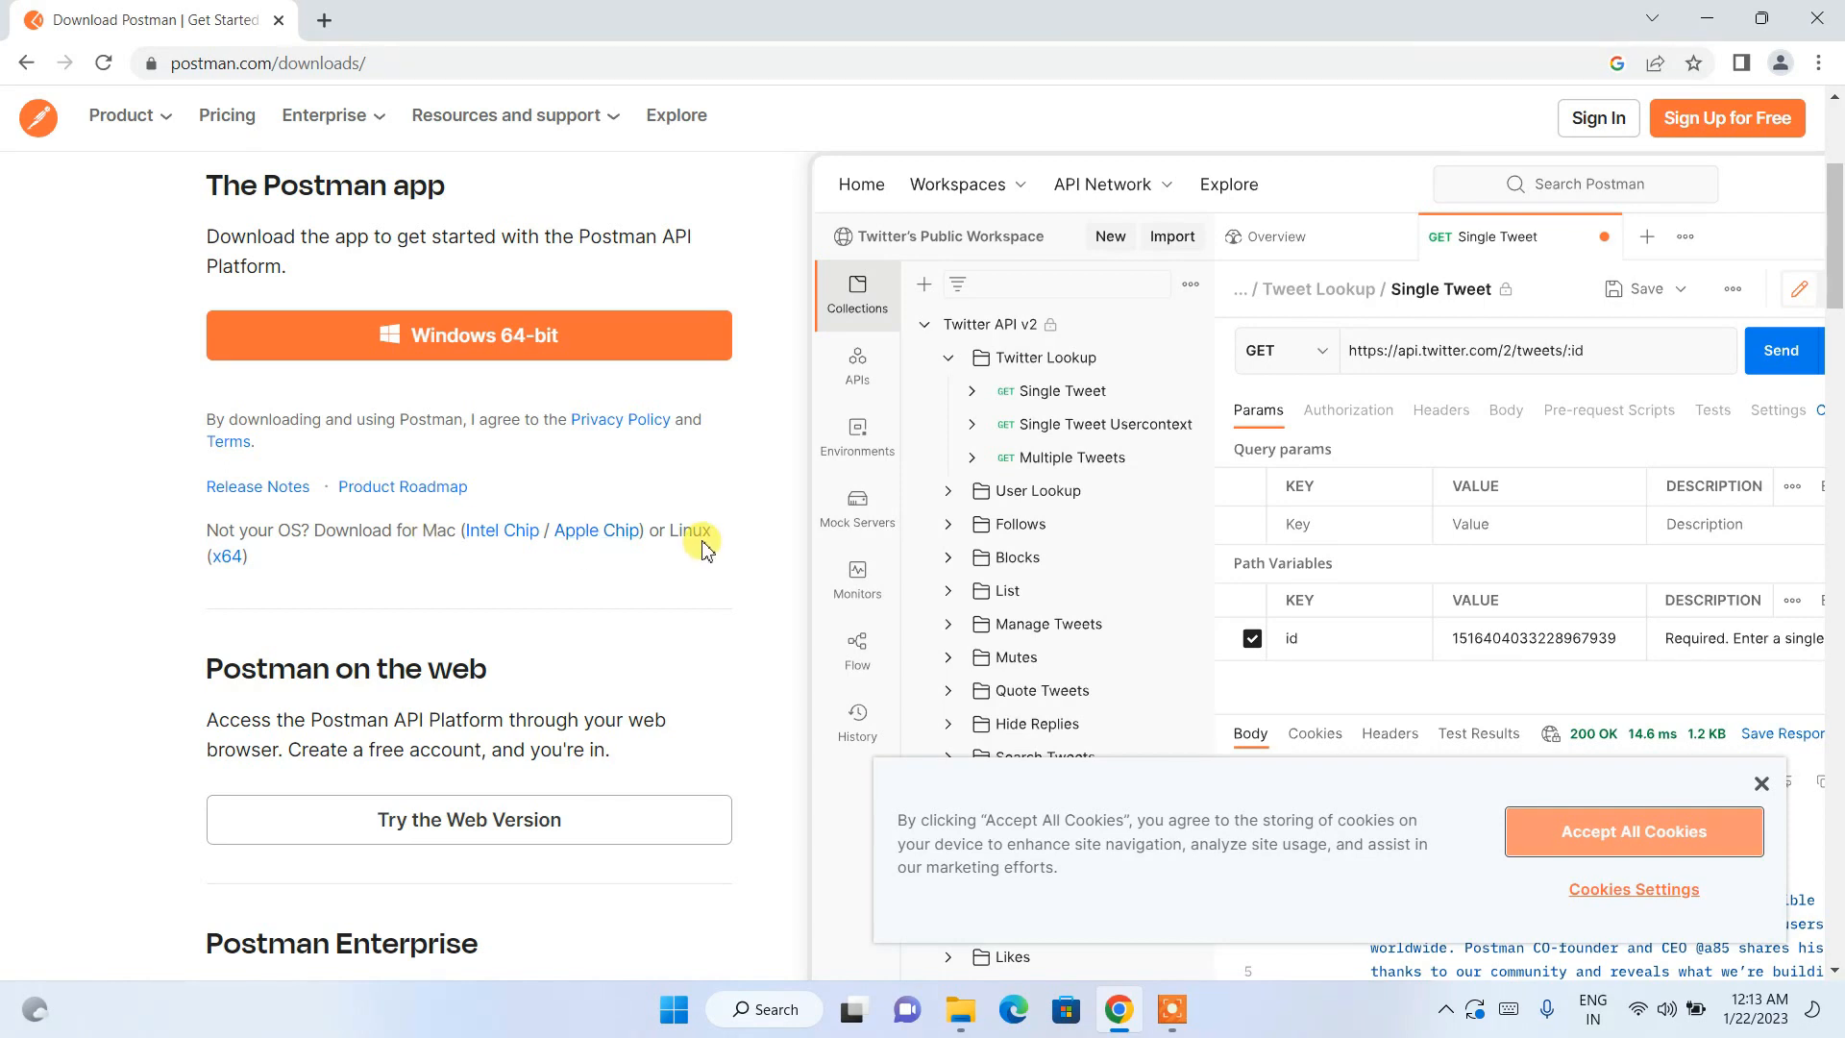
mouse_move(709, 524)
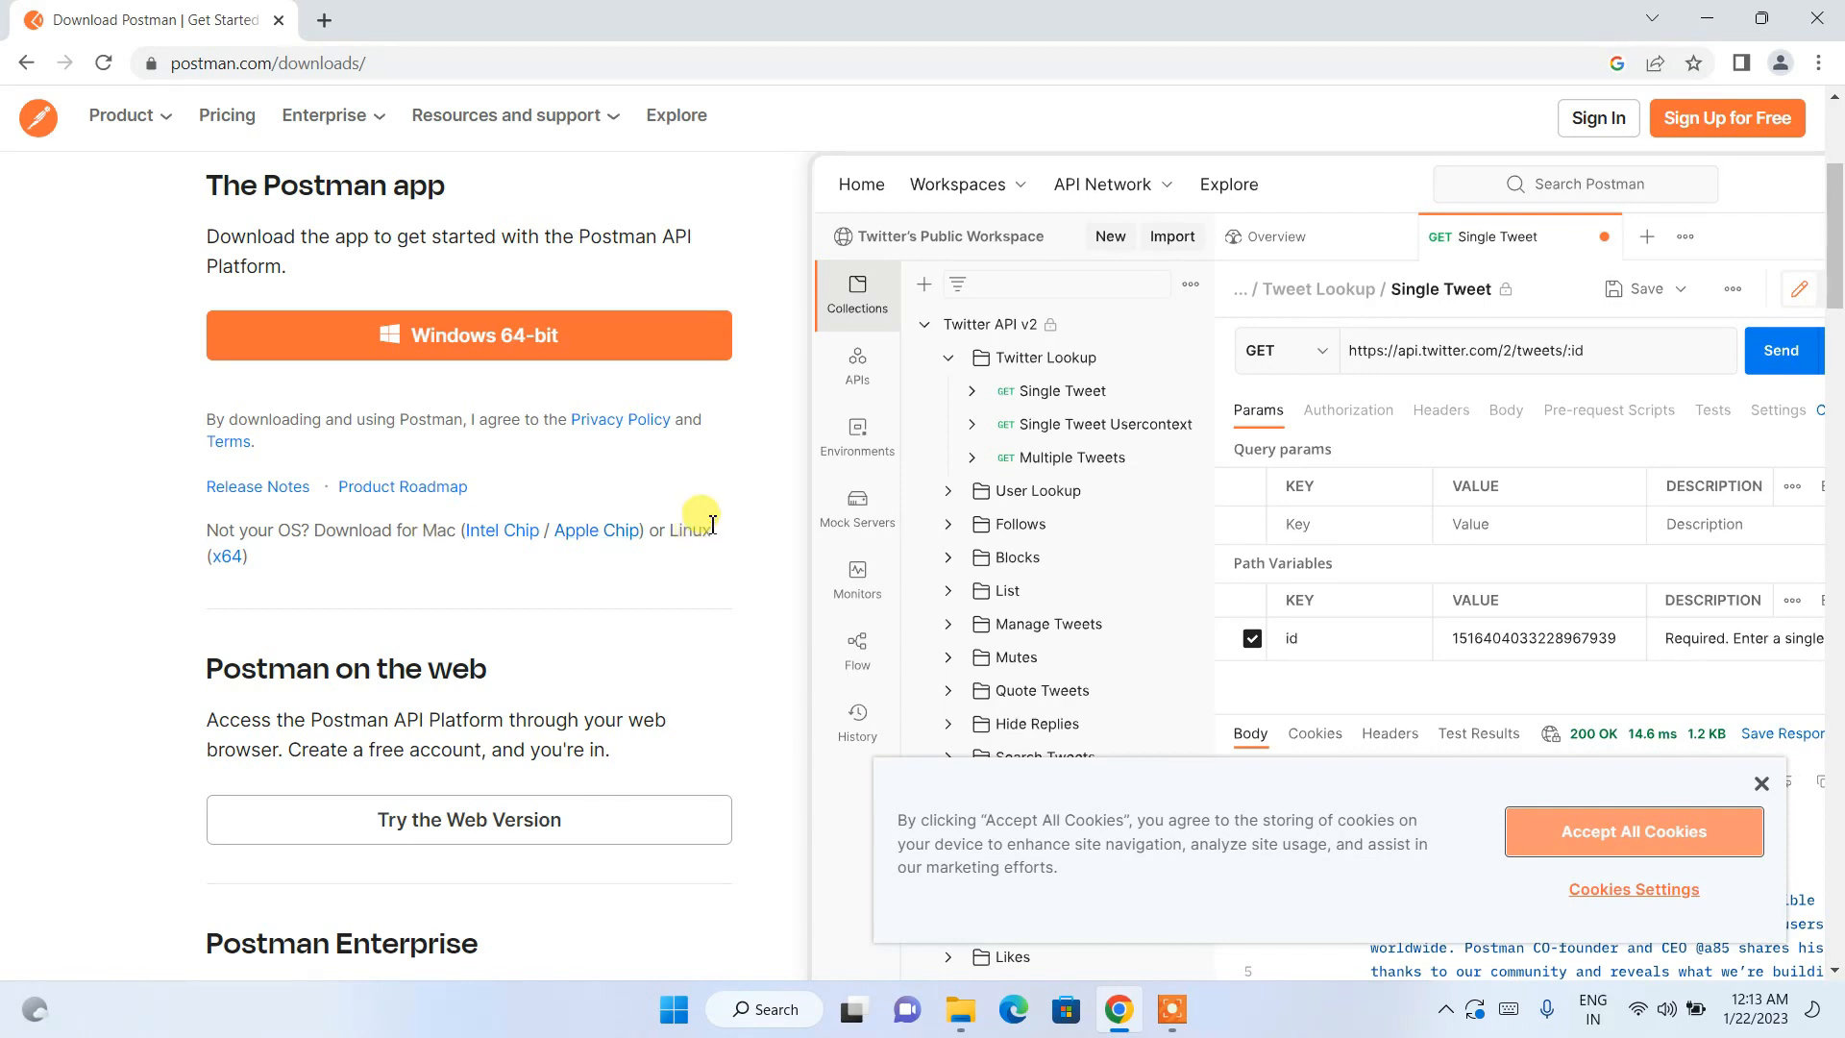
left_click(467, 335)
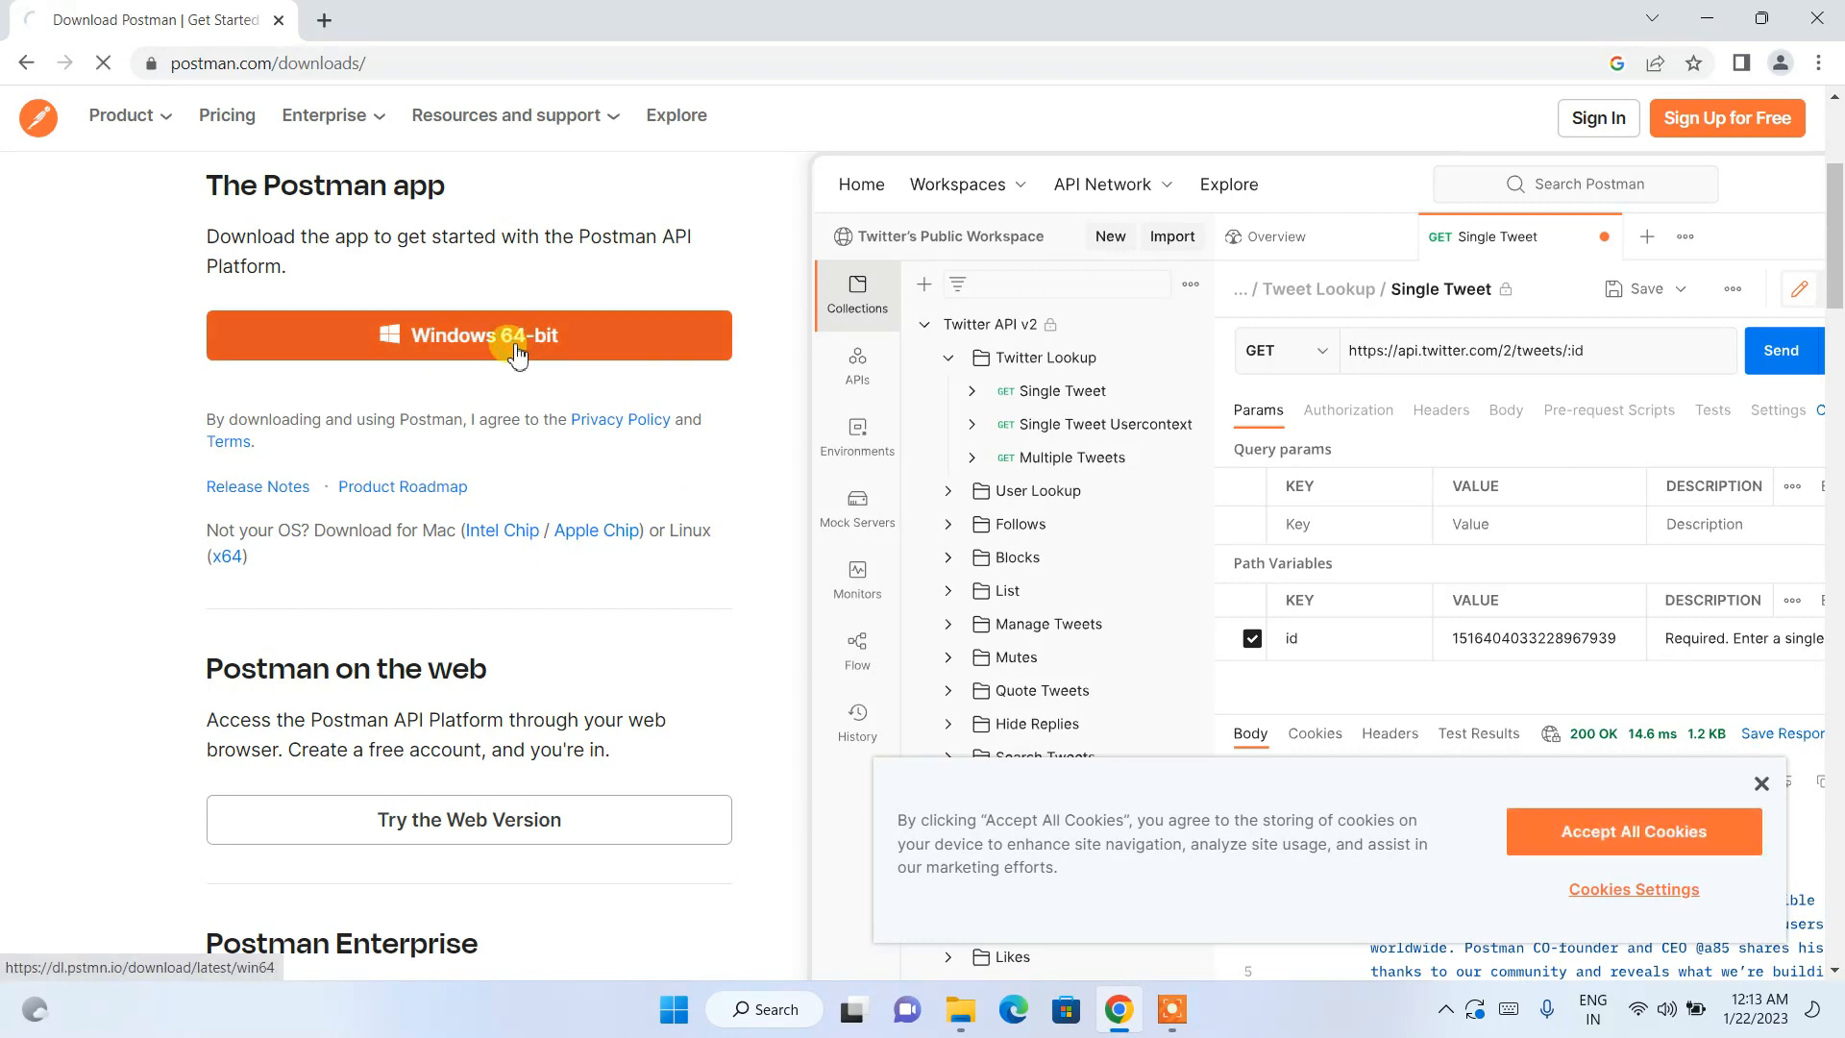
left_click(468, 335)
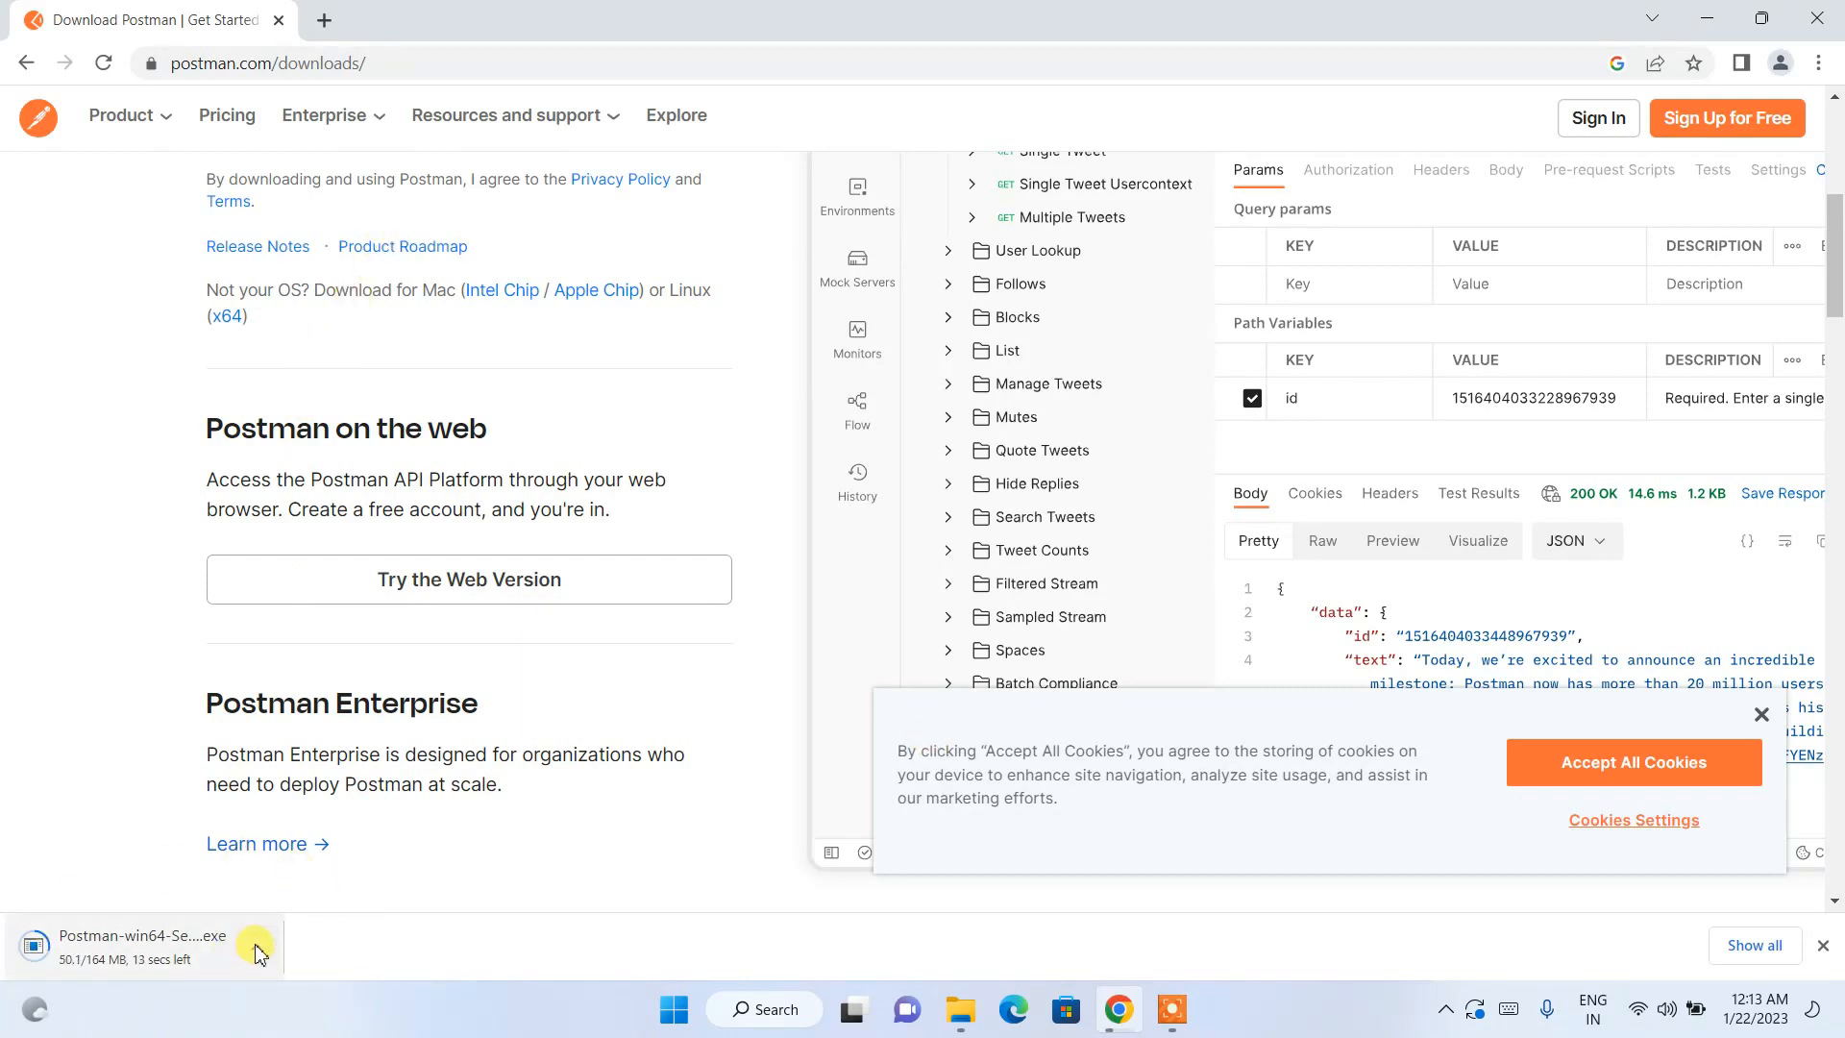
left_click(256, 950)
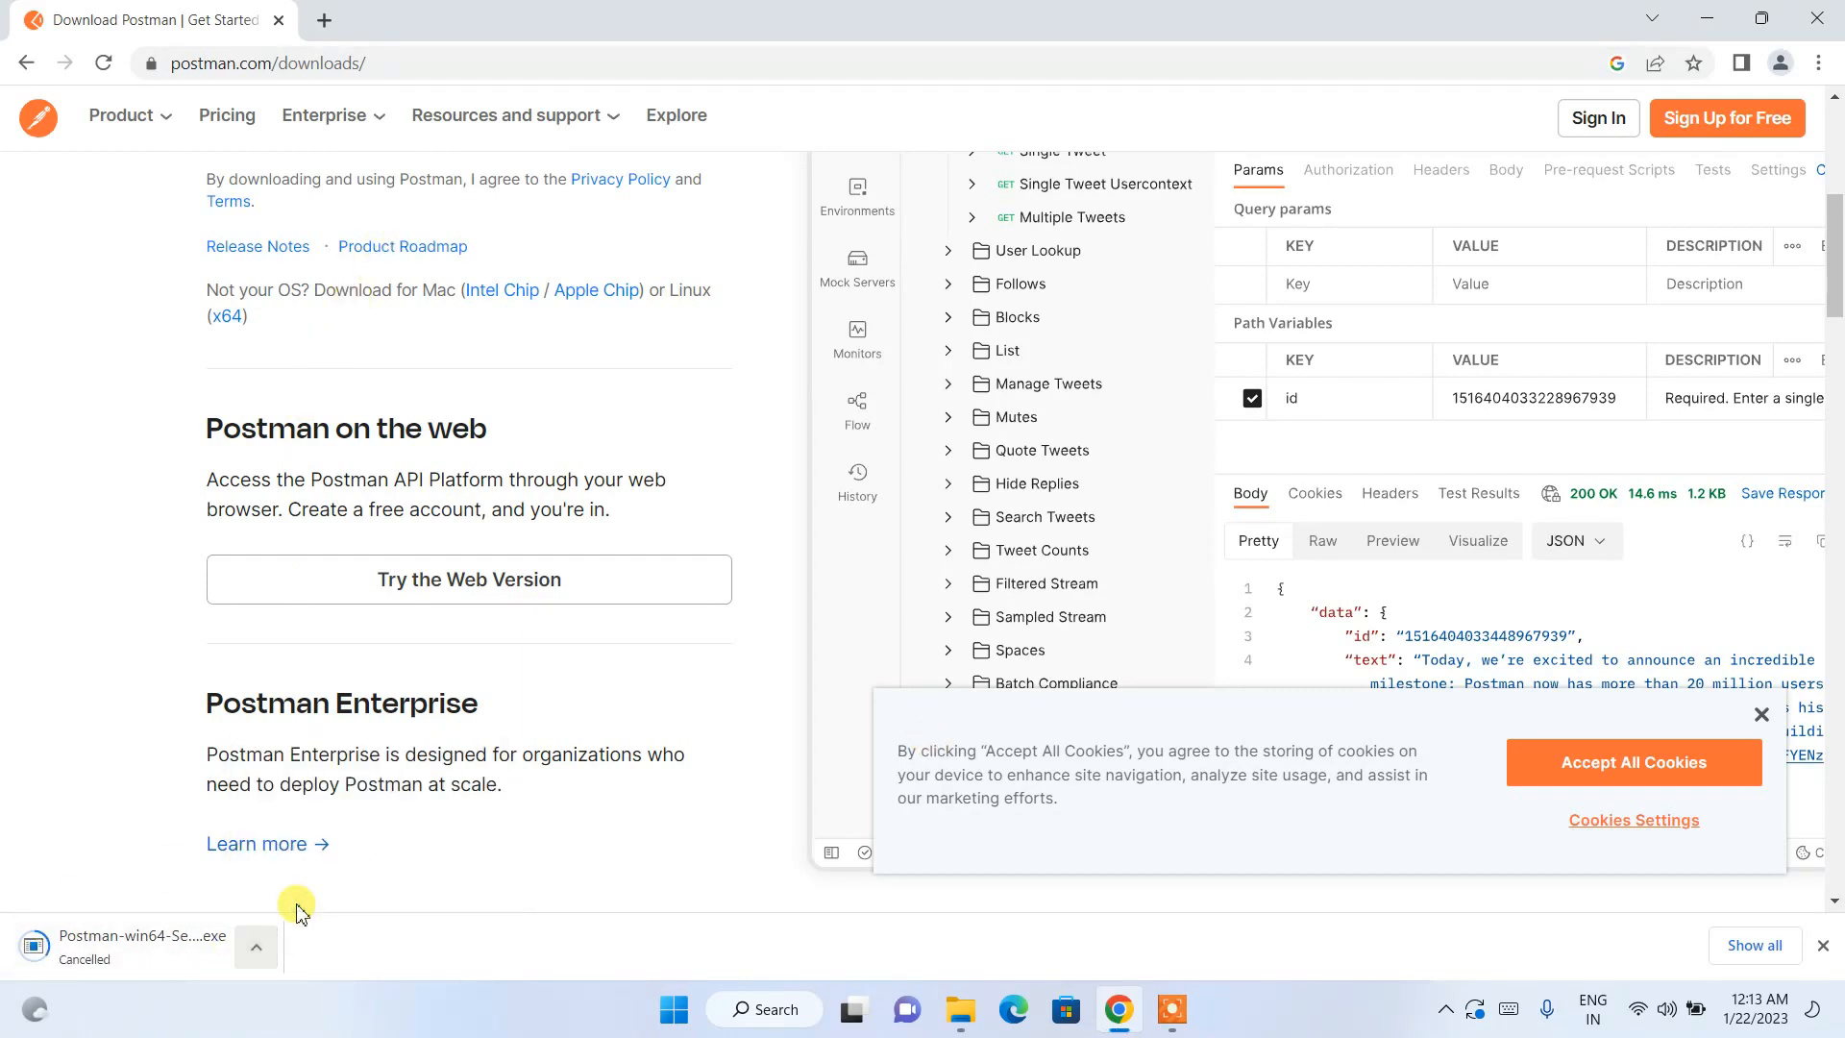
left_click(1761, 19)
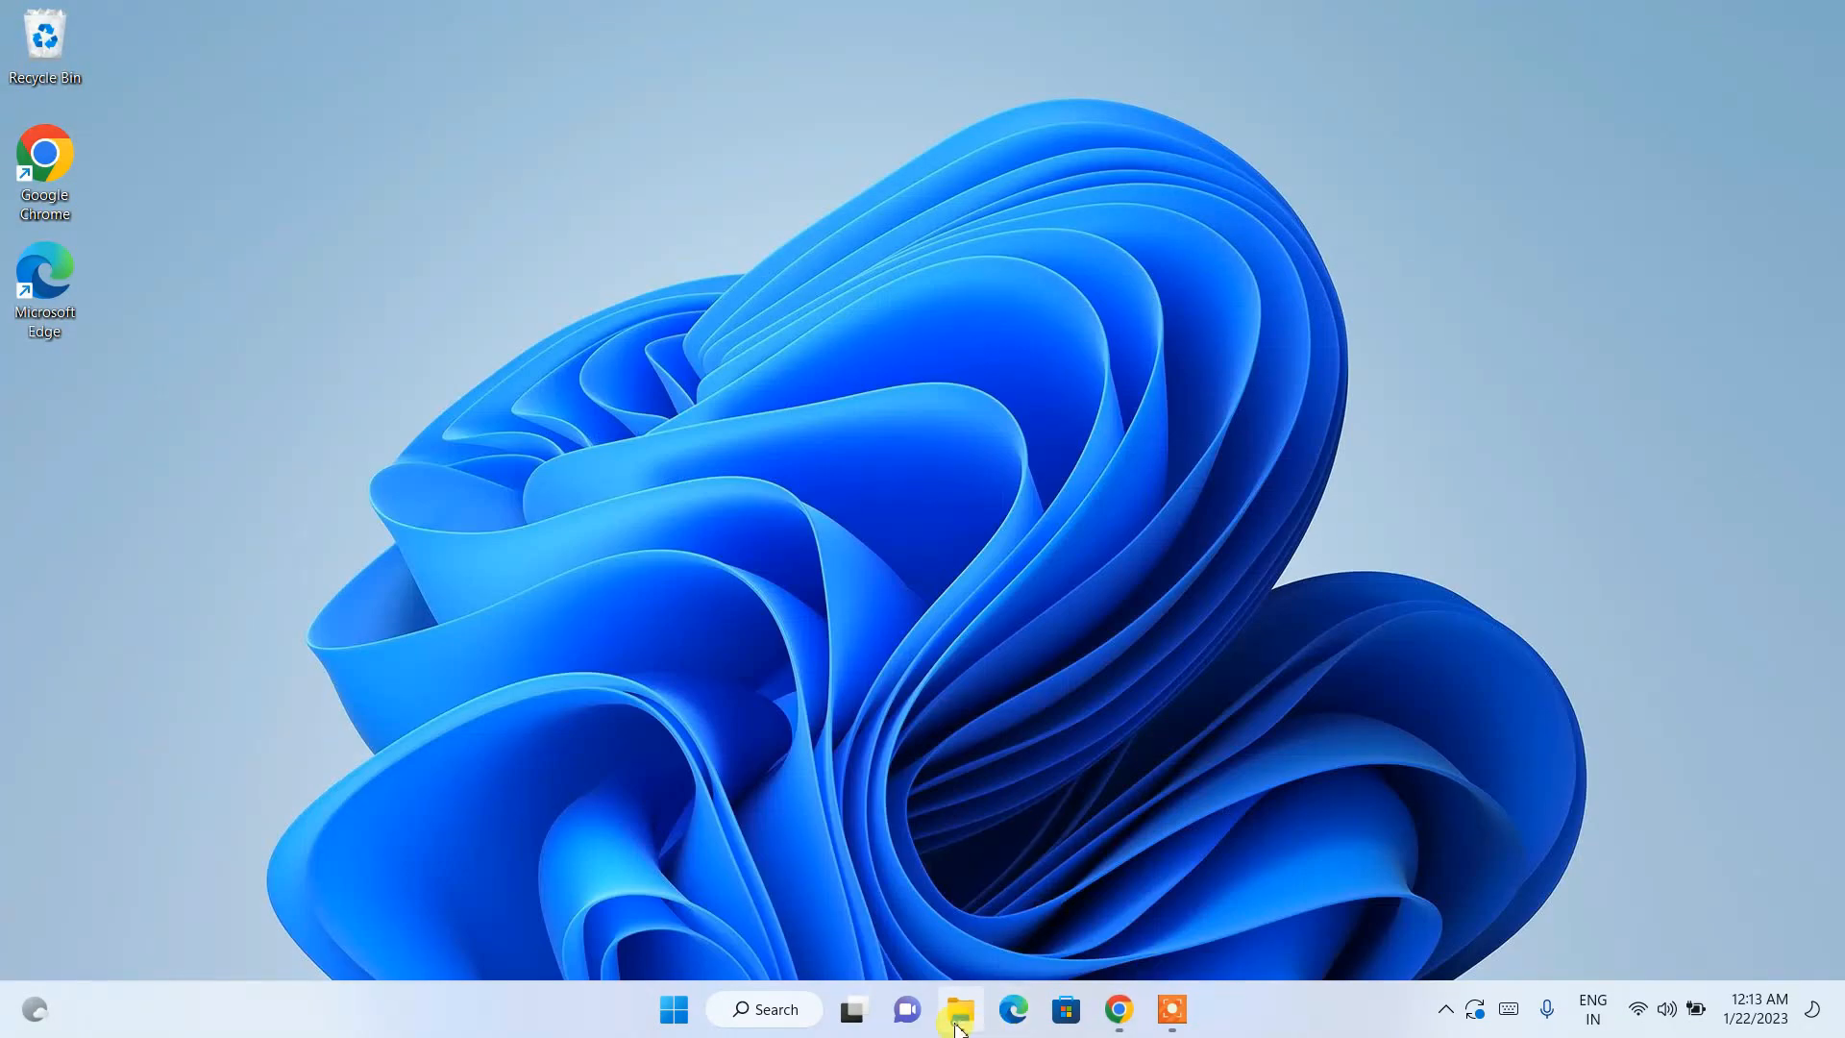
Open File Explorer to the Downloads > Software folder containing Postman-win64-Setup.exe.
left_click(961, 1008)
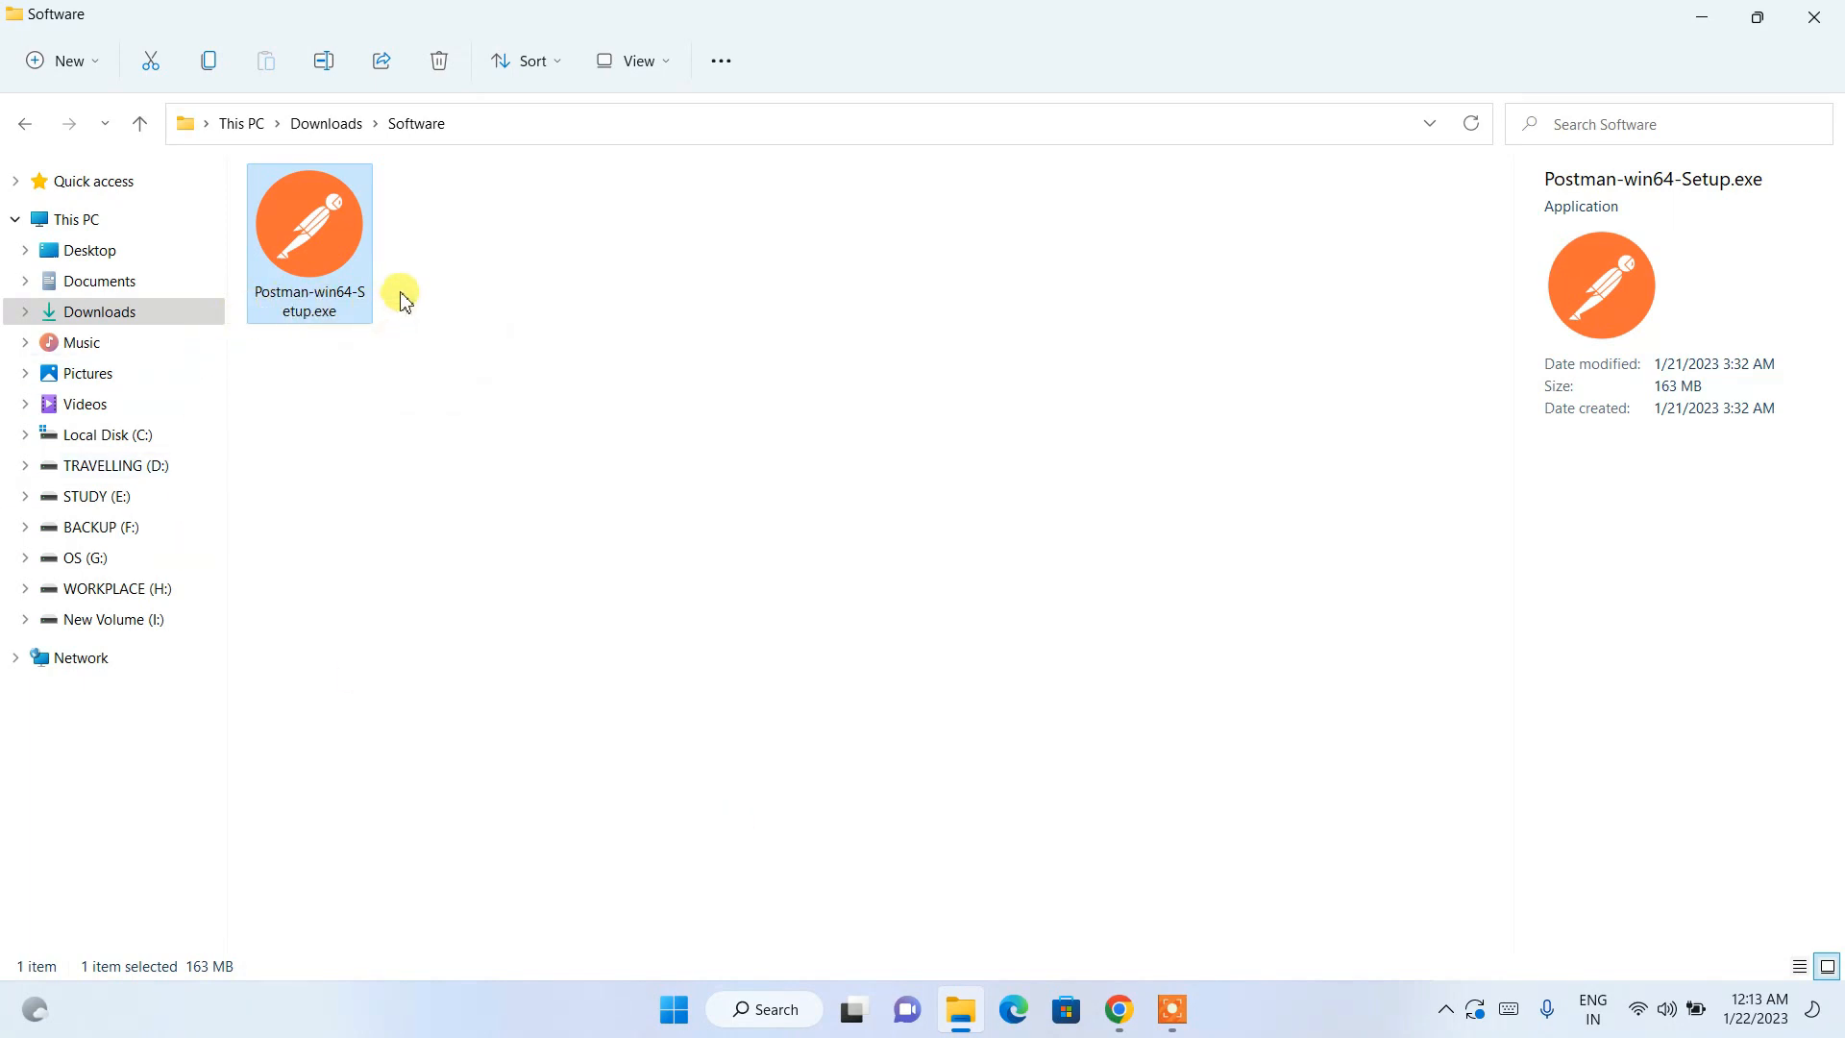
mouse_move(333, 300)
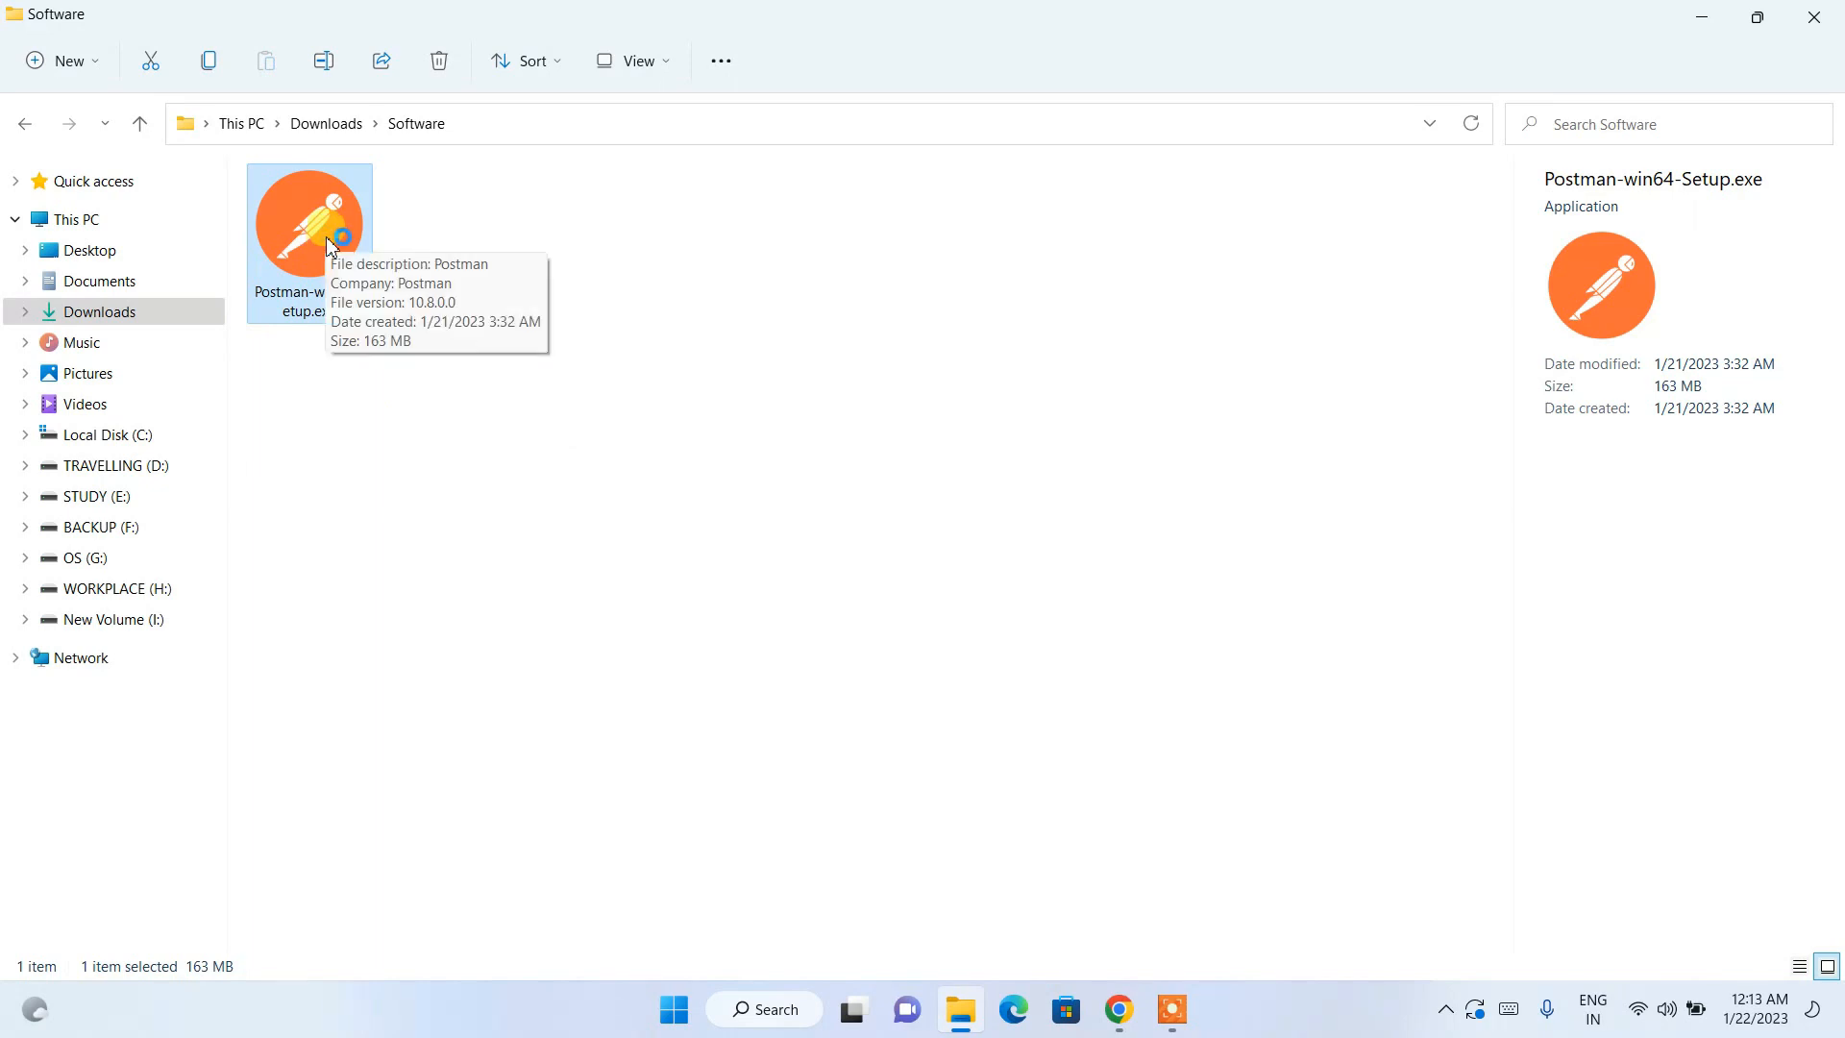
Run the Postman-win64-Setup.exe installer.
double_click(308, 223)
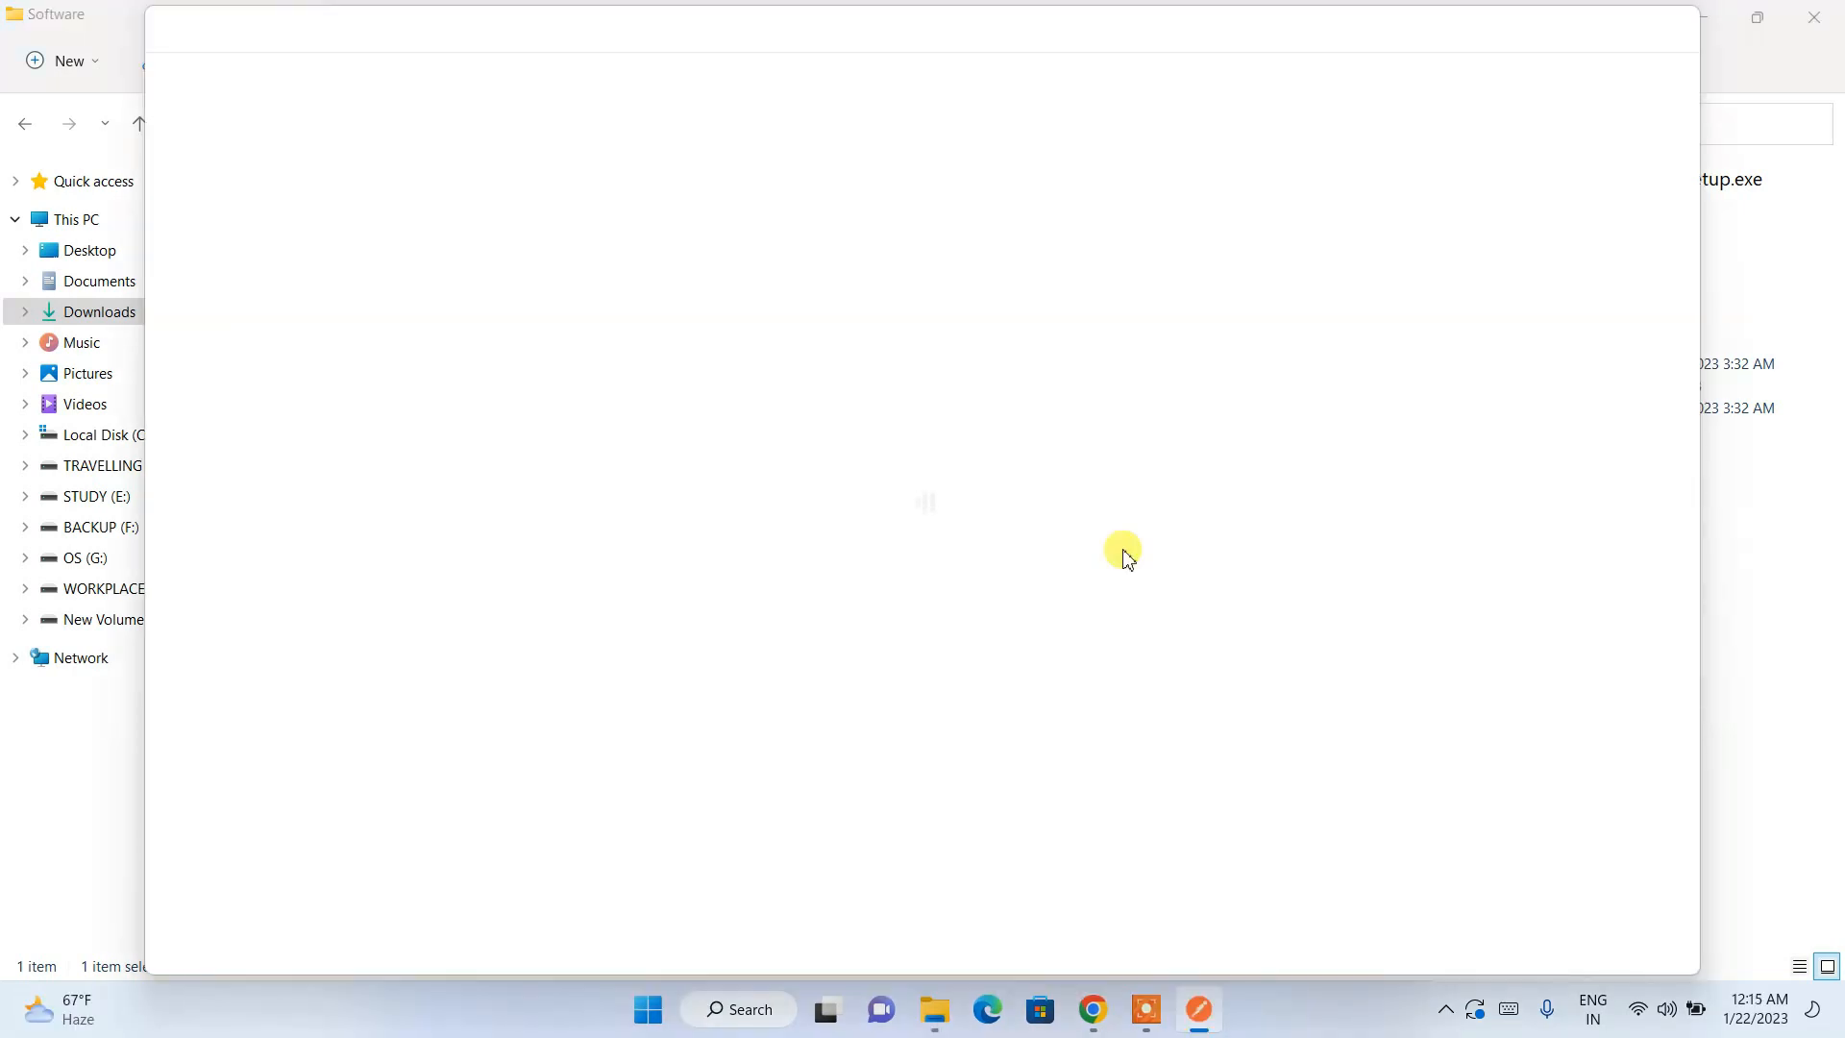
mouse_move(1016, 553)
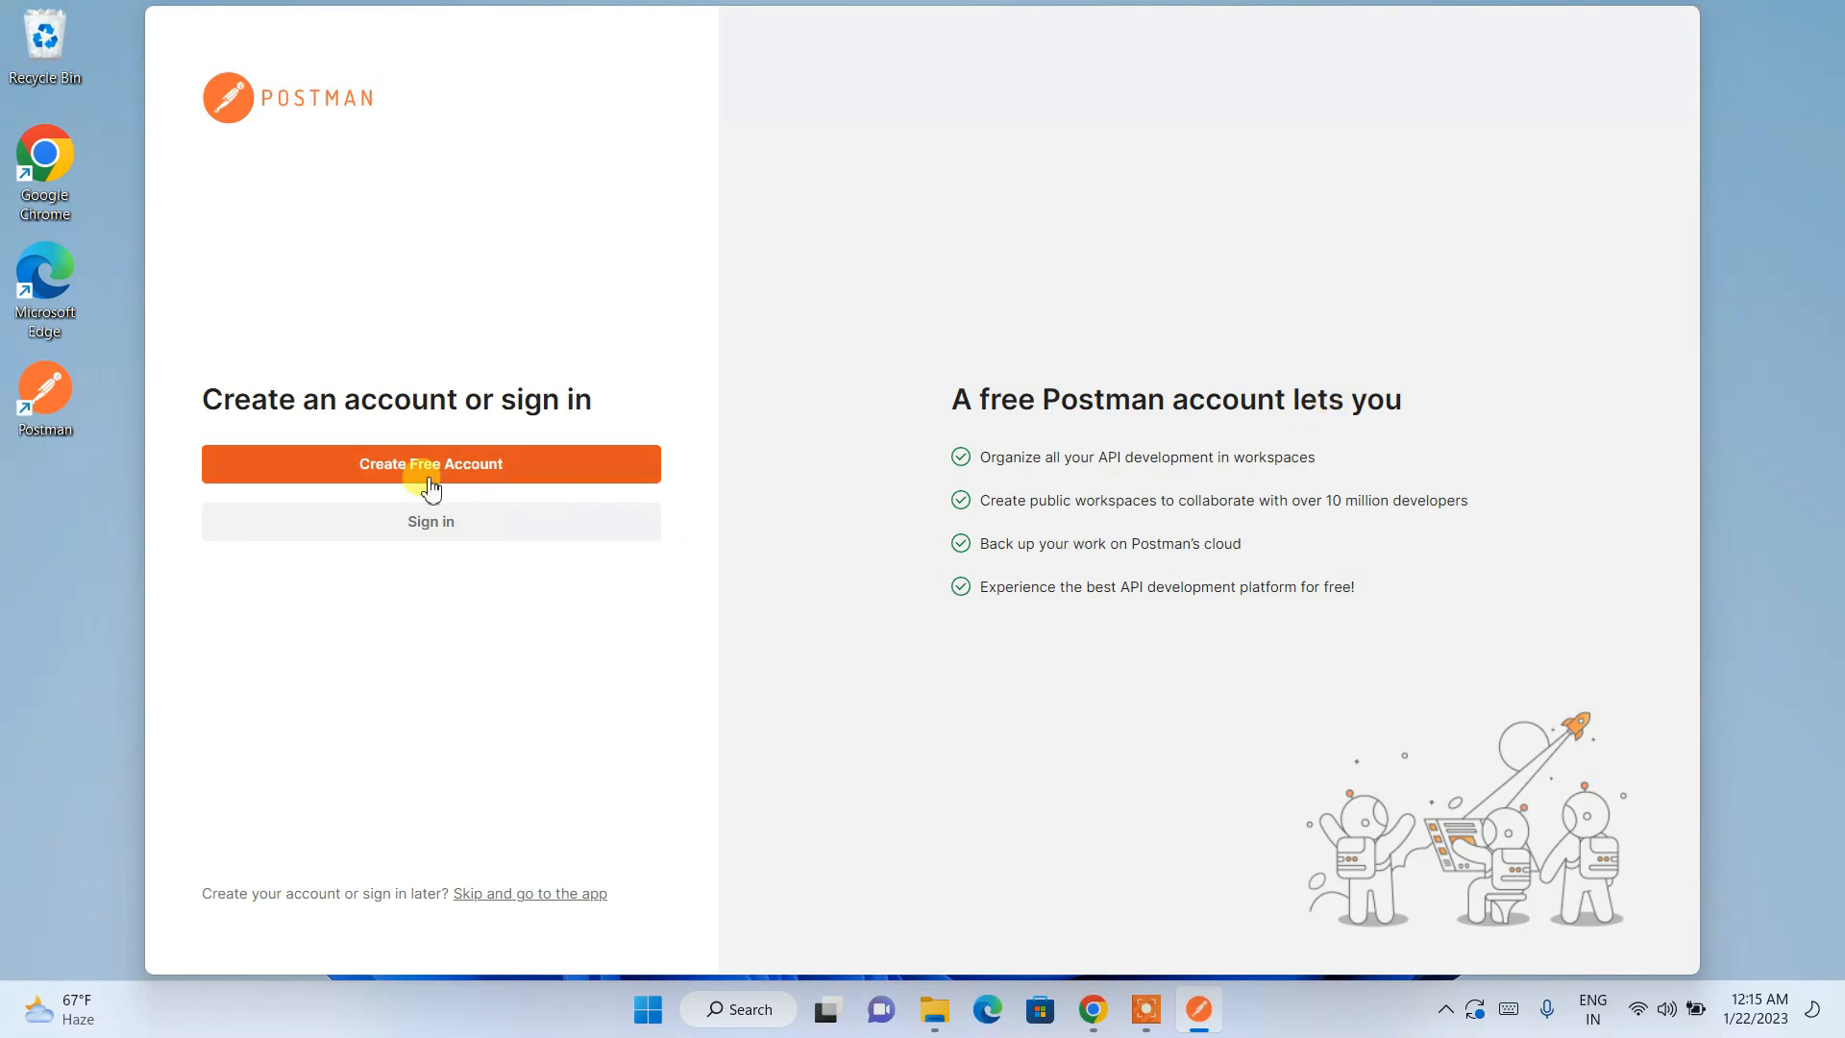
mouse_move(1154, 319)
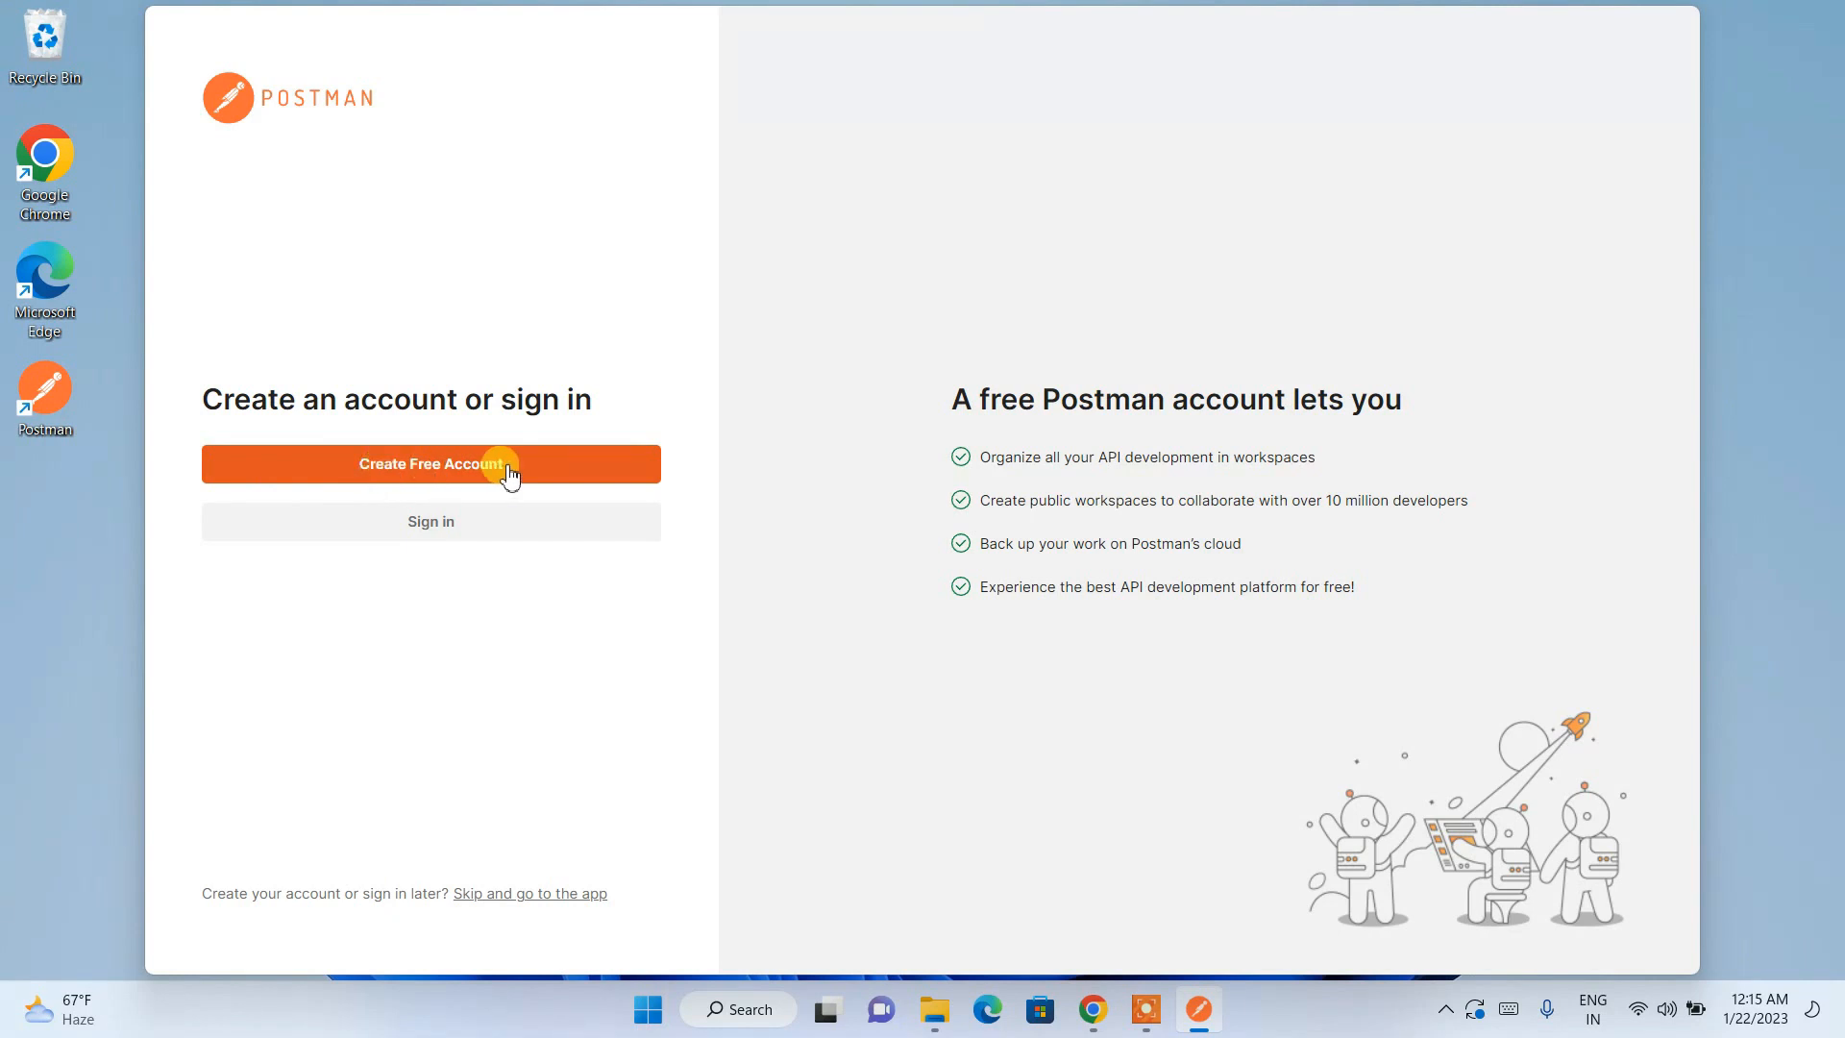
mouse_move(395, 561)
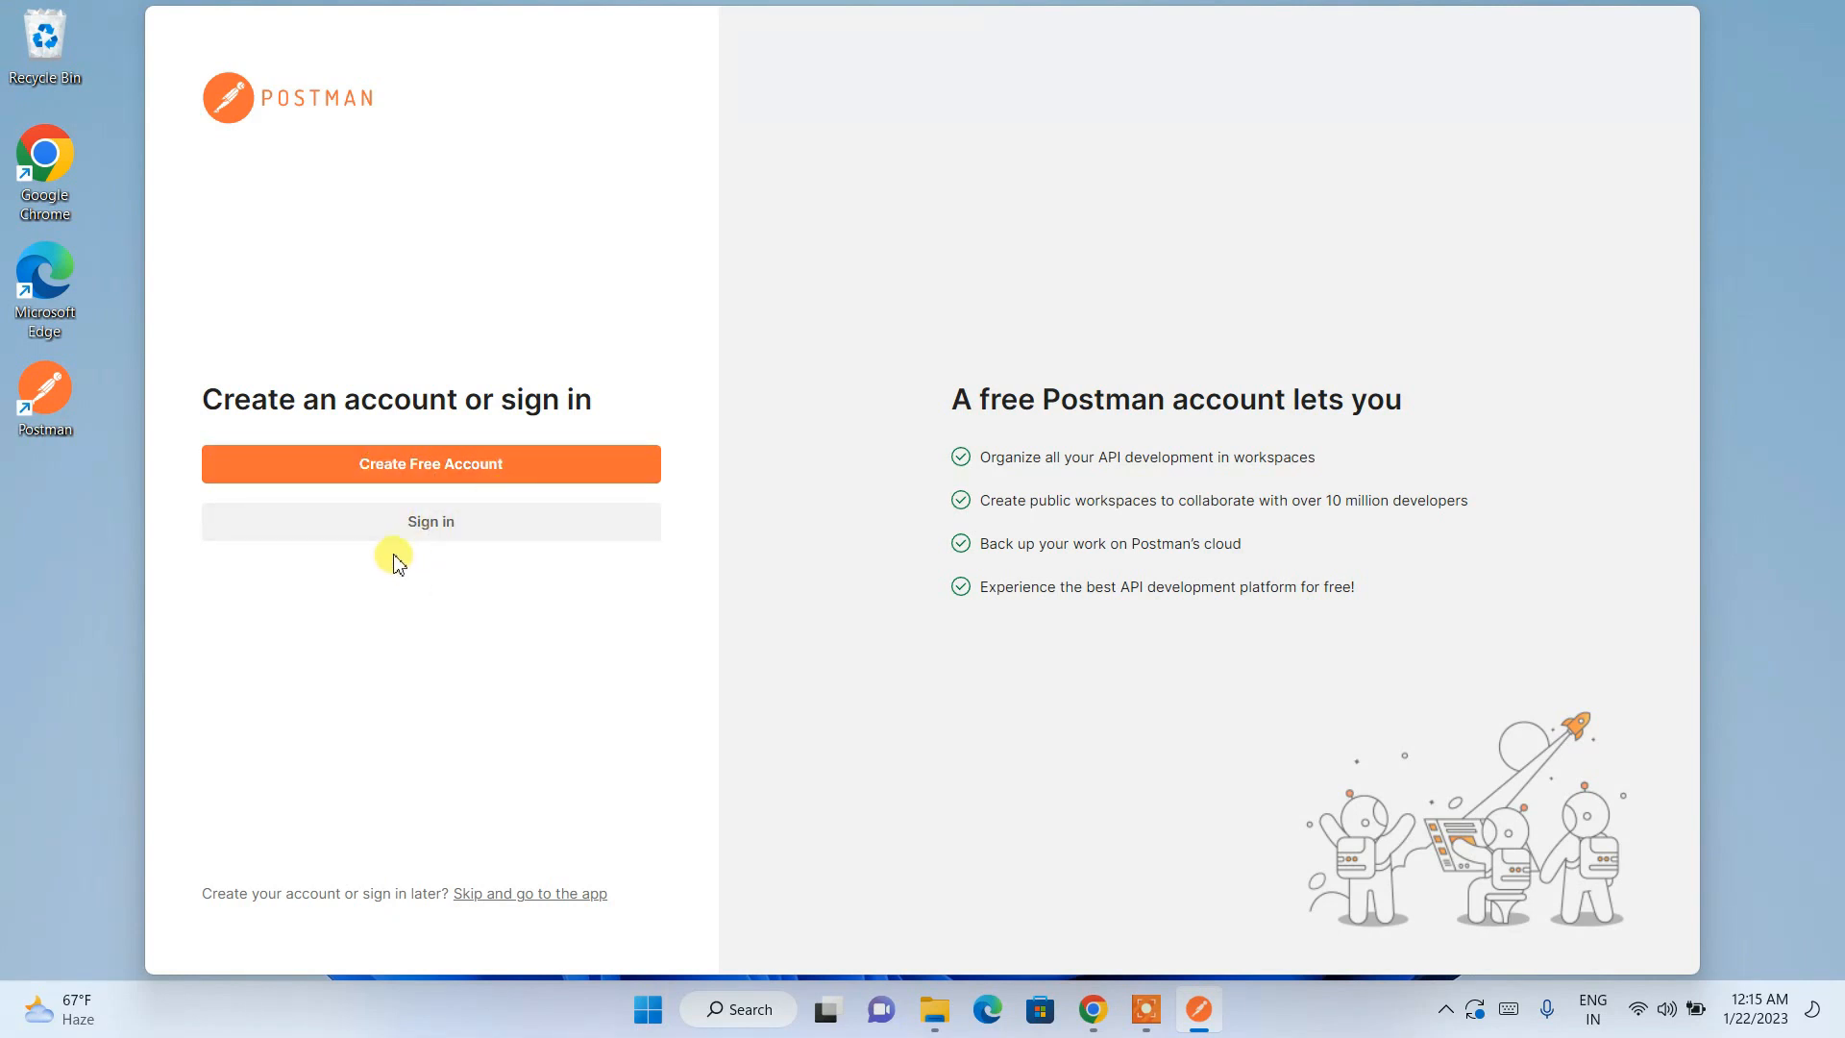
mouse_move(439, 494)
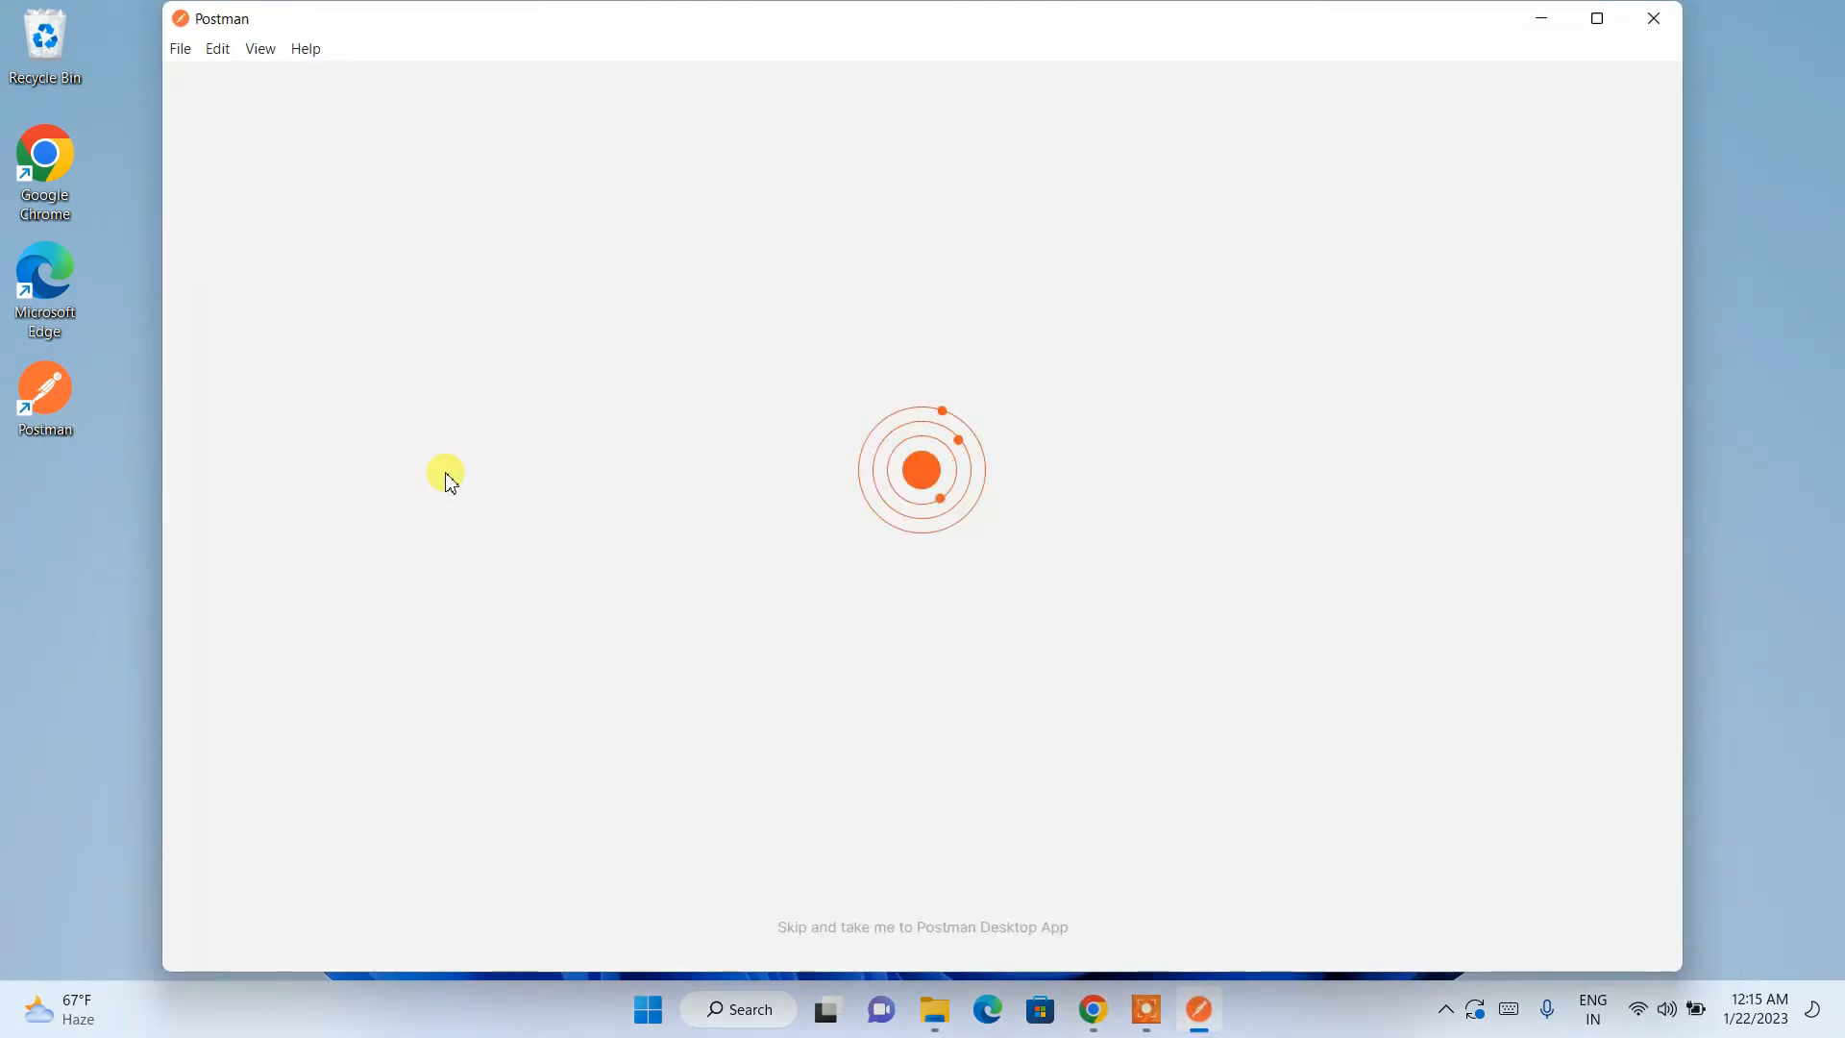
mouse_move(420, 420)
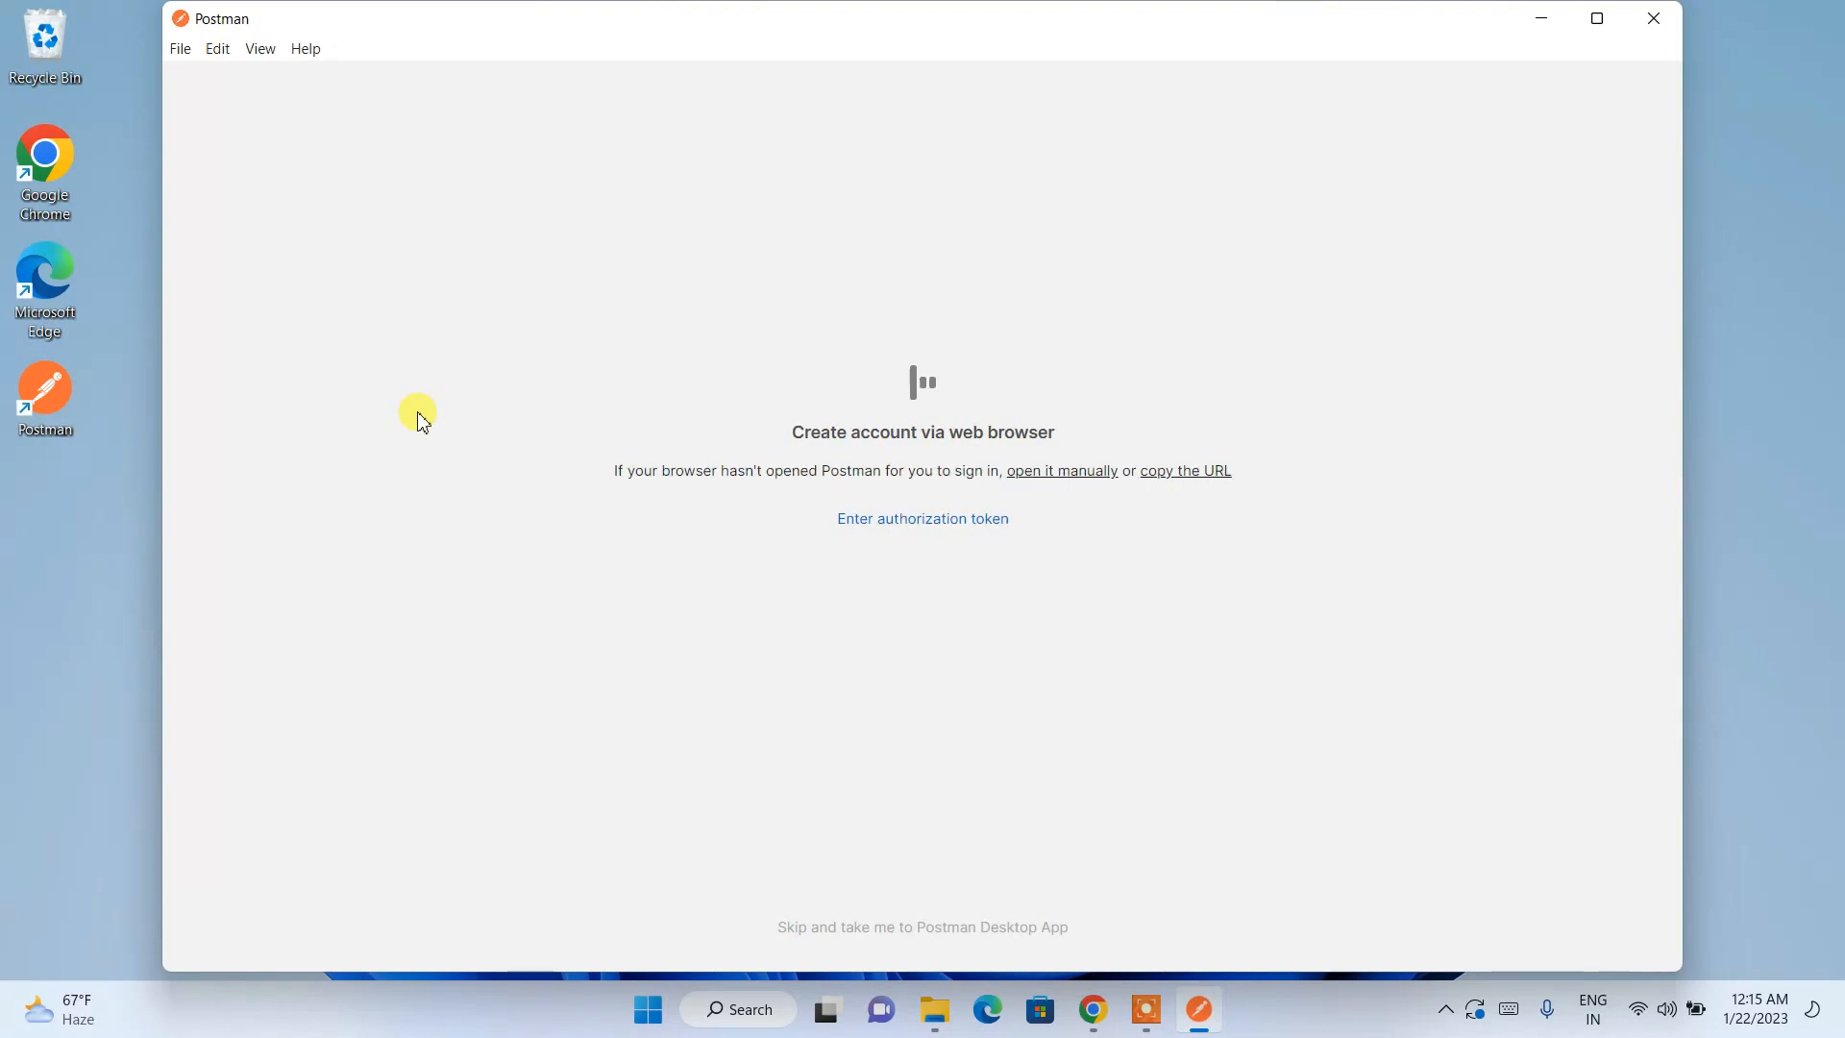
left_click(1060, 469)
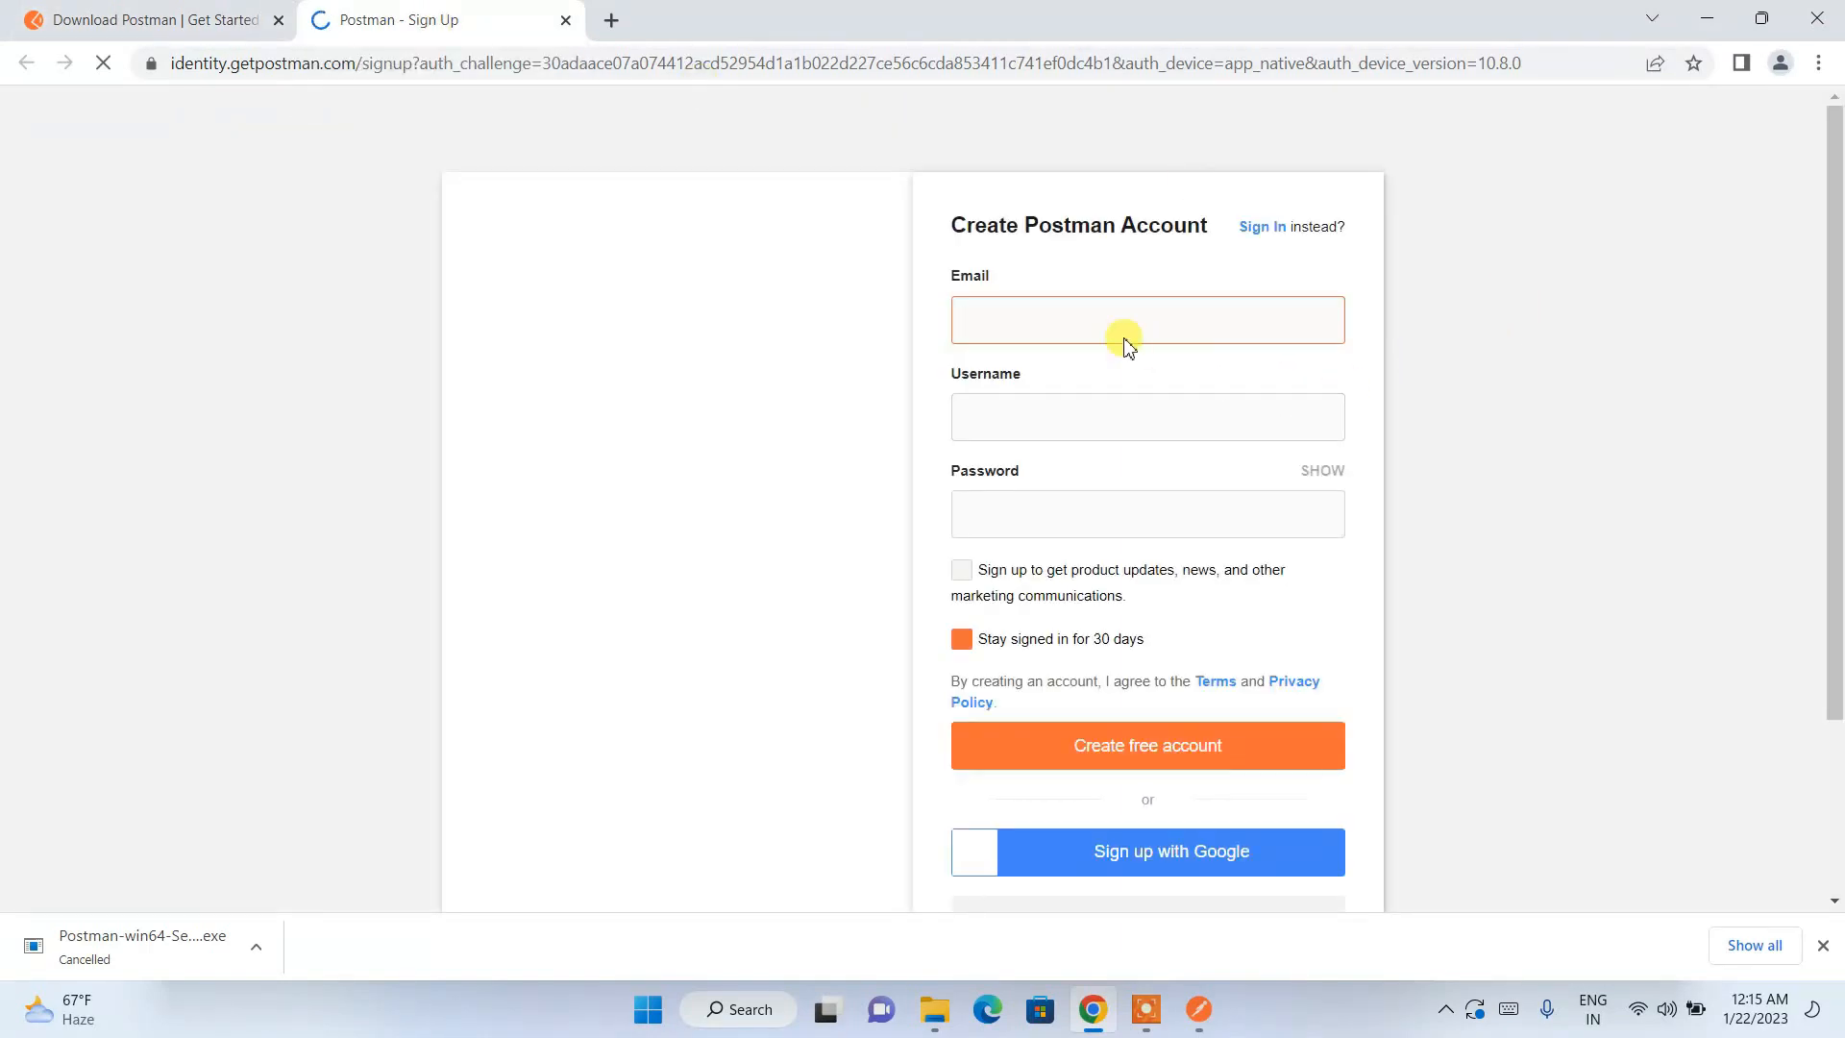
left_click(1146, 319)
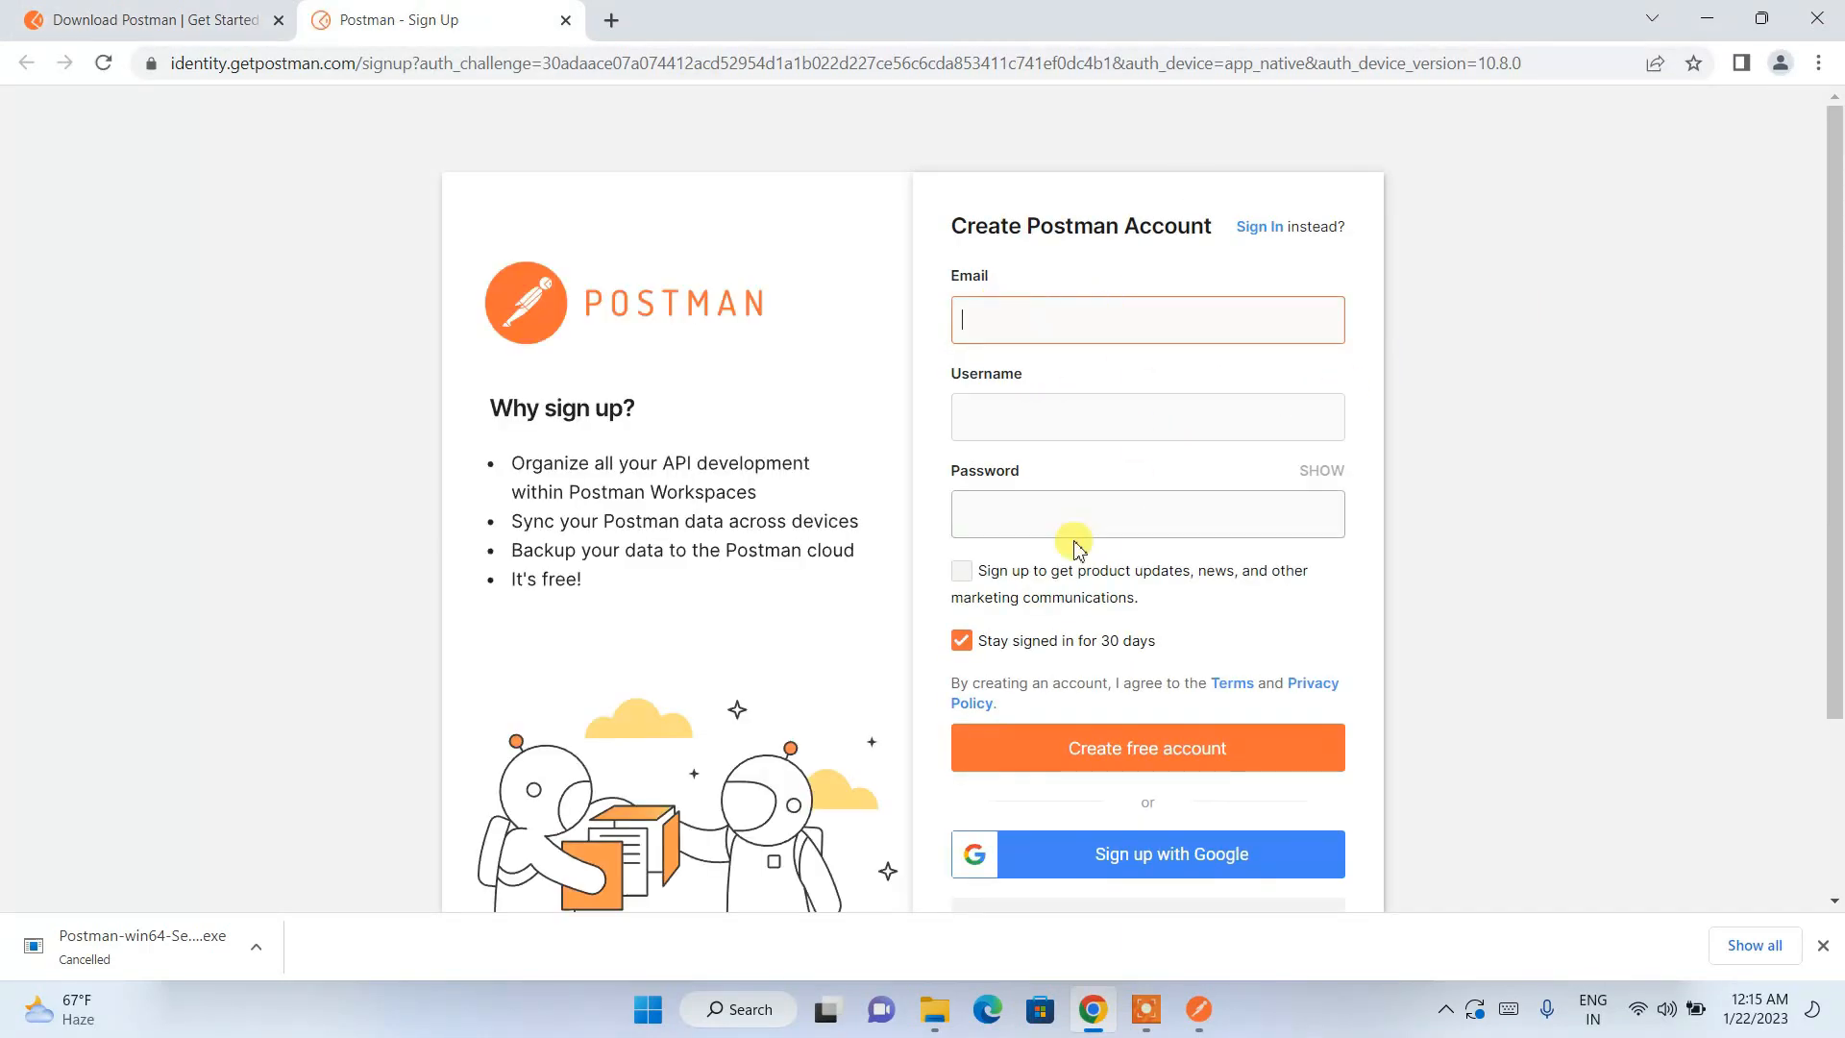
scroll("down", 3)
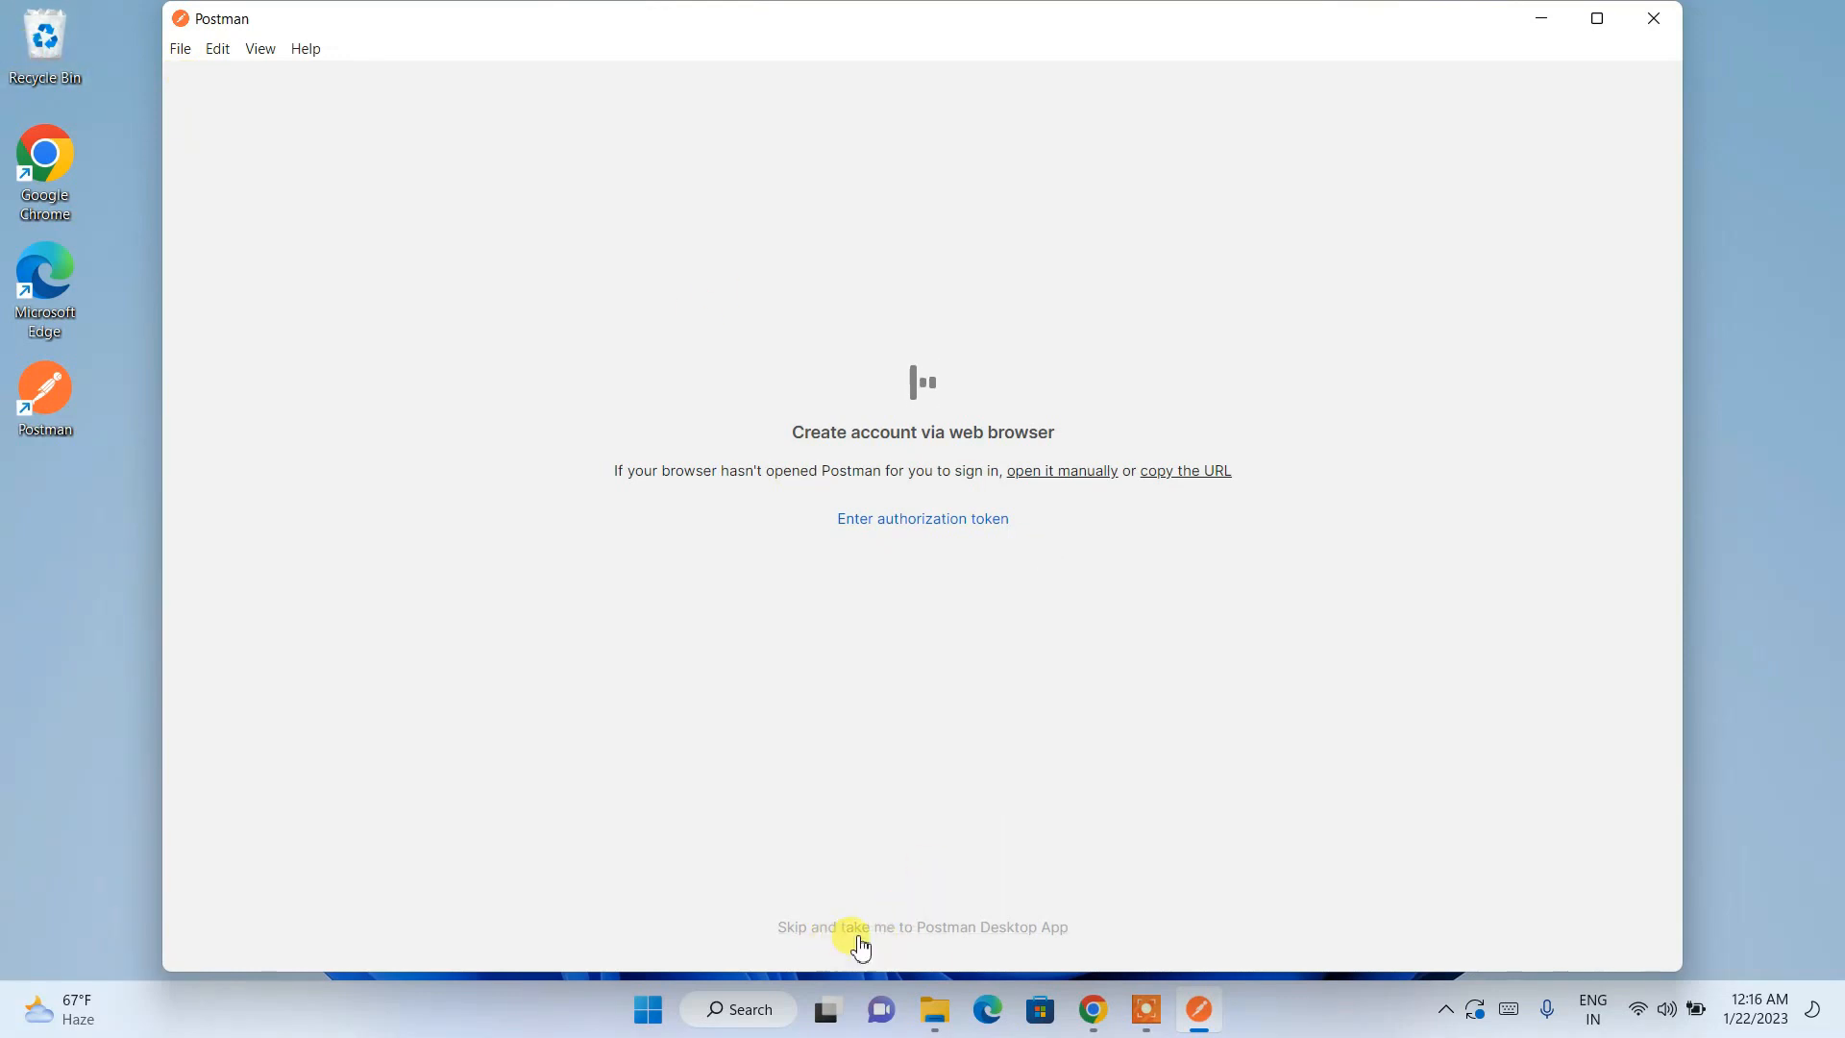
Skip account creation and choose Sign In on the Postman welcome screen.
left_click(921, 927)
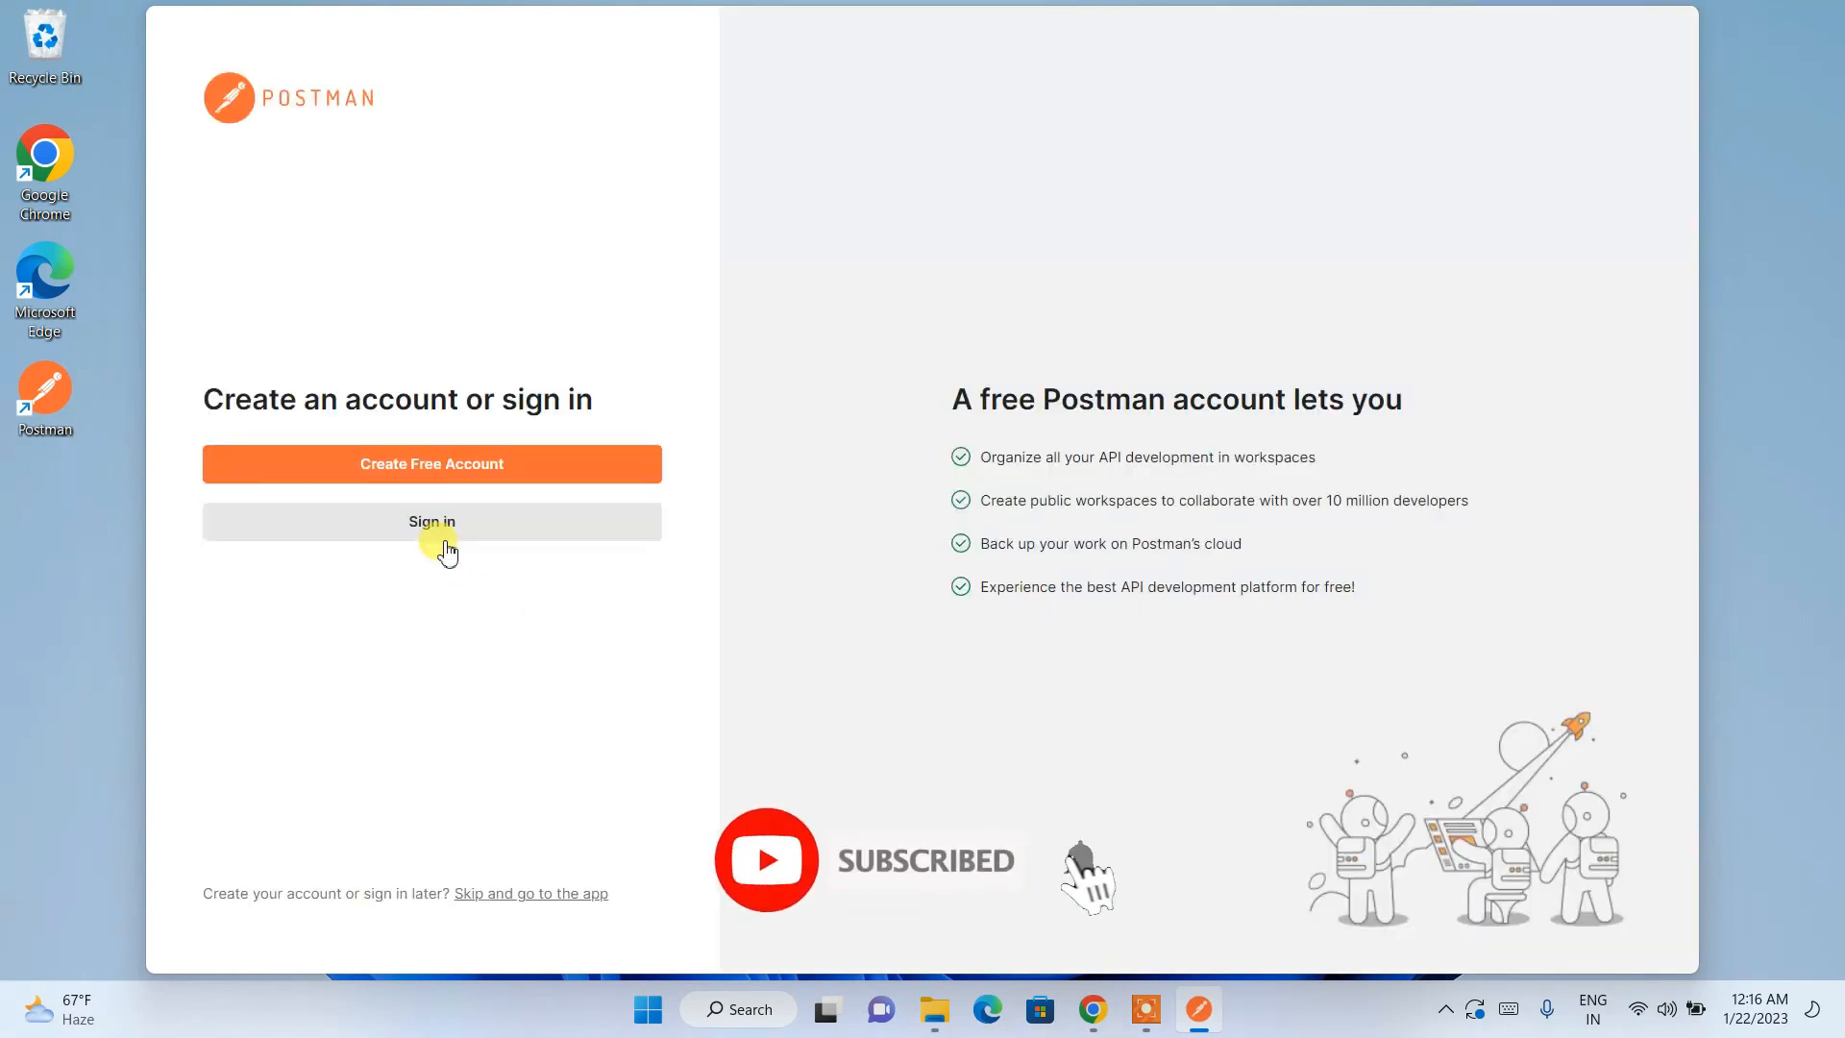
left_click(431, 523)
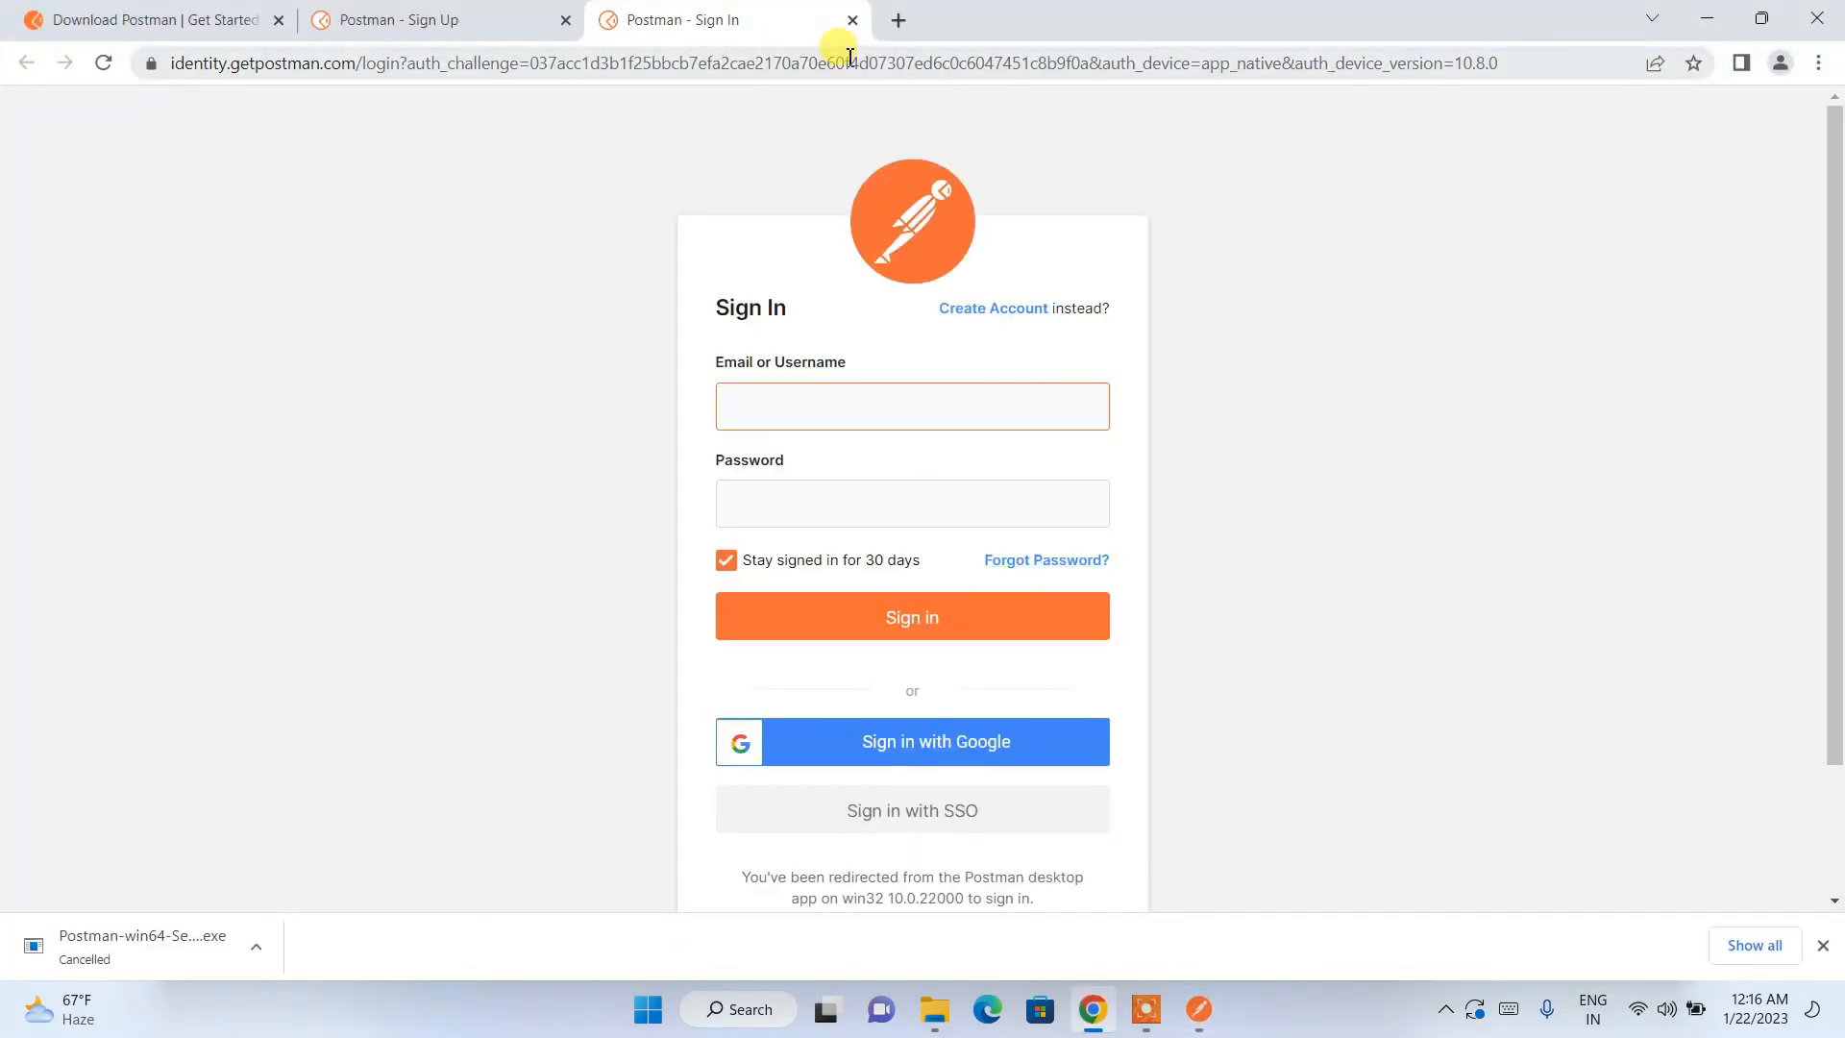
mouse_move(829, 315)
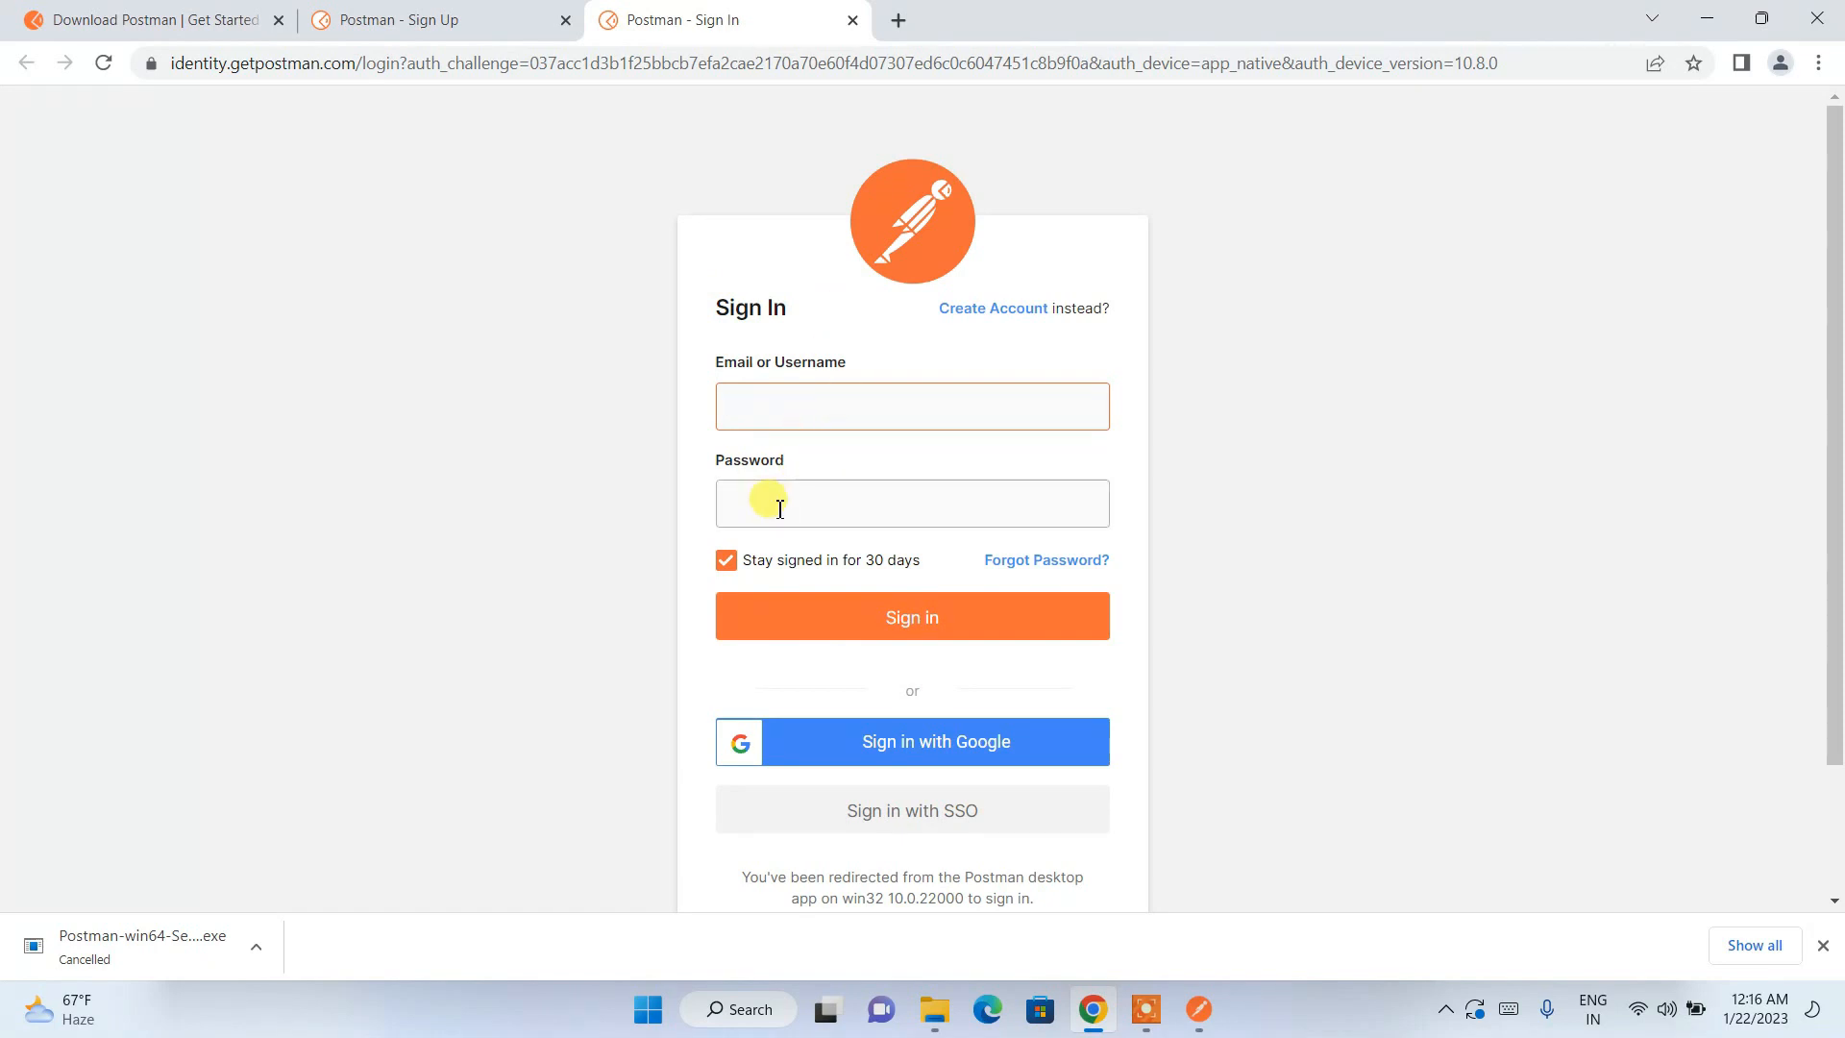
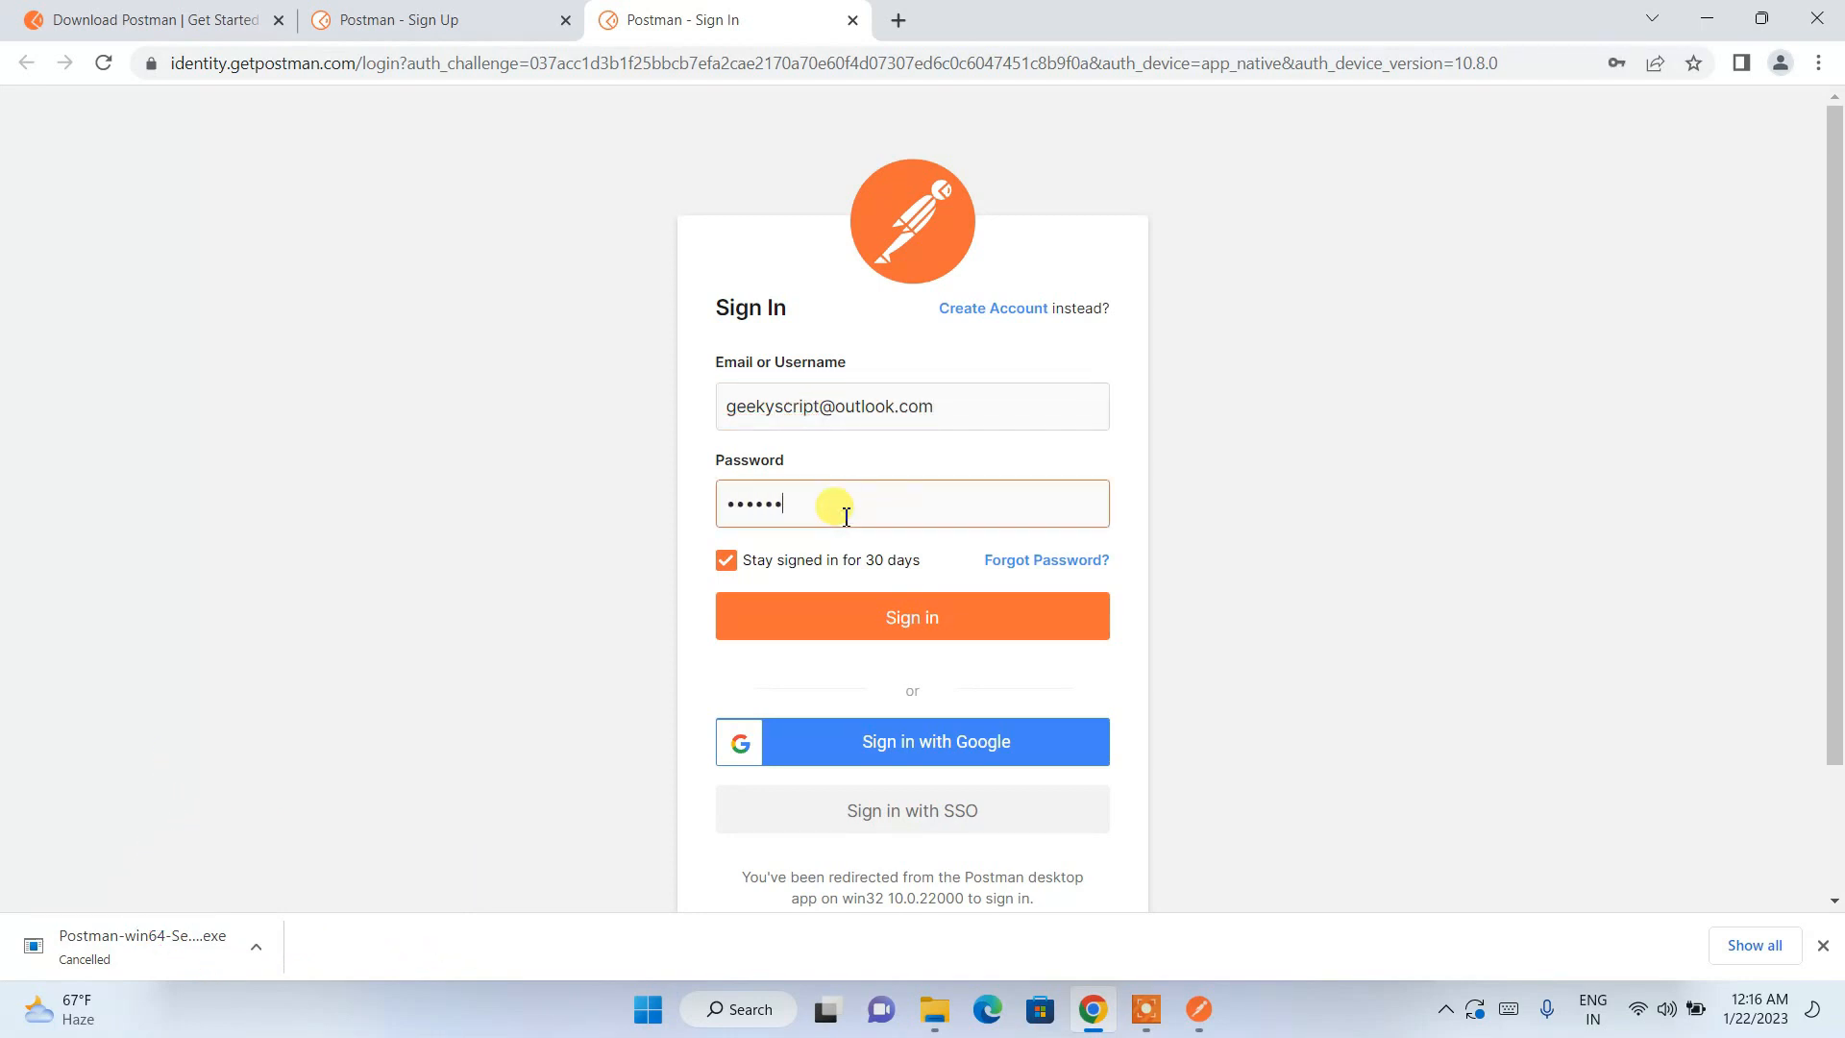
Enter the account email and password, correcting the mistyped password, and sign in.
key("ctrl+a")
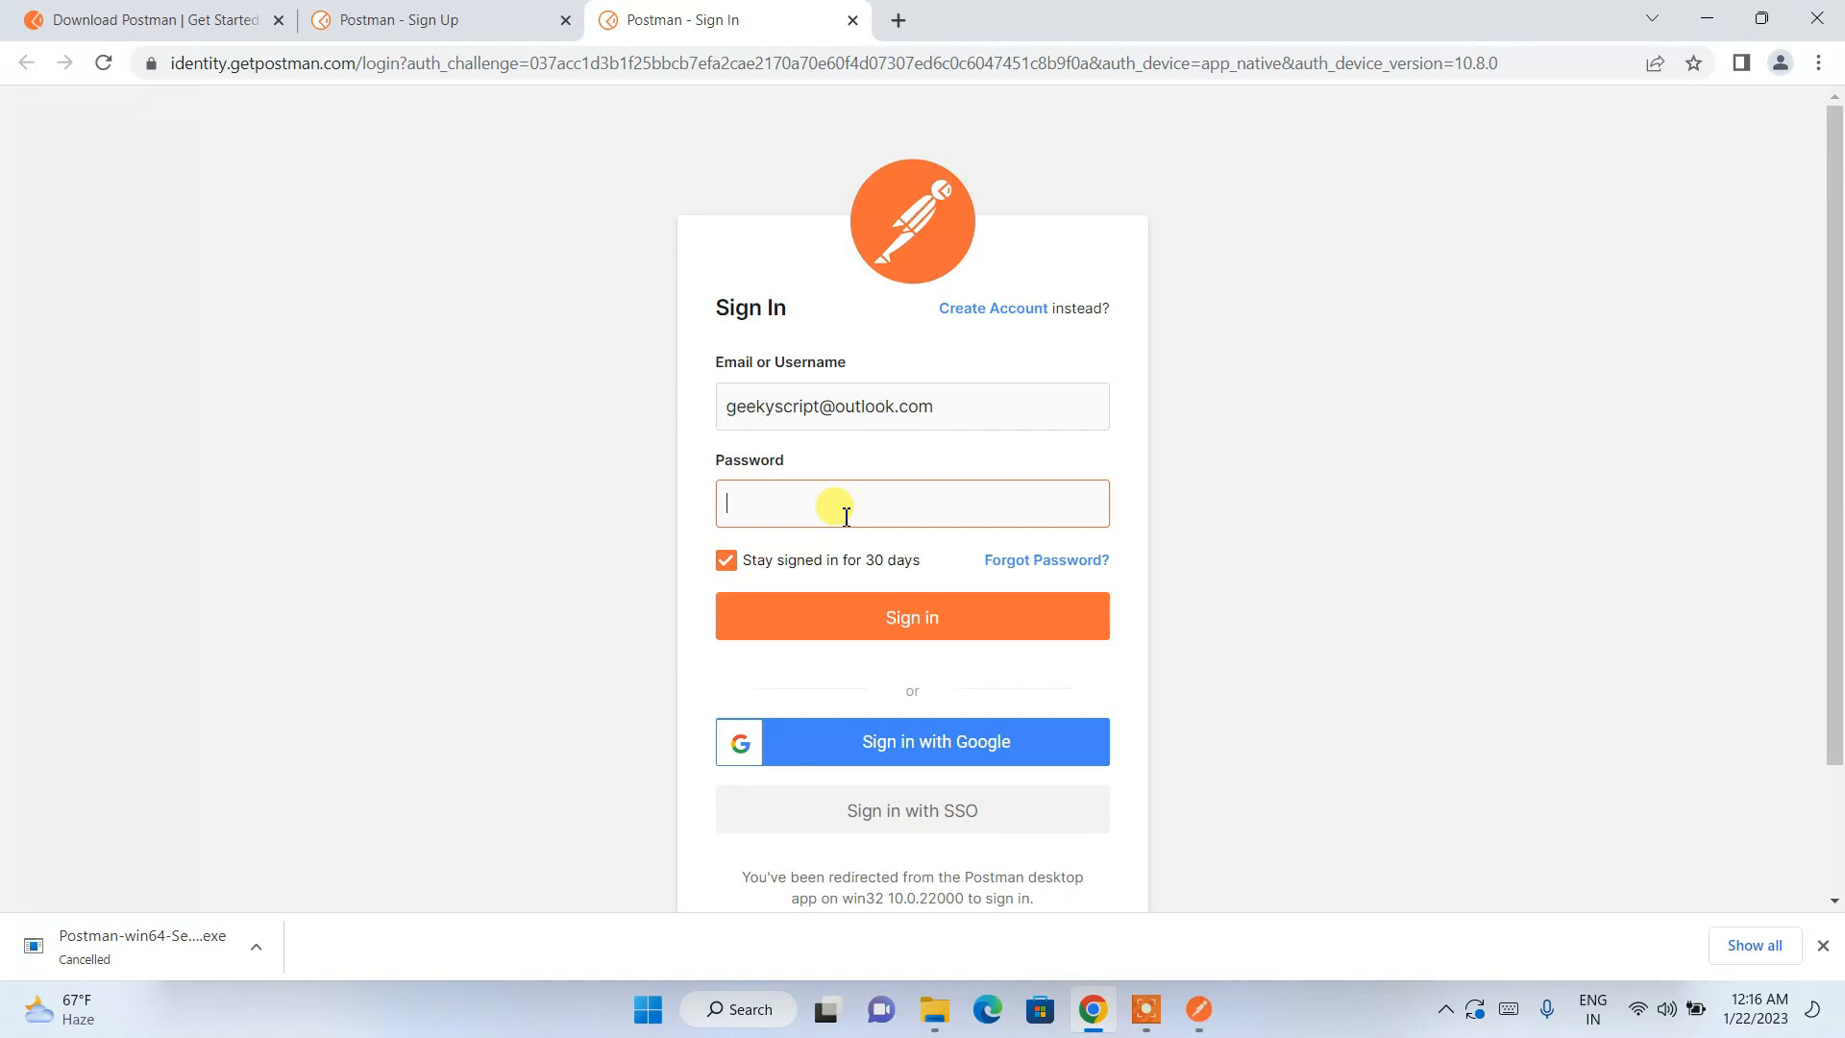
type("•")
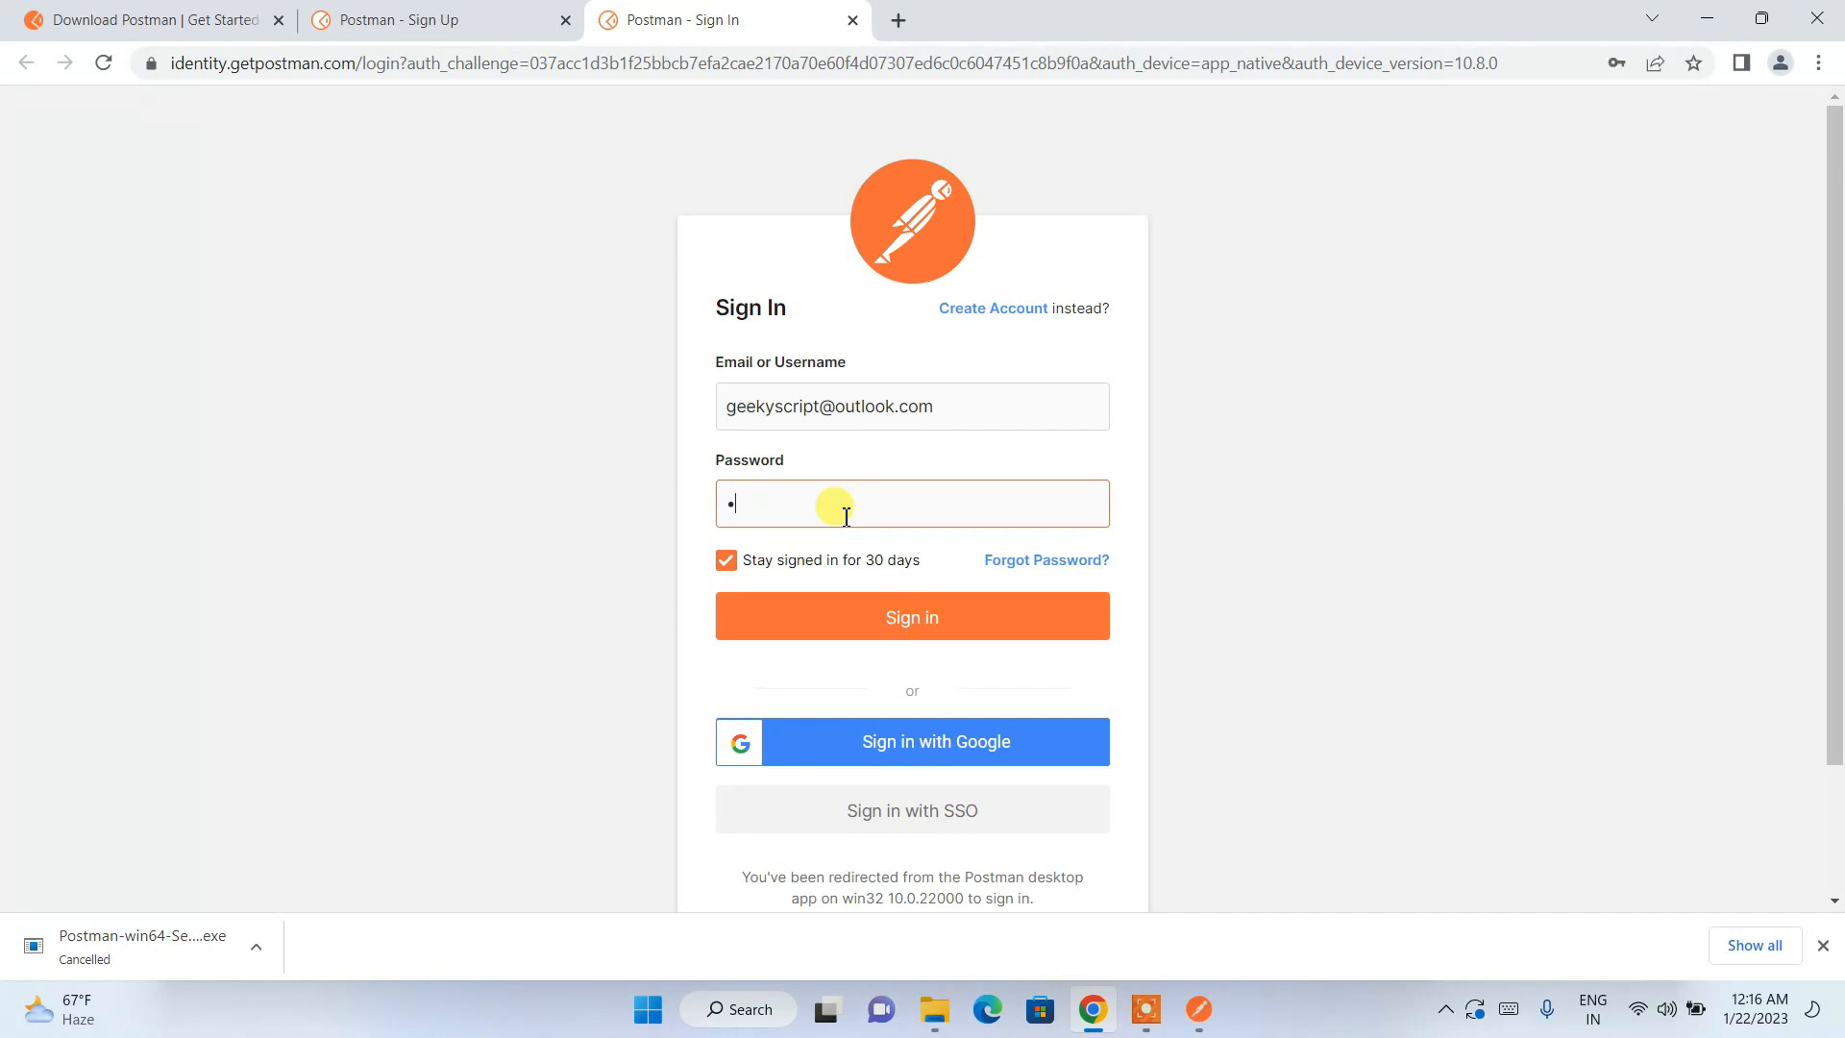
type("password")
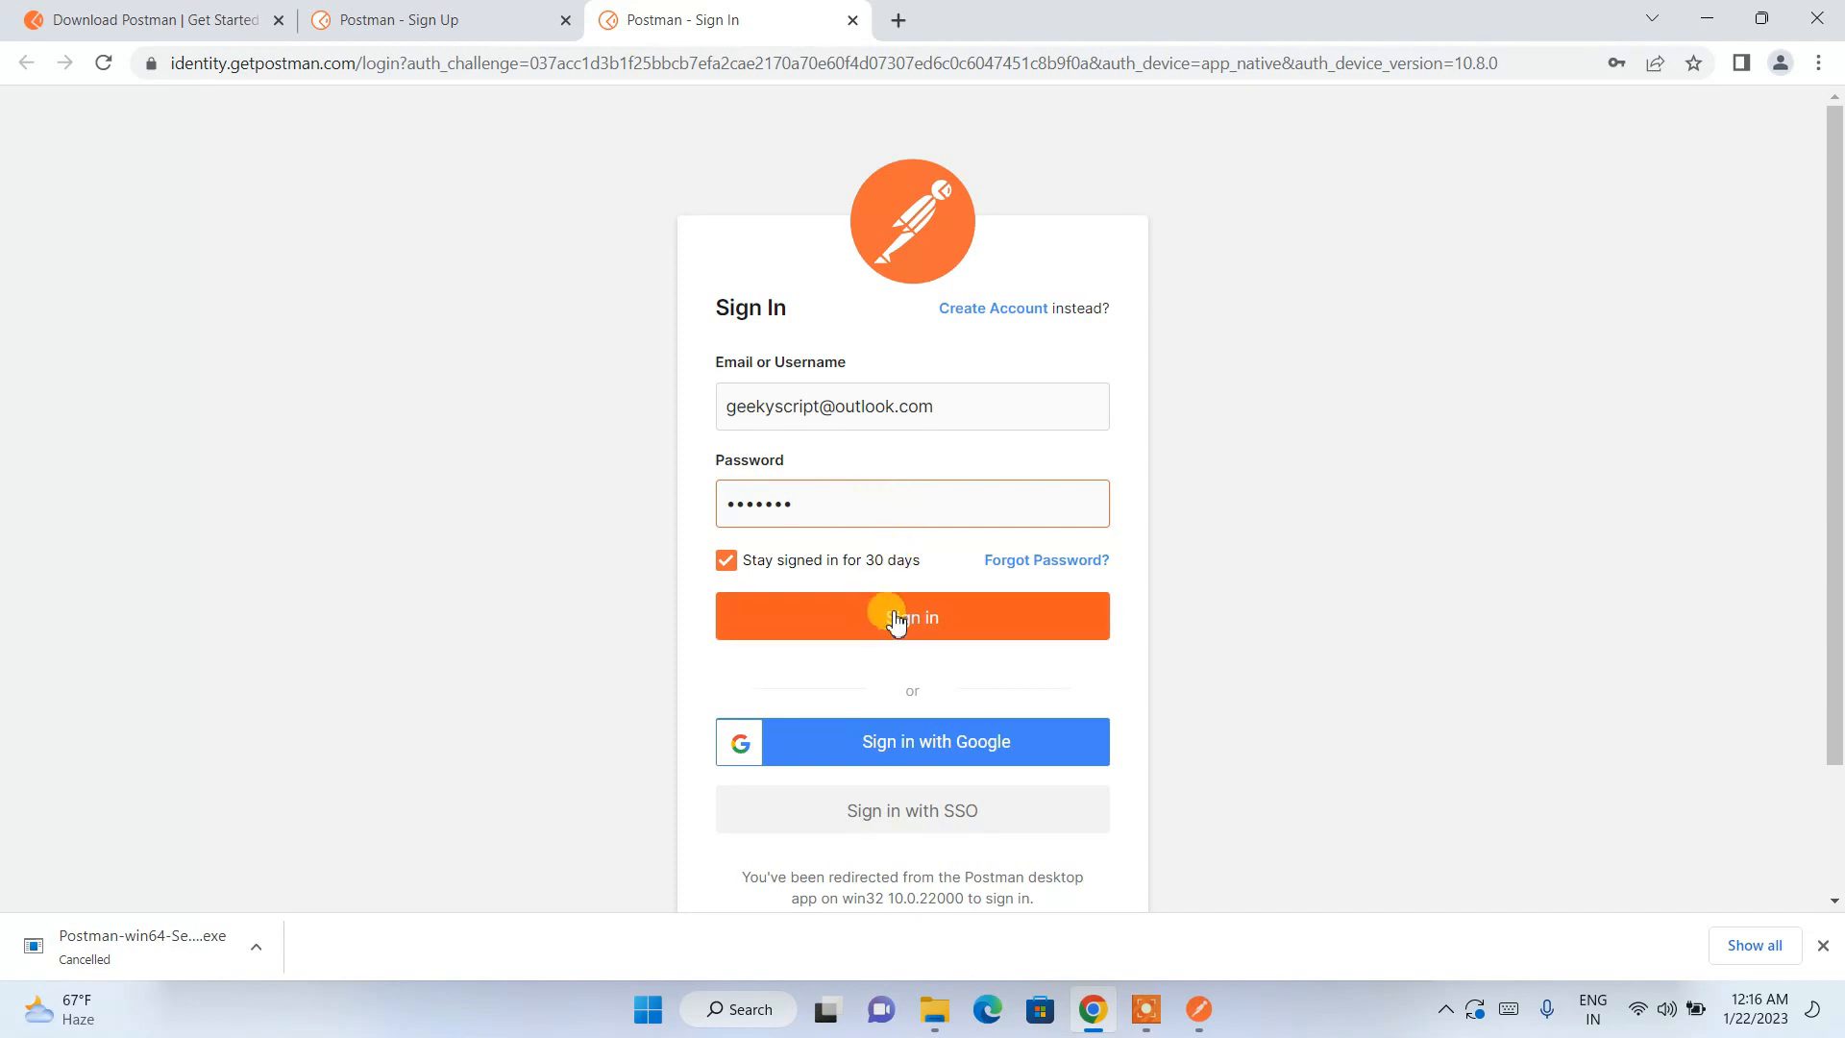
left_click(911, 615)
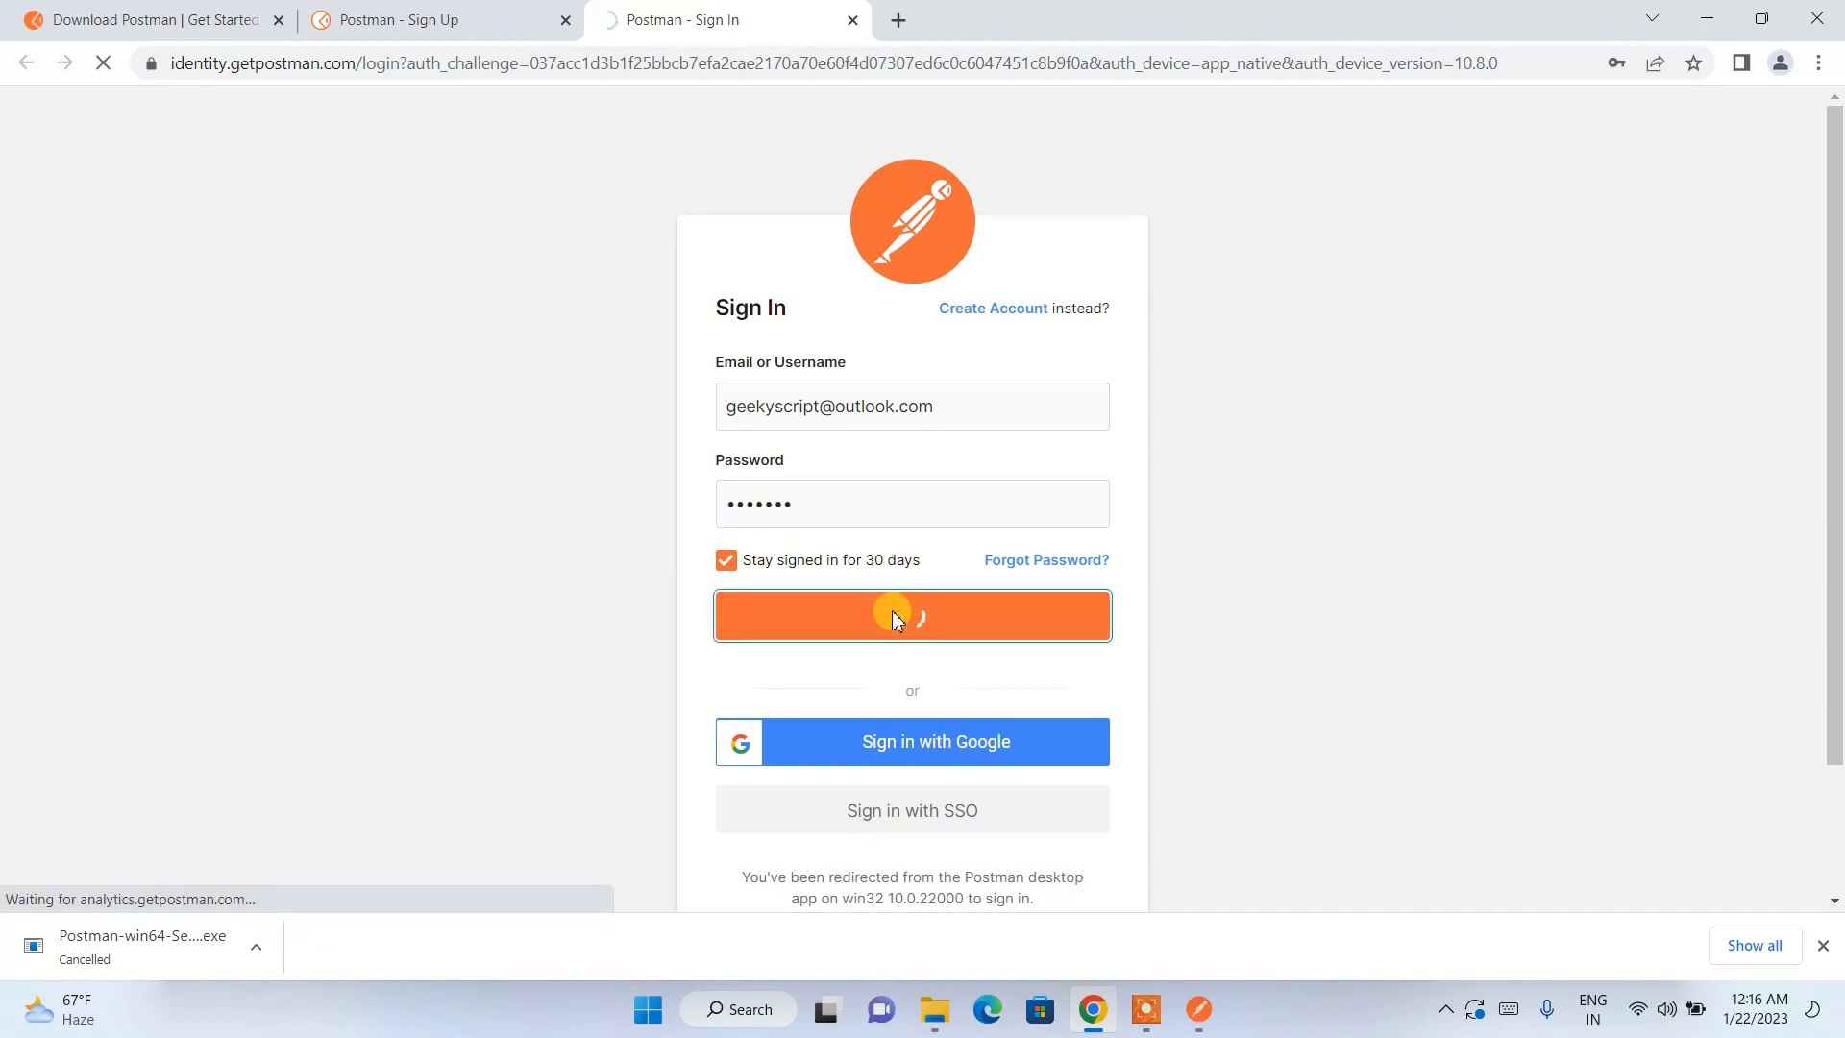
left_click(911, 615)
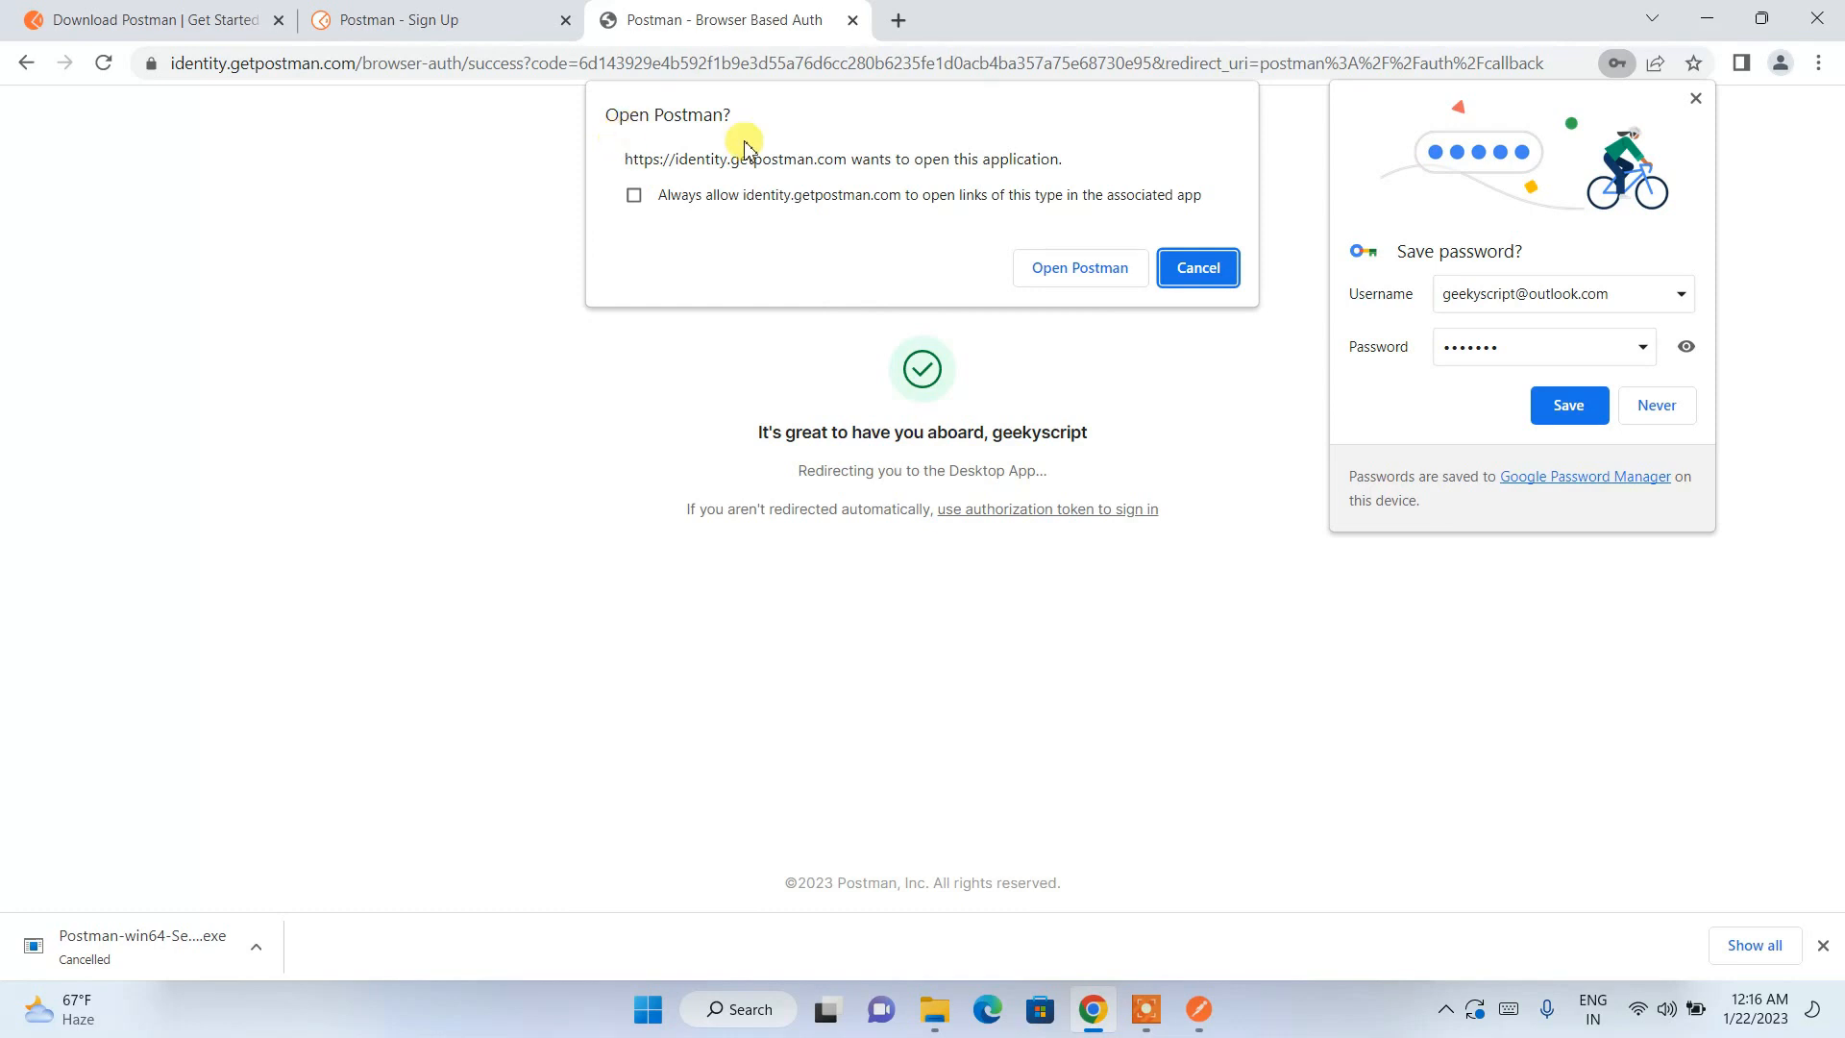
mouse_move(582, 283)
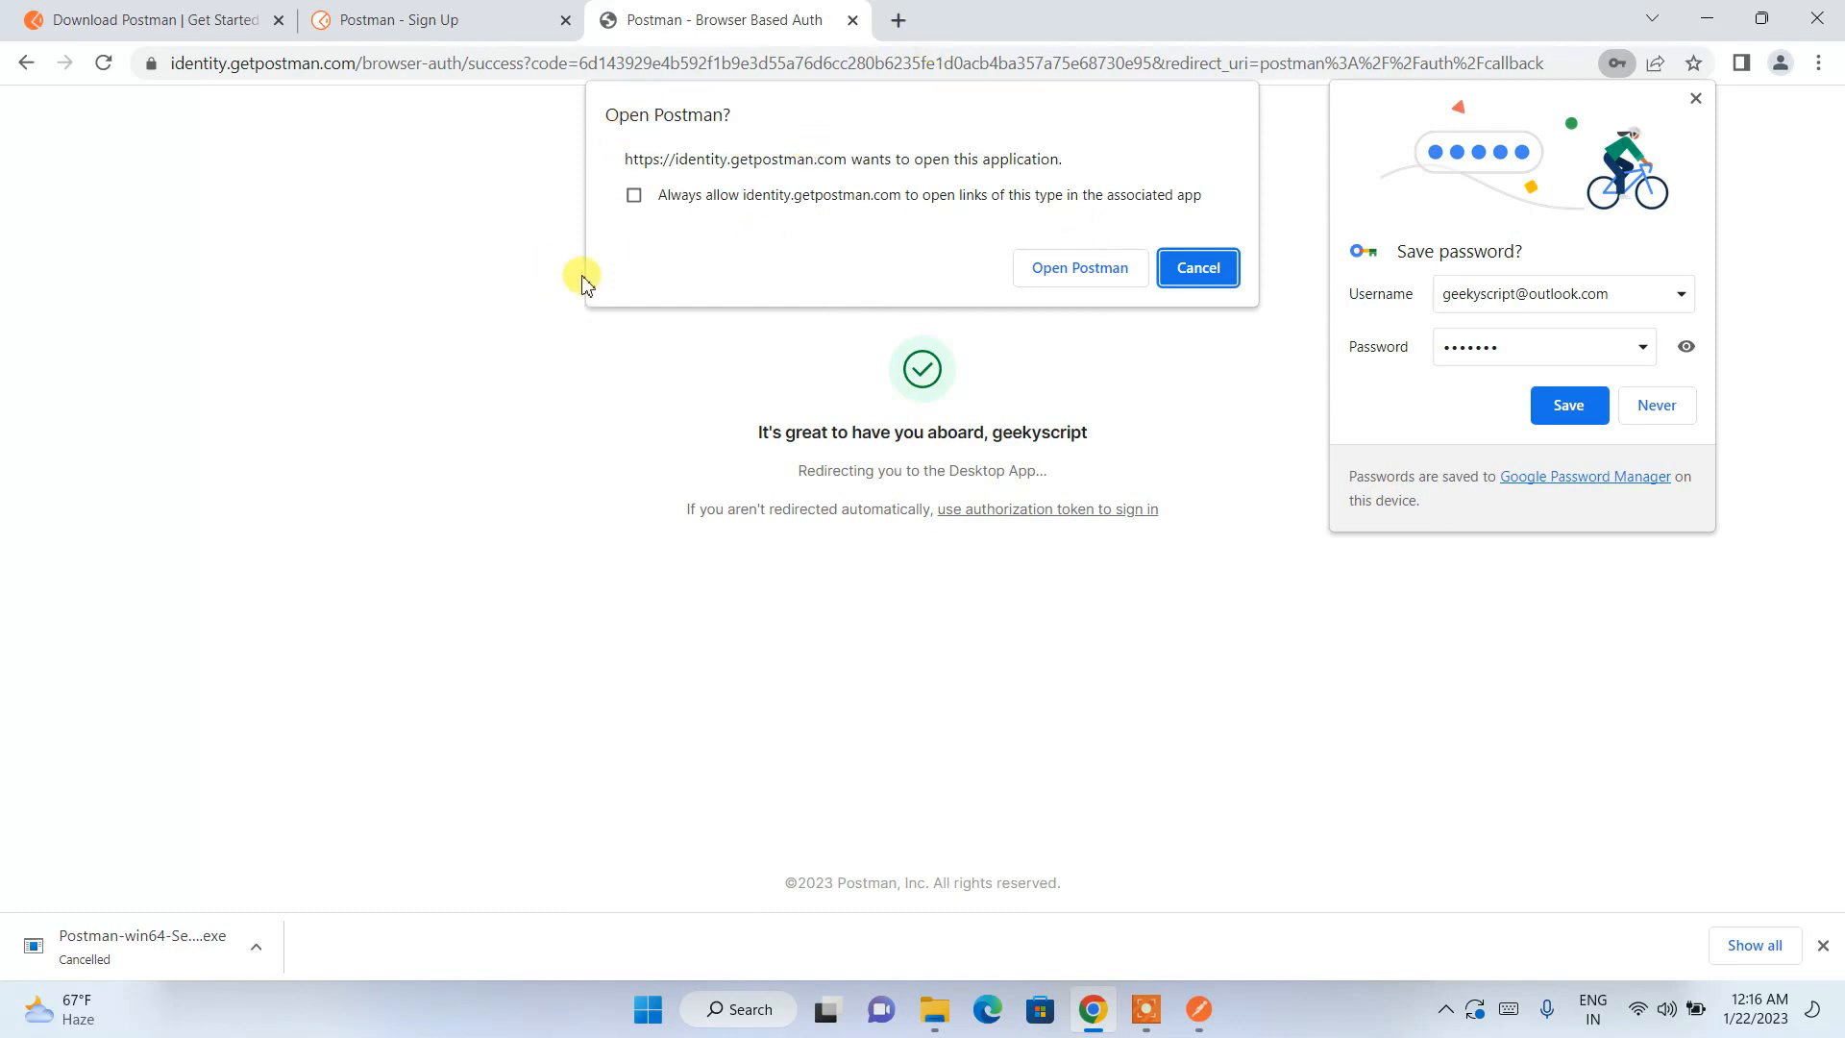
mouse_move(1062, 221)
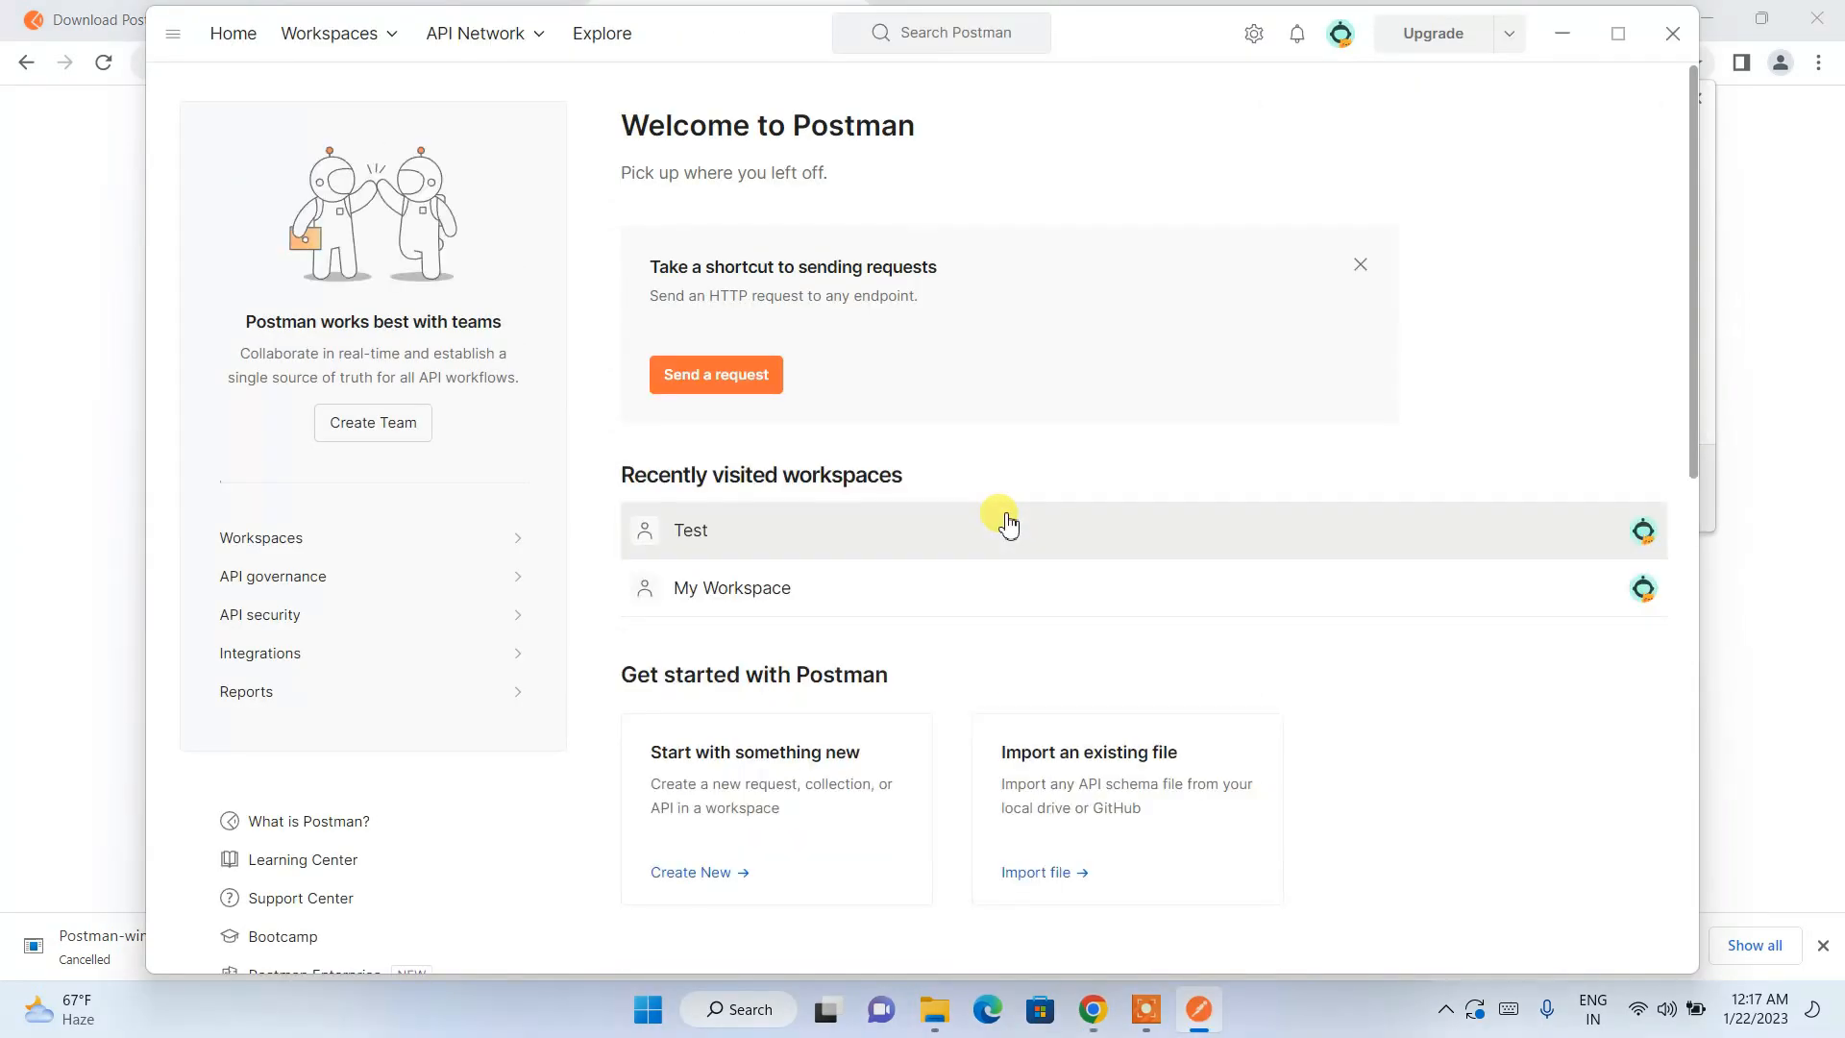
Accept the browser's Open Postman prompt to return to the desktop app.
left_click(715, 374)
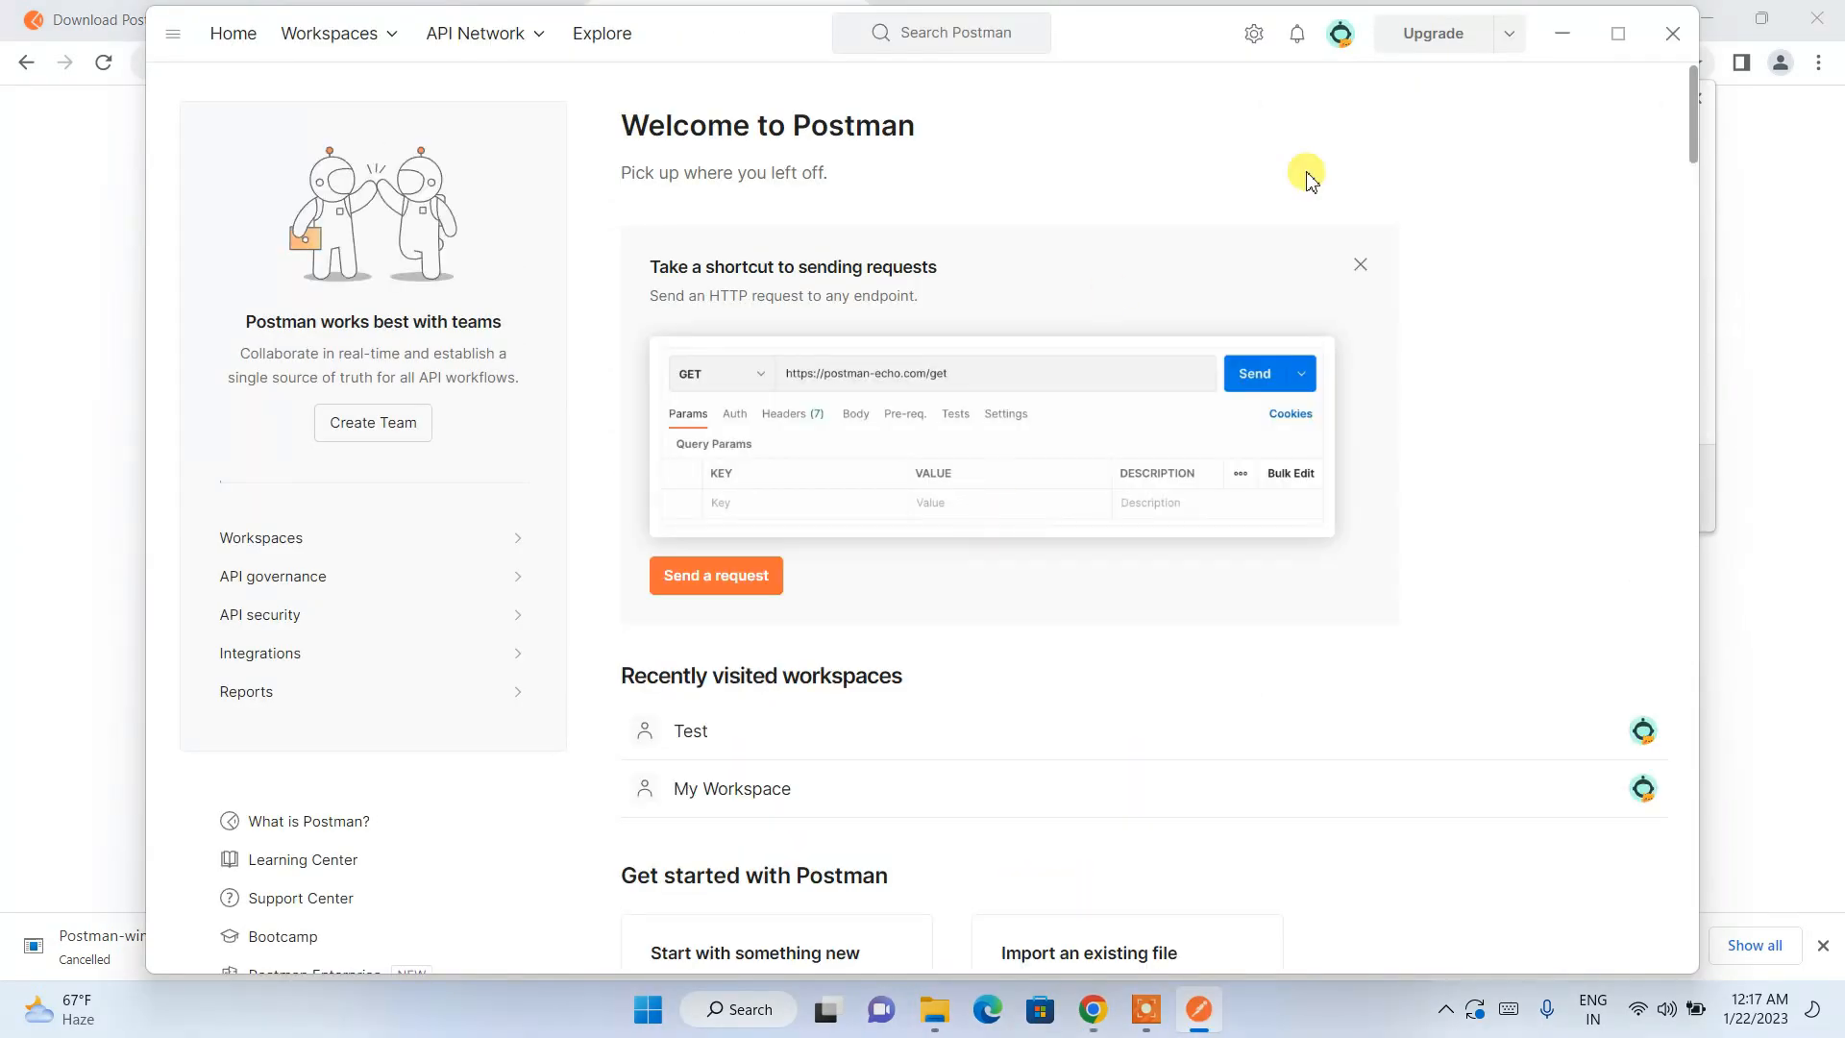
mouse_move(663, 515)
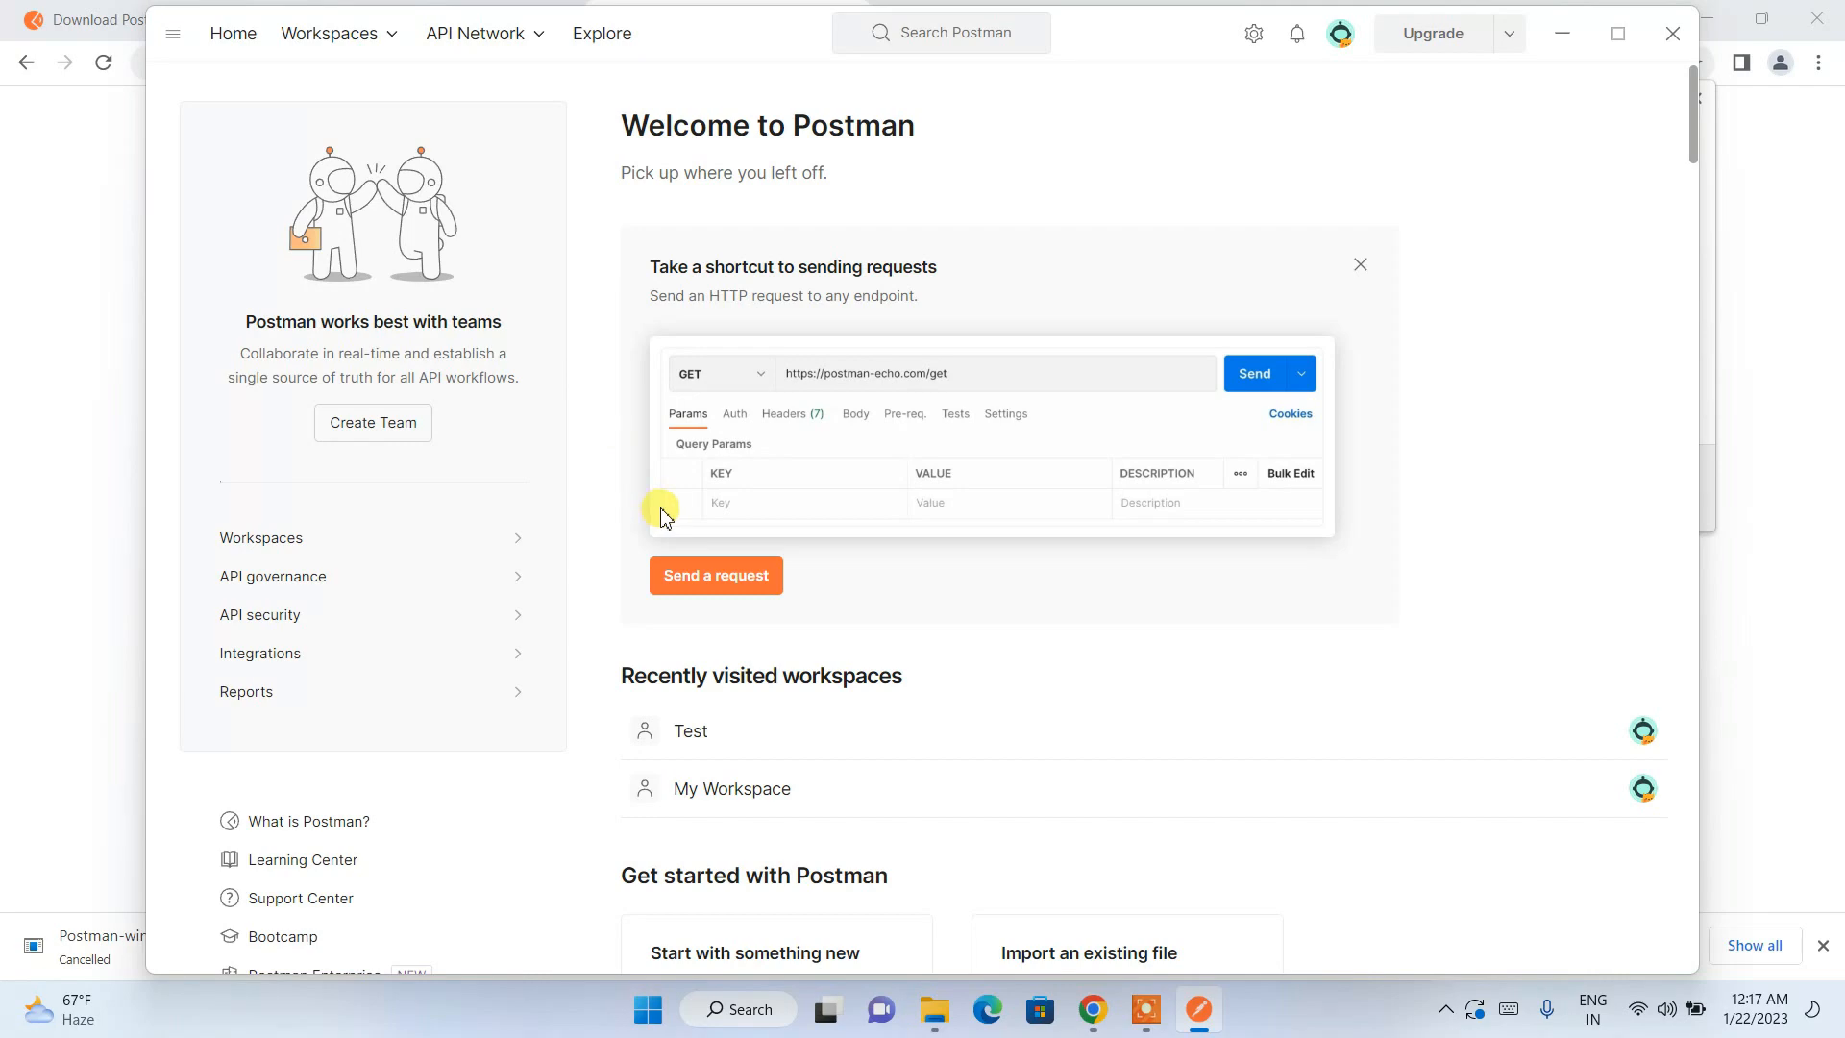
mouse_move(1715, 20)
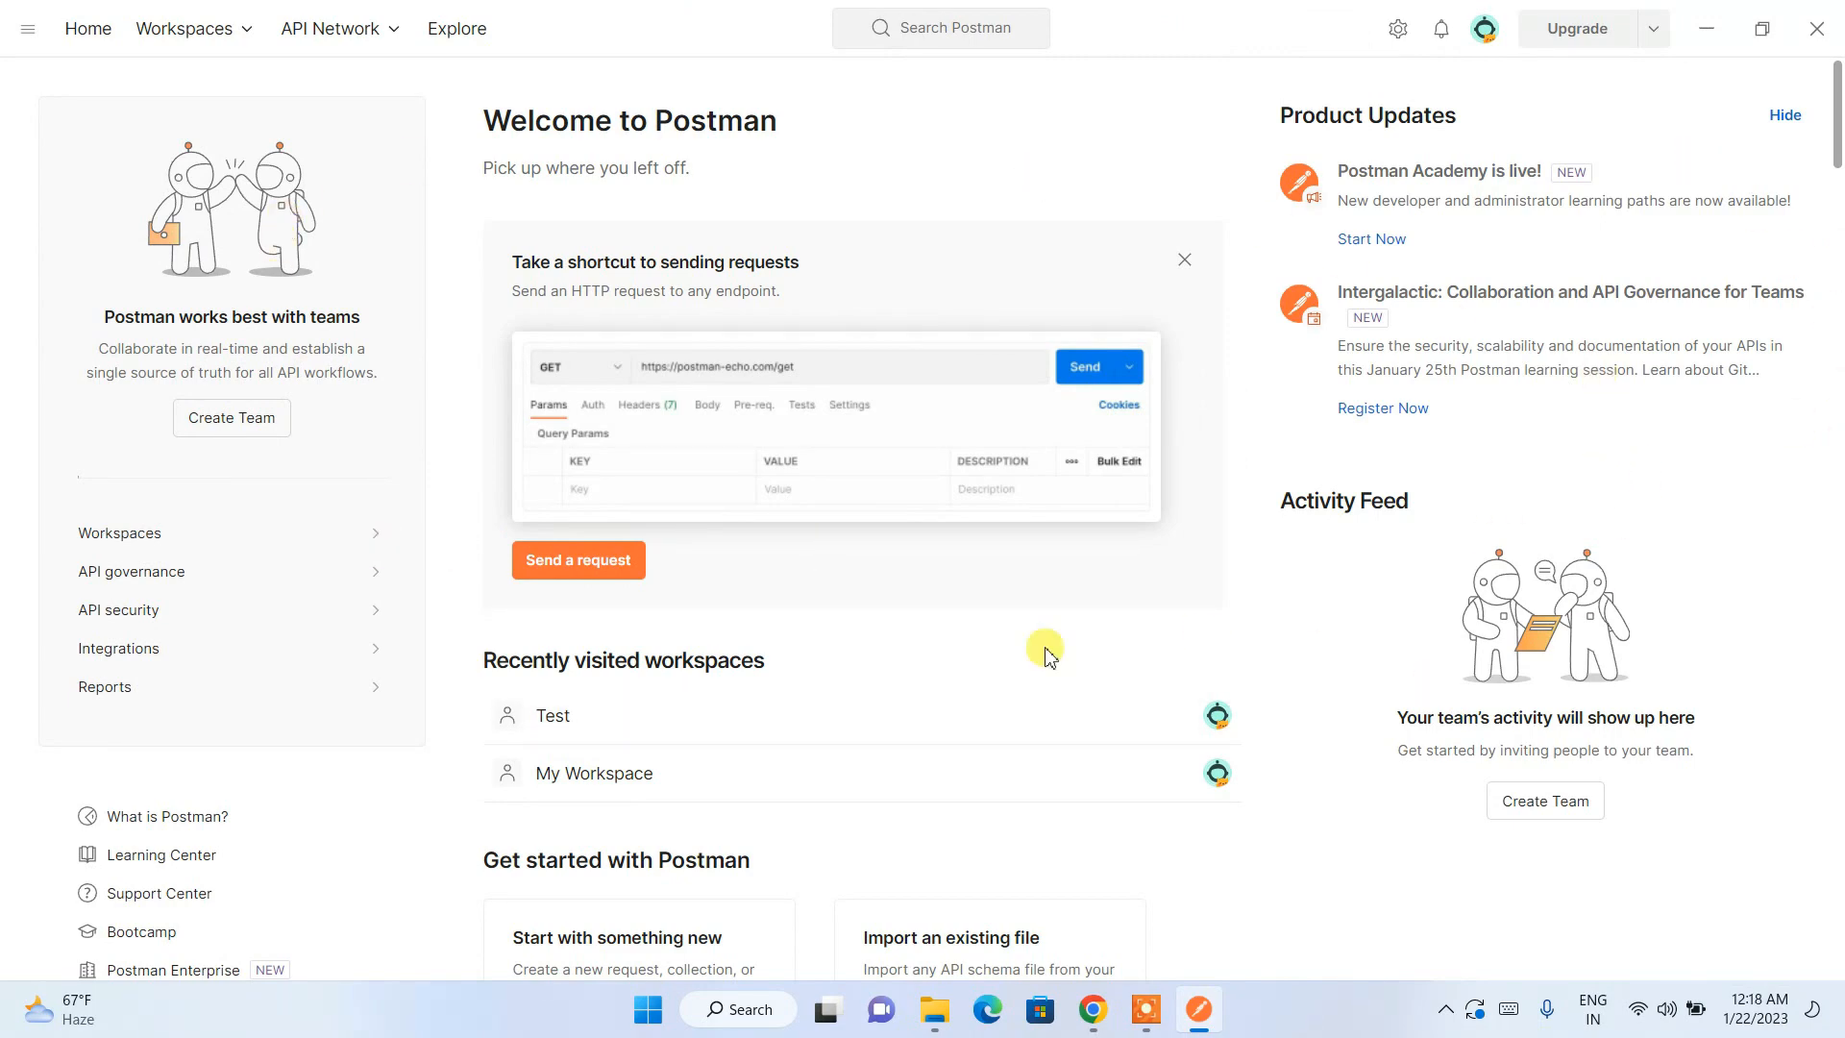
Show the Workspaces dropdown list in the maximized Postman window.
scroll("down", 3)
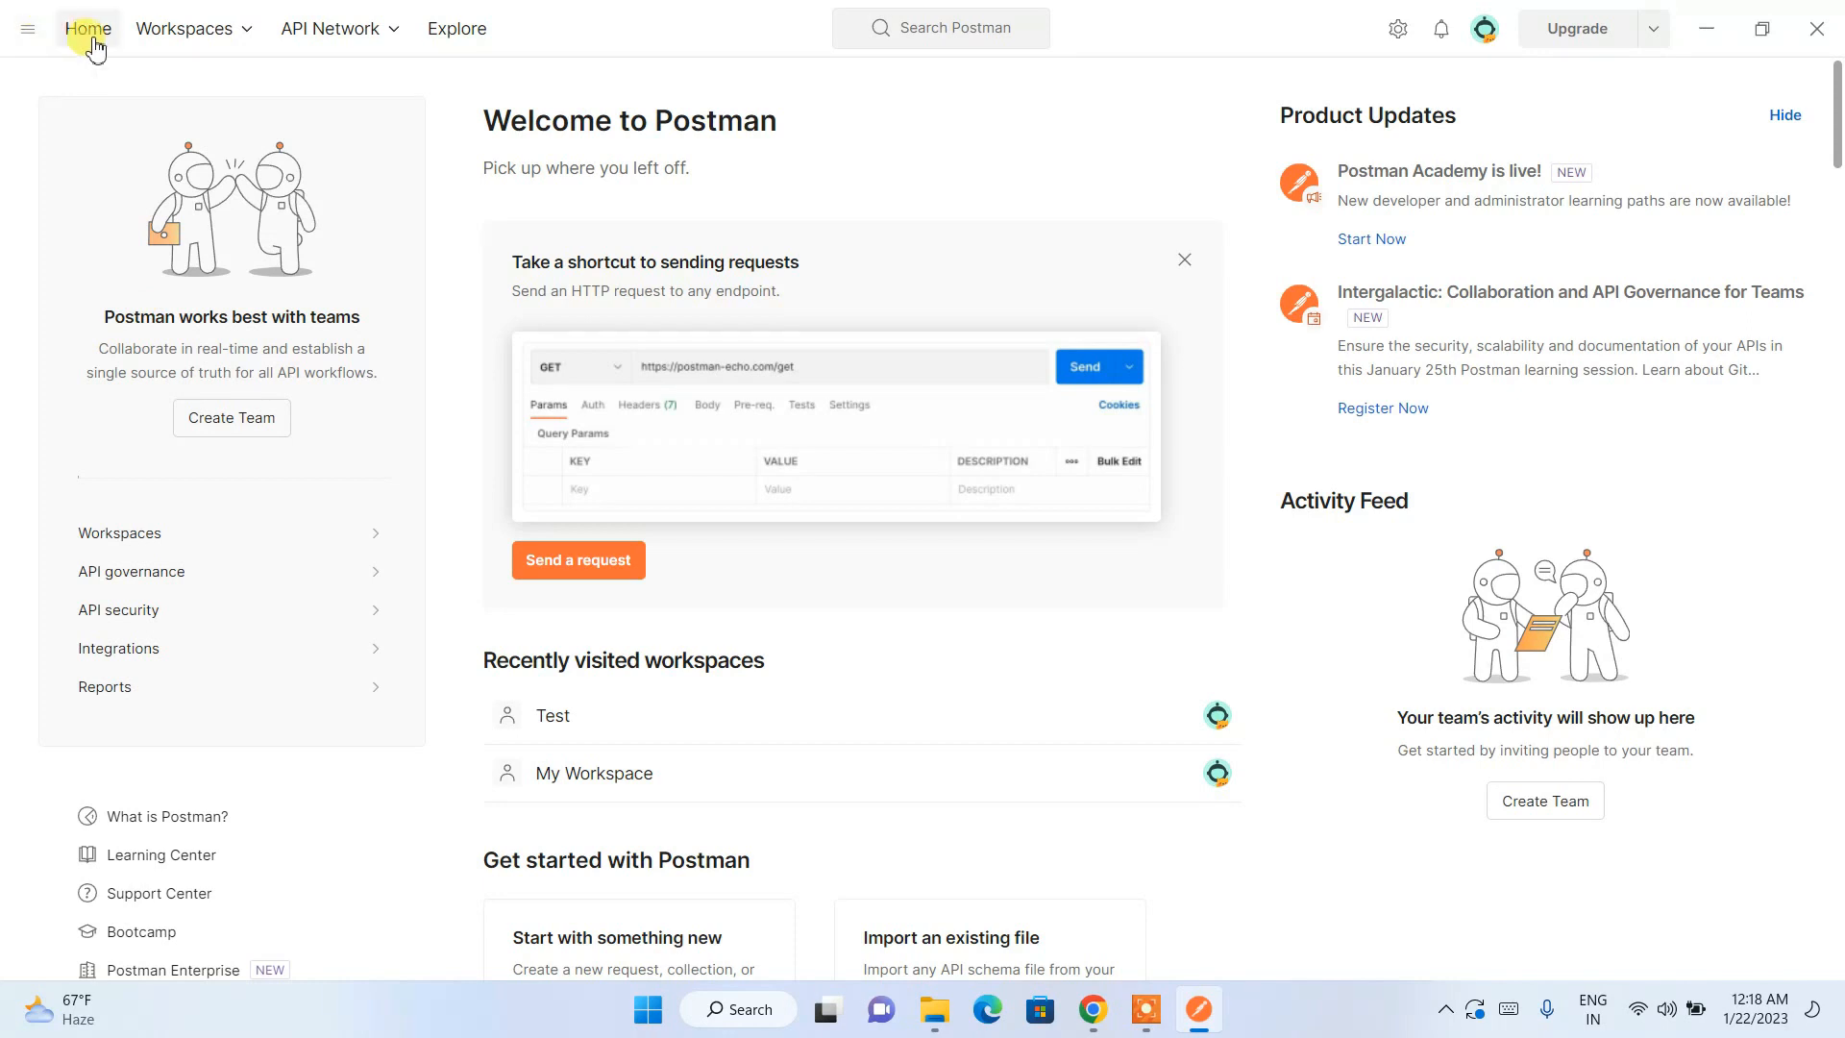
mouse_move(183, 27)
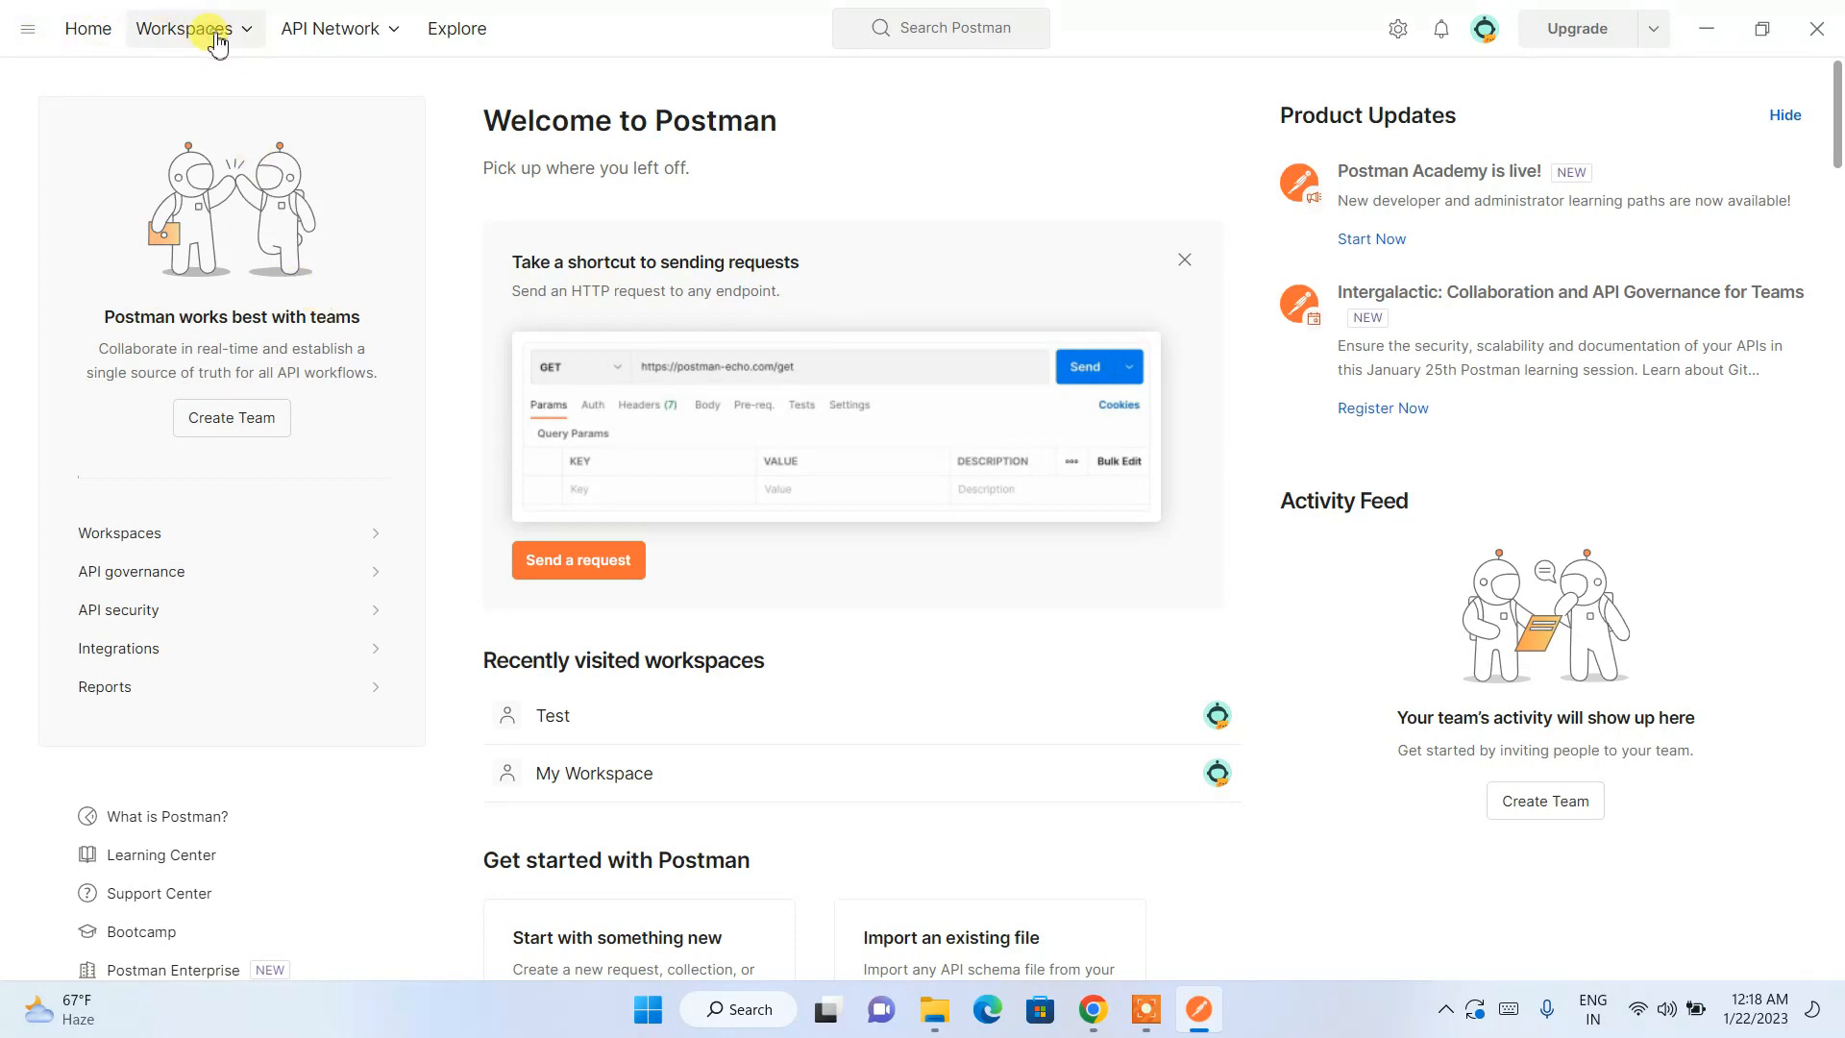
left_click(185, 27)
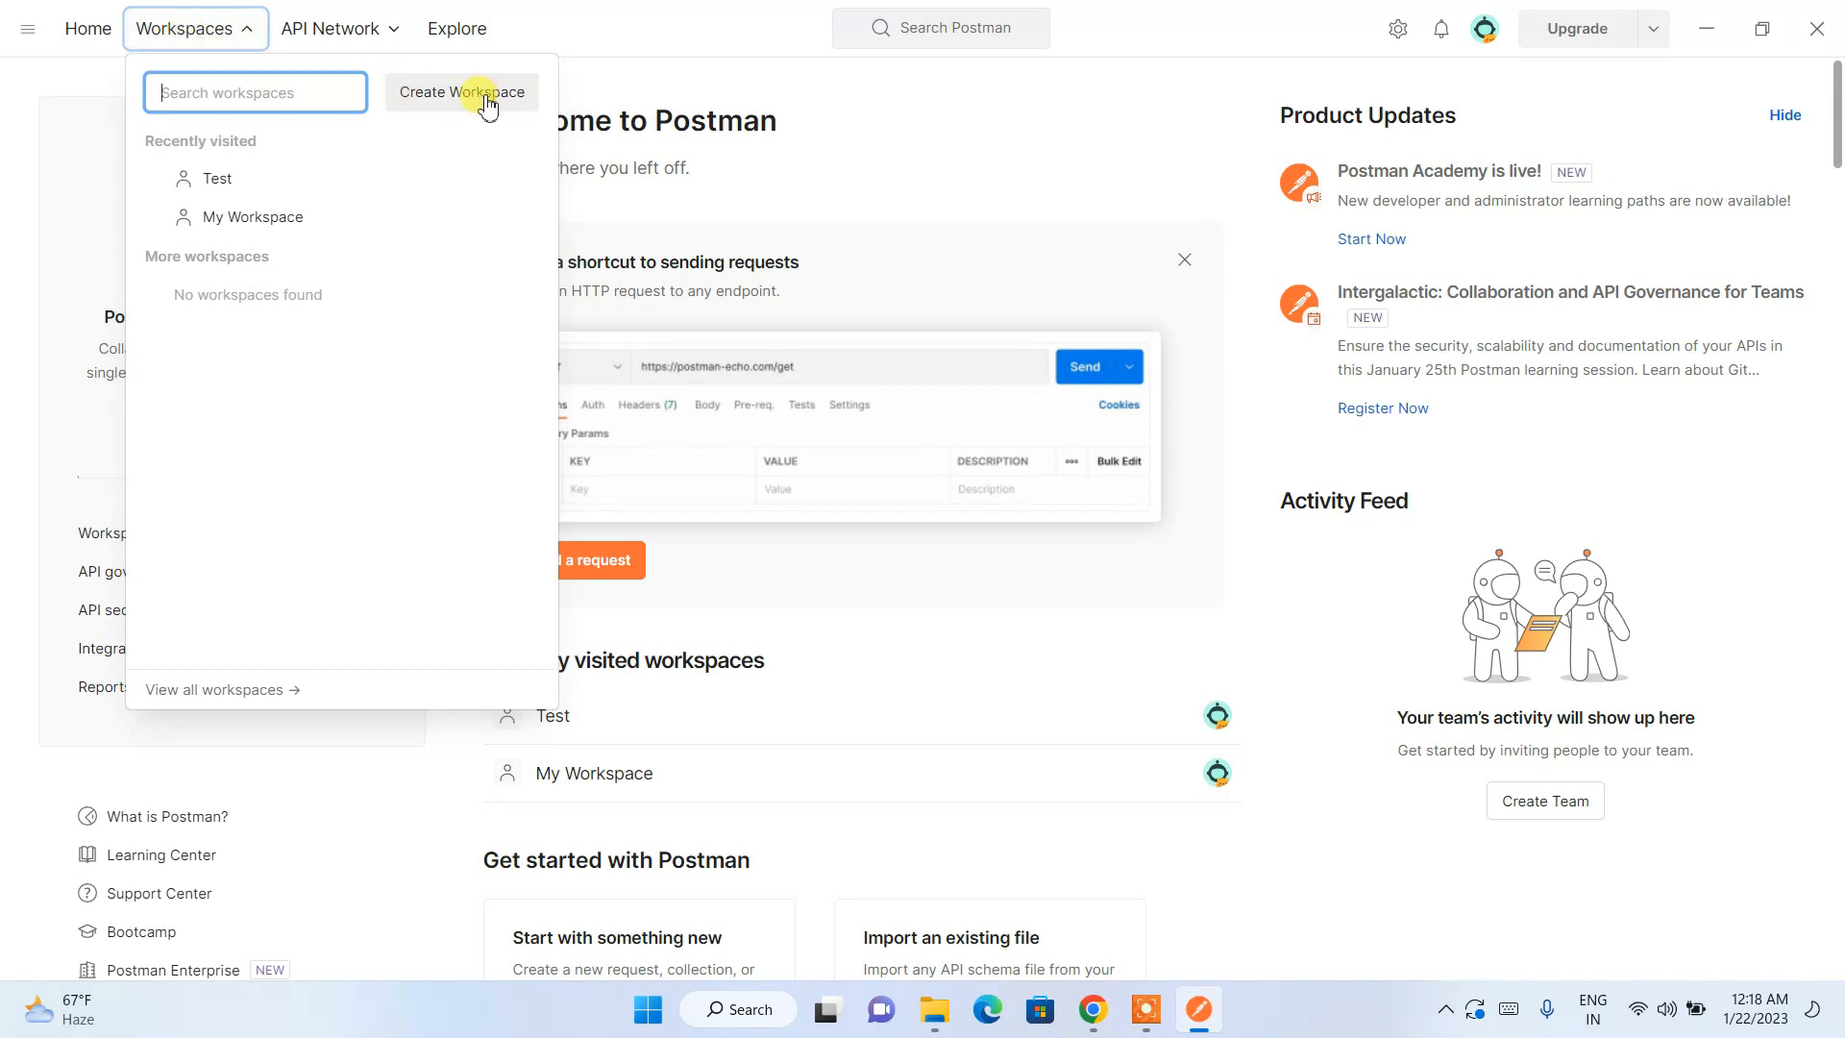
Create a workspace named API_Testing with Personal visibility.
left_click(460, 92)
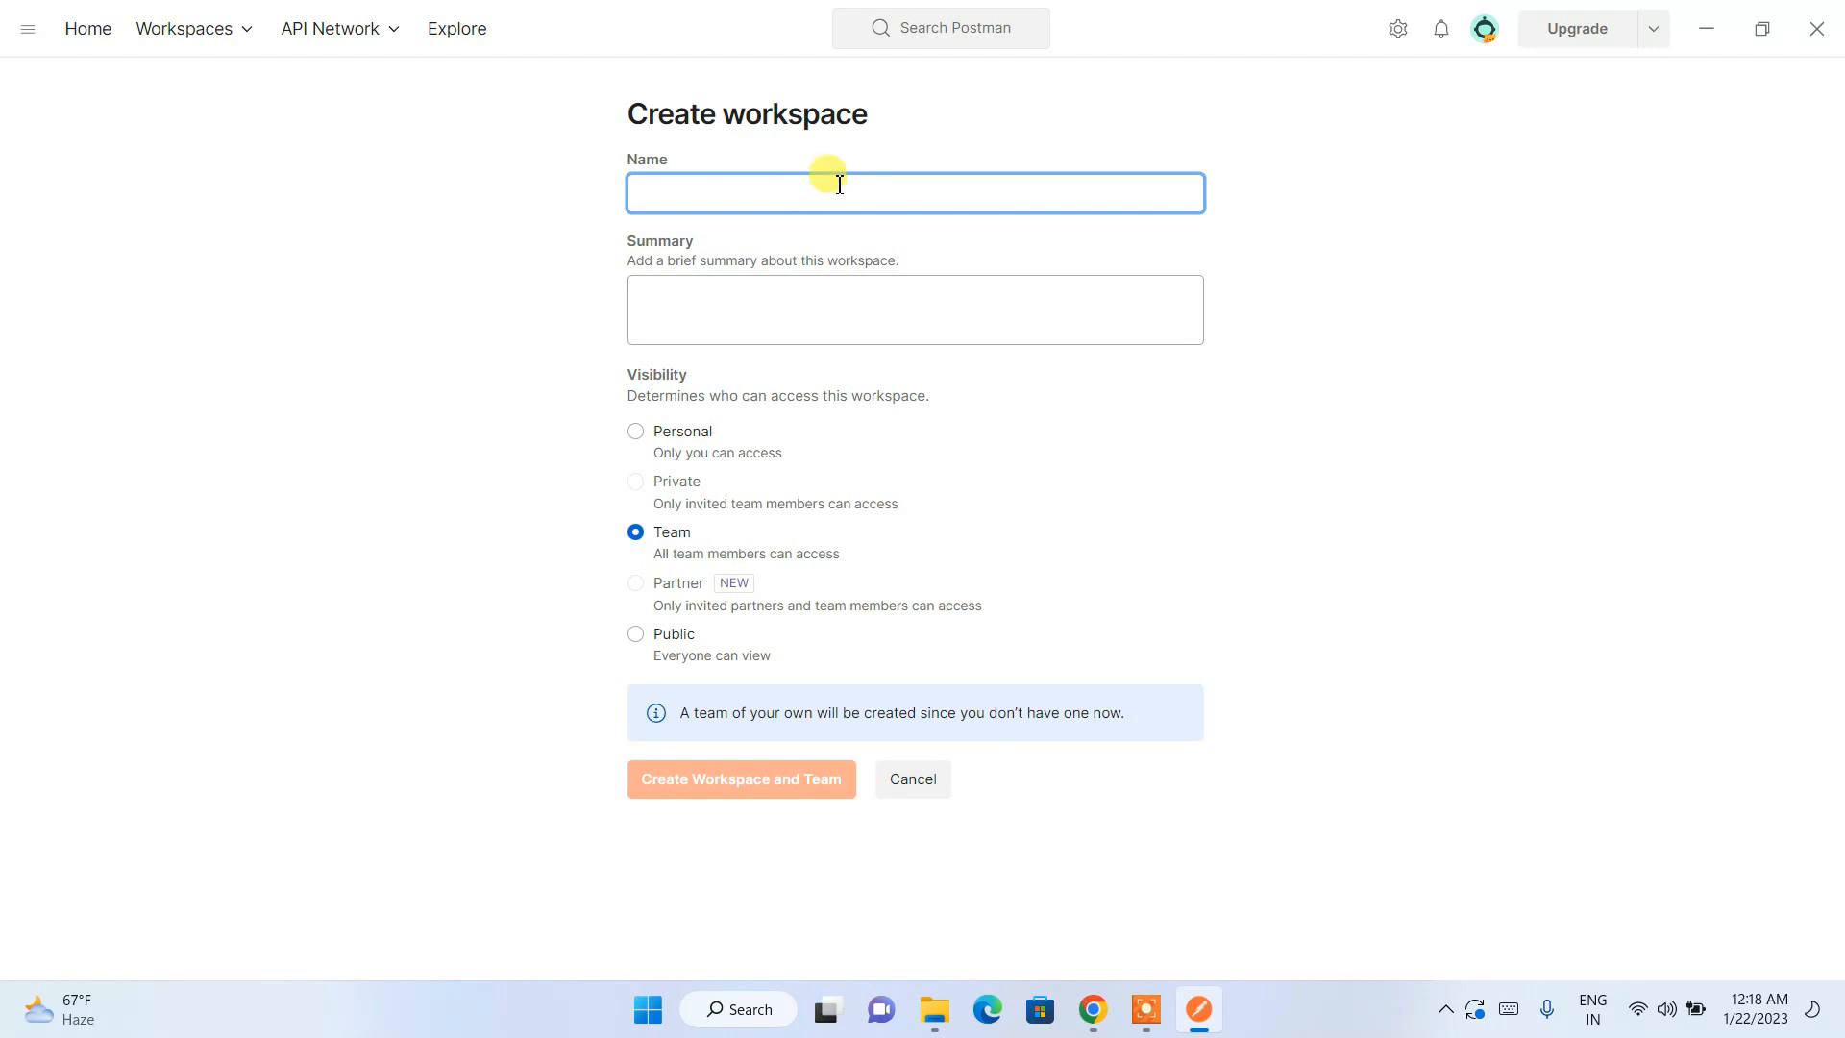
type("API_T")
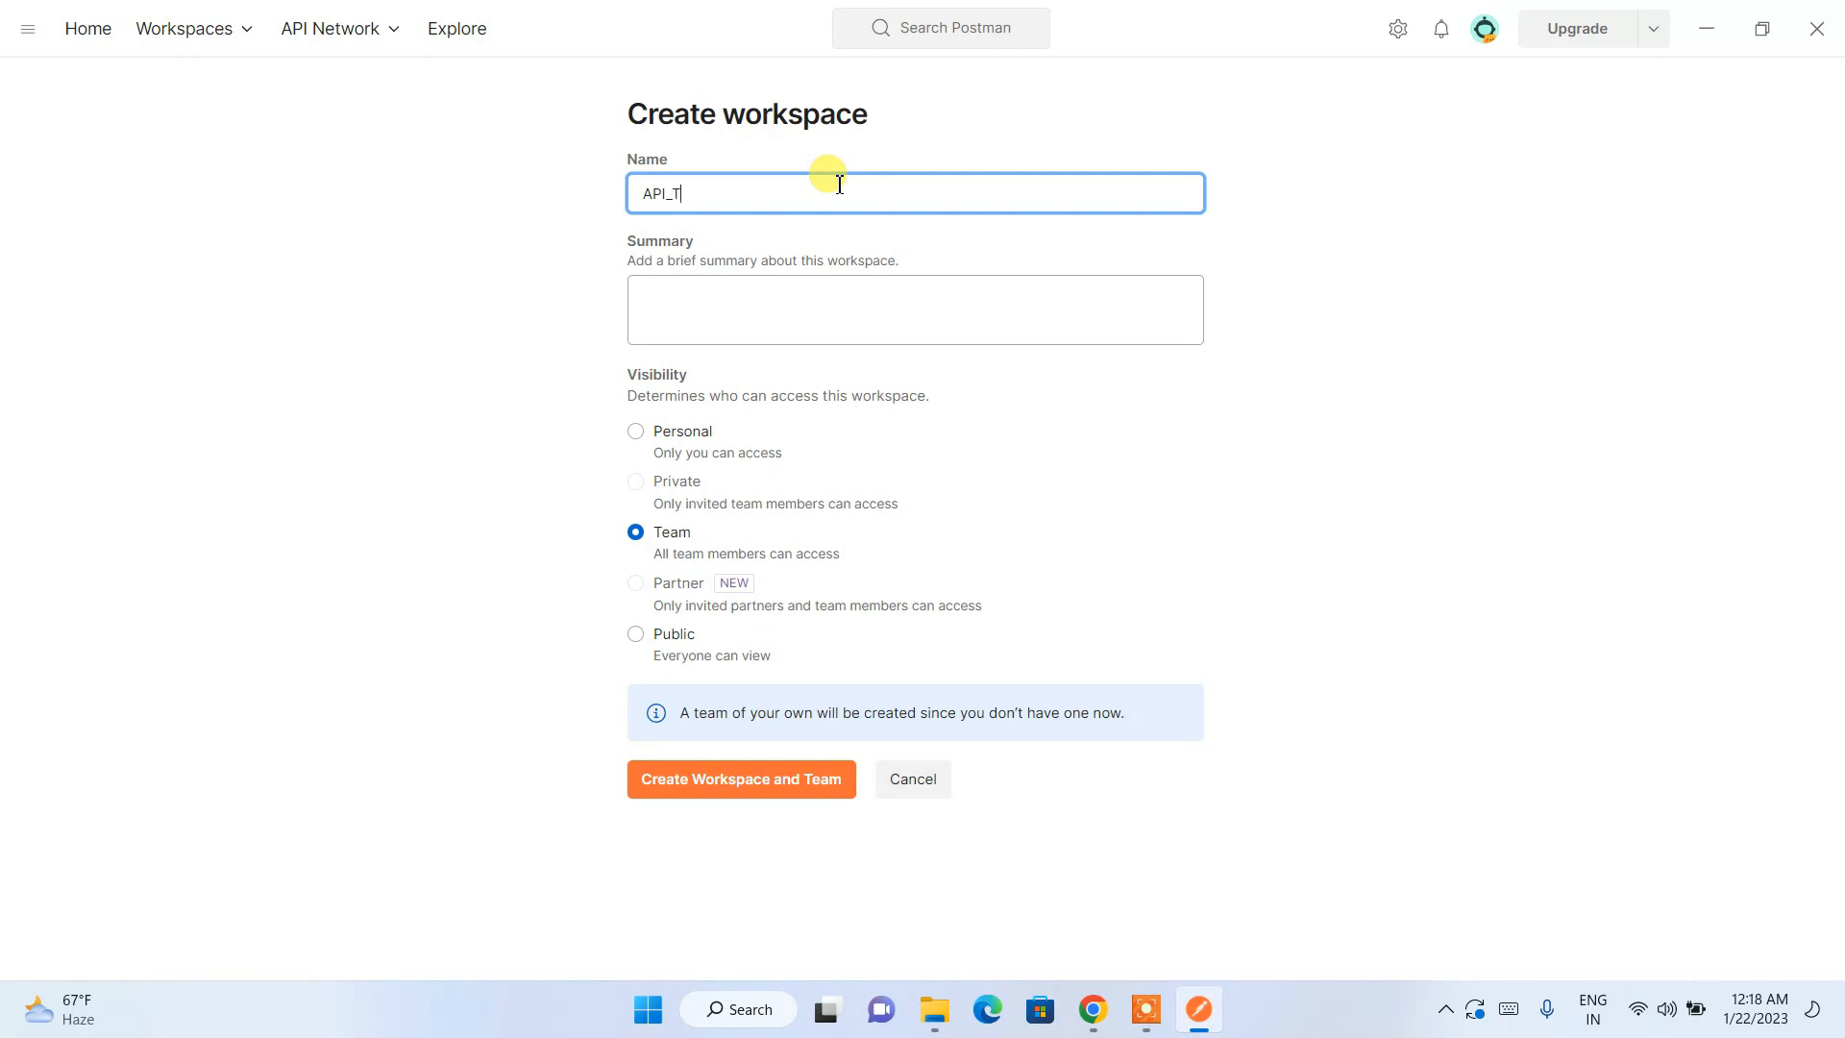
type("esting")
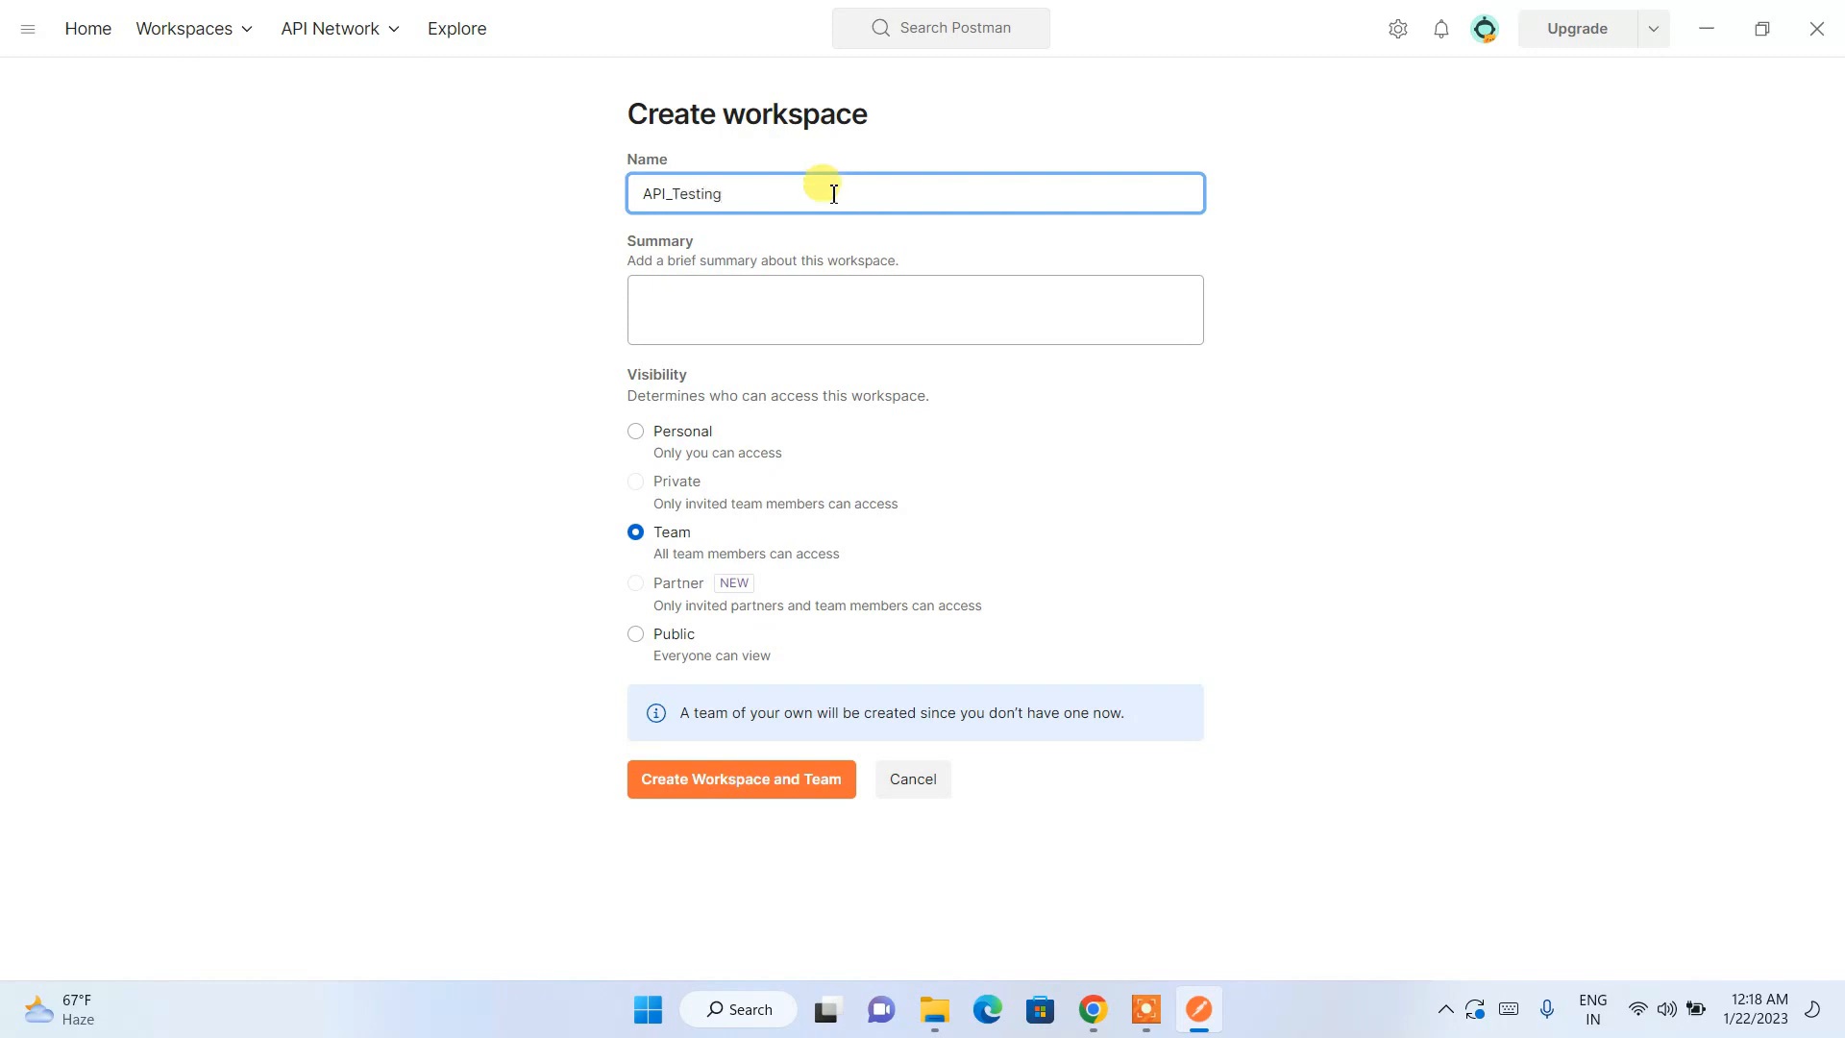
left_click(914, 309)
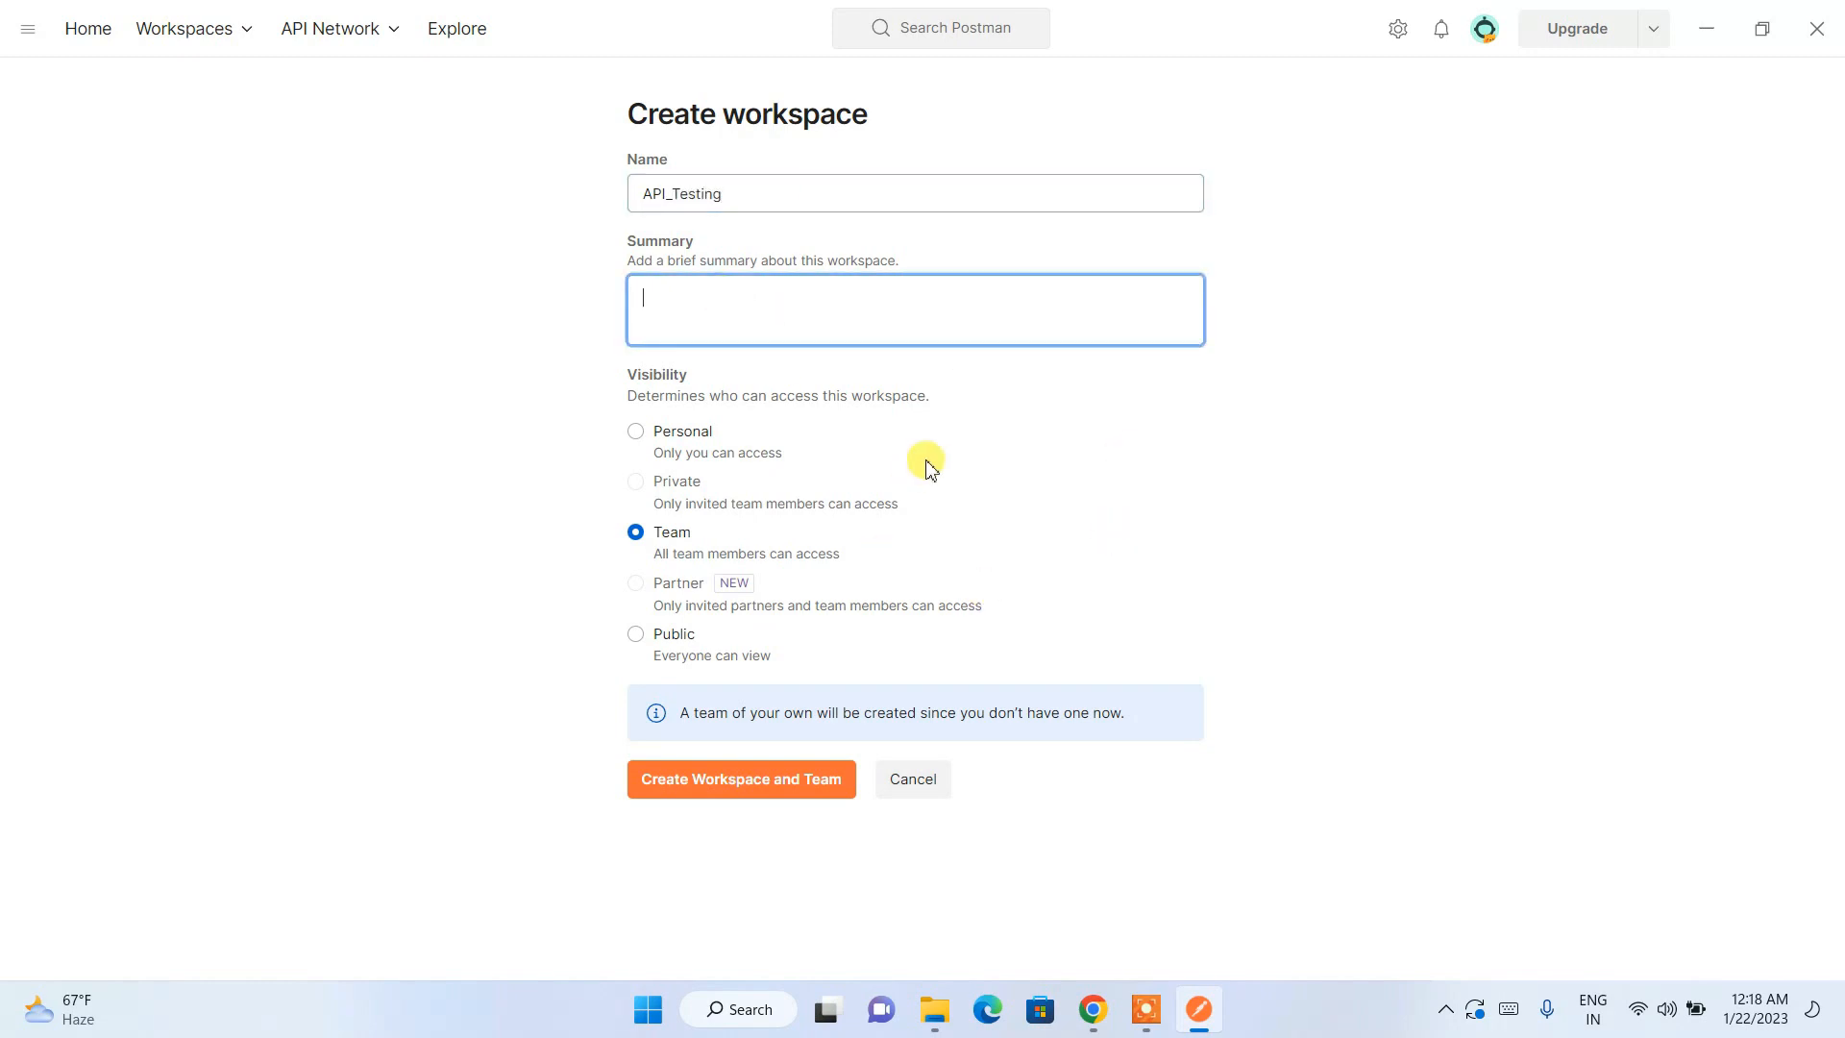
left_click(635, 430)
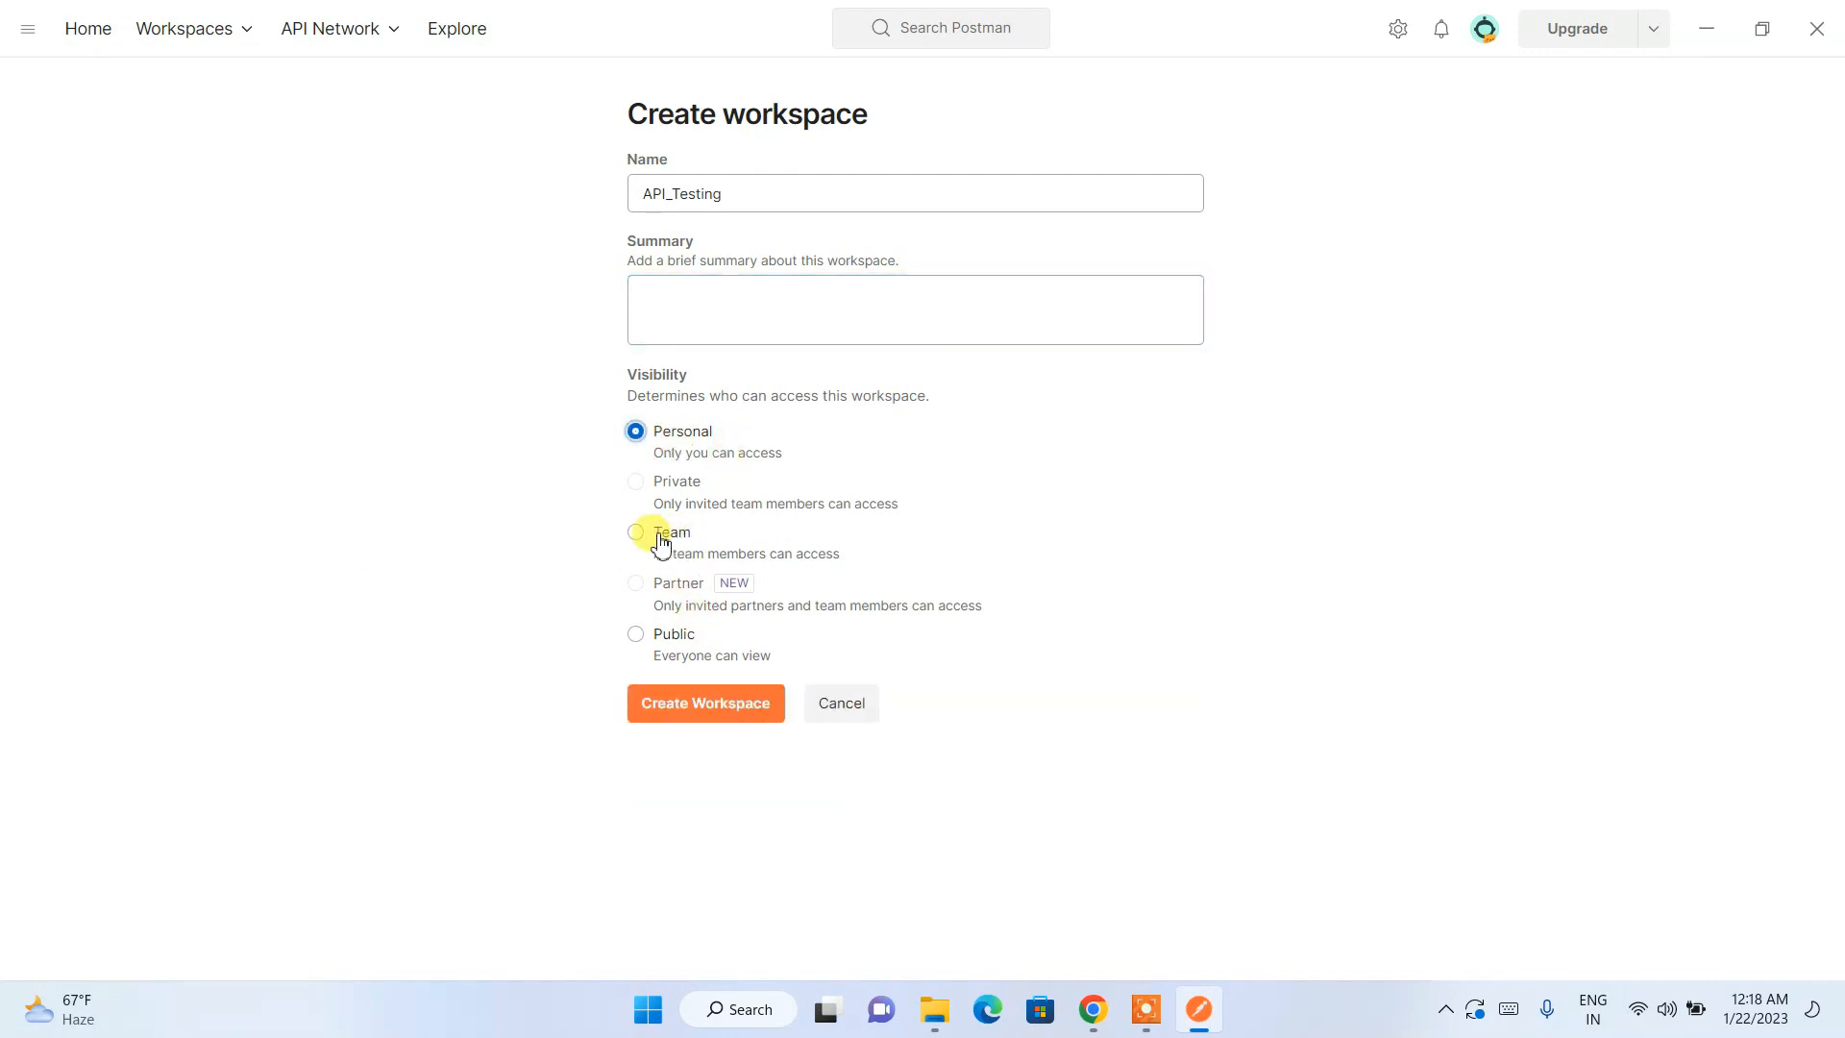
mouse_move(686, 494)
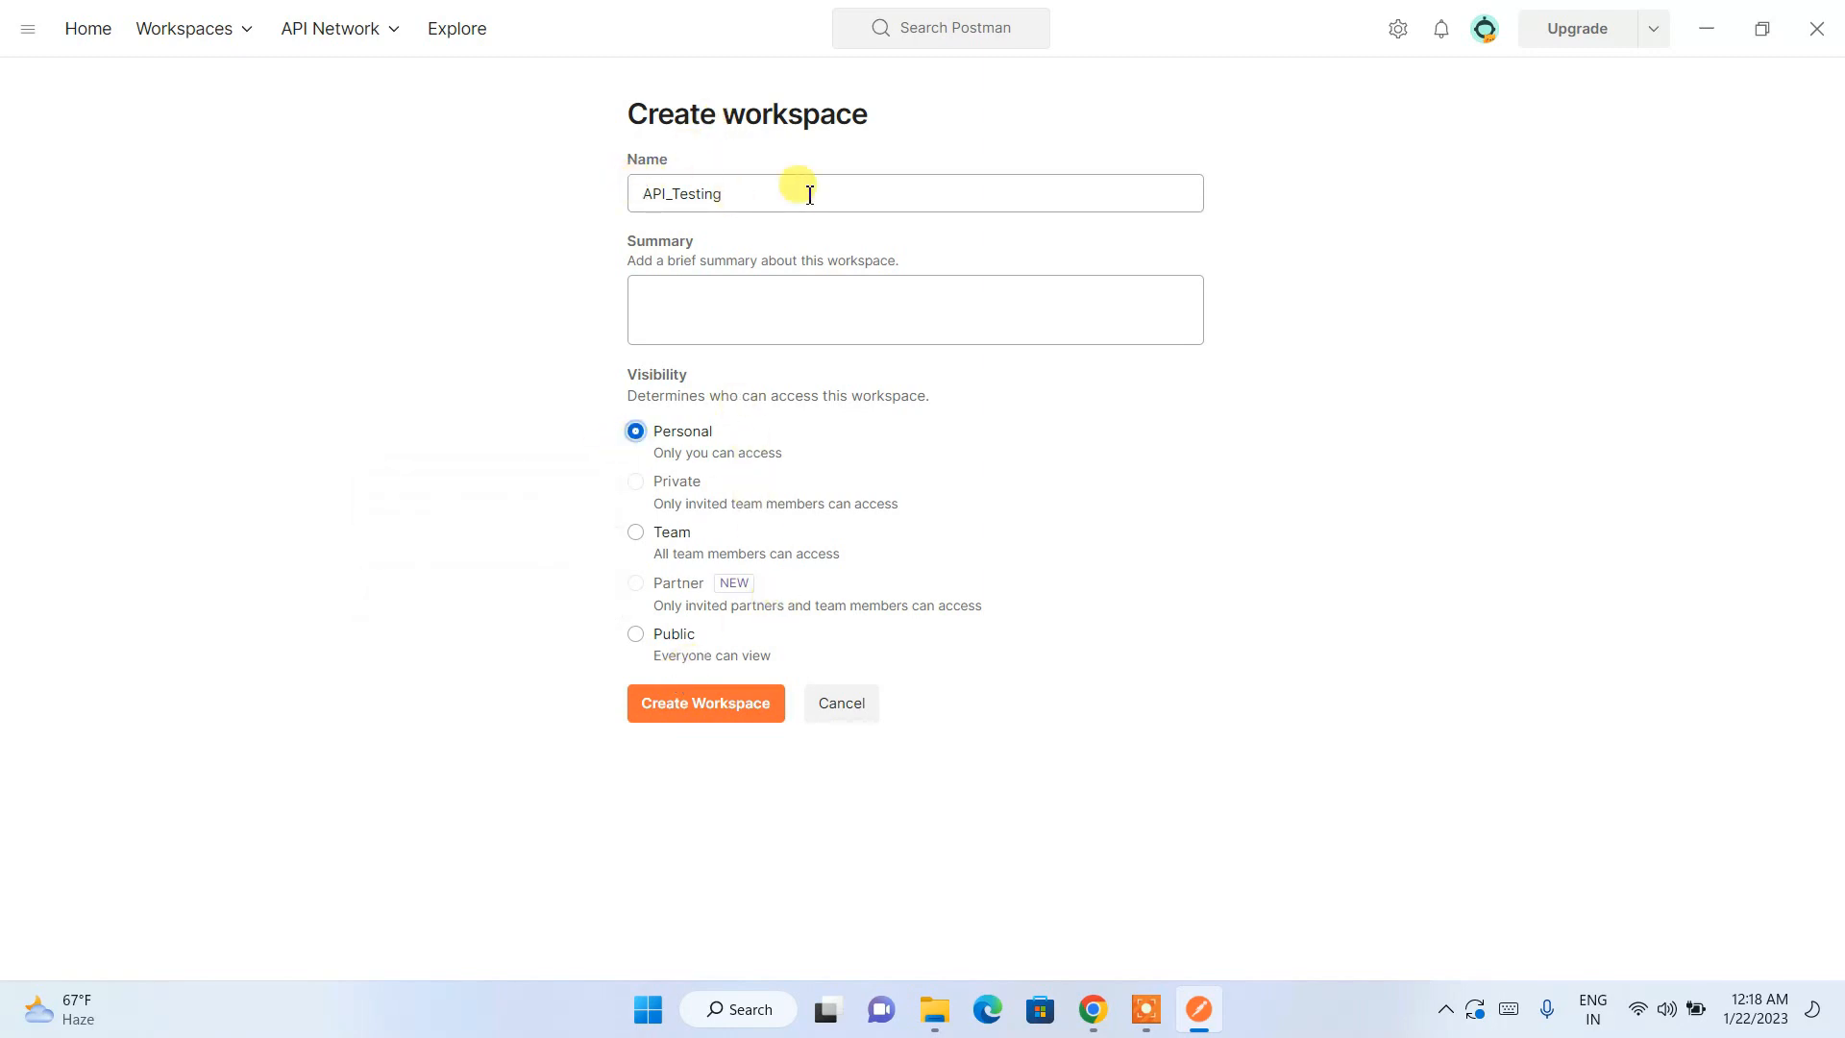
left_click(704, 703)
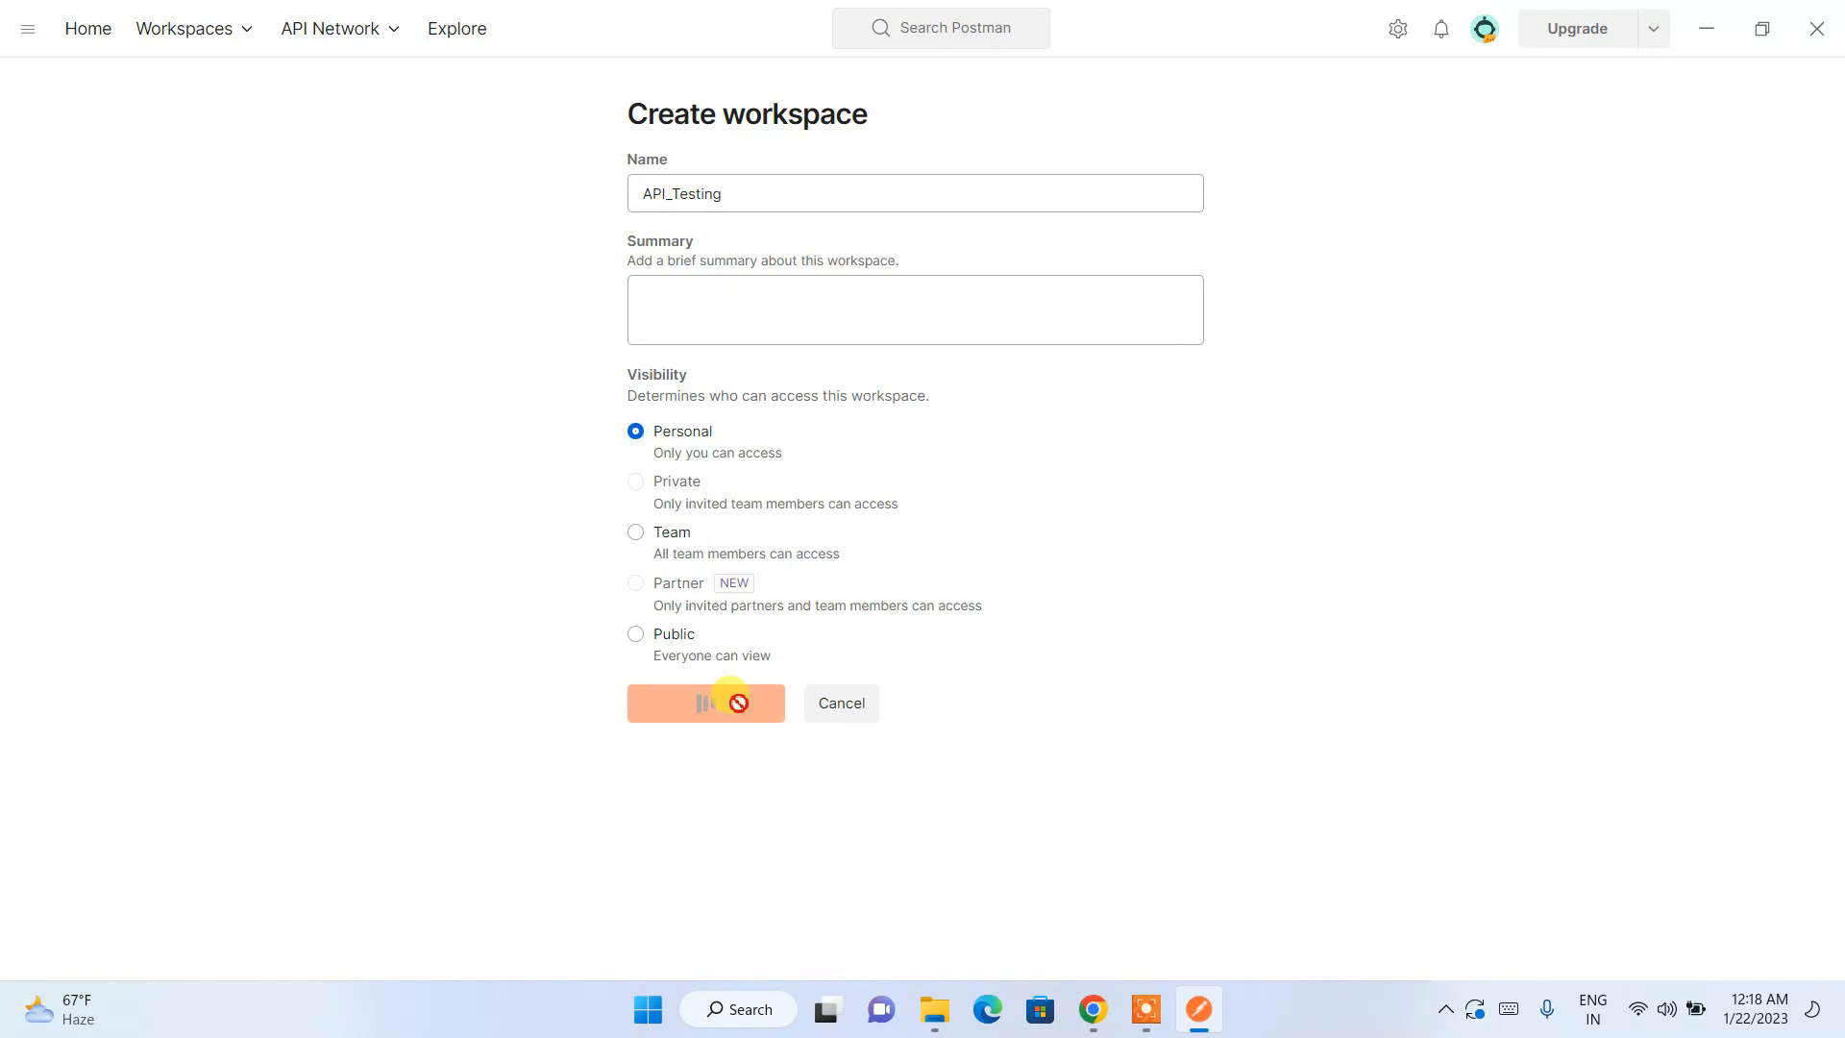
Show the Overview tab for API_Testing, confirming no collections, APIs or environments.
left_click(704, 702)
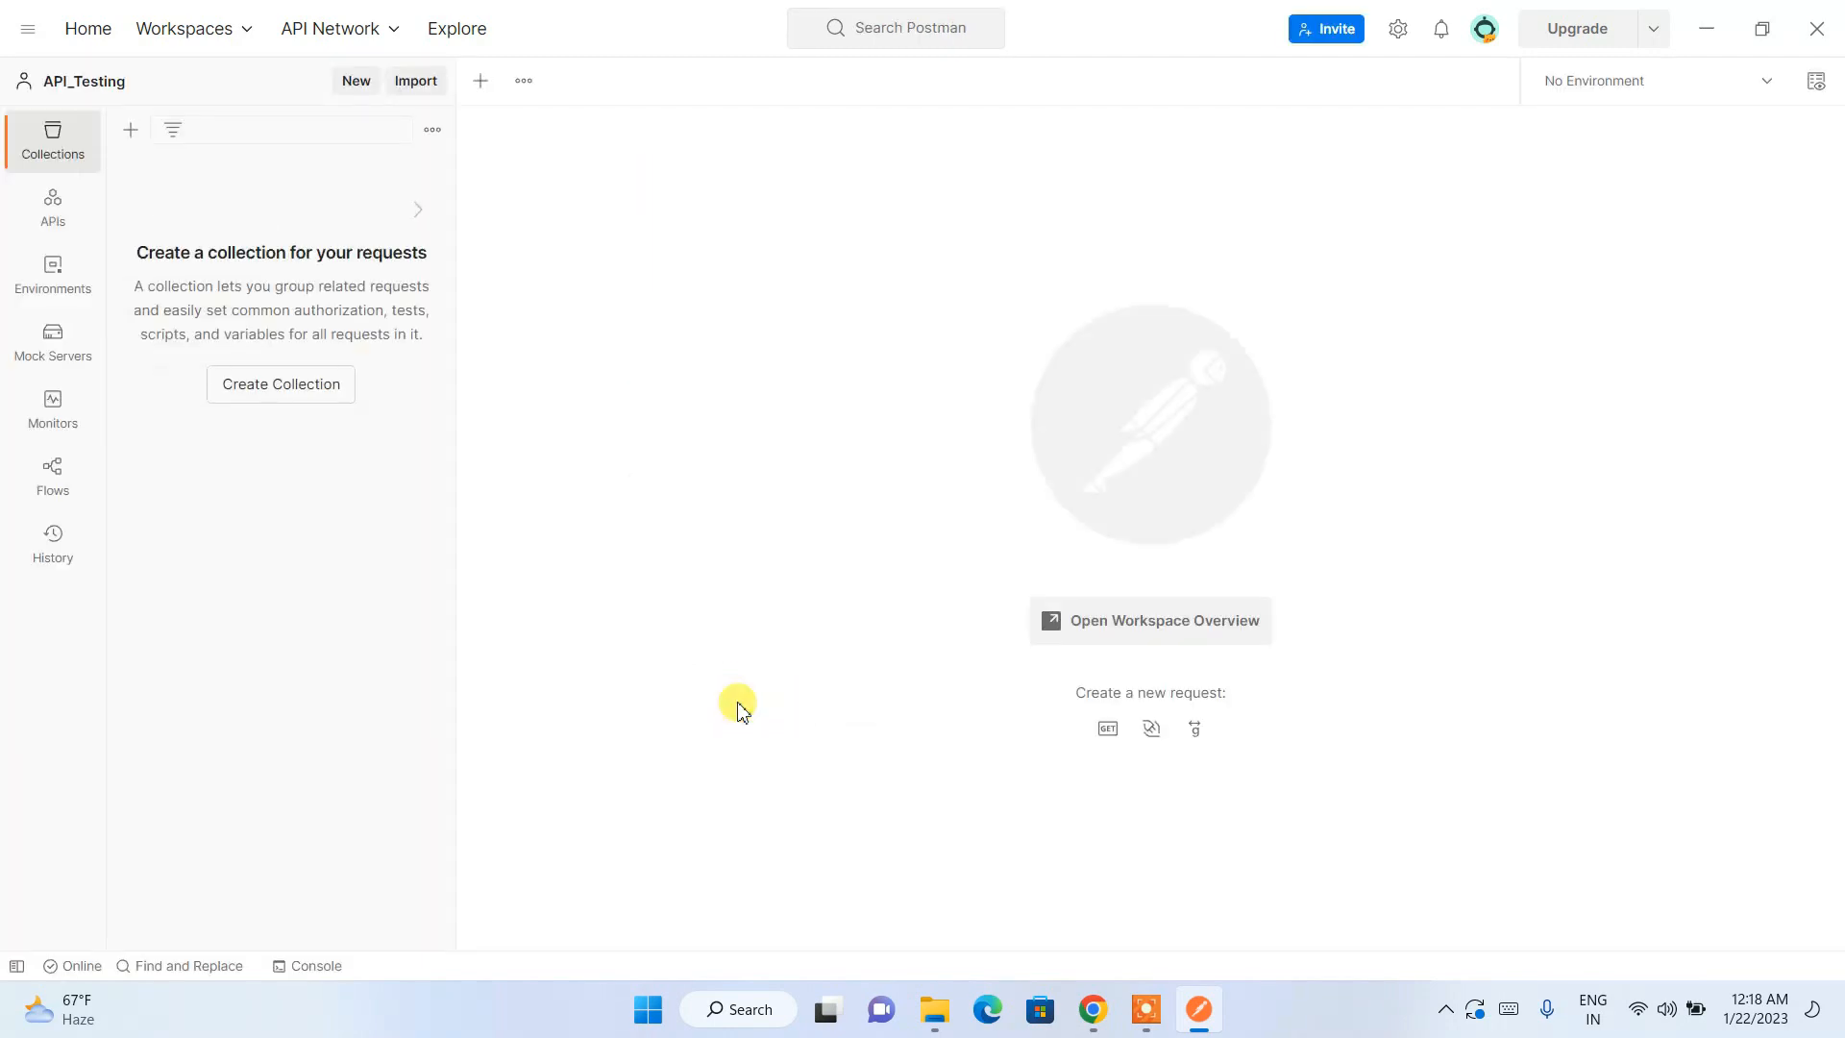
left_click(1149, 620)
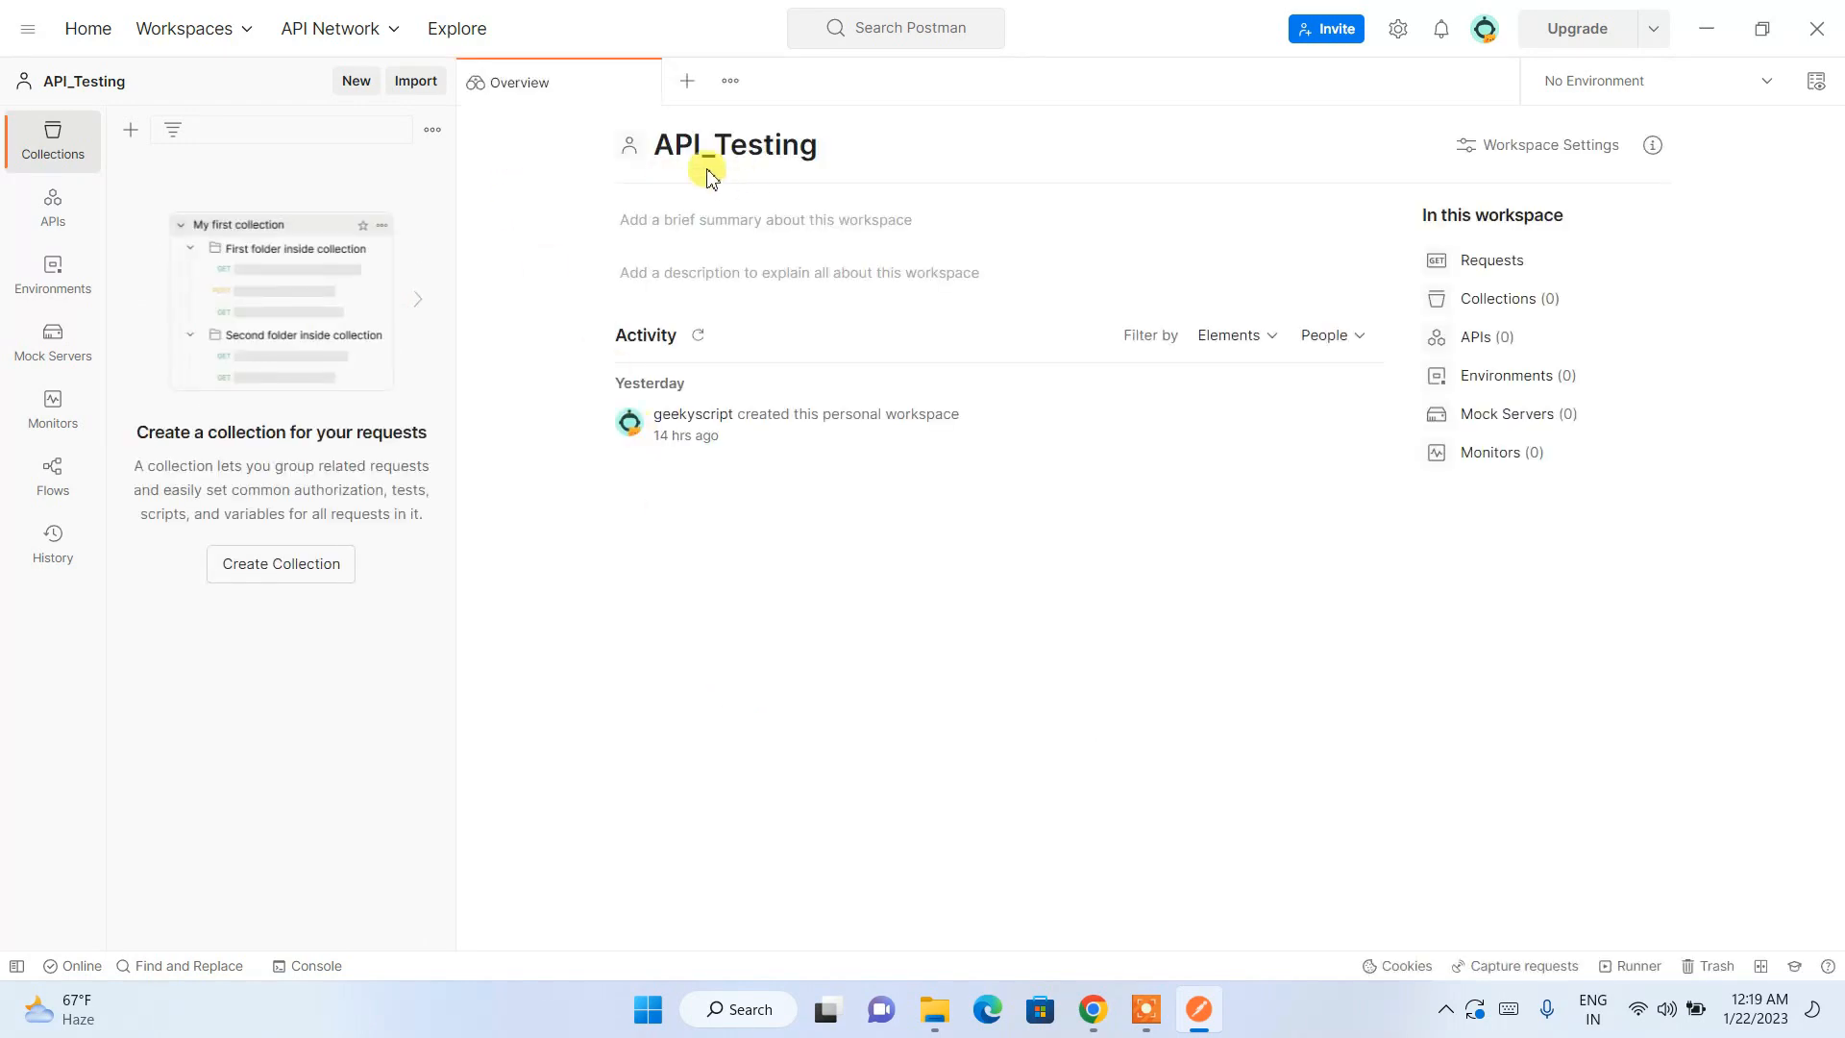
left_click(733, 145)
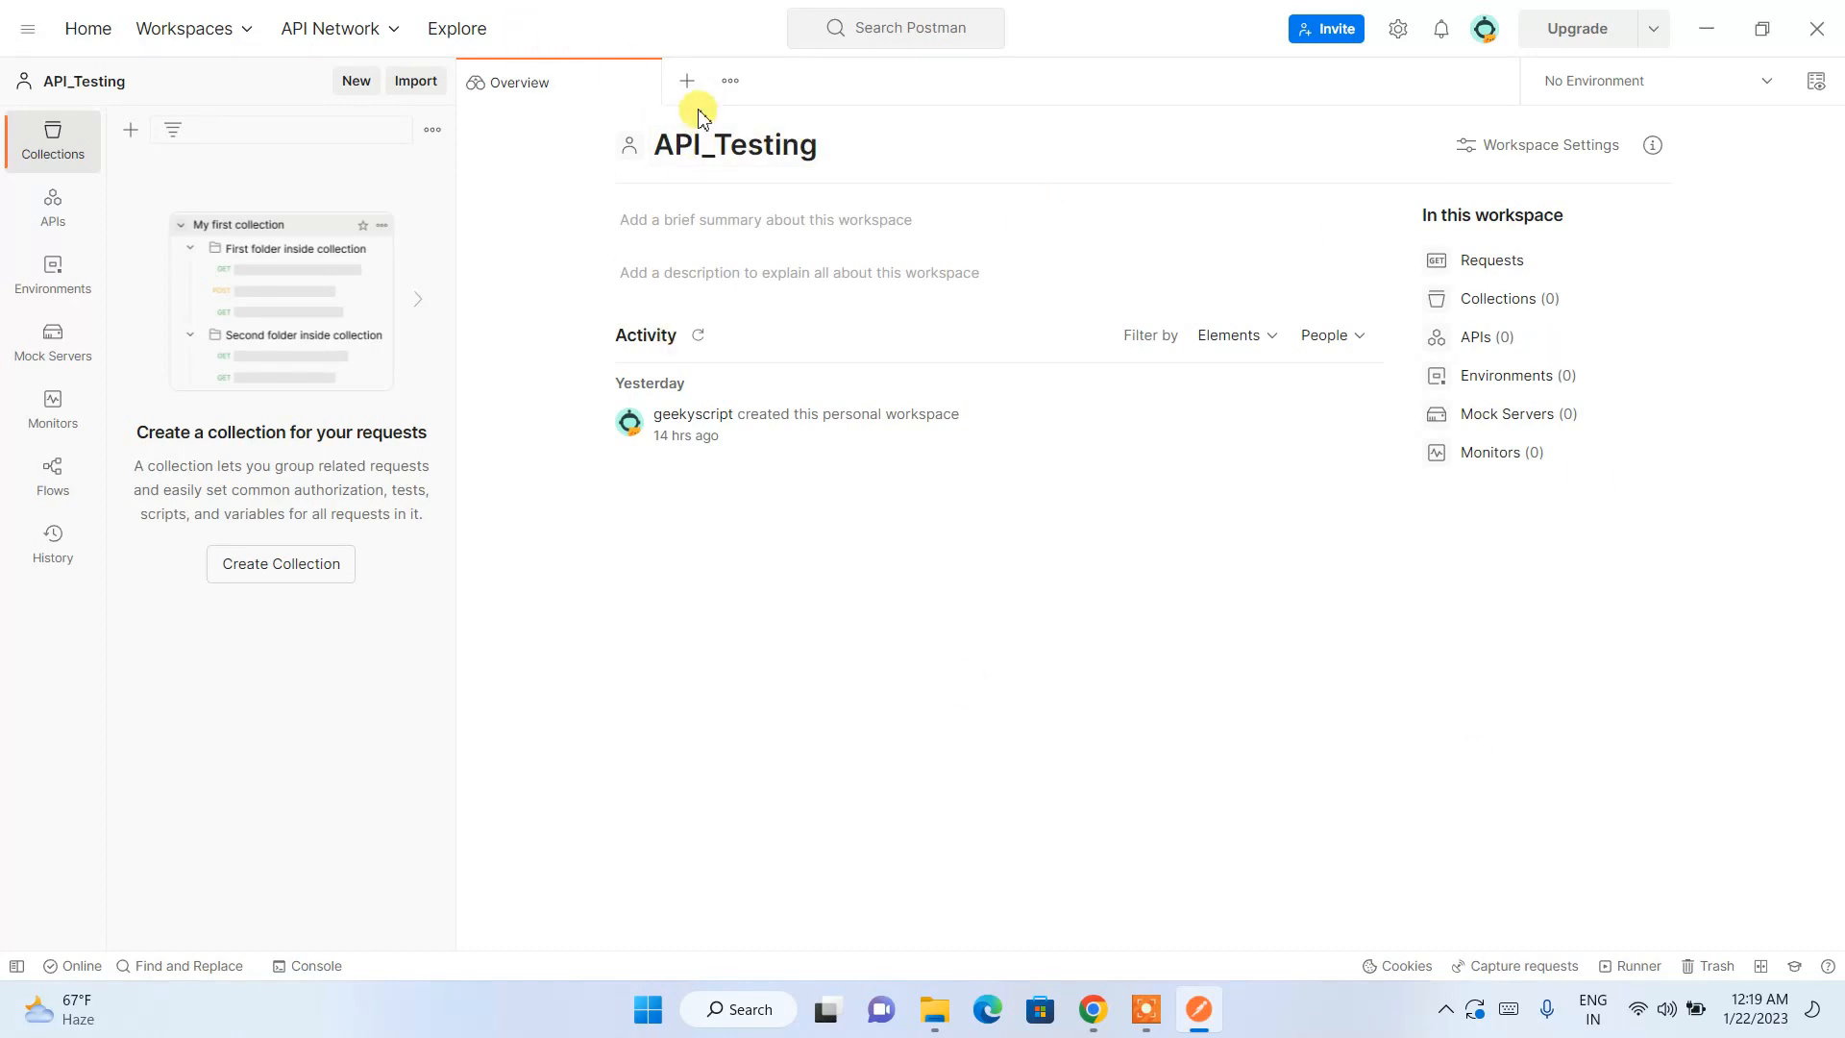
Enter fakestoreapi.com/products as the new GET request's URL.
left_click(687, 80)
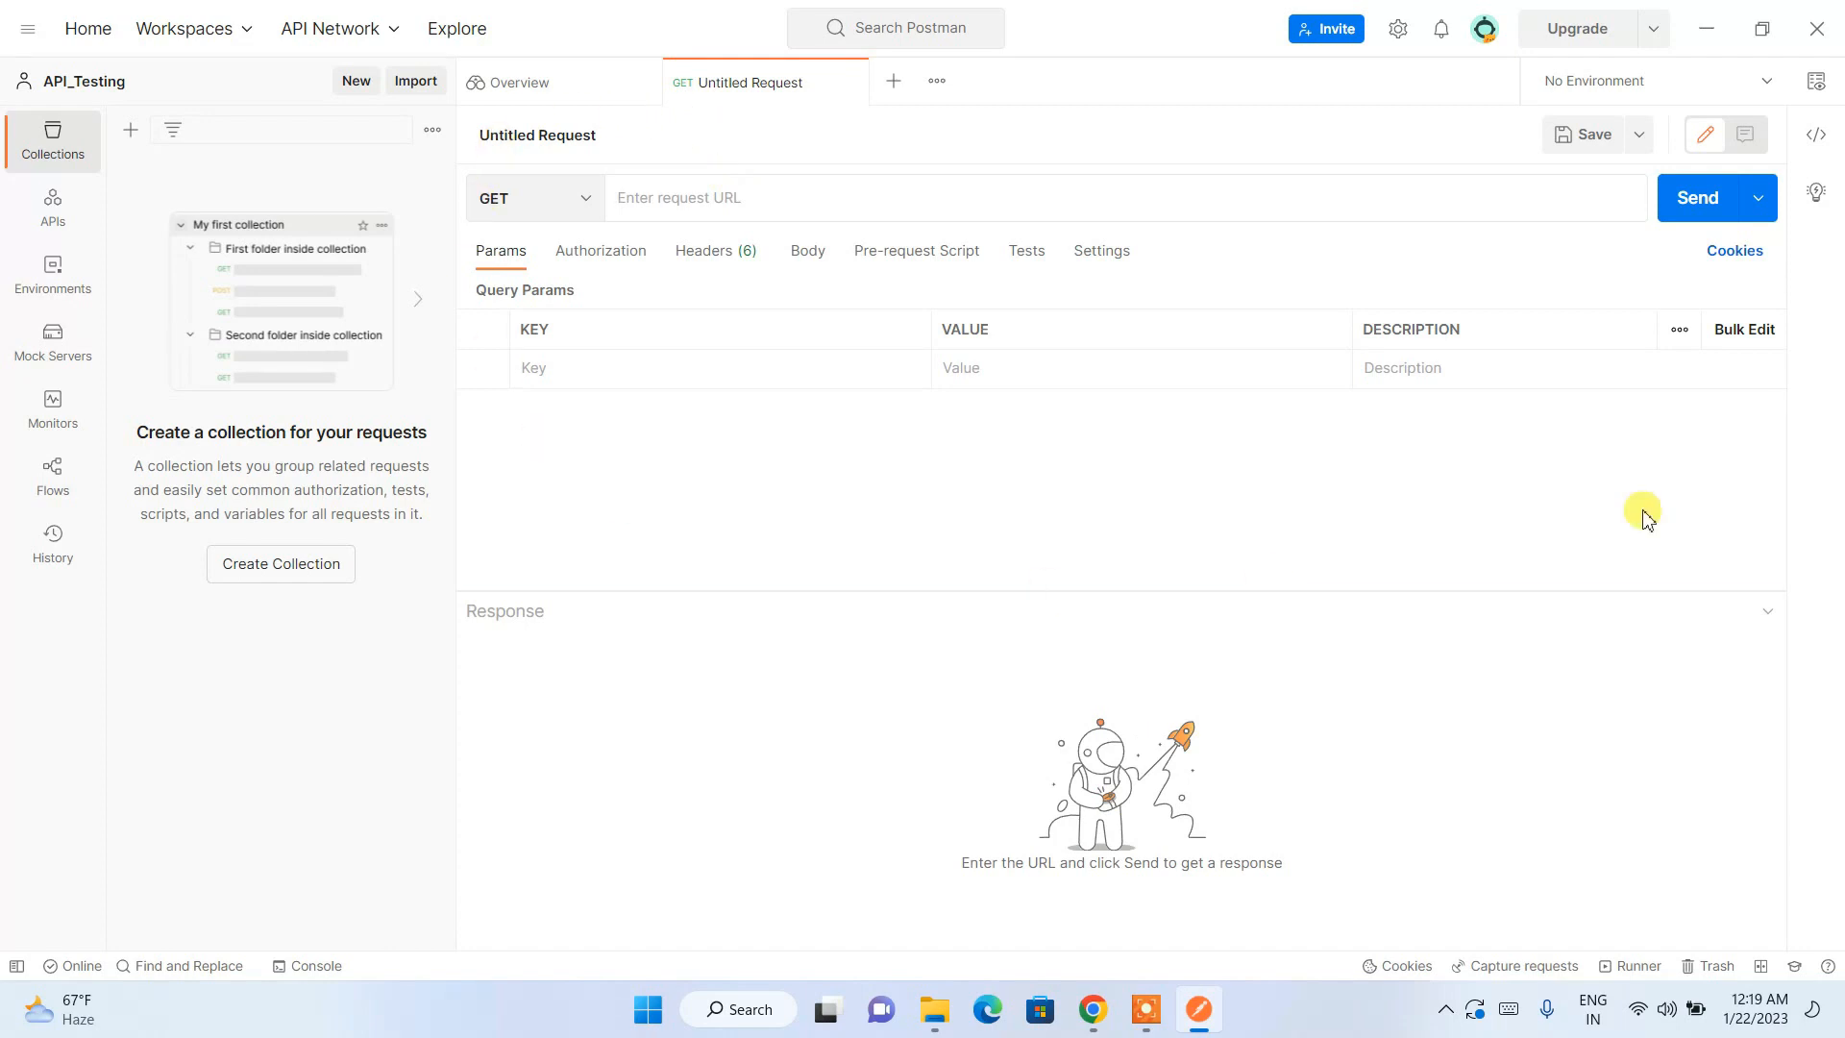
mouse_move(1135, 255)
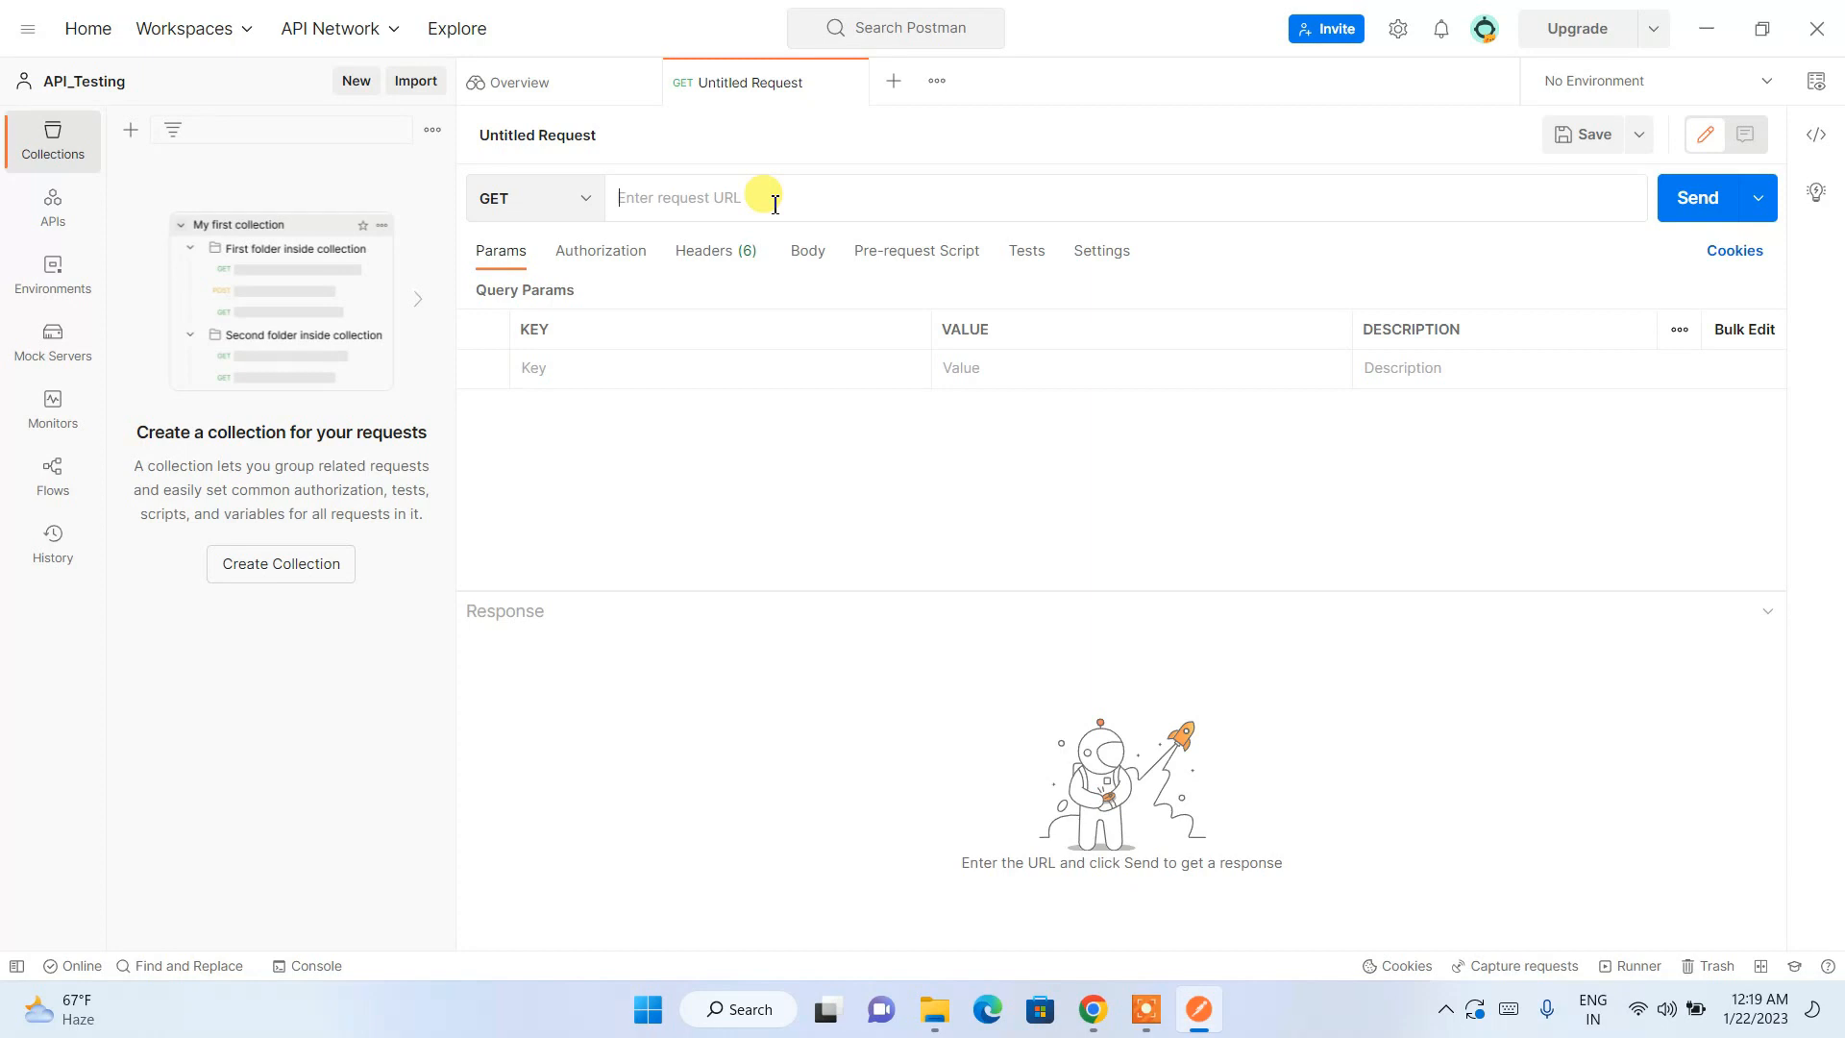
type("fake")
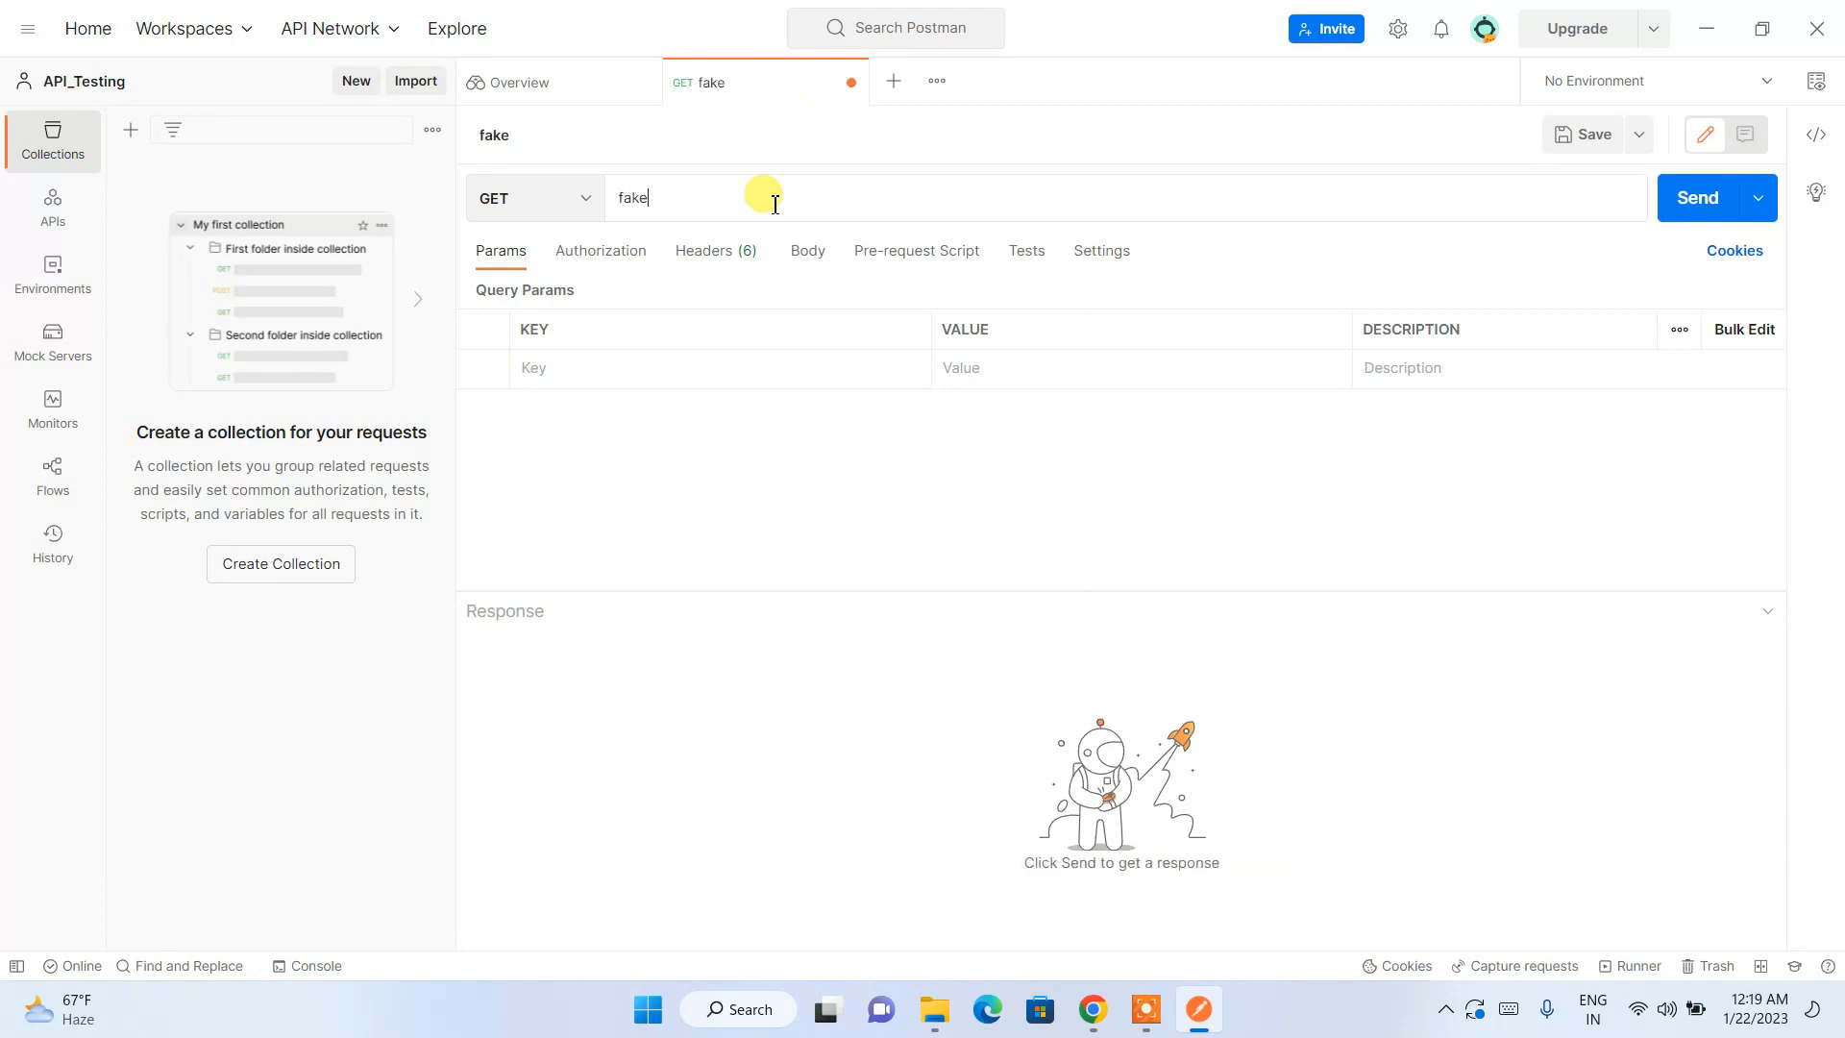
type("storeapi.")
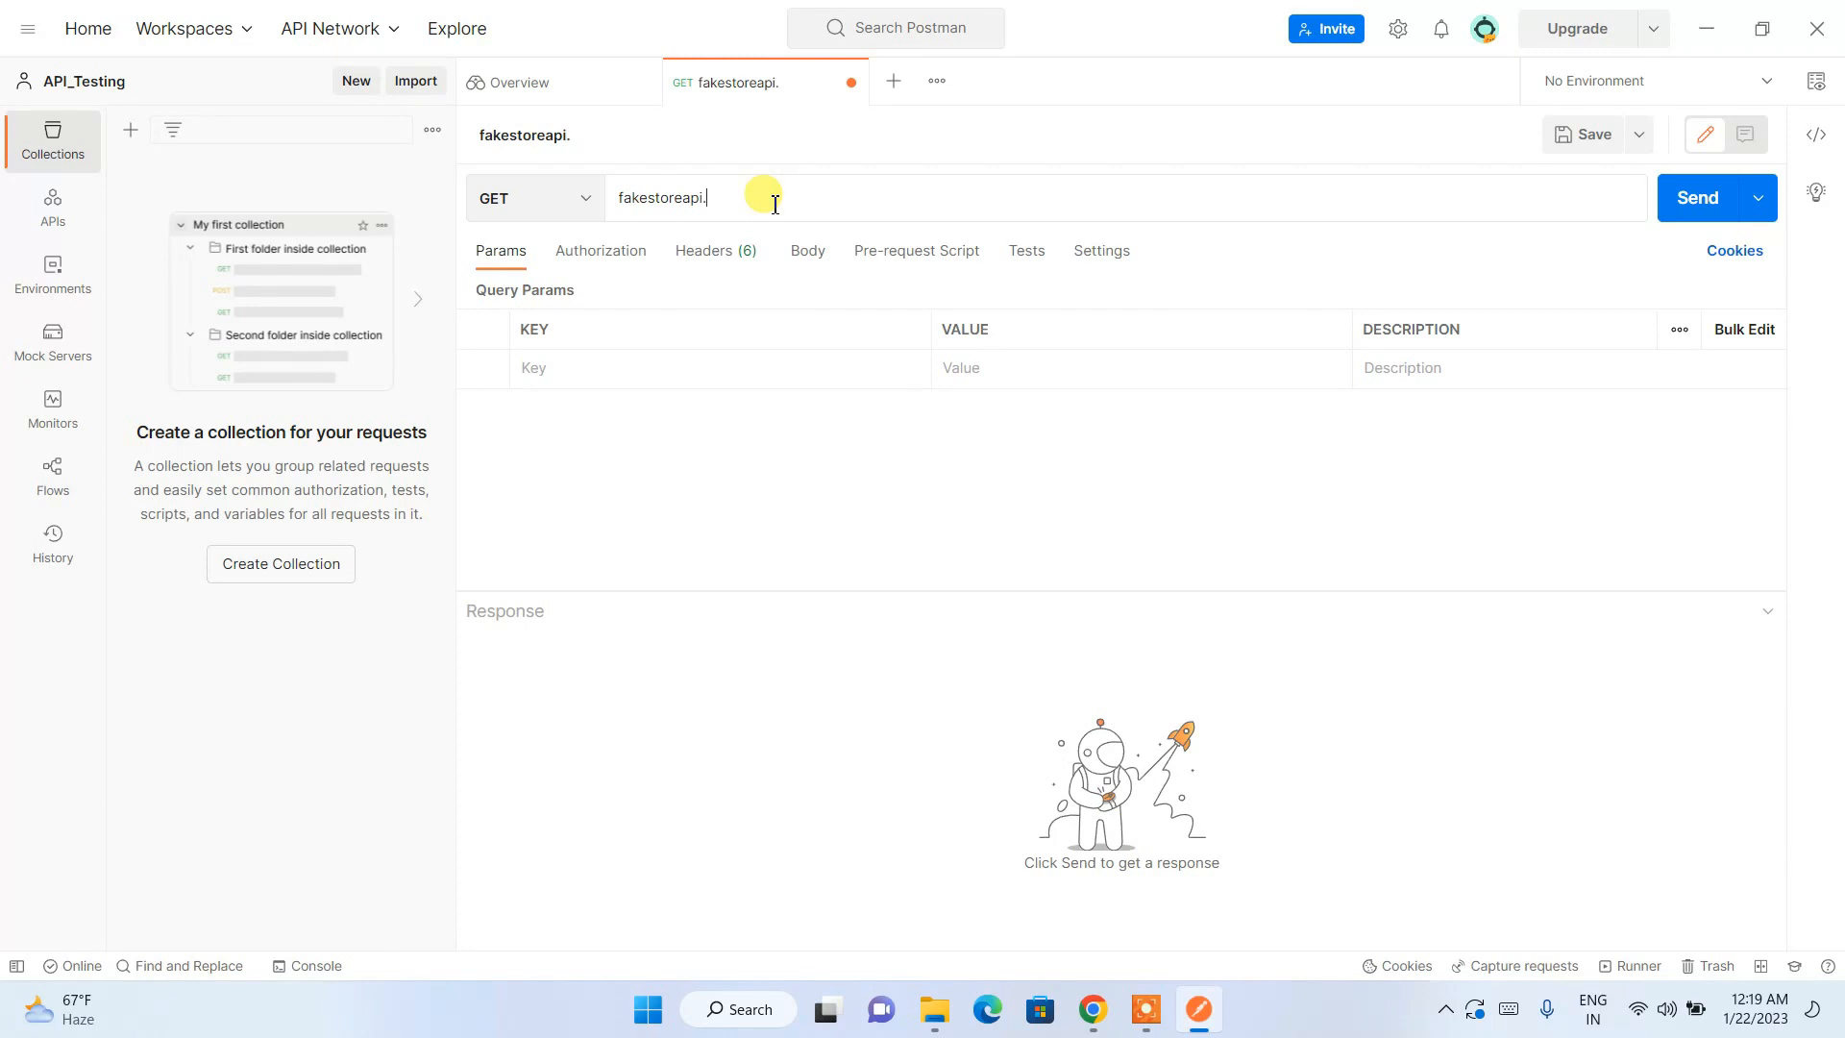
type("com/product")
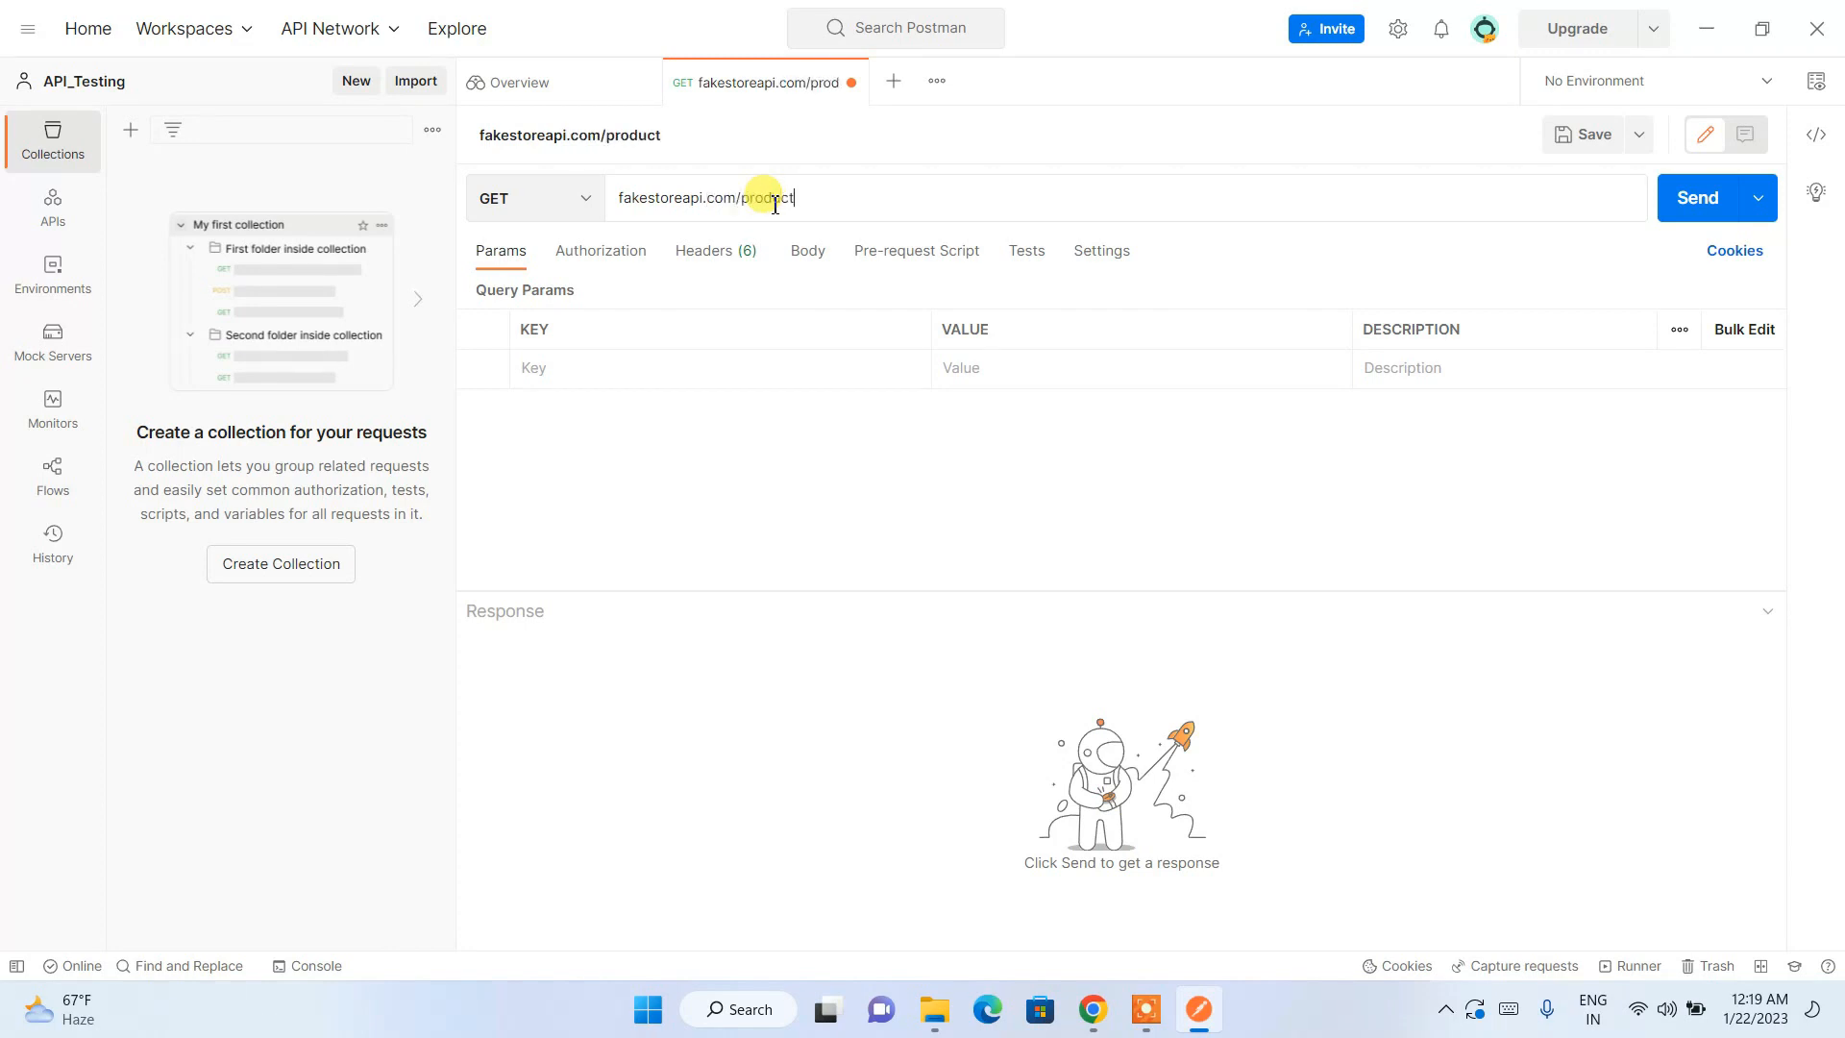
type("s")
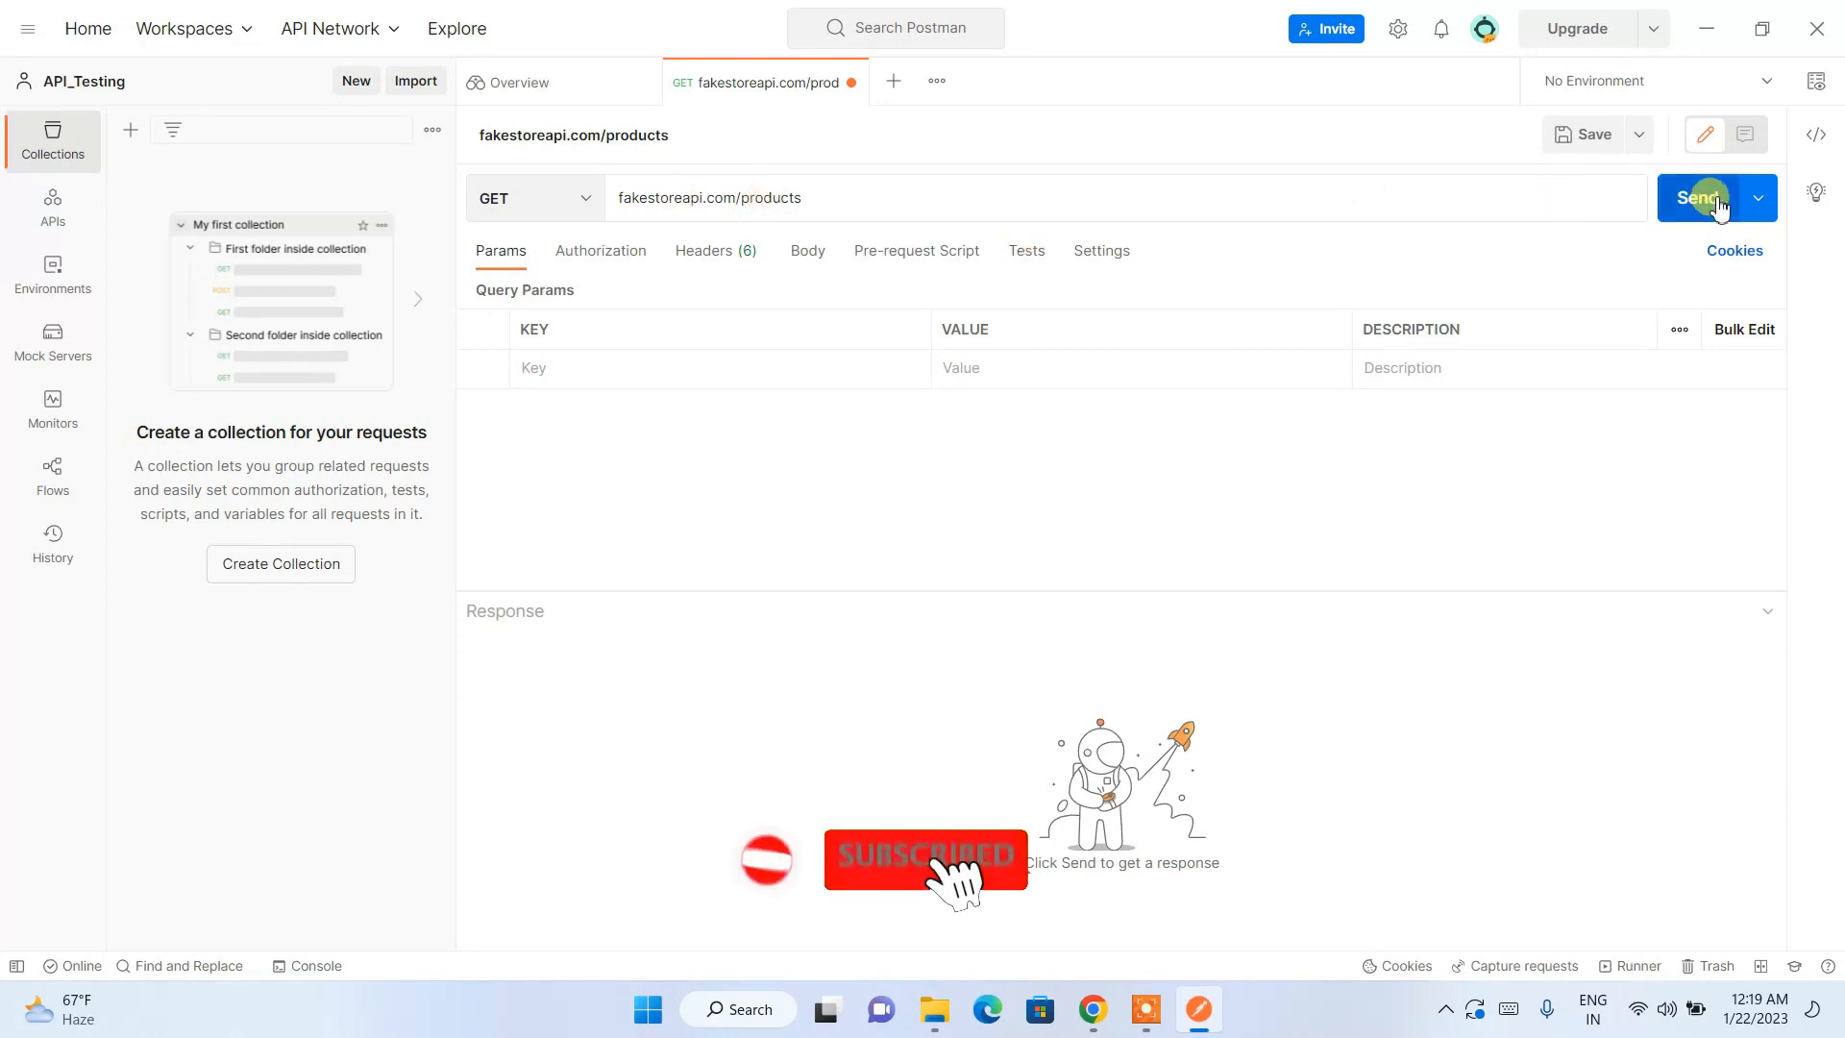
Send the GET request to fakestoreapi.com/products and receive 200 OK.
left_click(1701, 198)
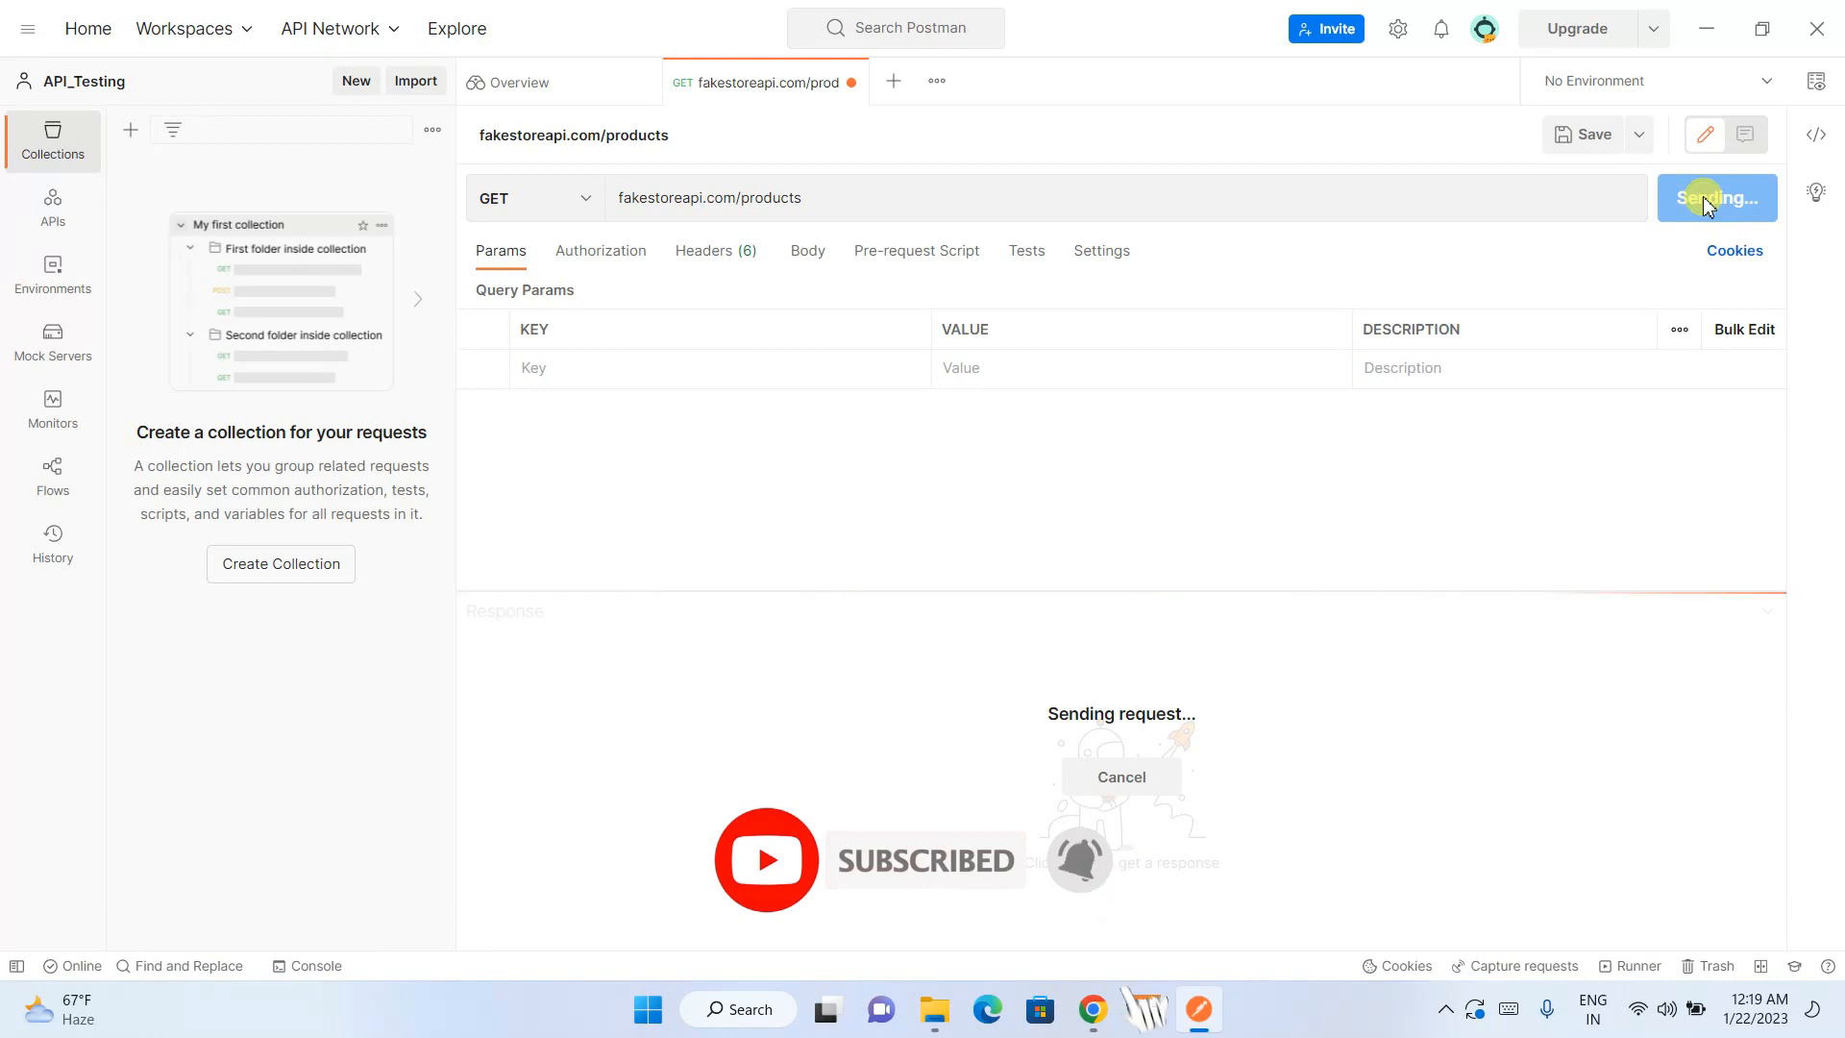
left_click(1714, 198)
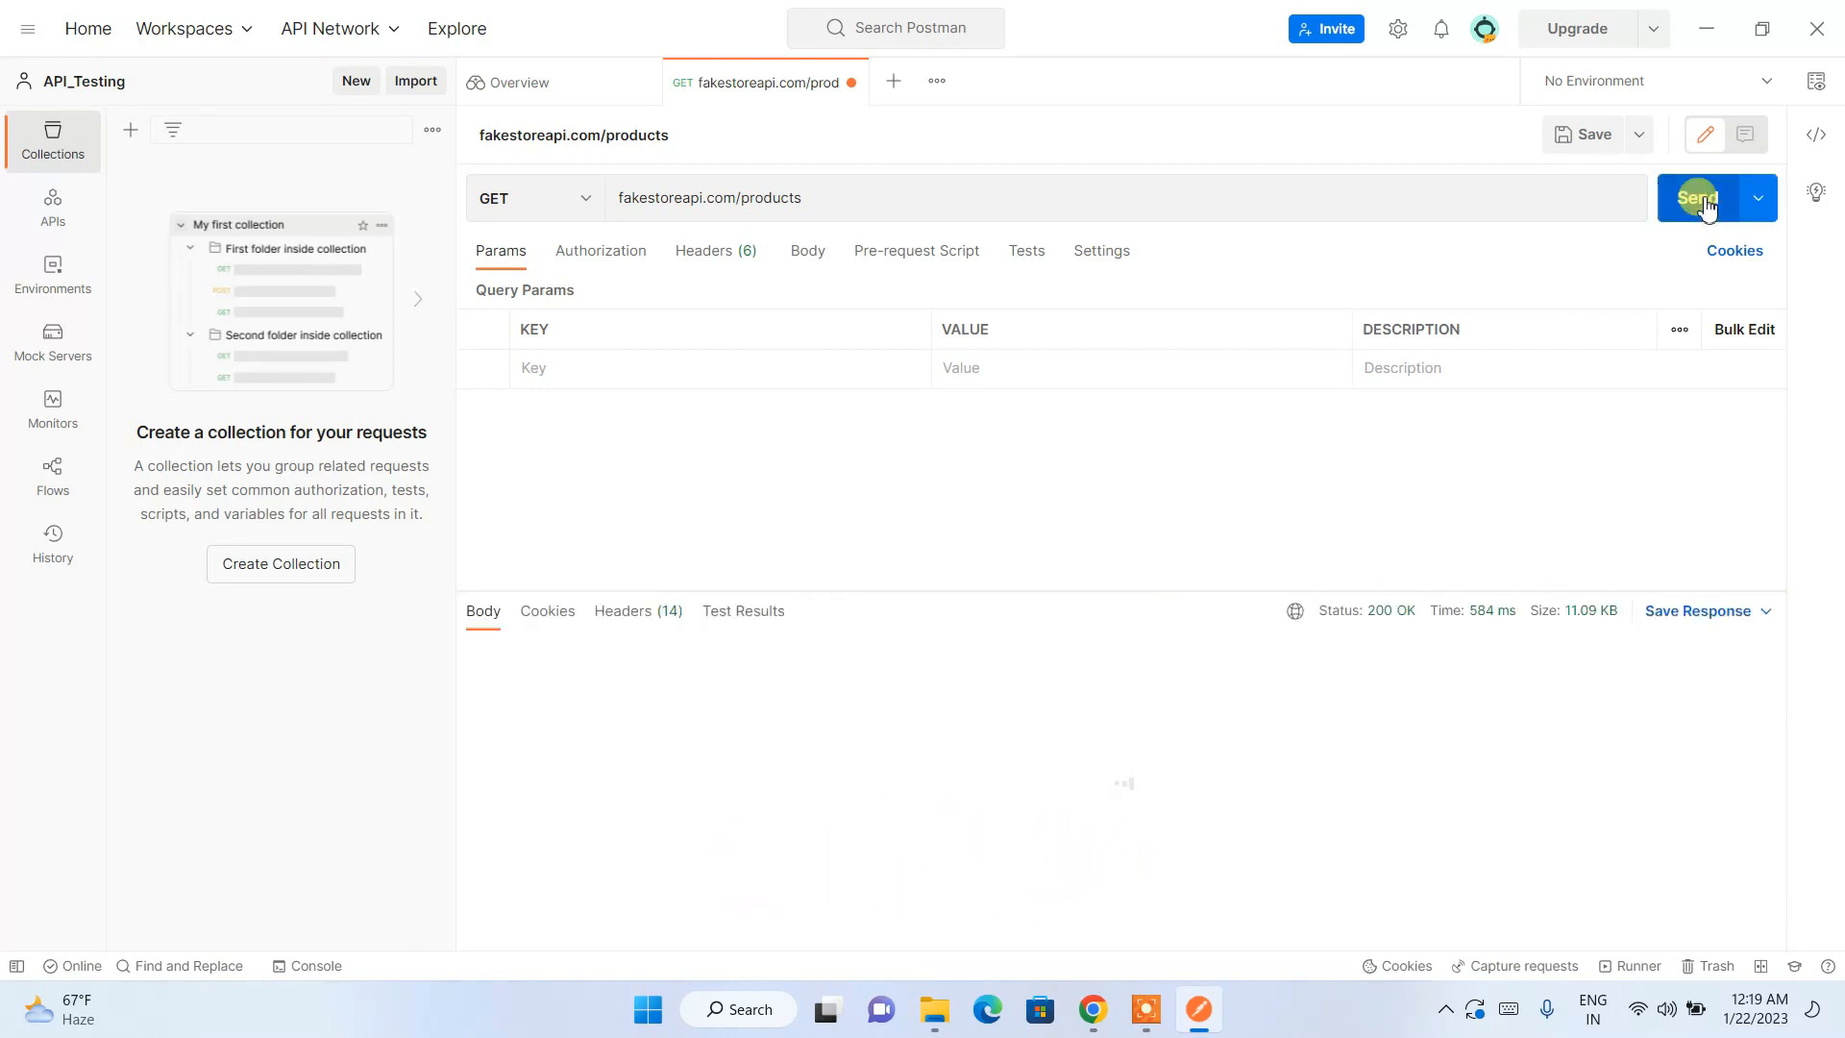
left_click(1694, 198)
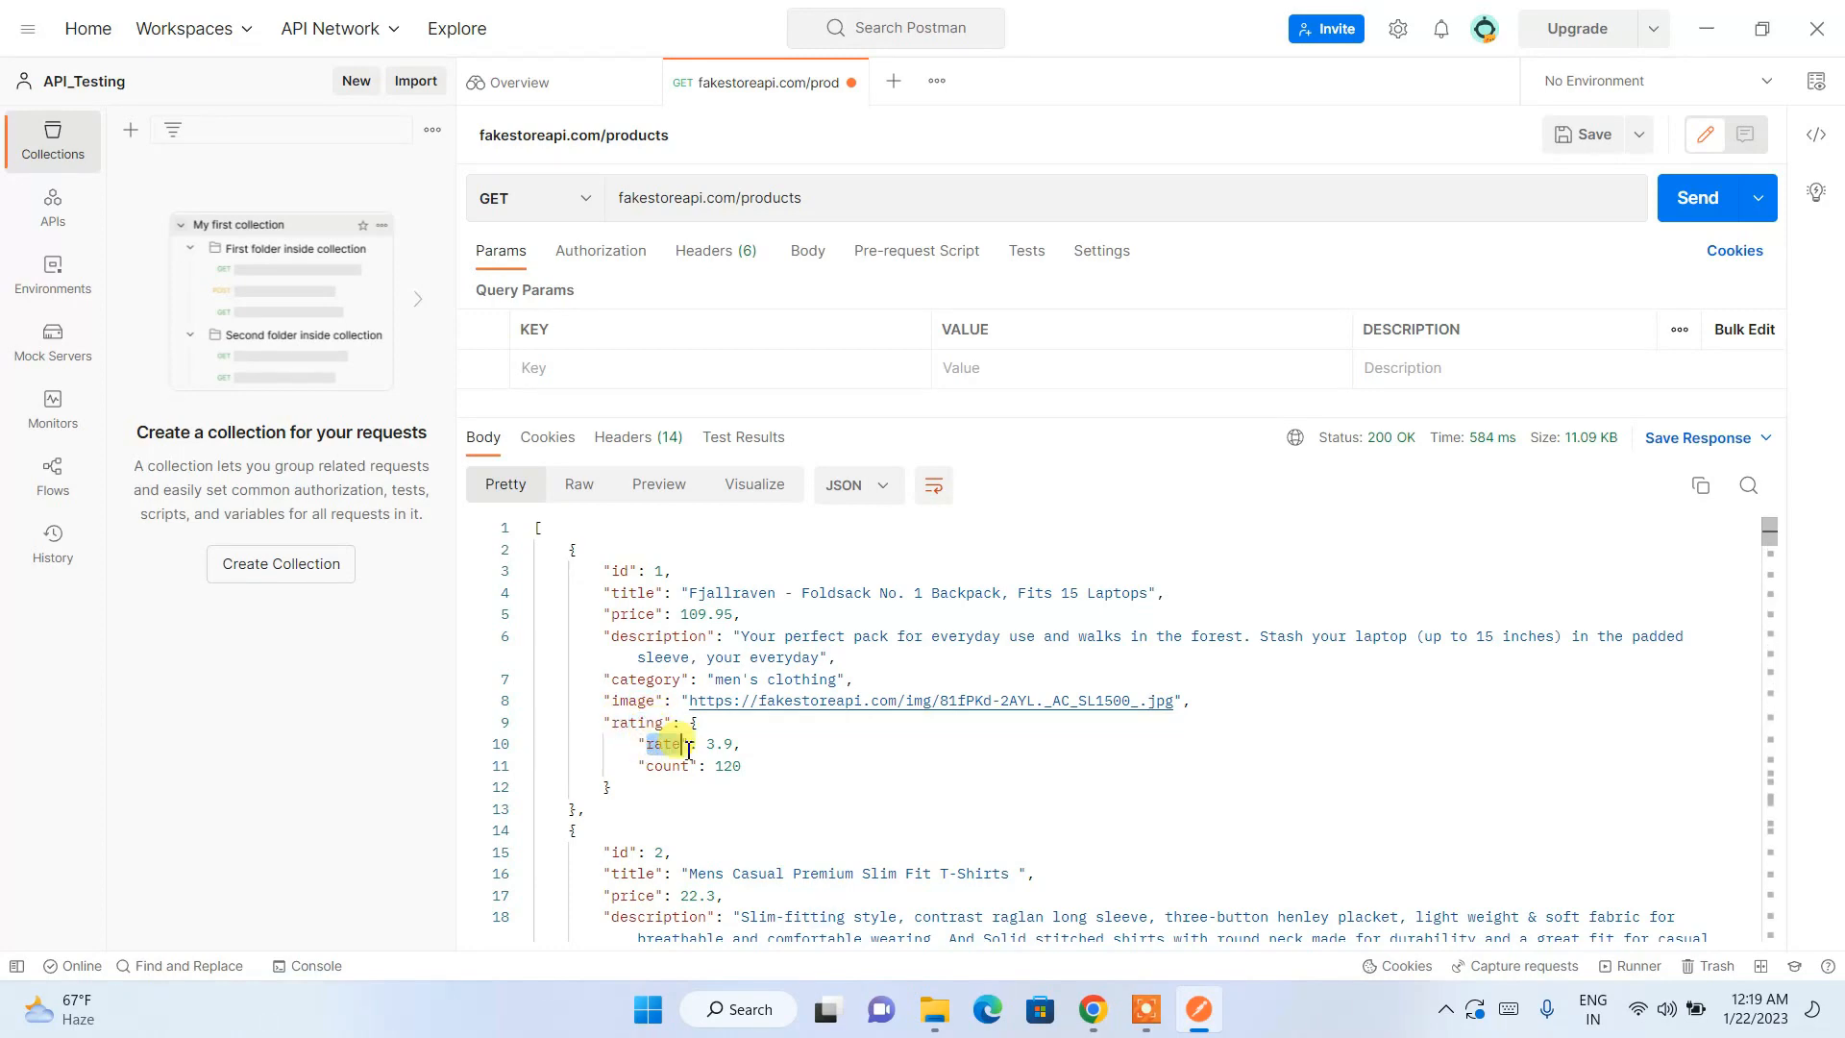
Scroll through the JSON product list and return to the top.
double_click(668, 765)
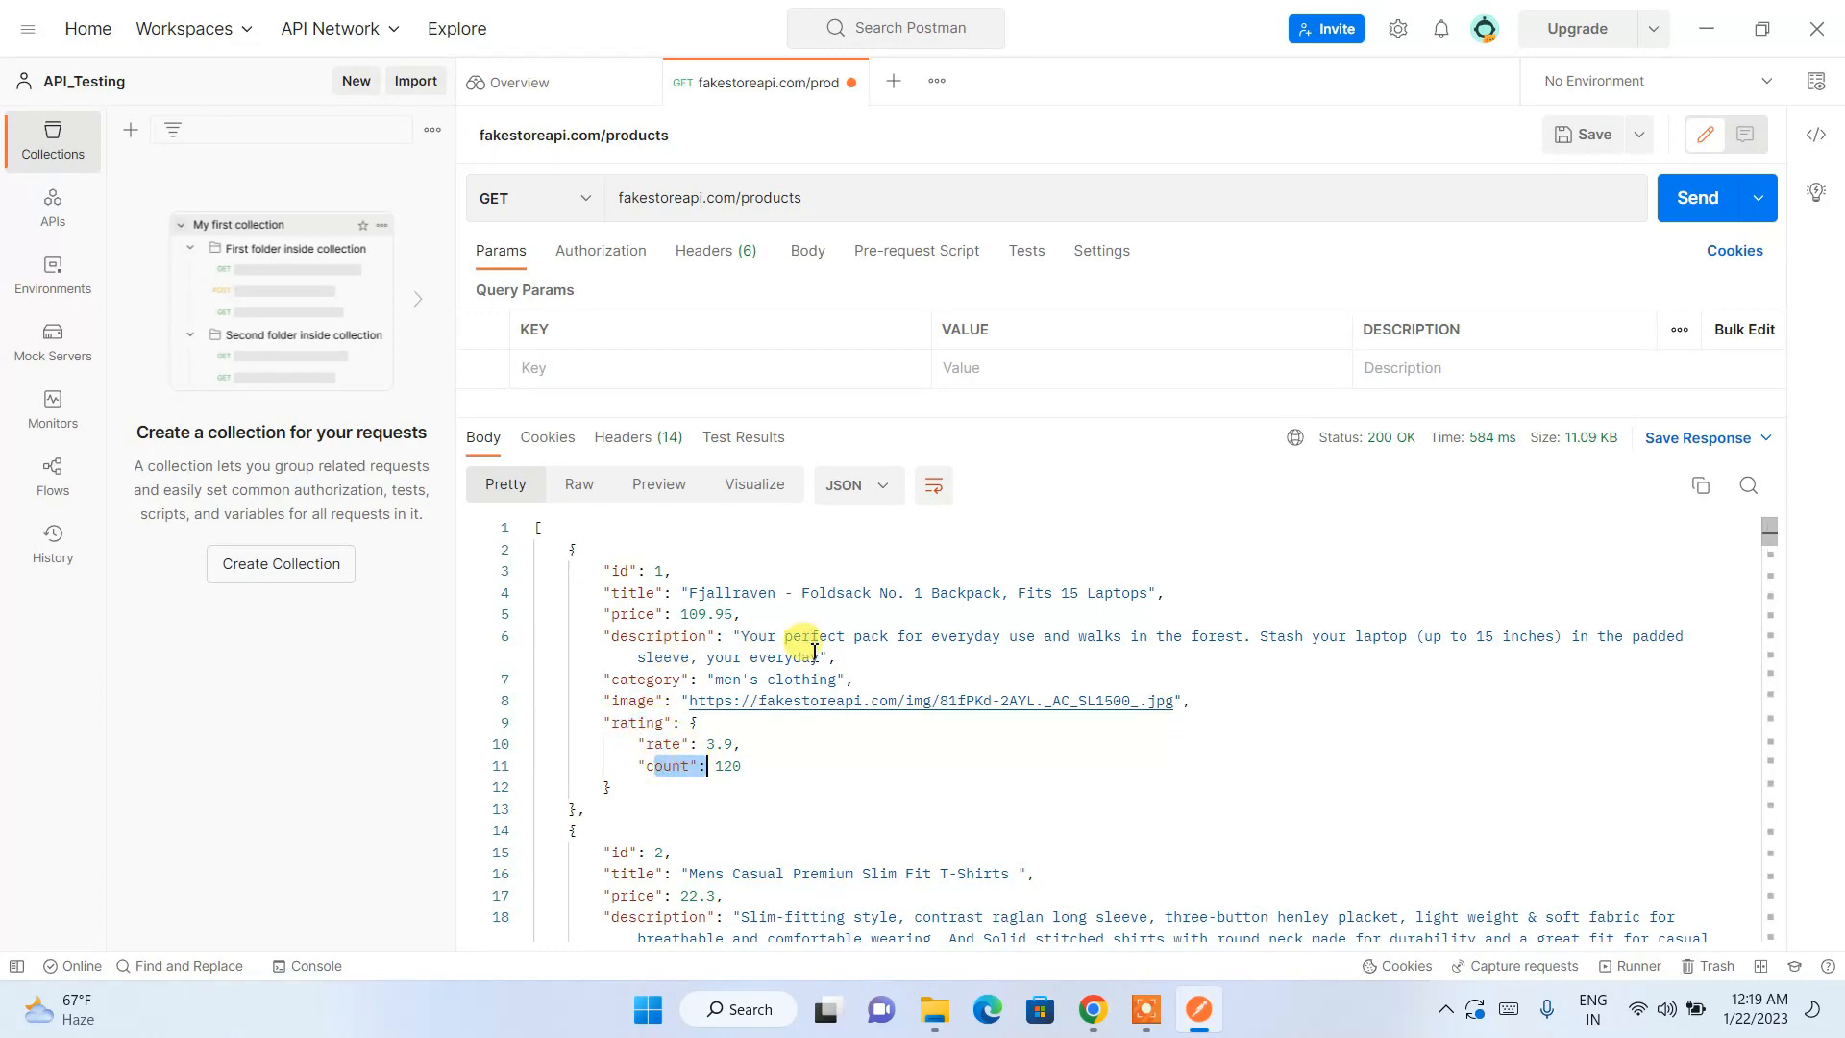
scroll("down", 3)
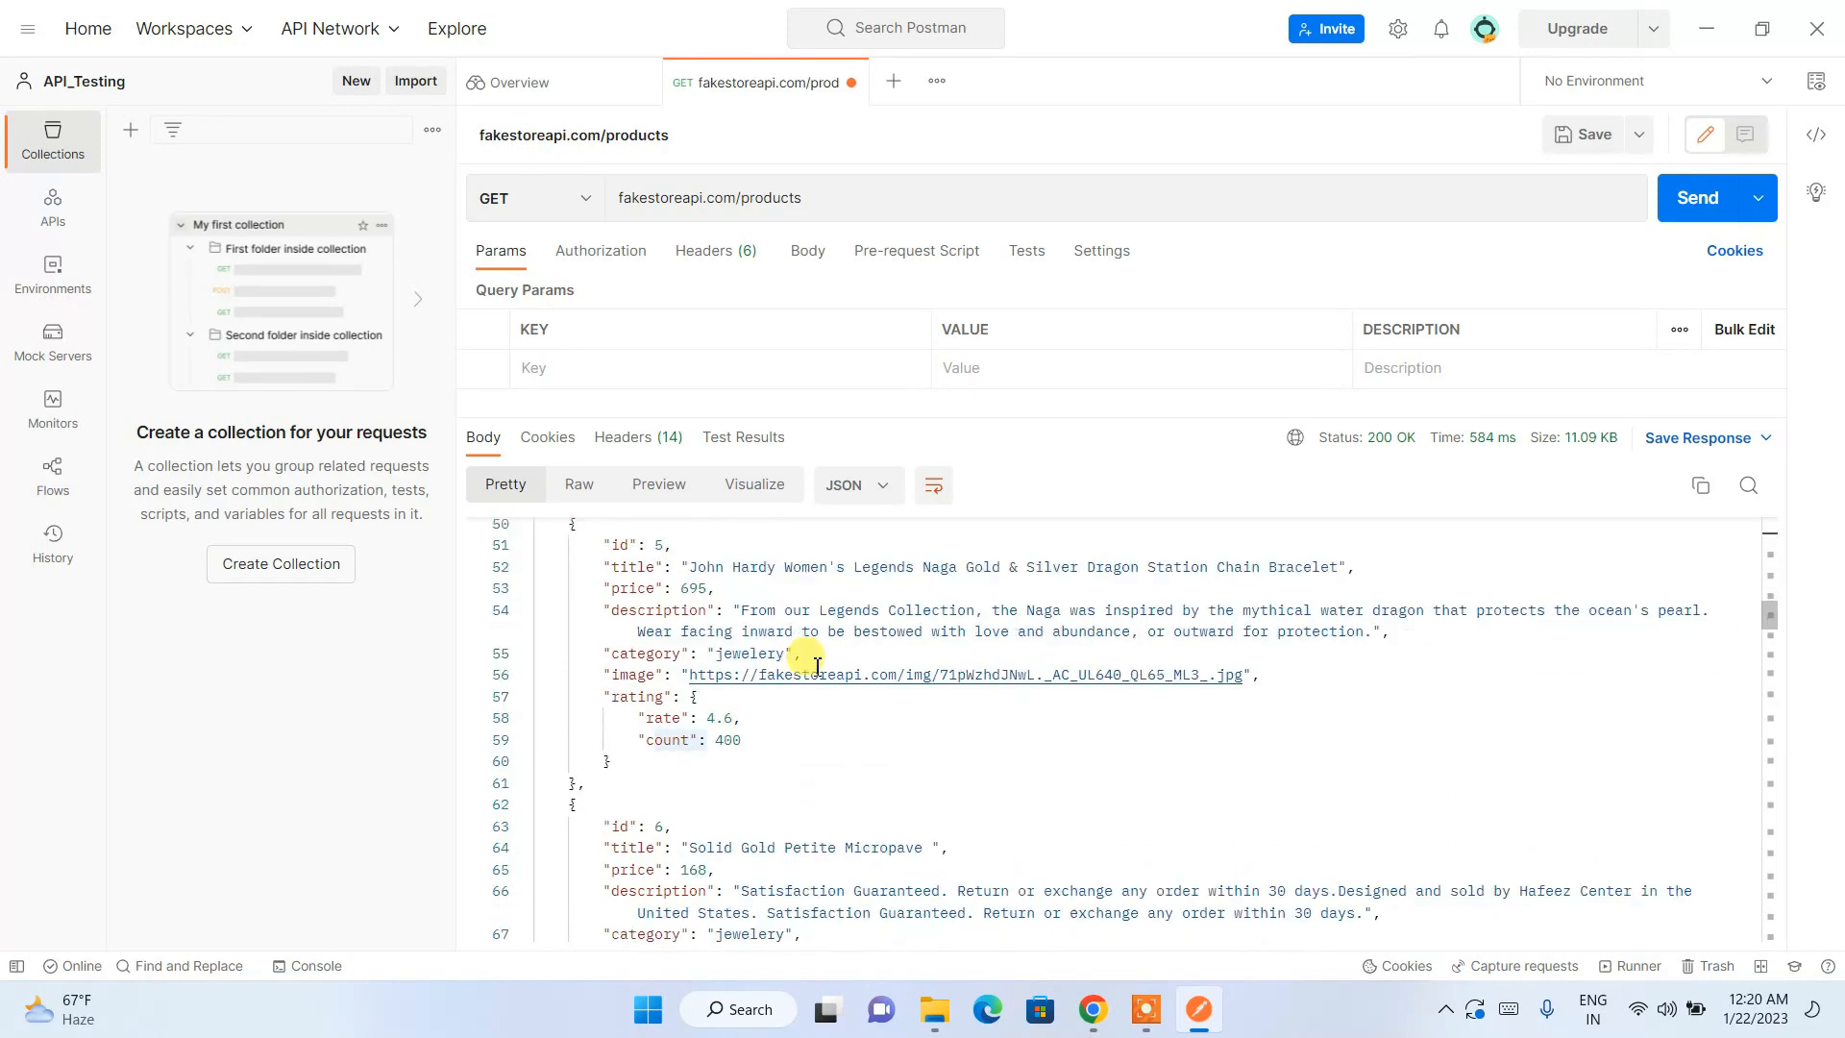
scroll("down", 3)
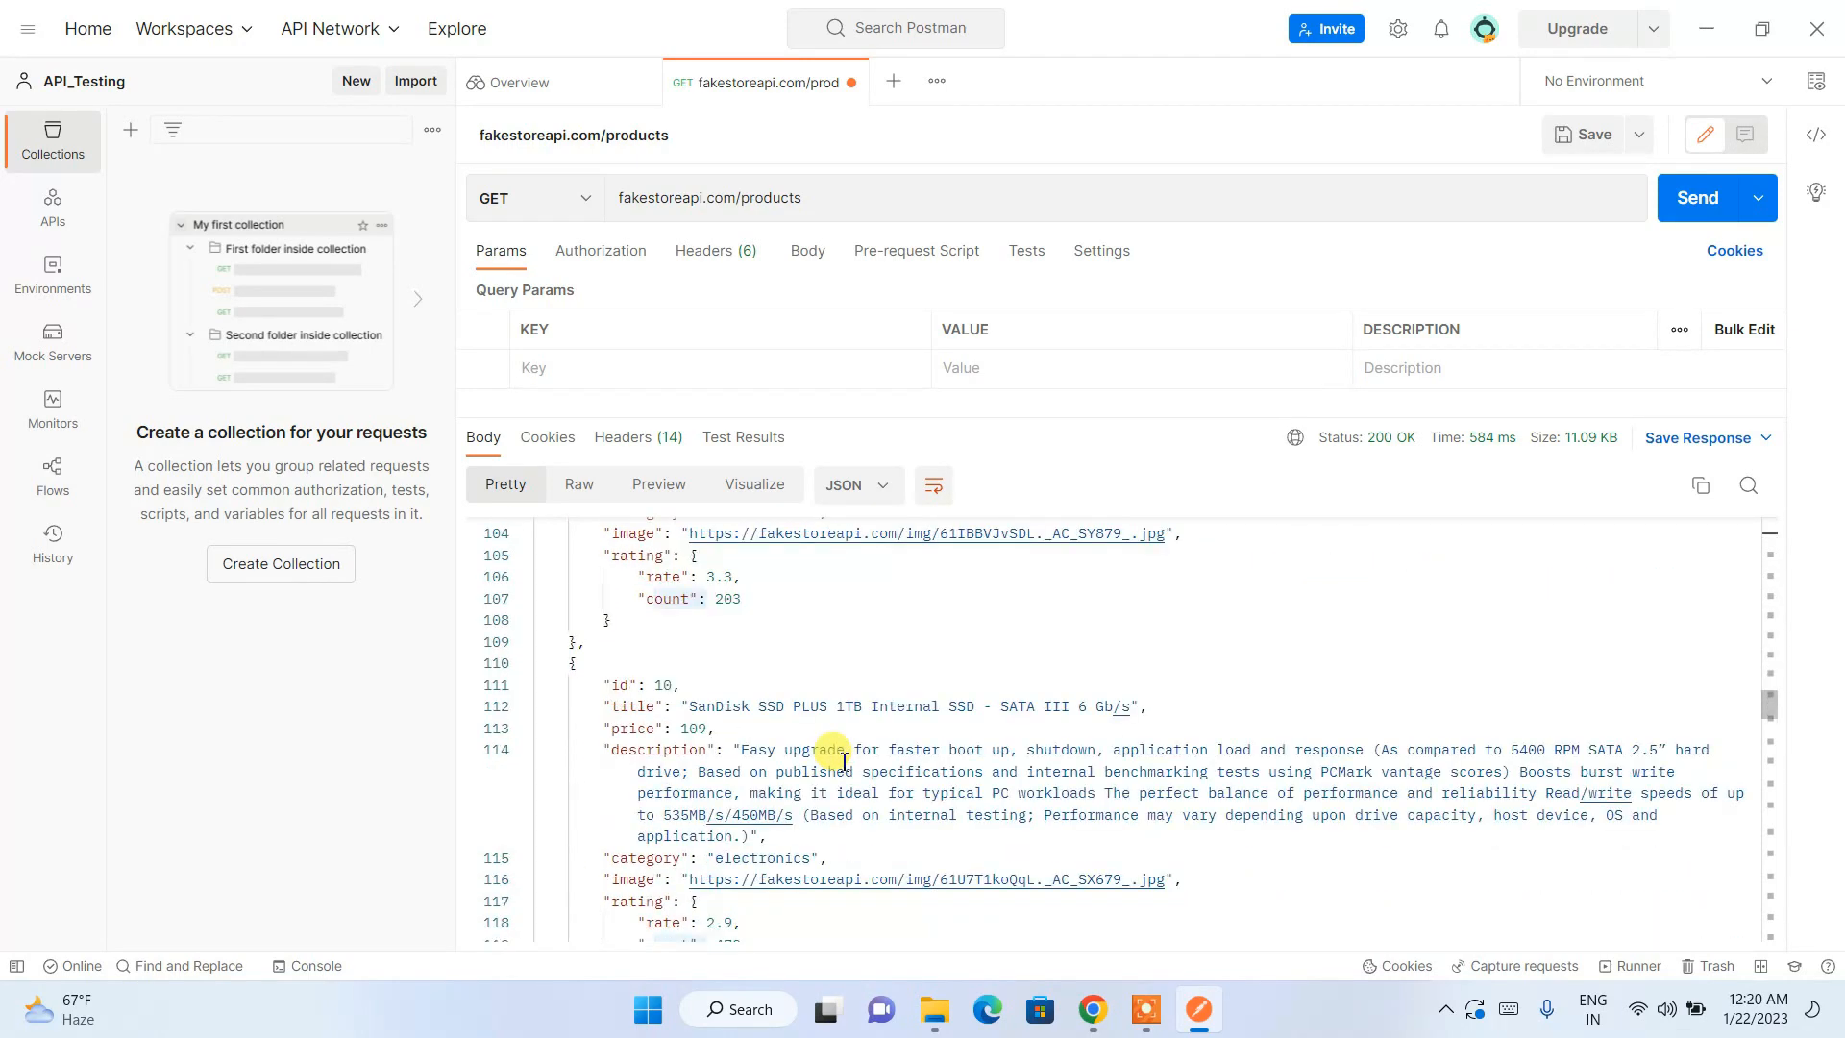
scroll("down", 3)
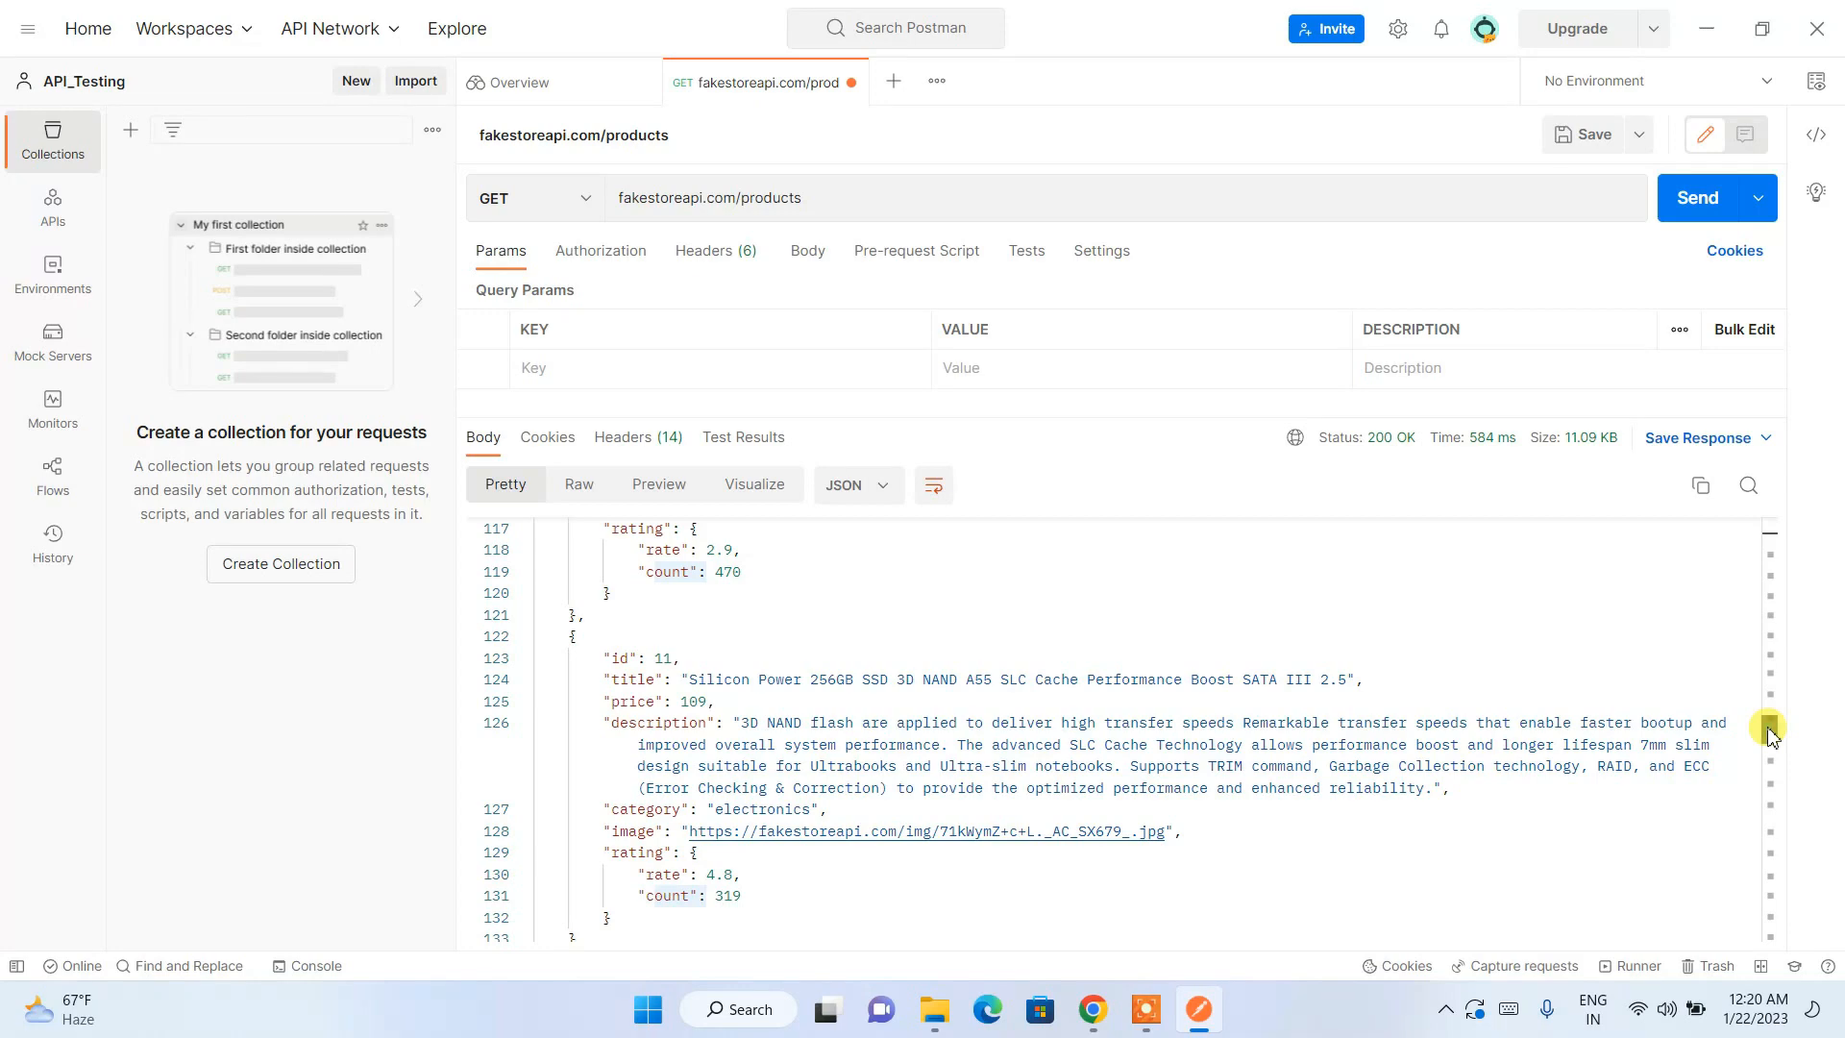
left_click_drag(1770, 726, 1769, 531)
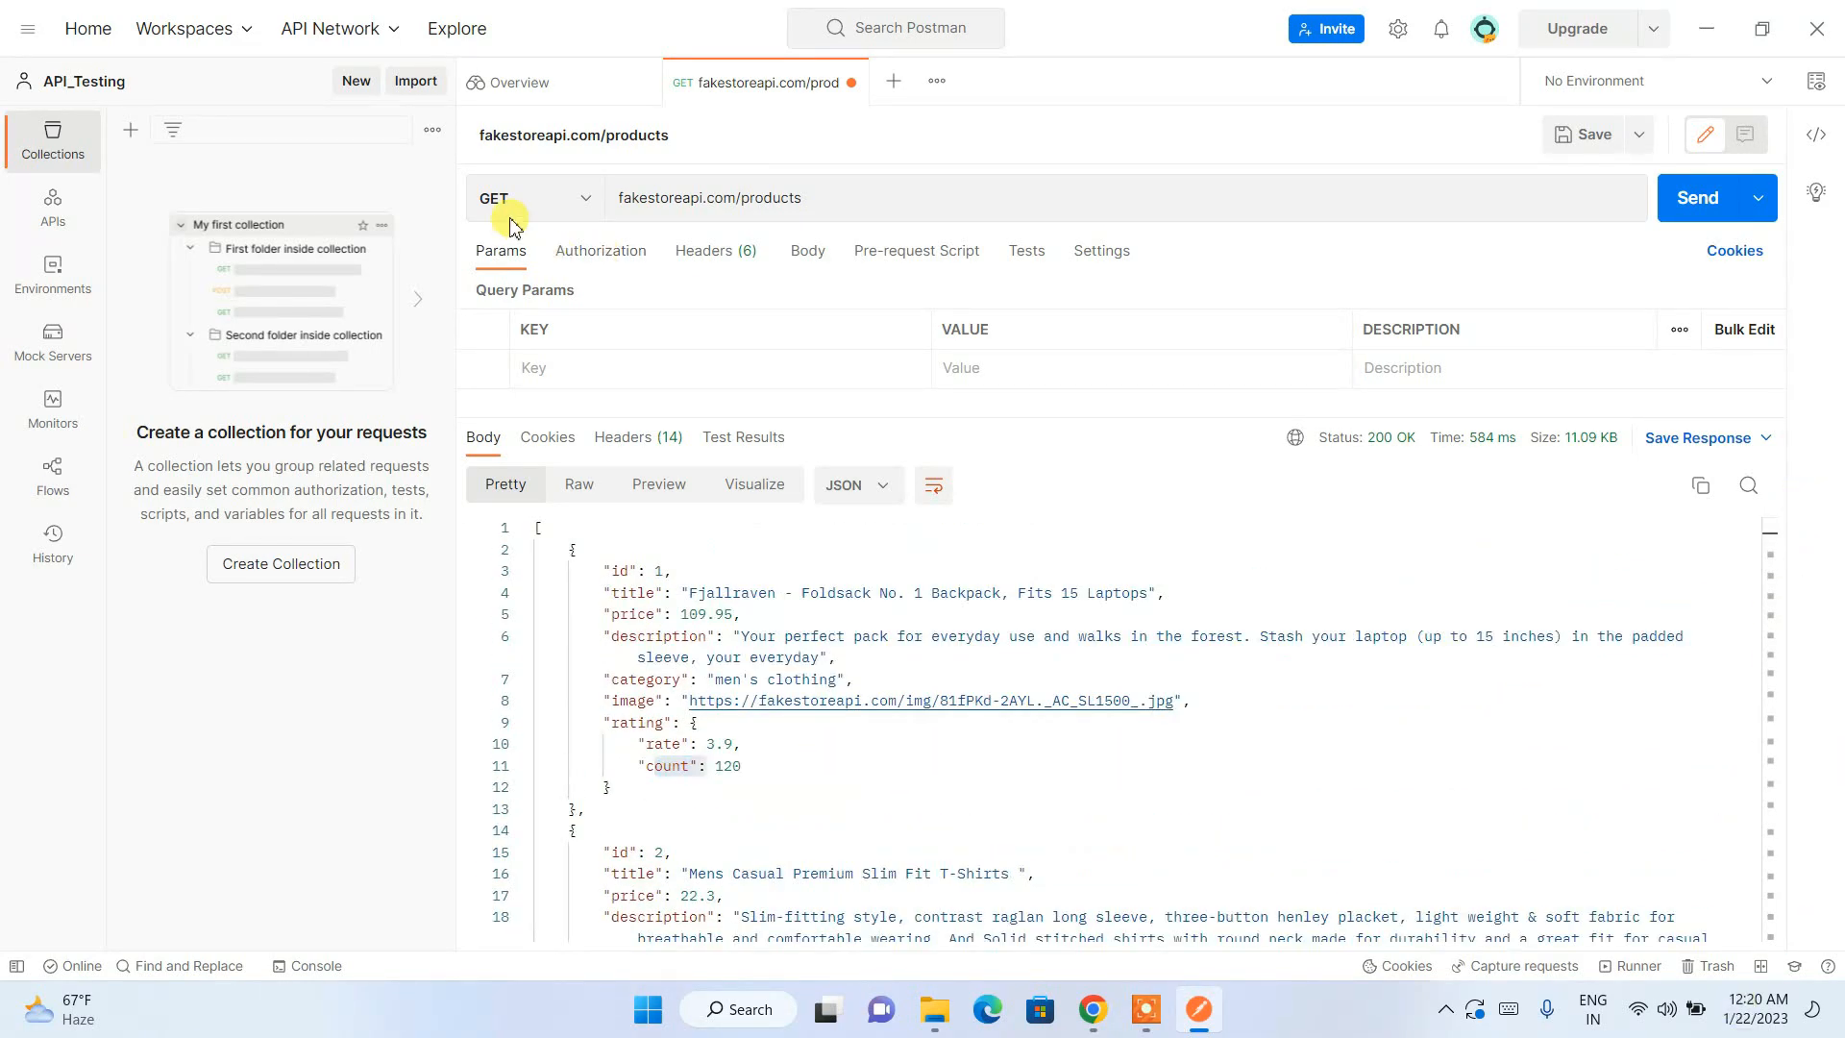
left_click(529, 196)
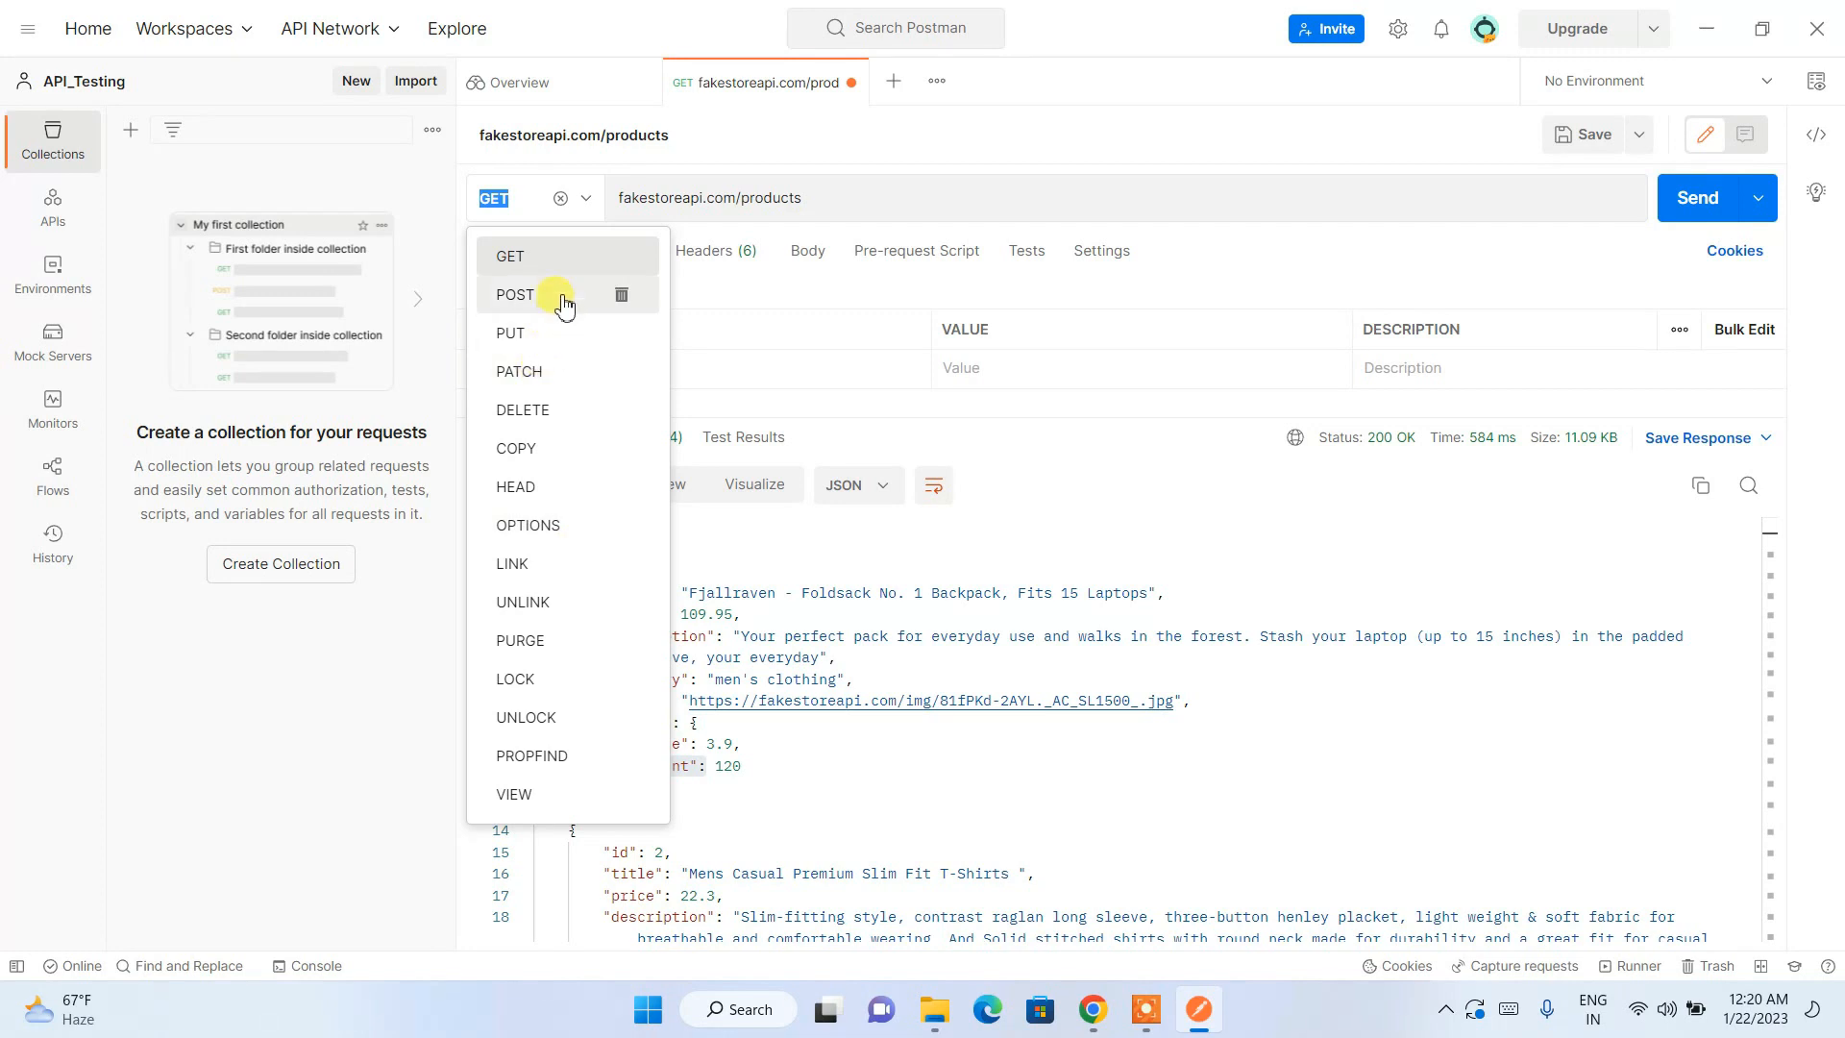
mouse_move(553, 309)
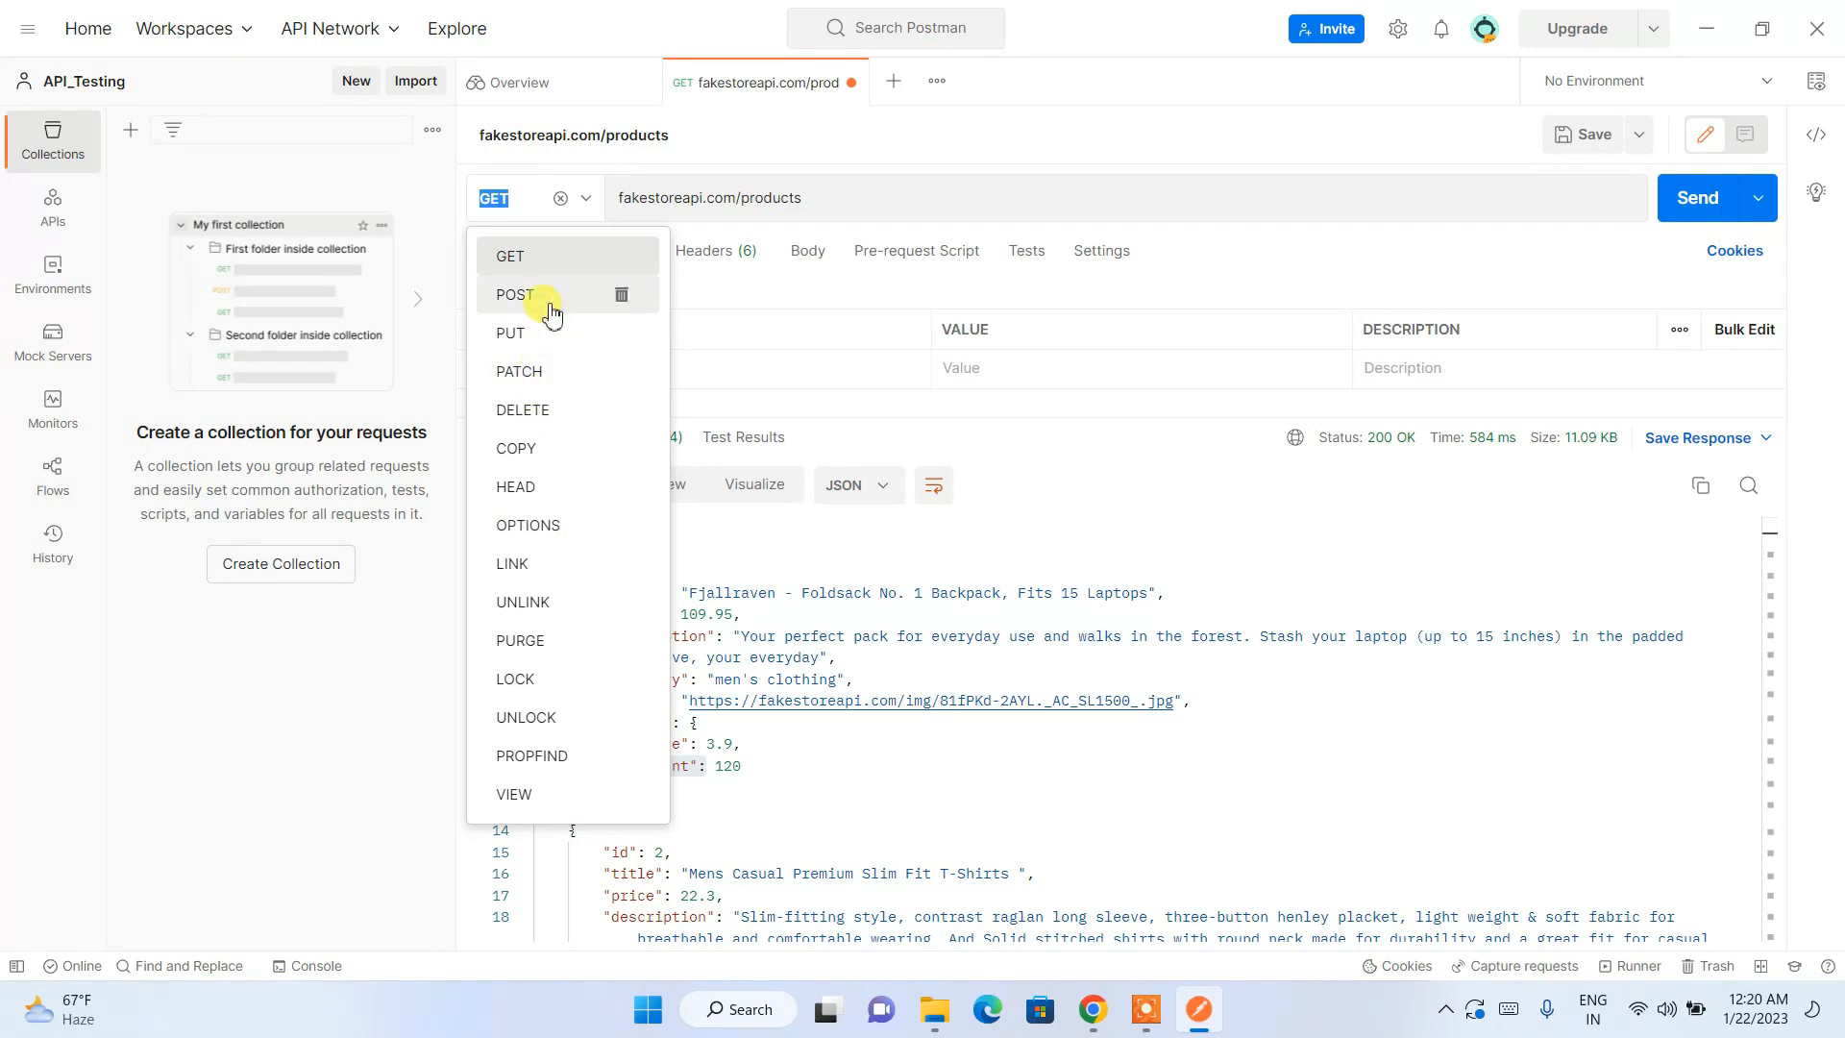
left_click(514, 294)
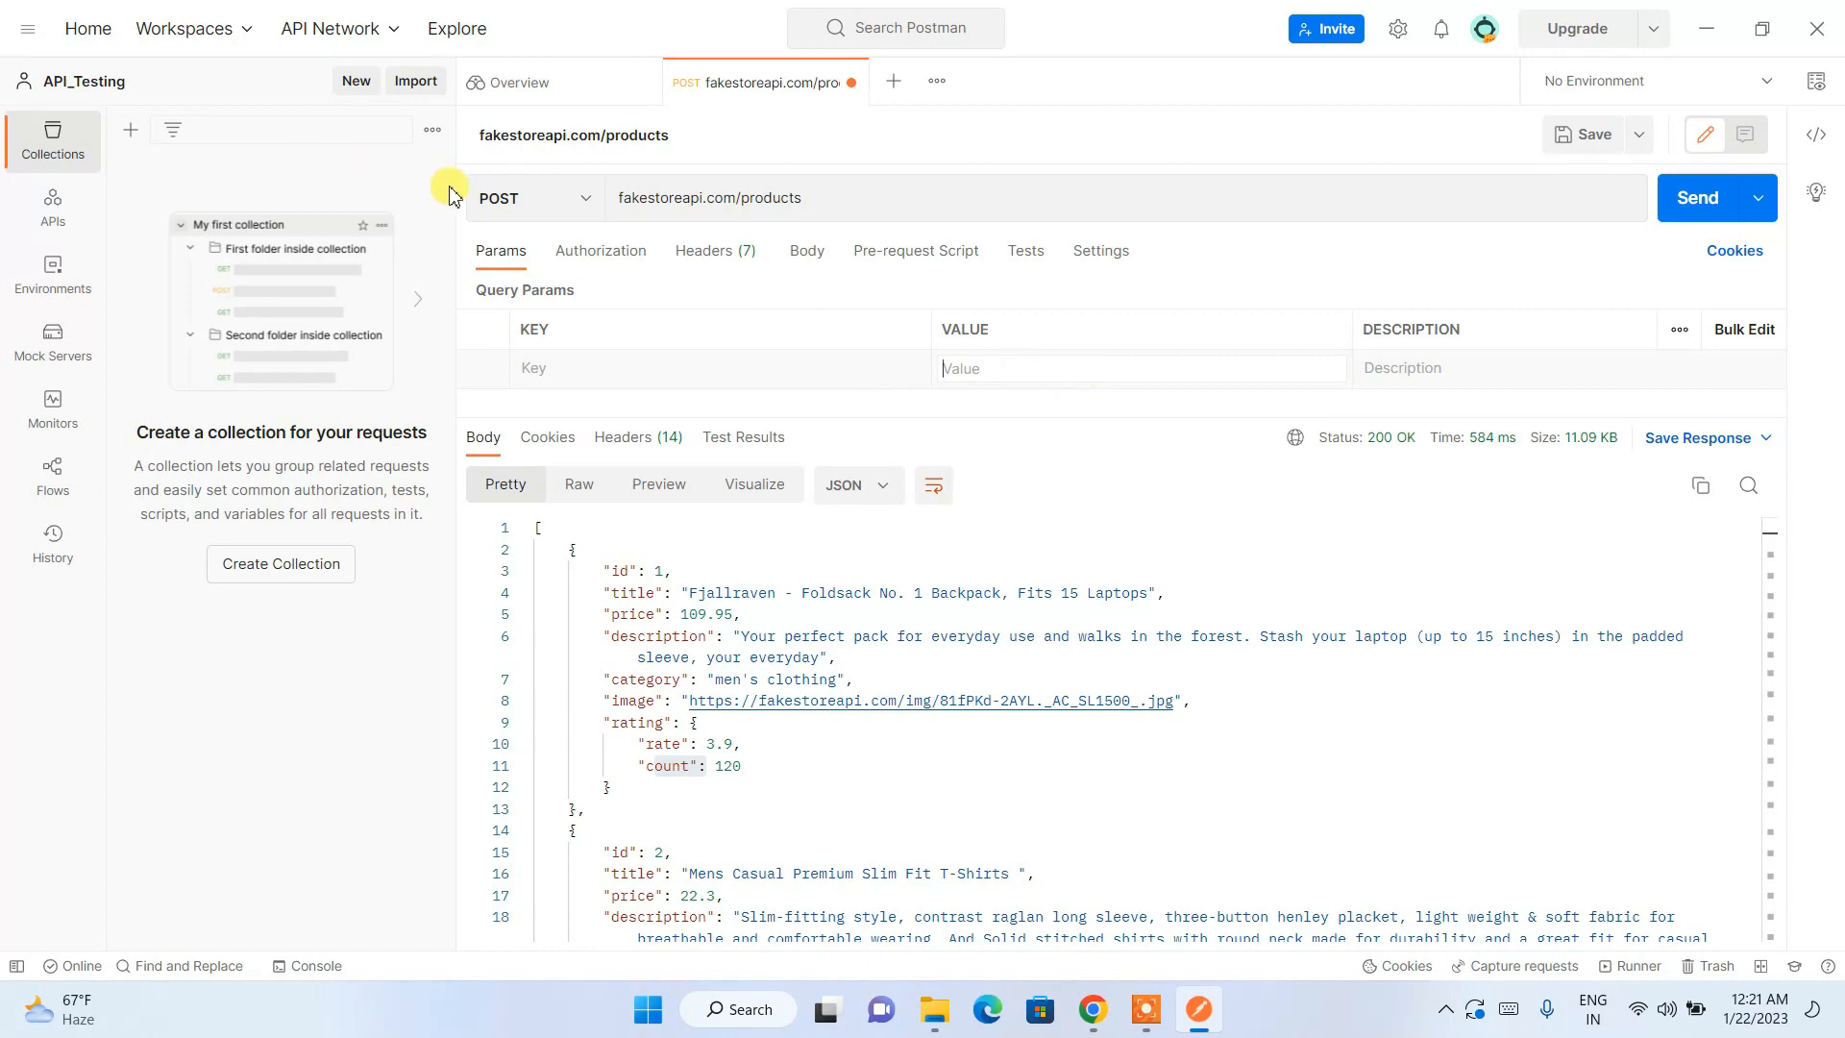
left_click(531, 196)
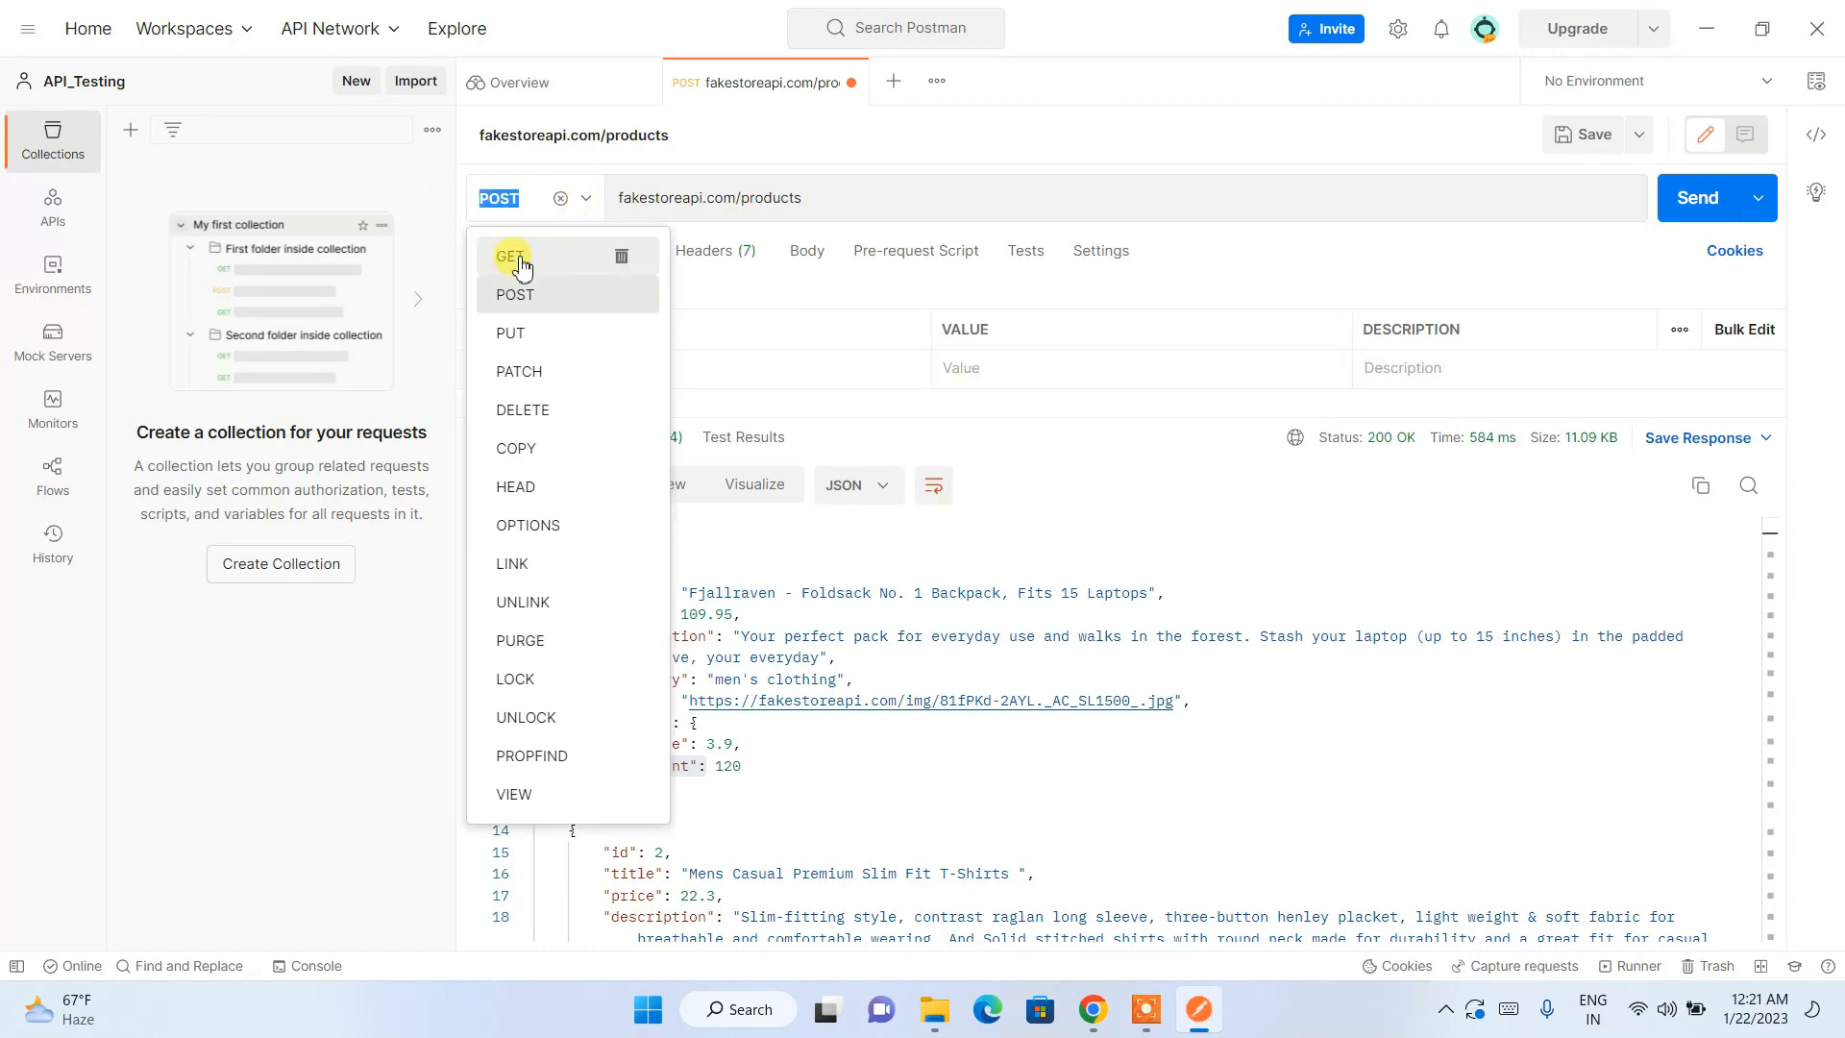
left_click(510, 257)
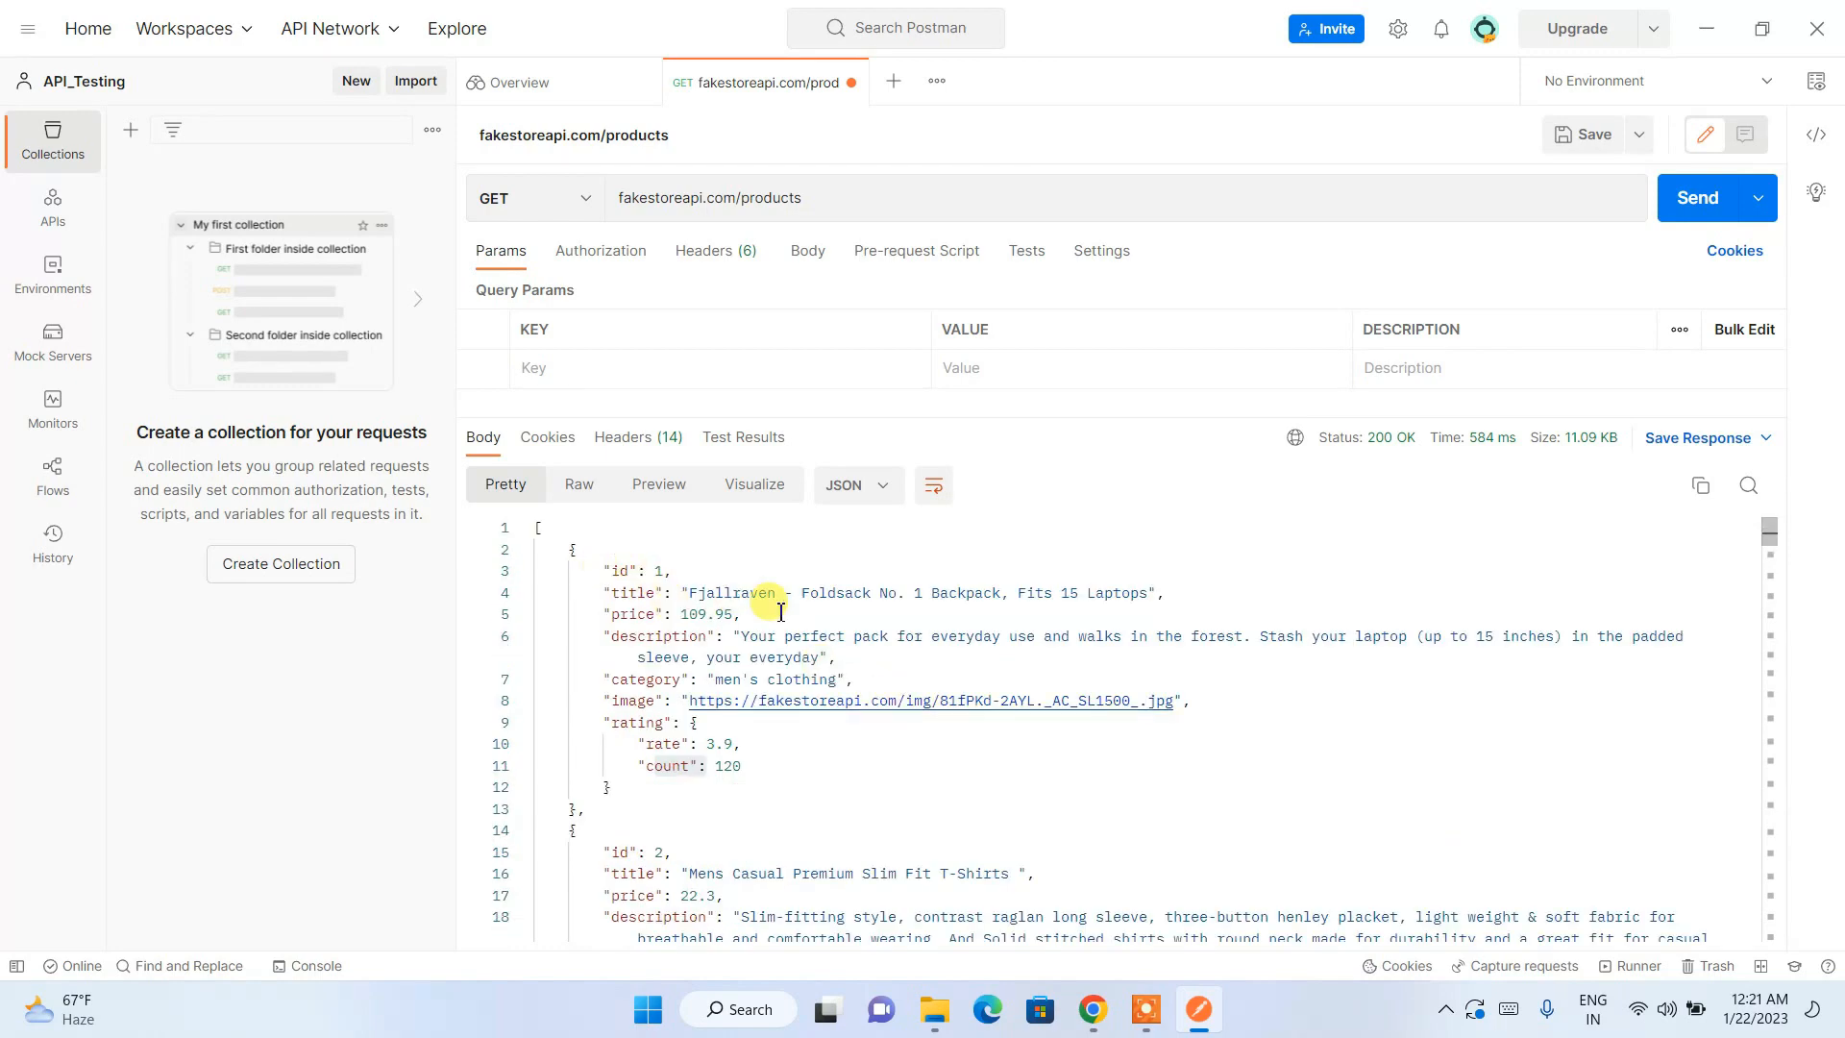
scroll("down", 3)
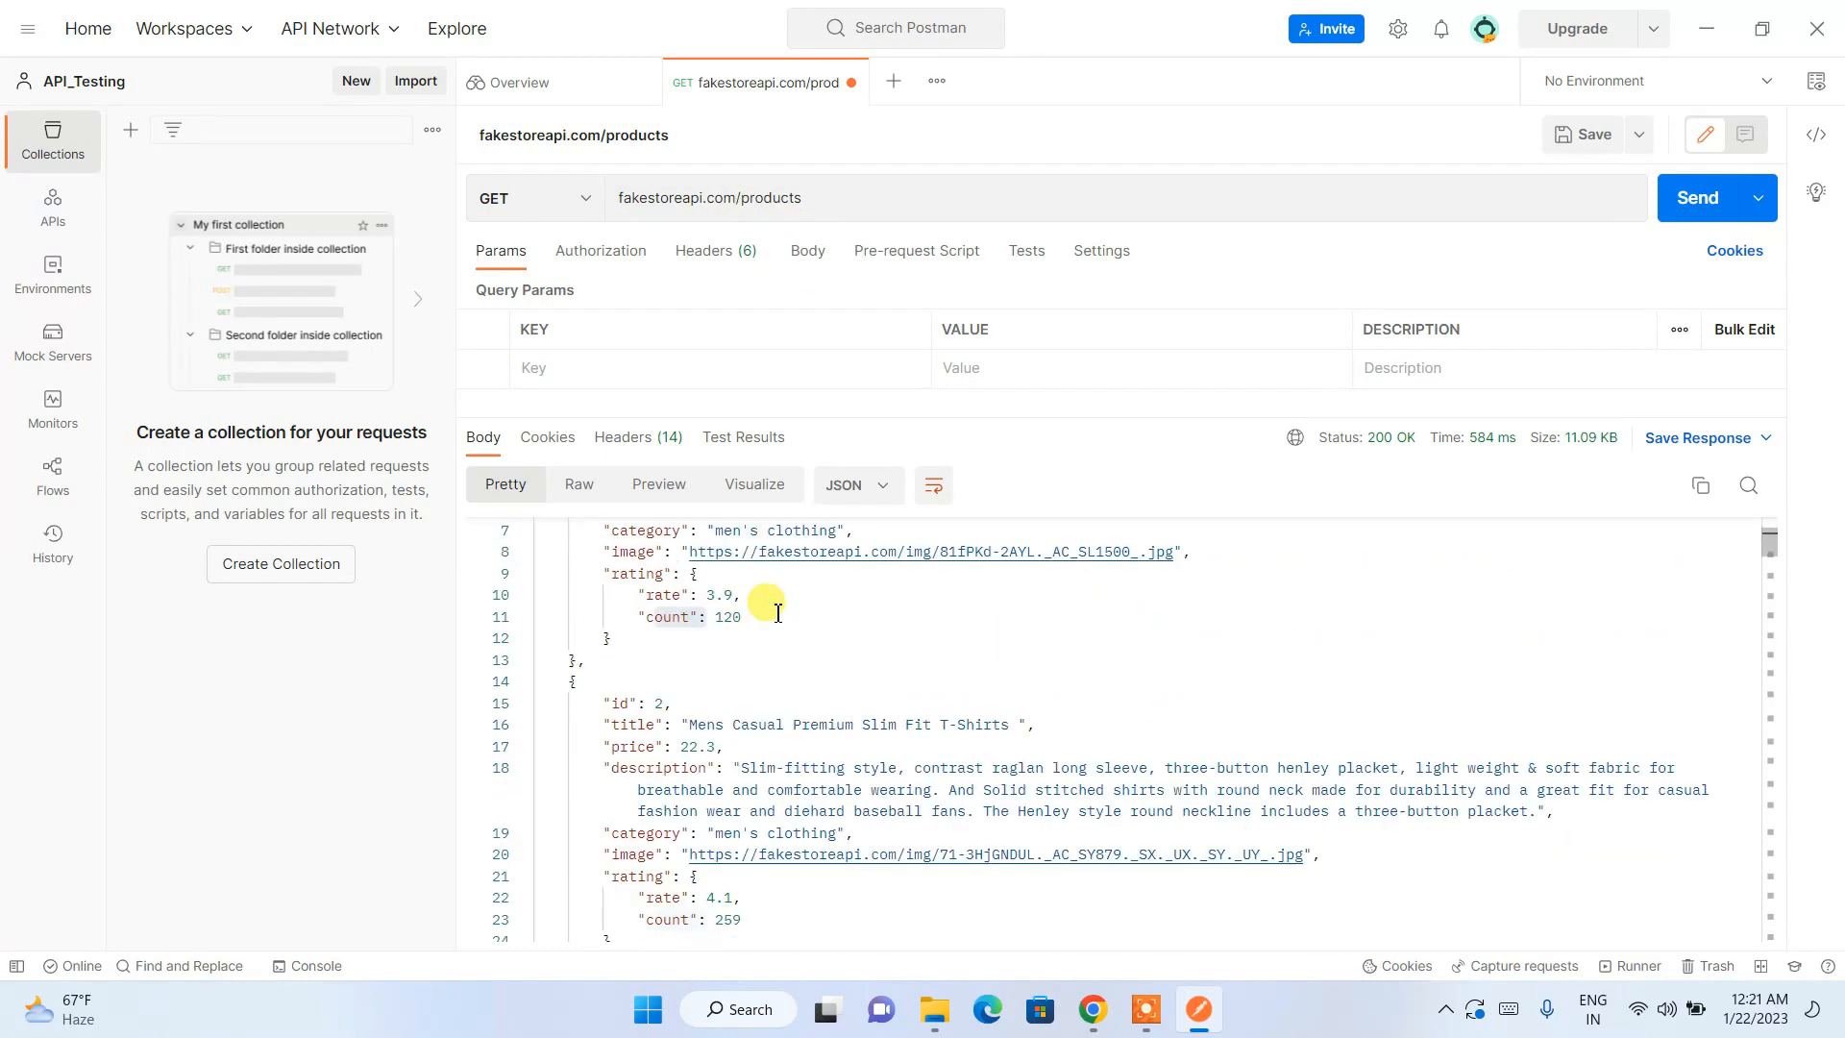
scroll("down", 3)
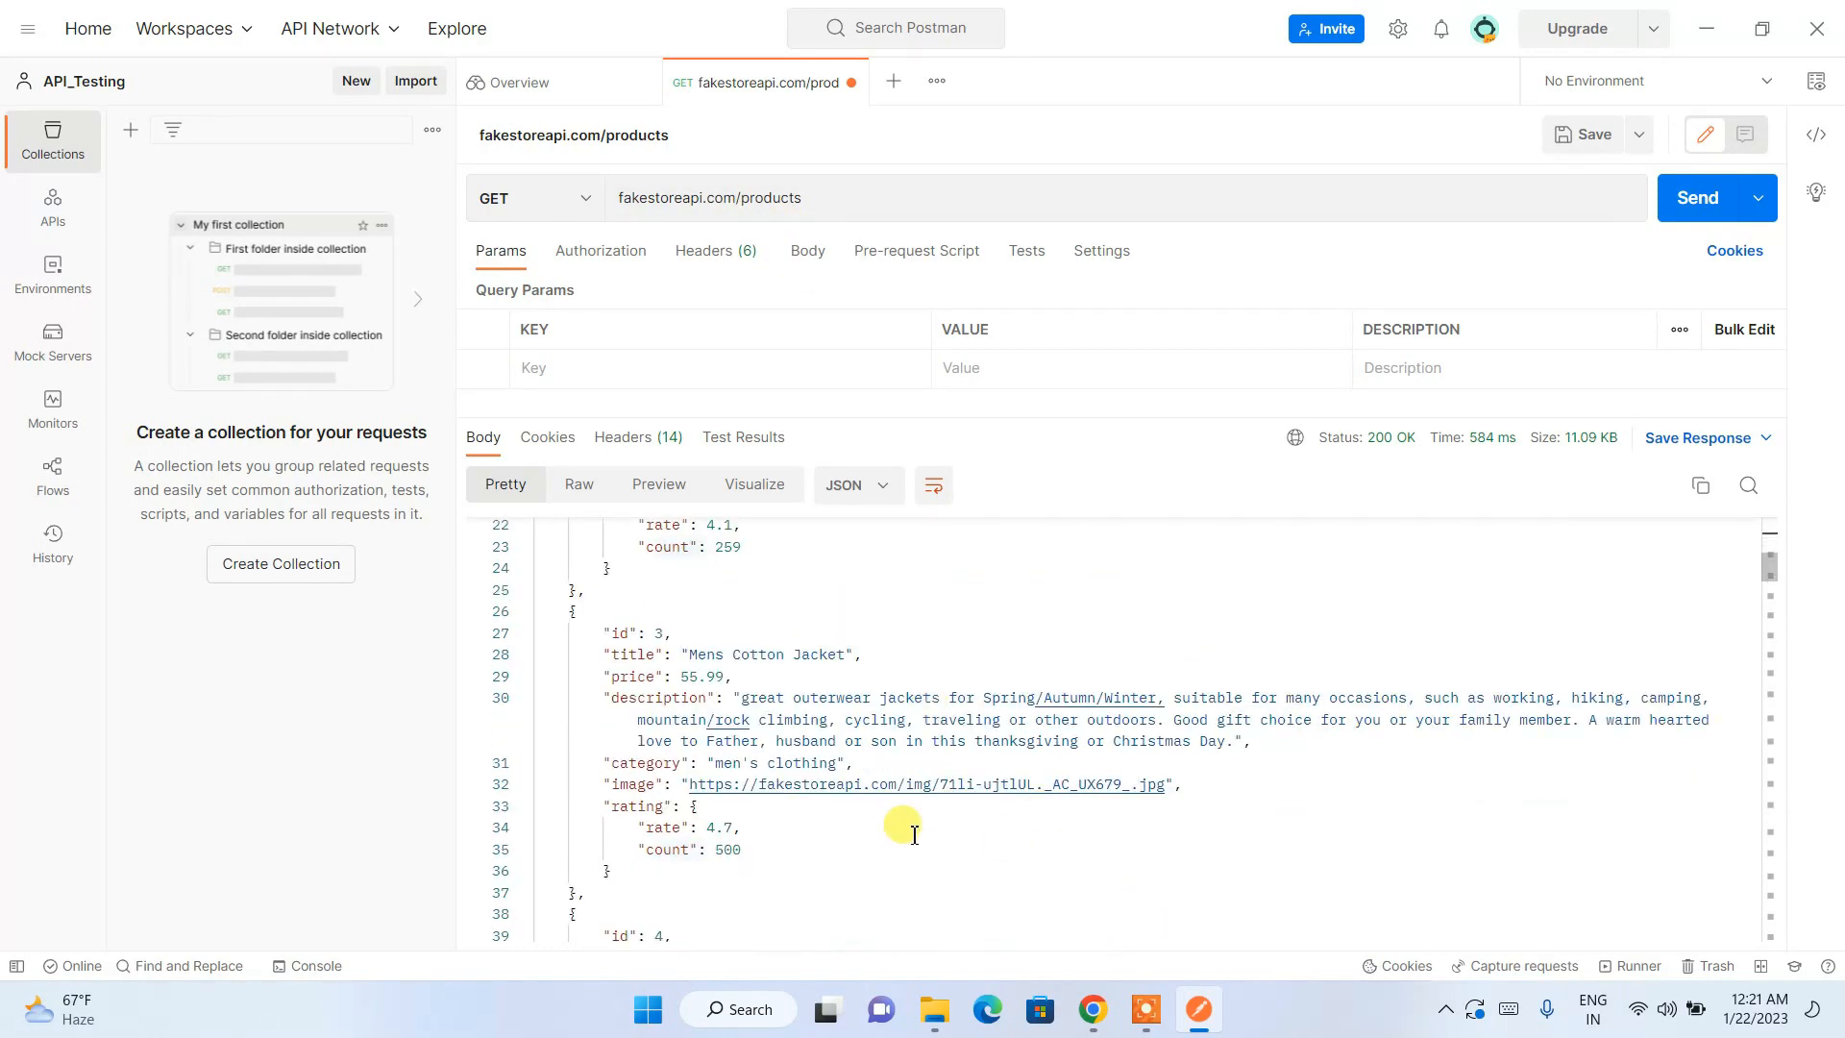
Open product 3's jacket image link as a new request and send it.
left_click(924, 784)
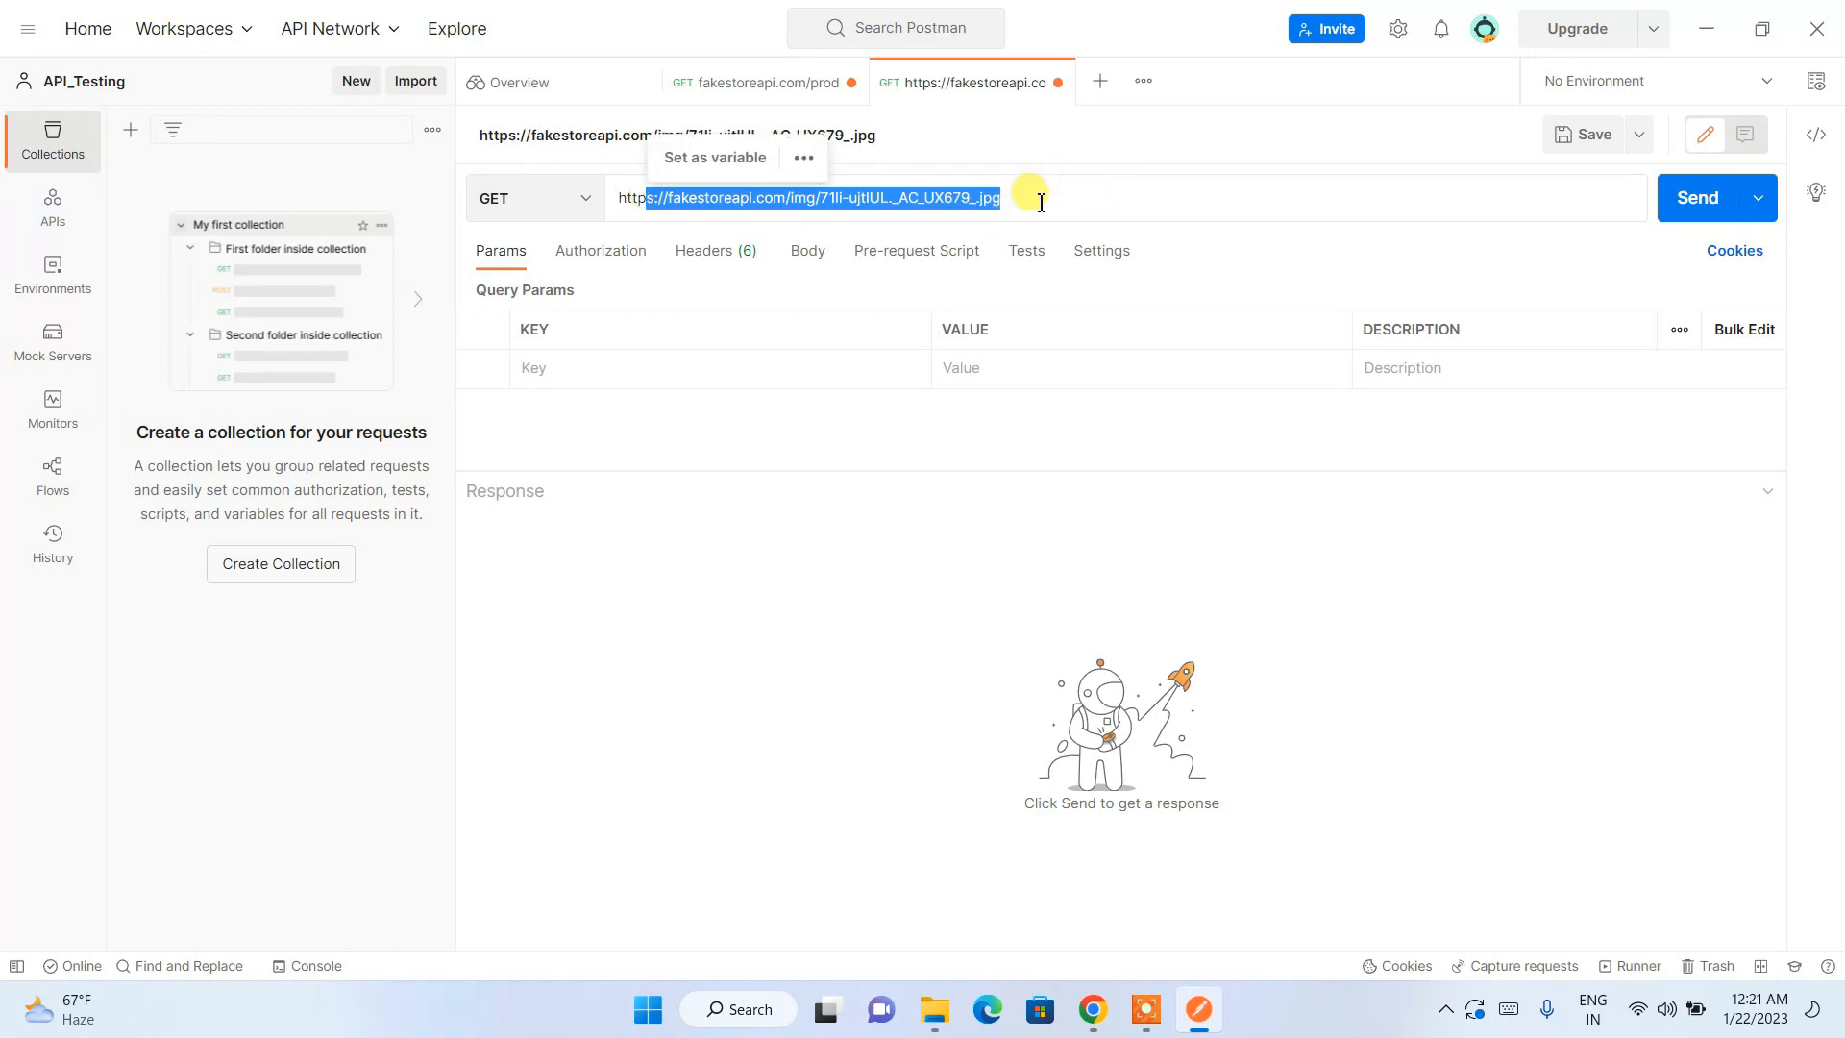
mouse_move(535, 196)
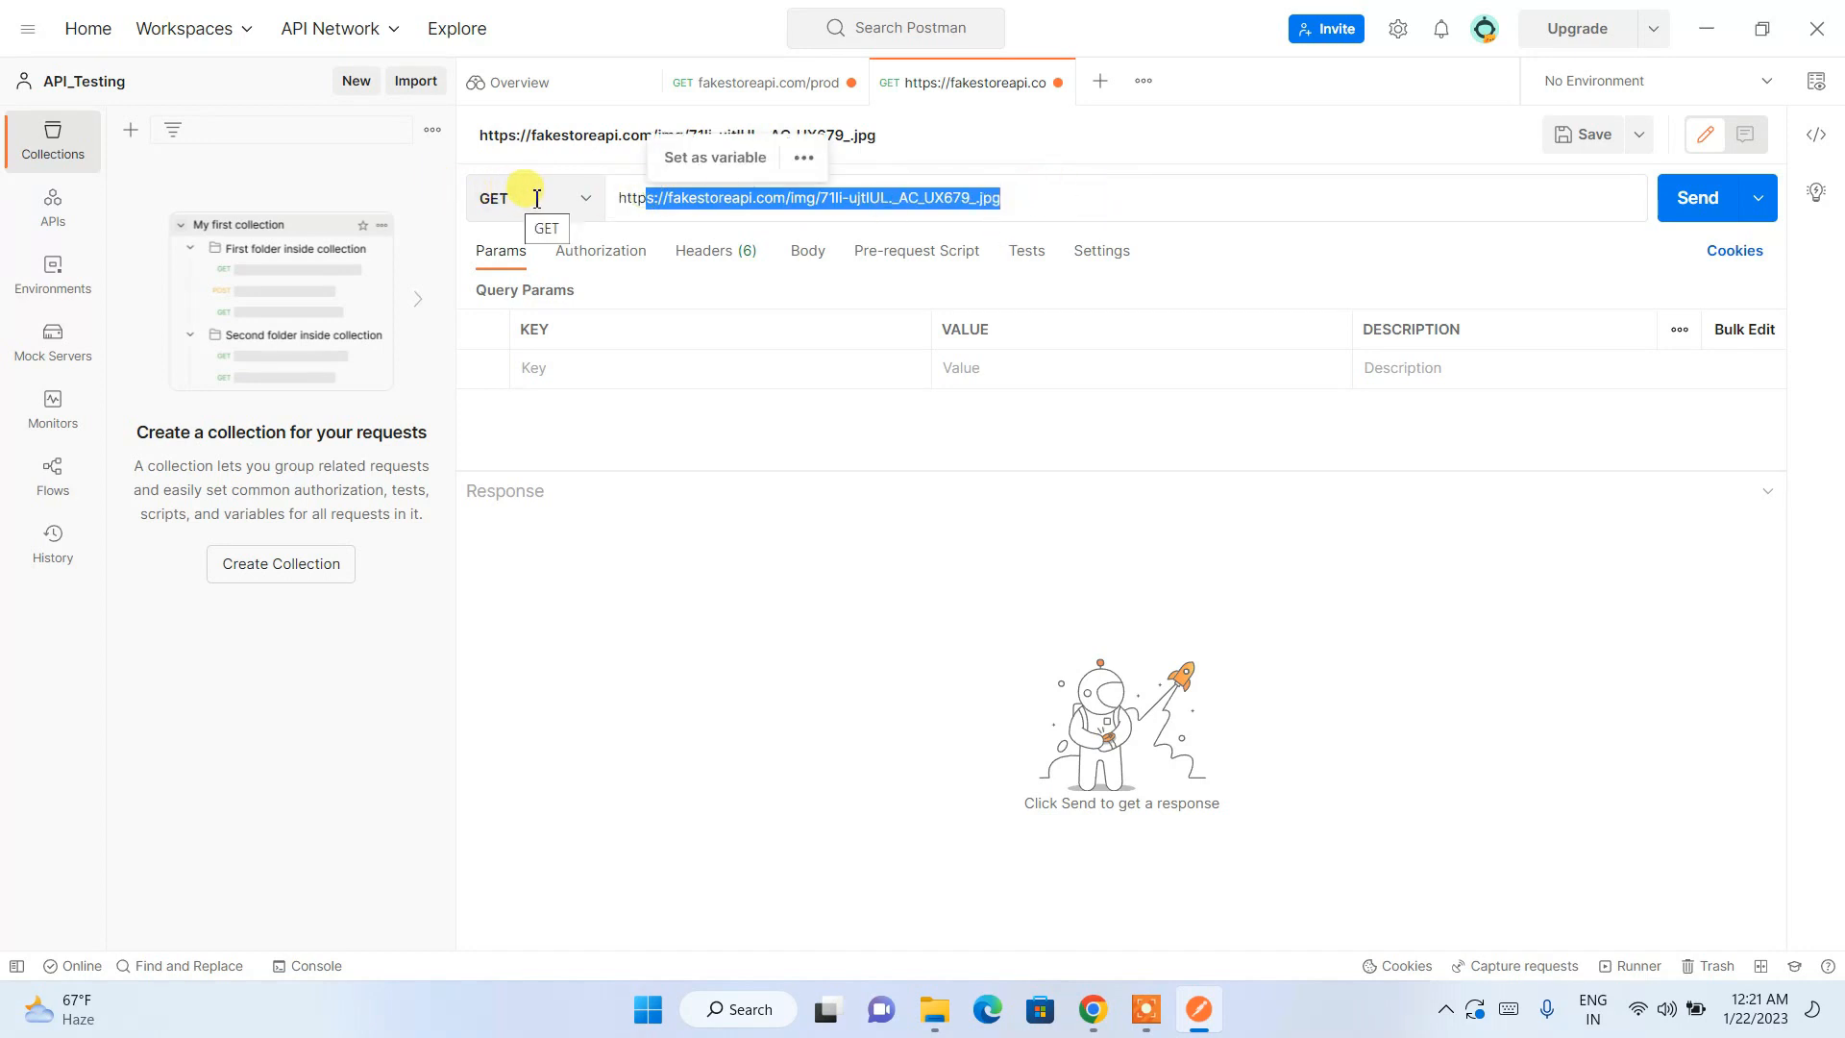
left_click(1698, 196)
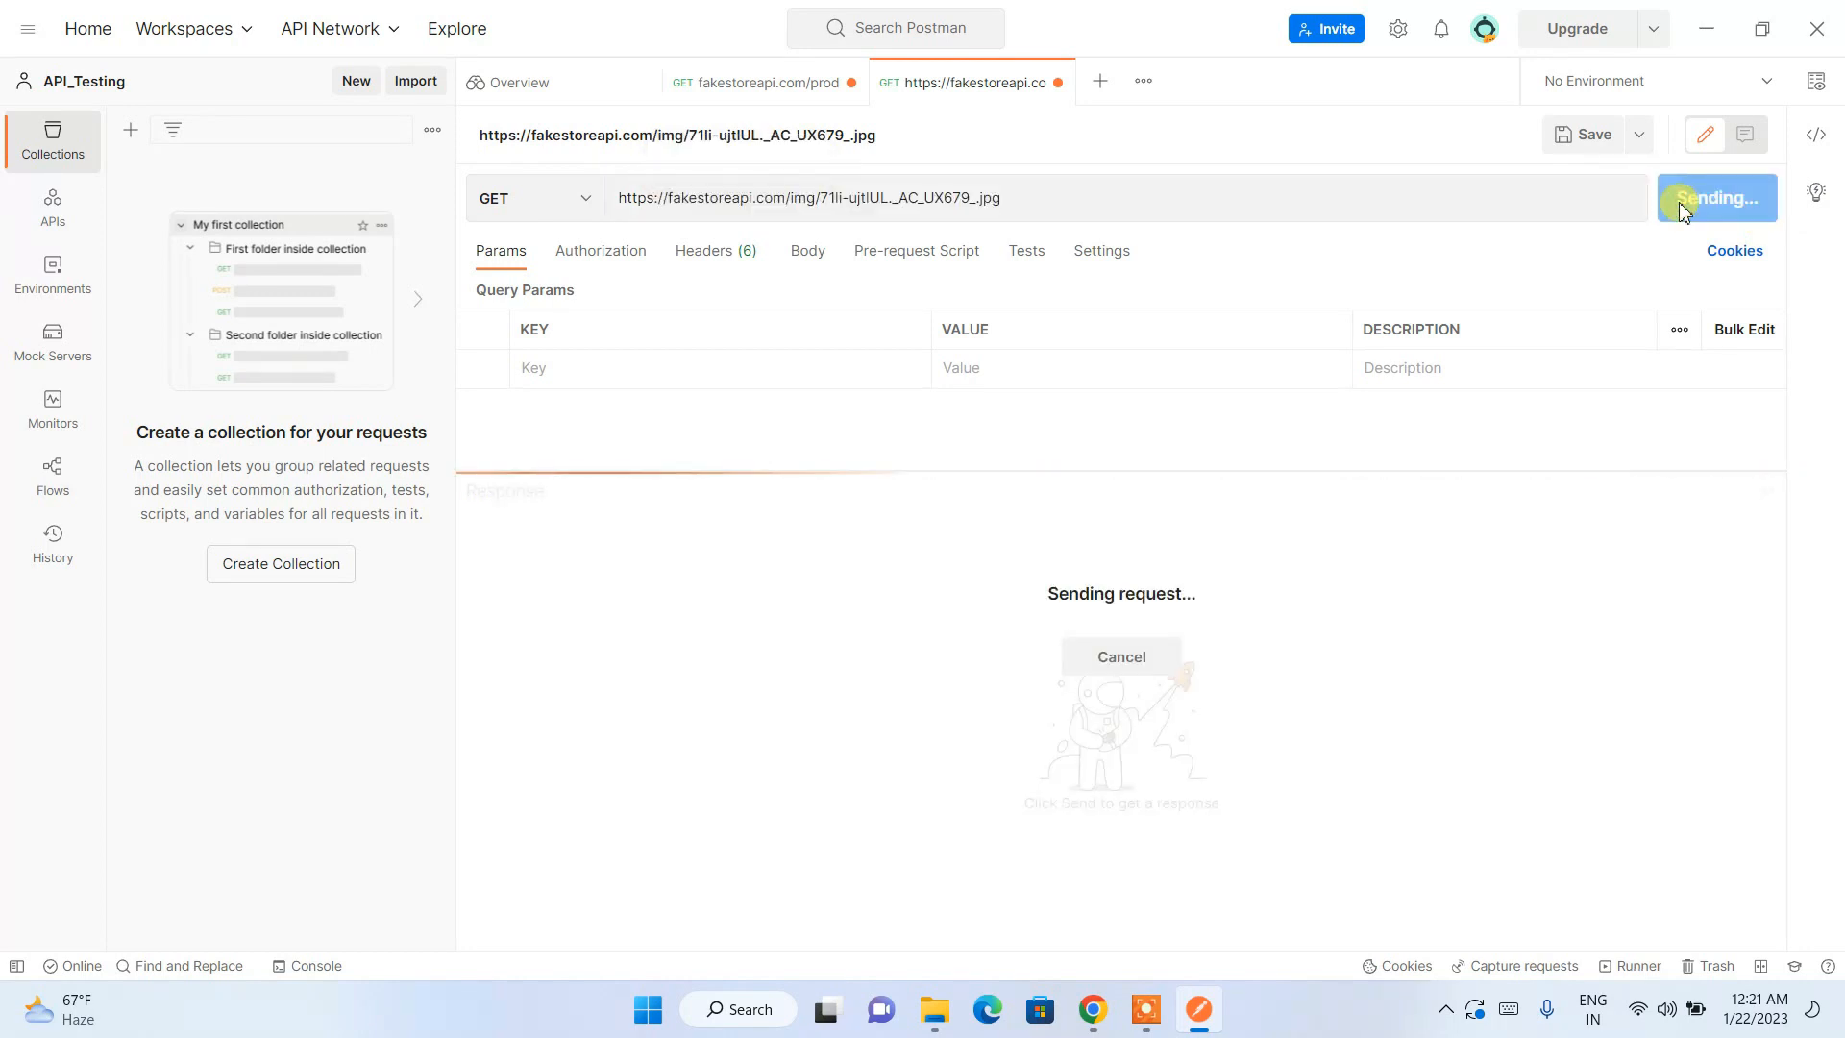
mouse_move(1359, 379)
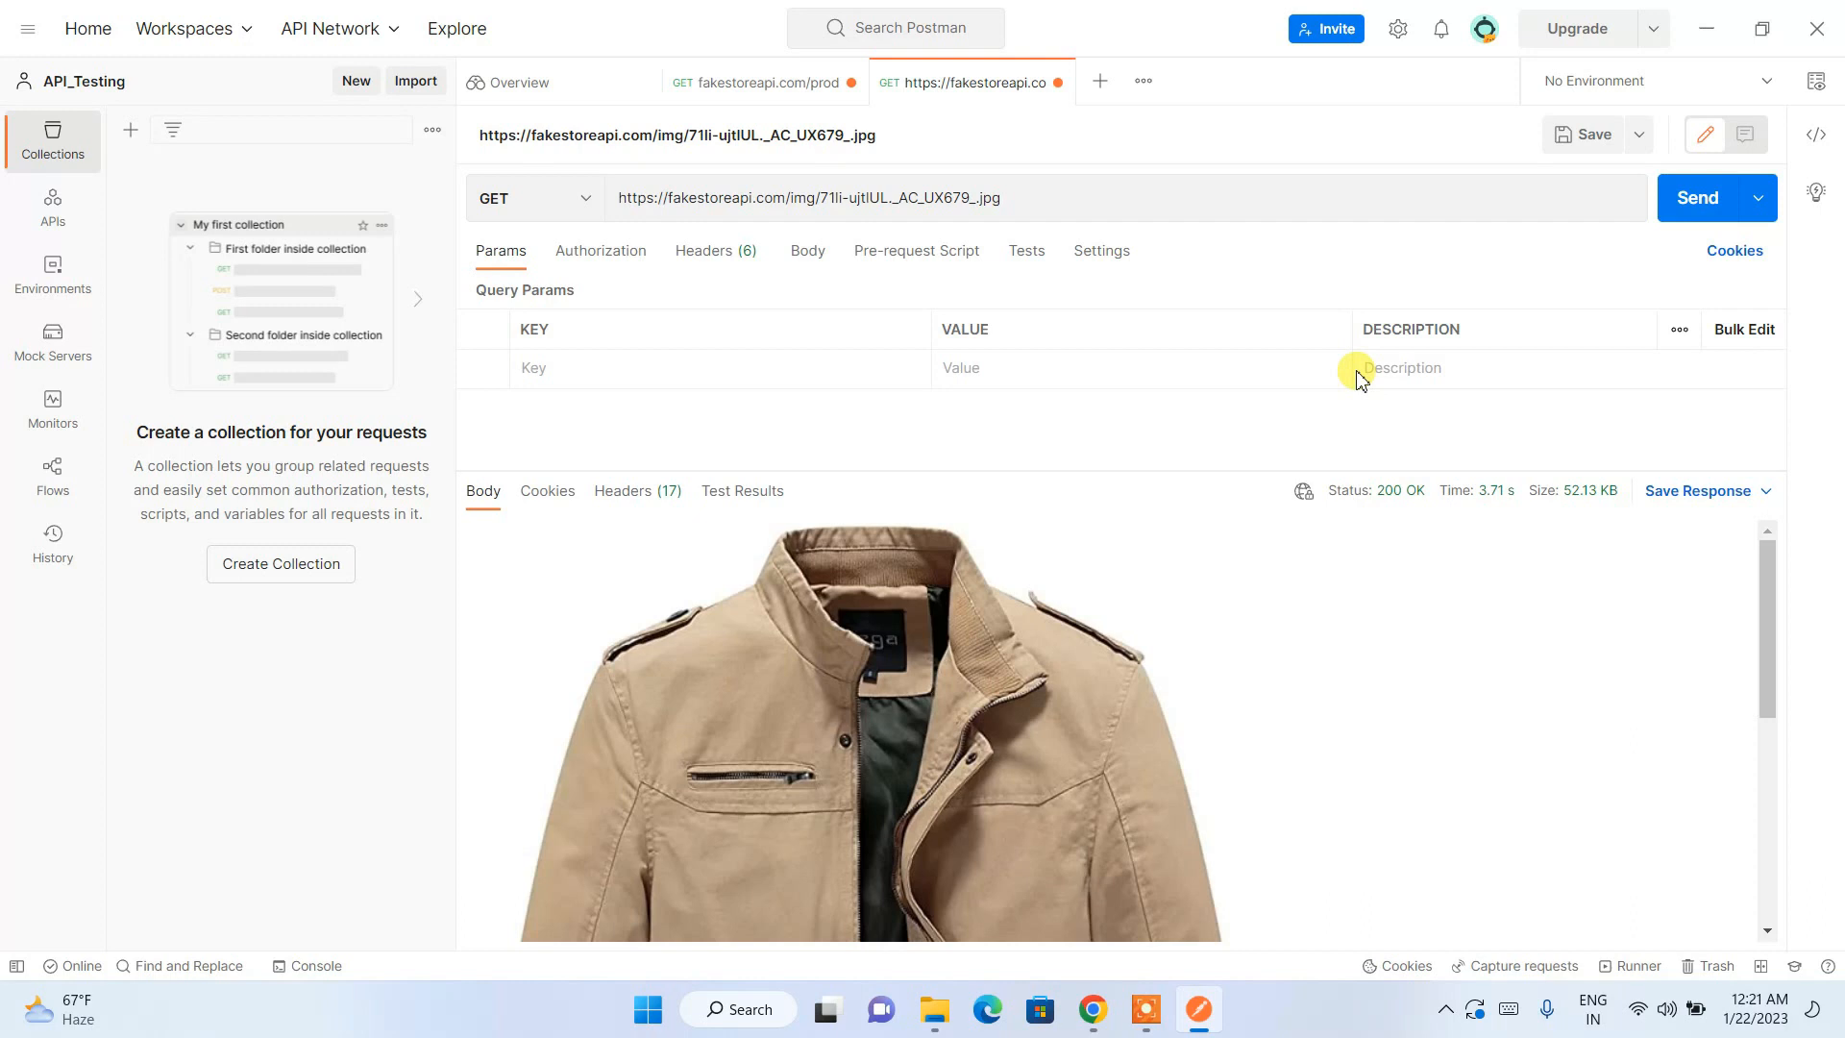
mouse_move(1115, 399)
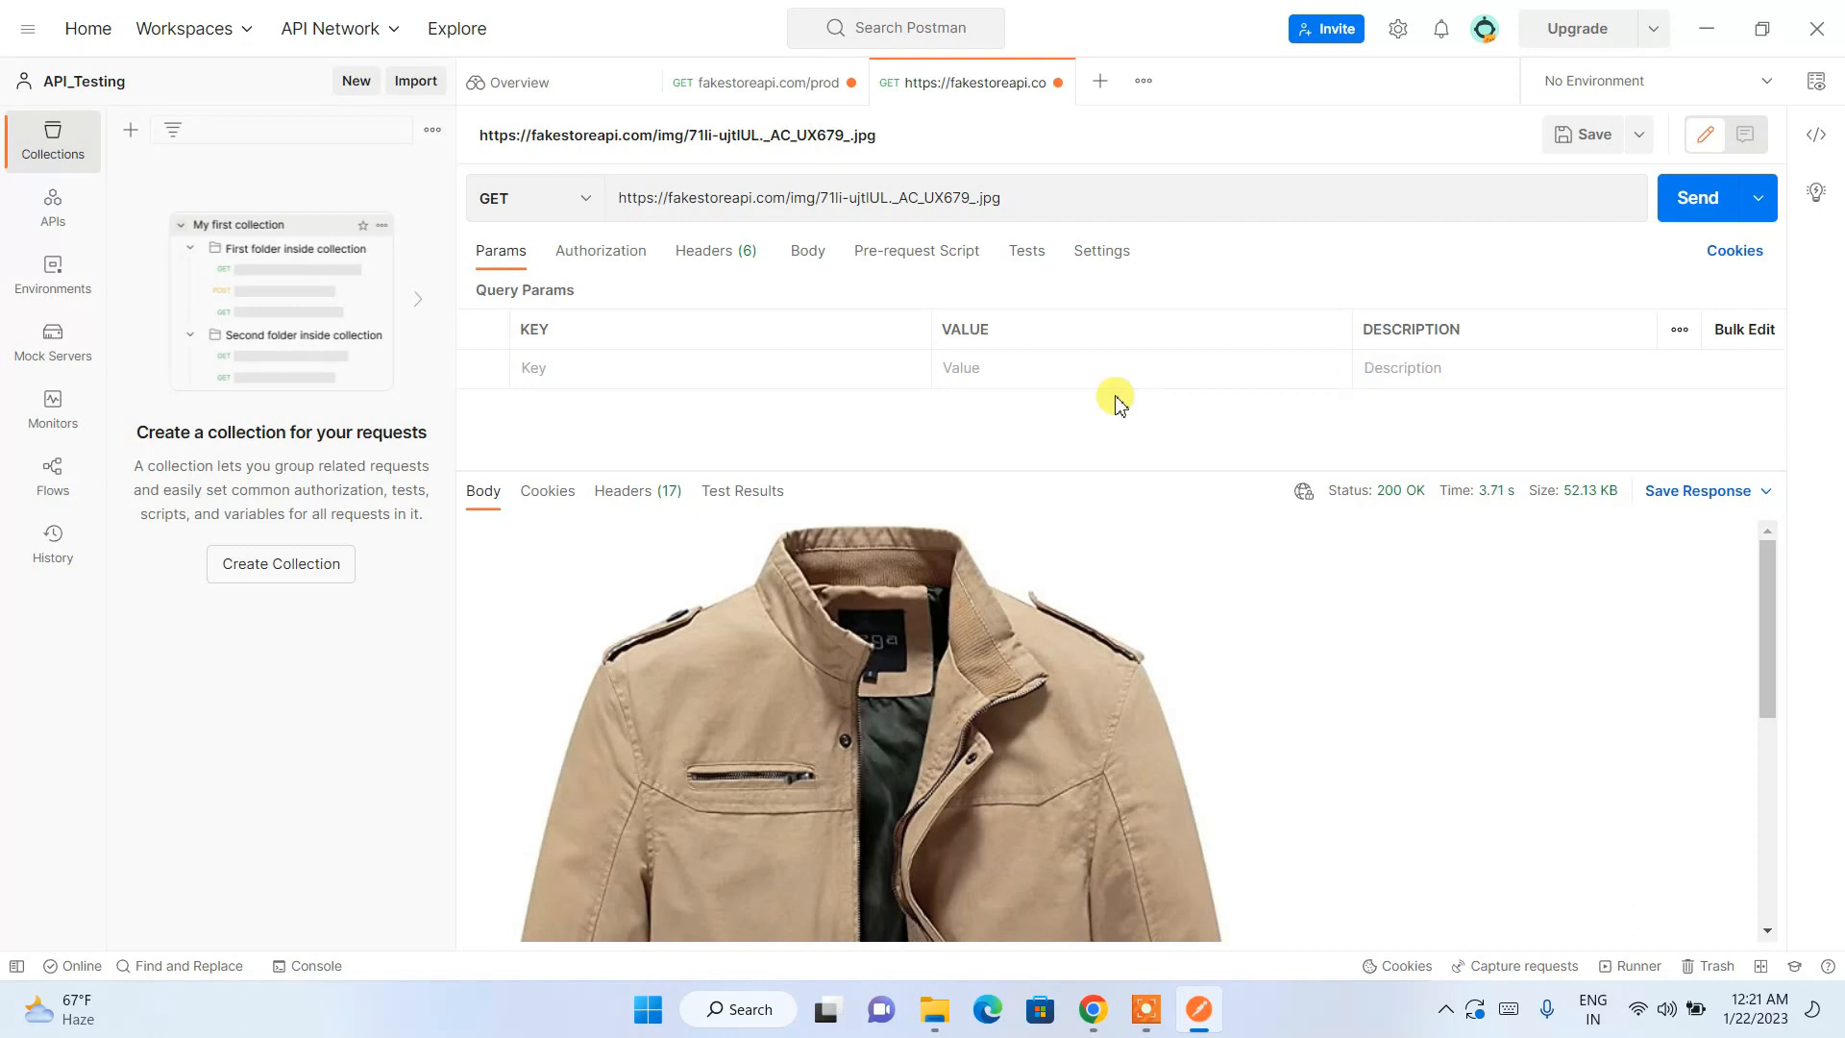
mouse_move(1060, 159)
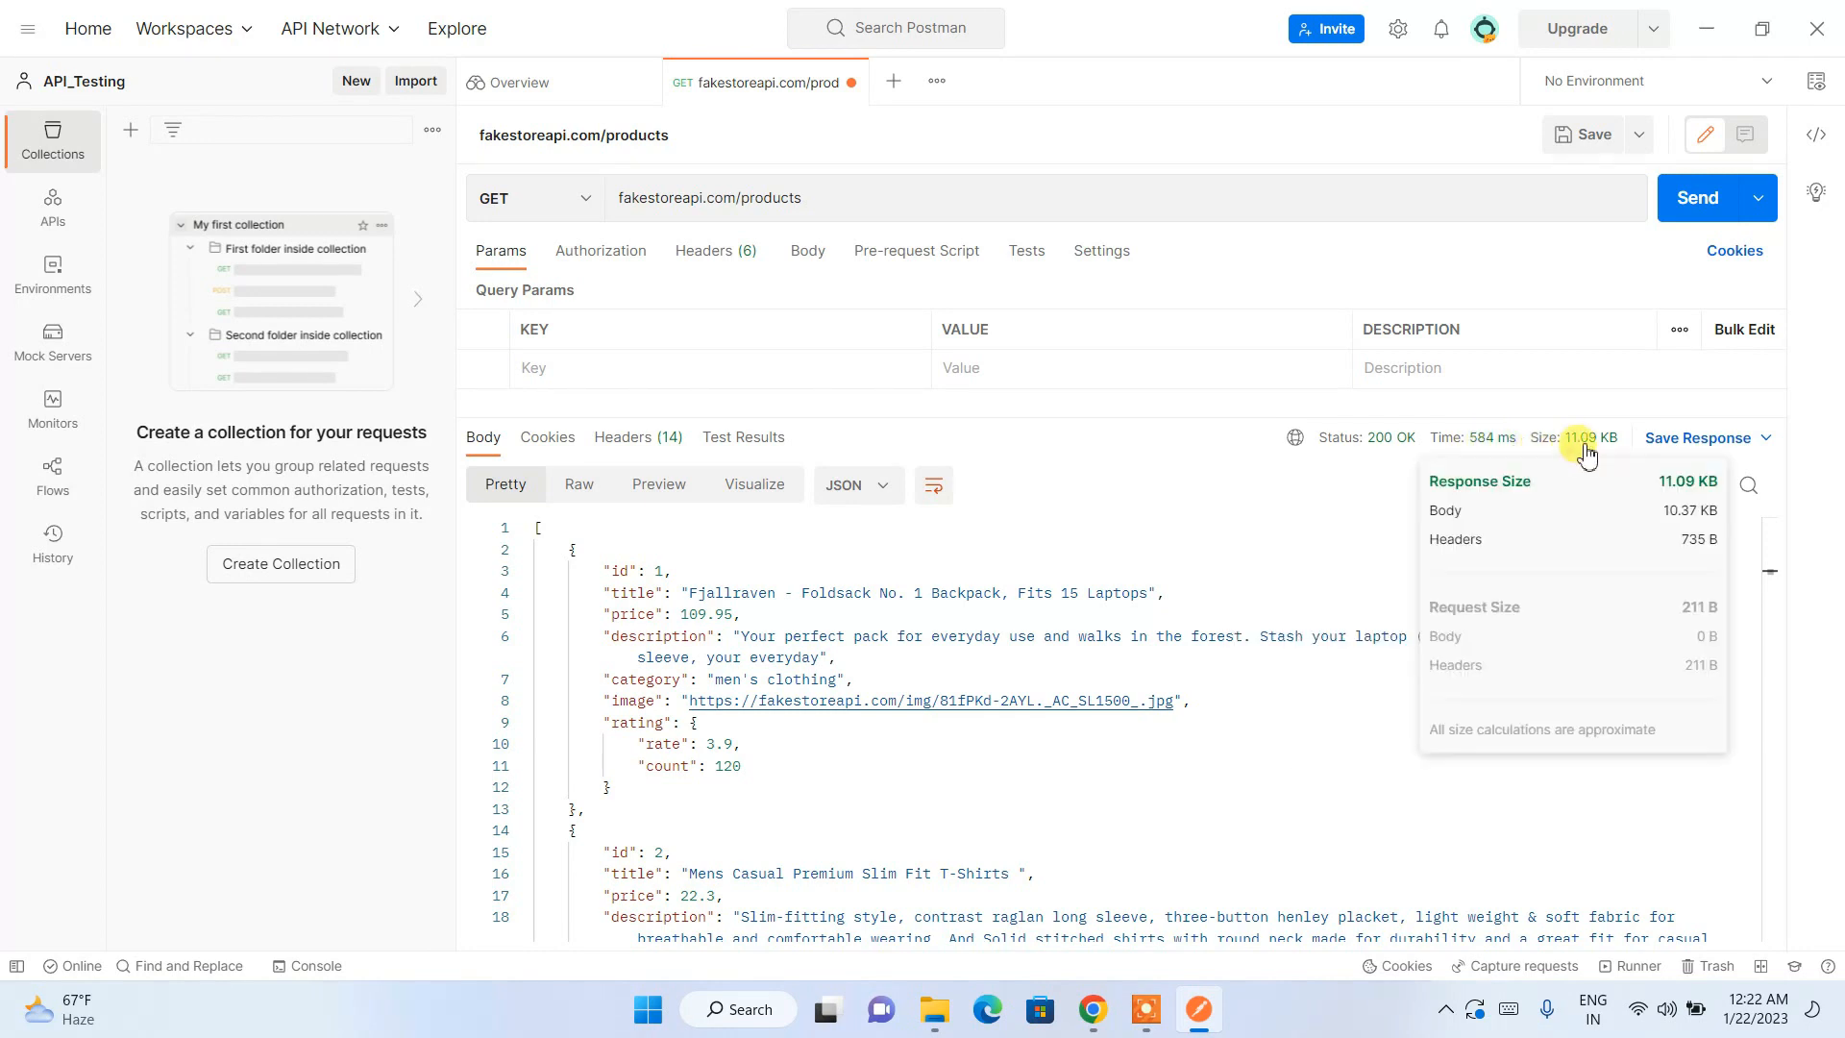
mouse_move(839, 221)
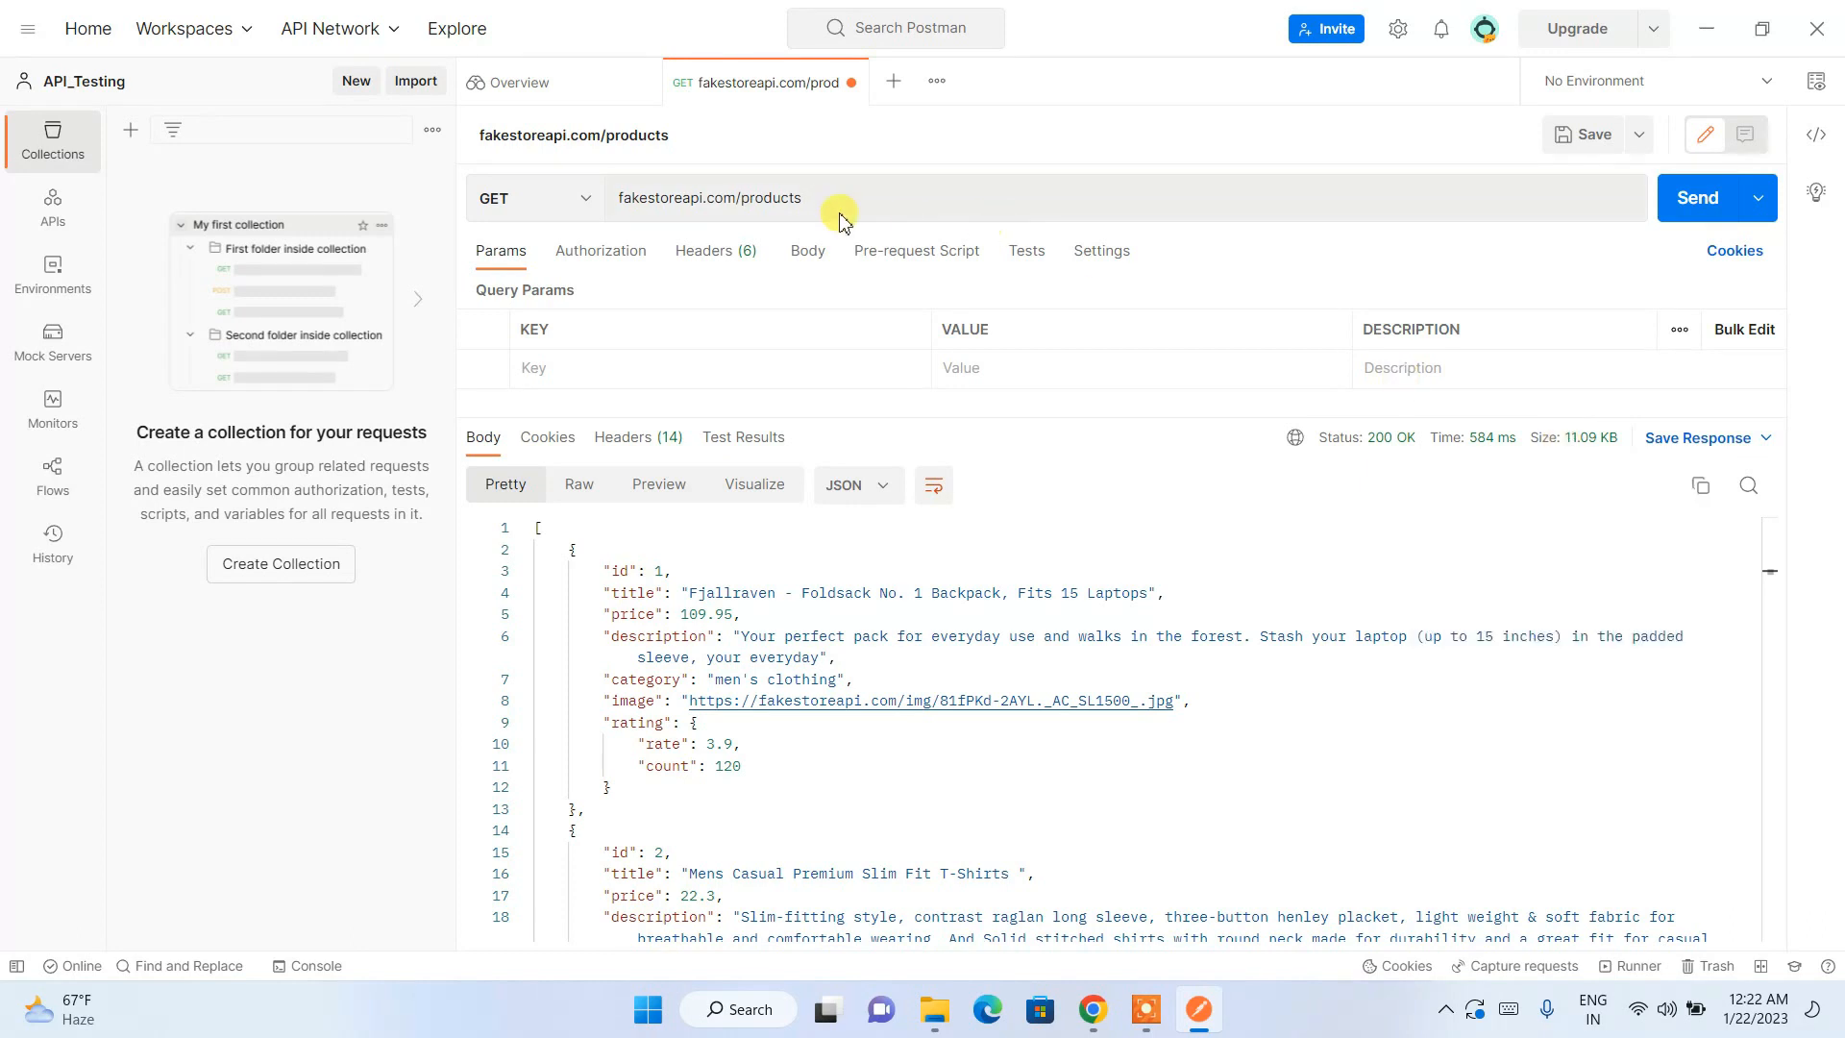